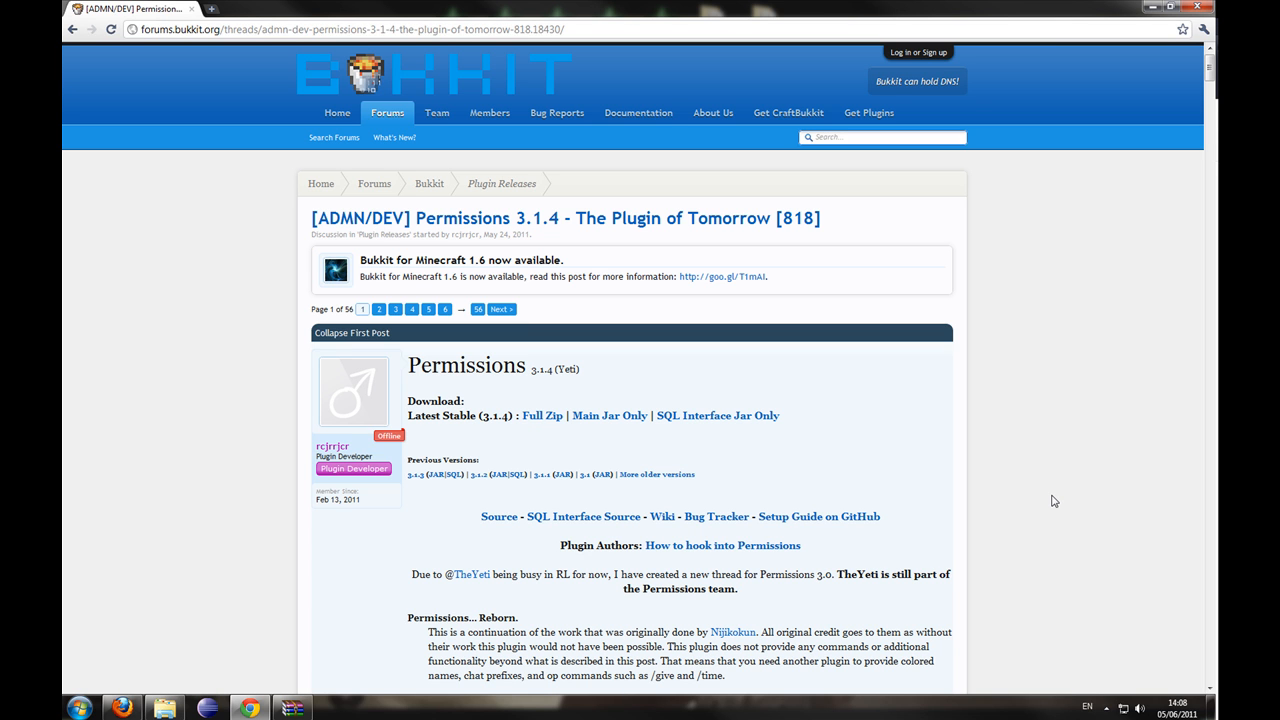
{"action": "mouse_move", "coordinate": [540, 418]}
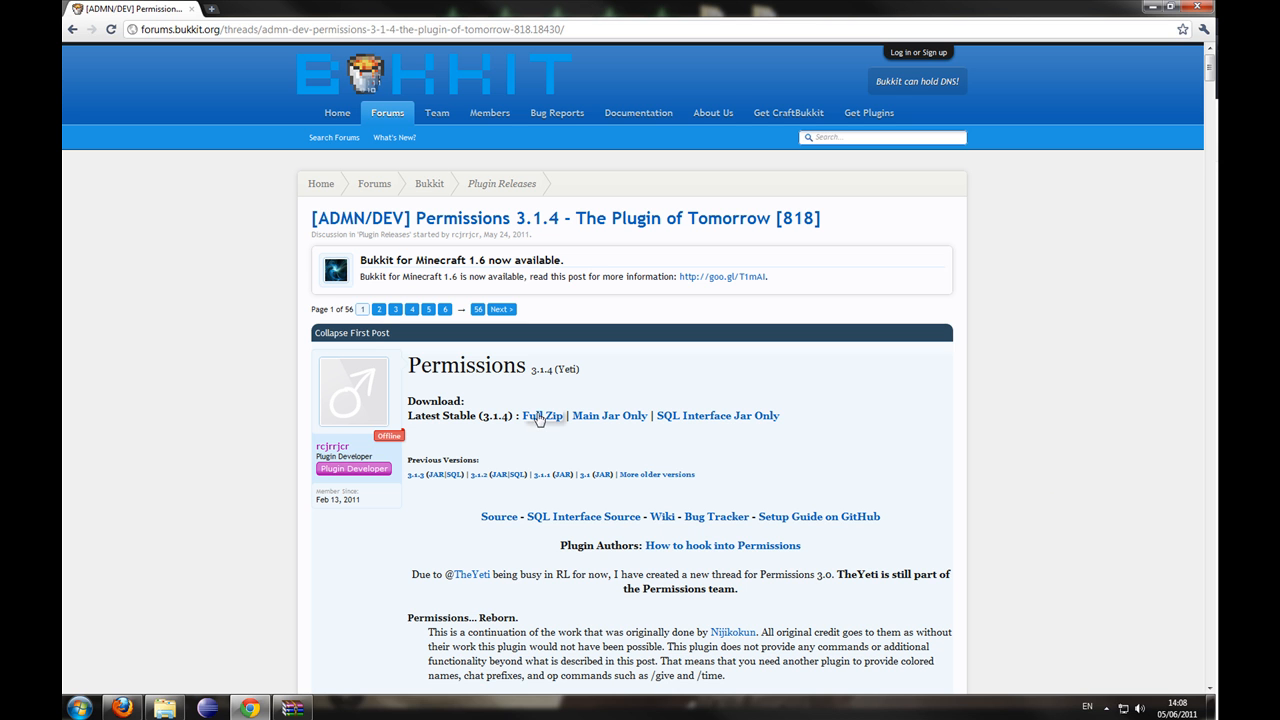
- Inside plugins\Permissions, rename the RENAME-ME folder to world
{"action": "scroll", "scroll_direction": "down", "scroll_amount": 3}
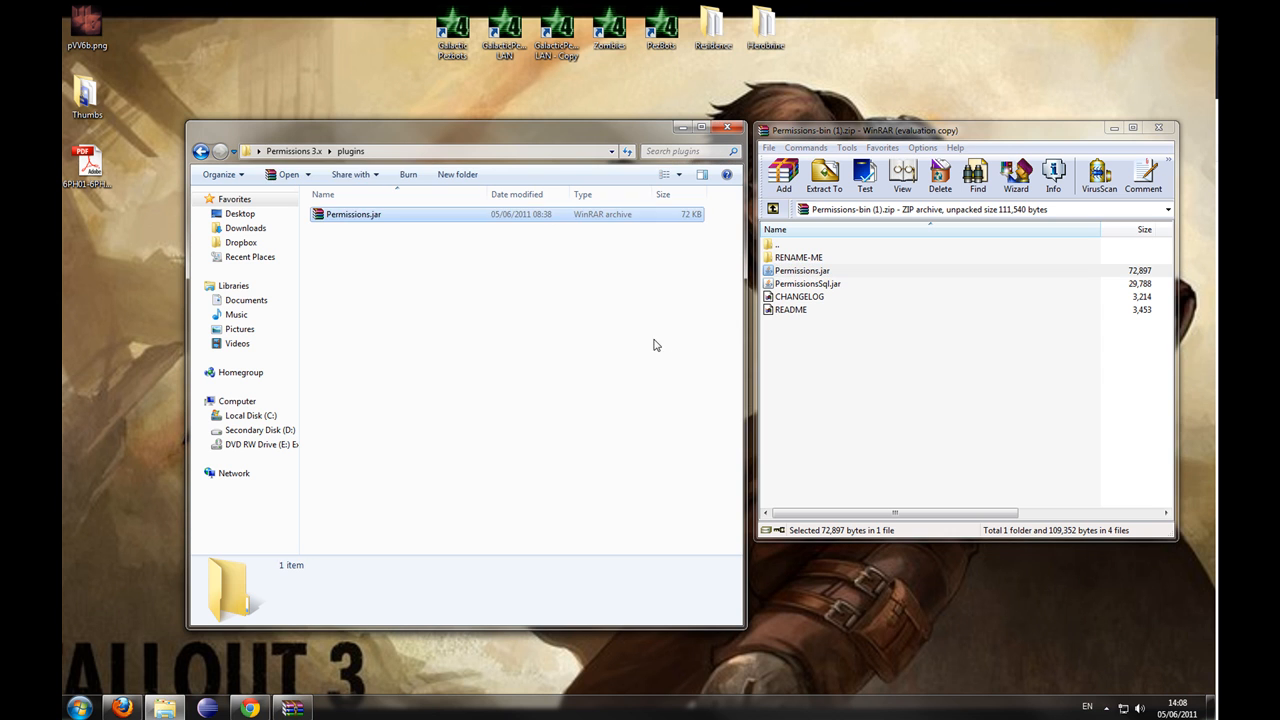
{"action": "mouse_move", "coordinate": [482, 174]}
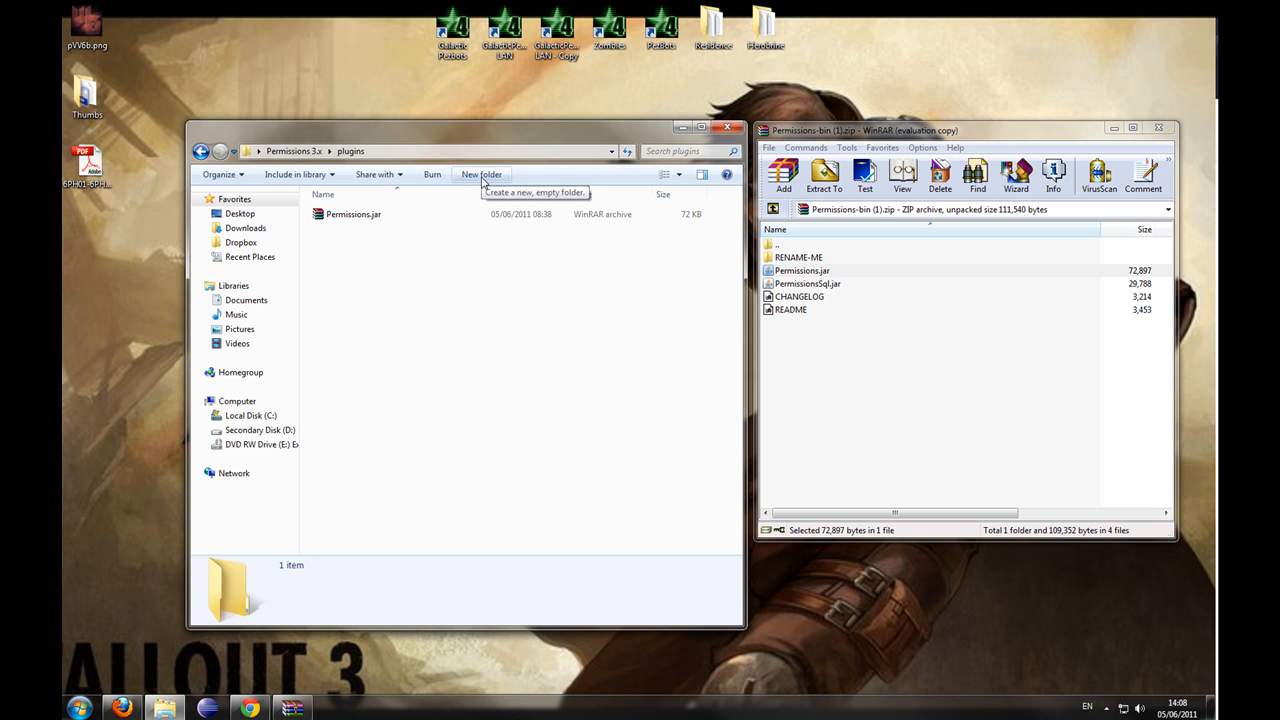
{"action": "left_click", "coordinate": [482, 174]}
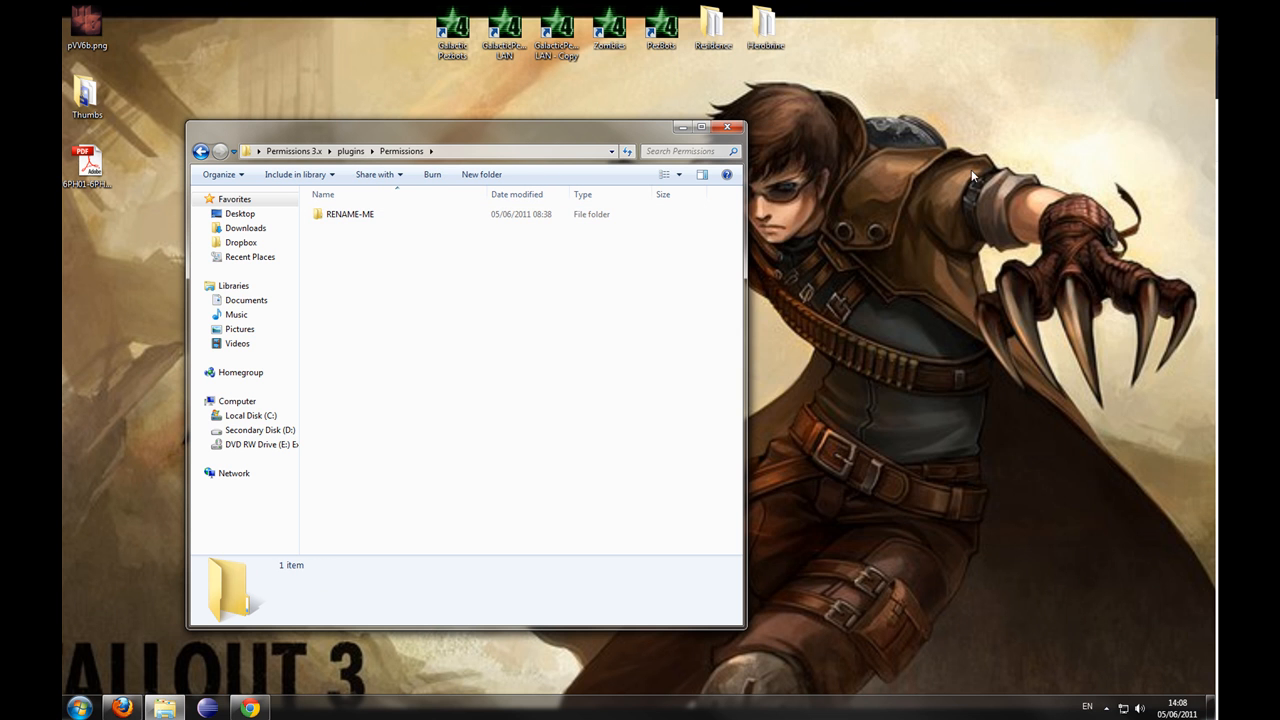
{"action": "left_click_drag", "start_coordinate": [464, 128], "coordinate": [624, 188]}
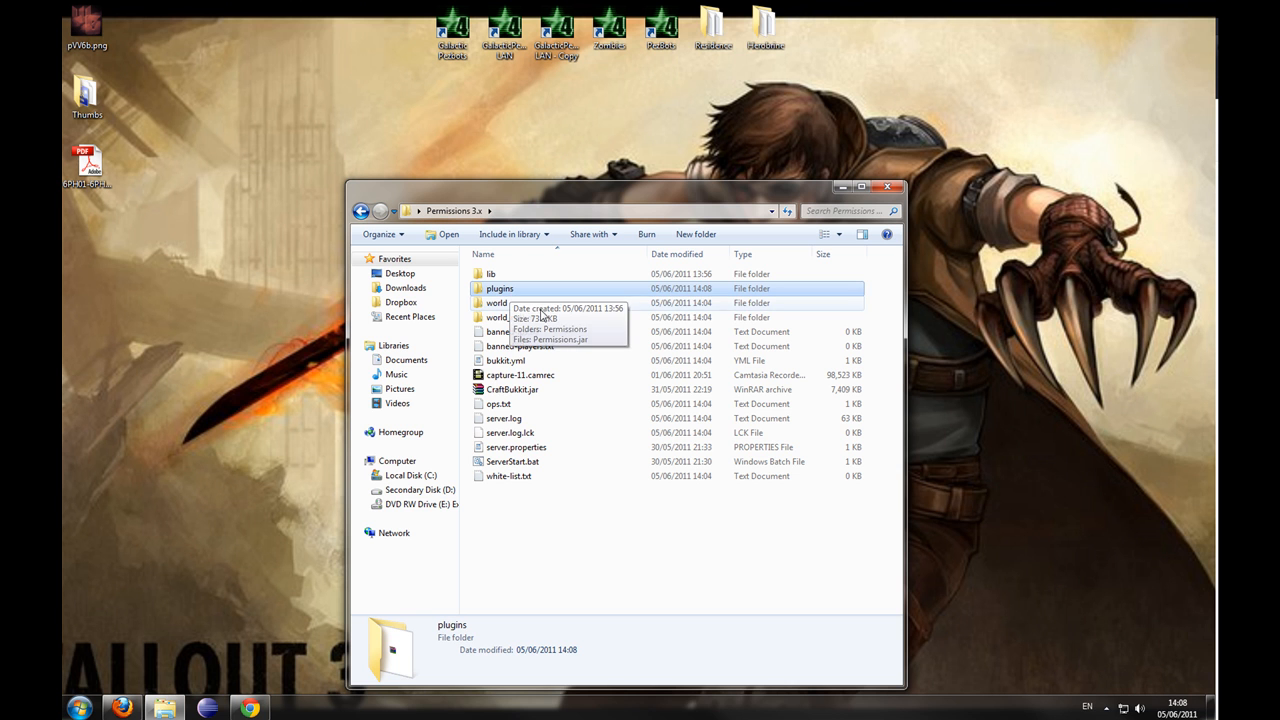
{"action": "left_click", "coordinate": [510, 316]}
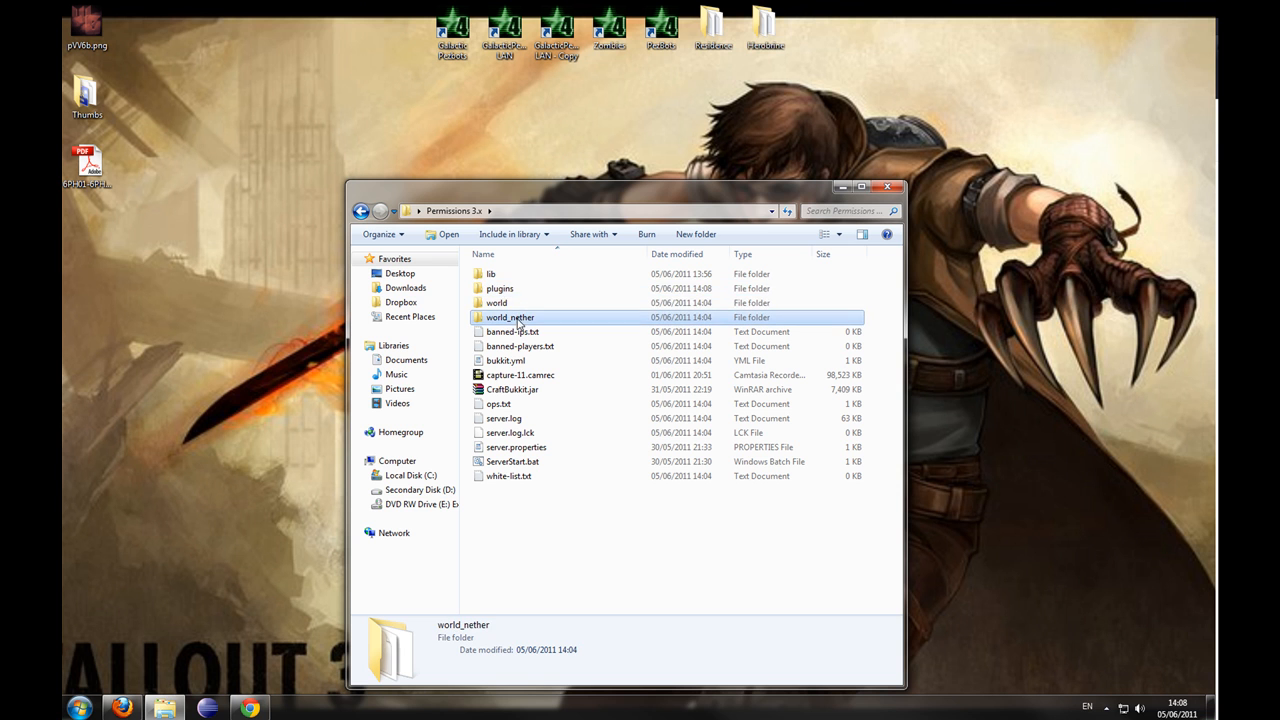
{"action": "double_click", "coordinate": [500, 288]}
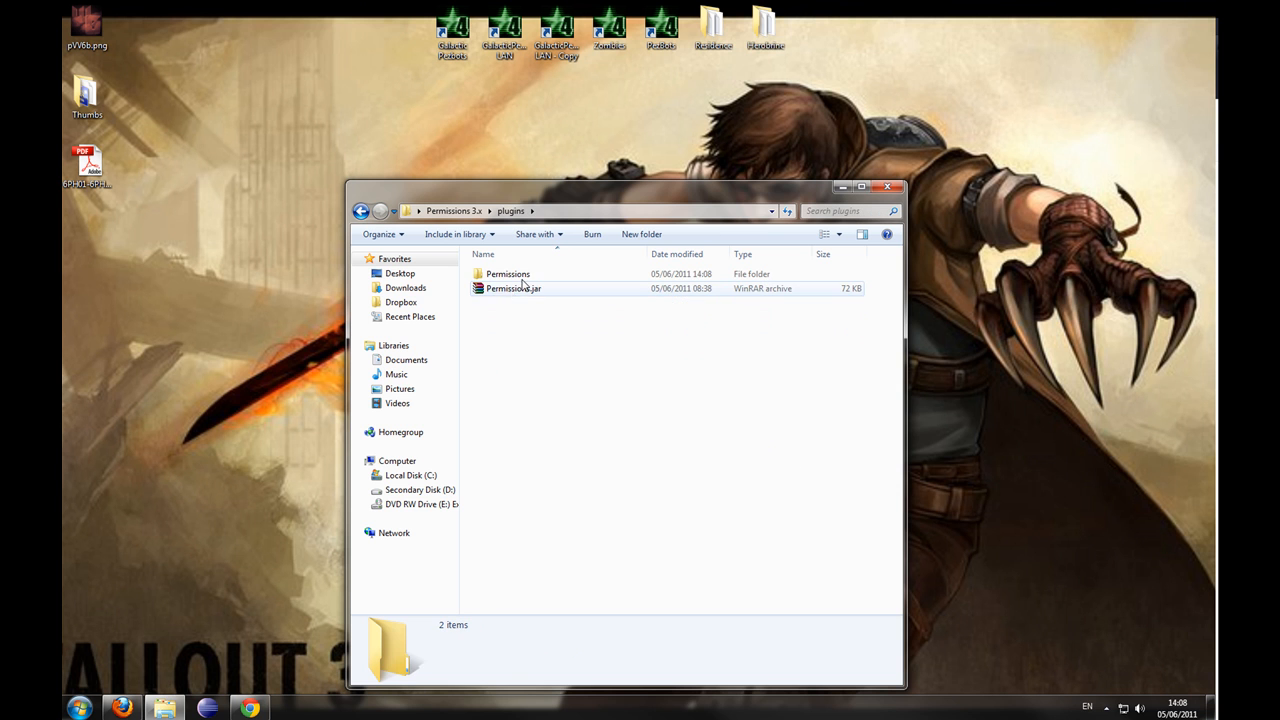
{"action": "double_click", "coordinate": [508, 272]}
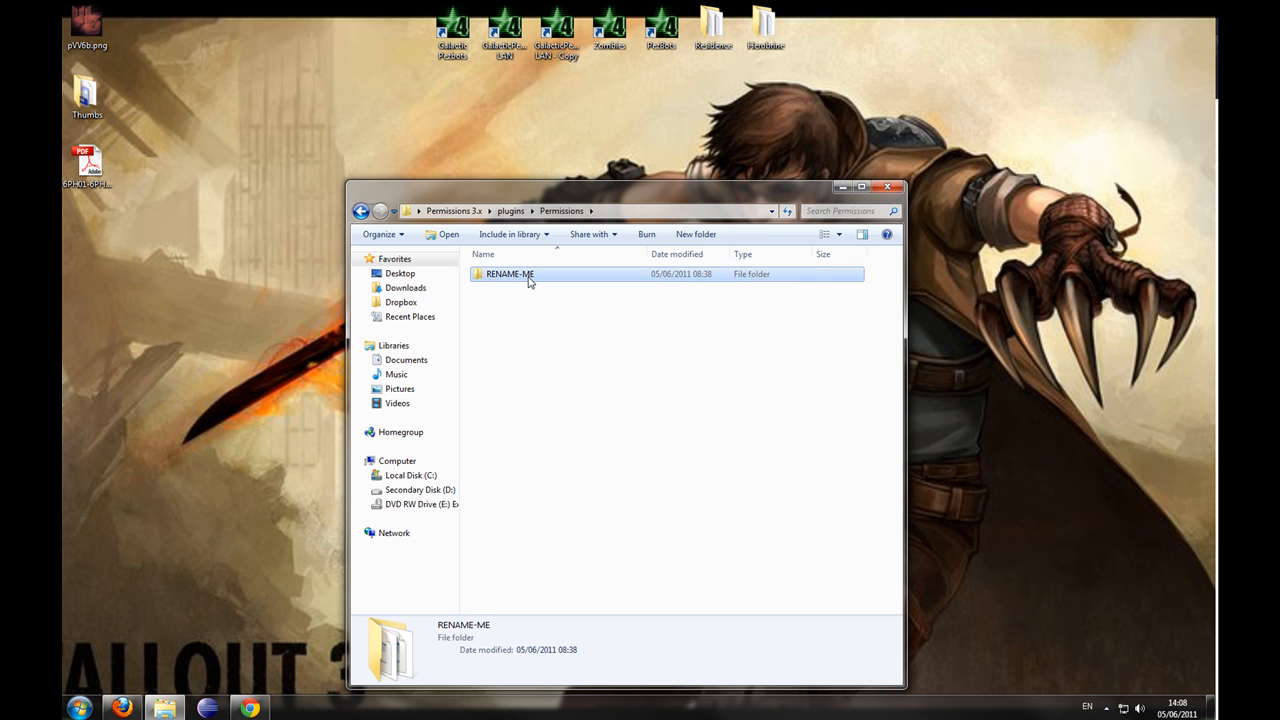
{"action": "type", "text": "wro"}
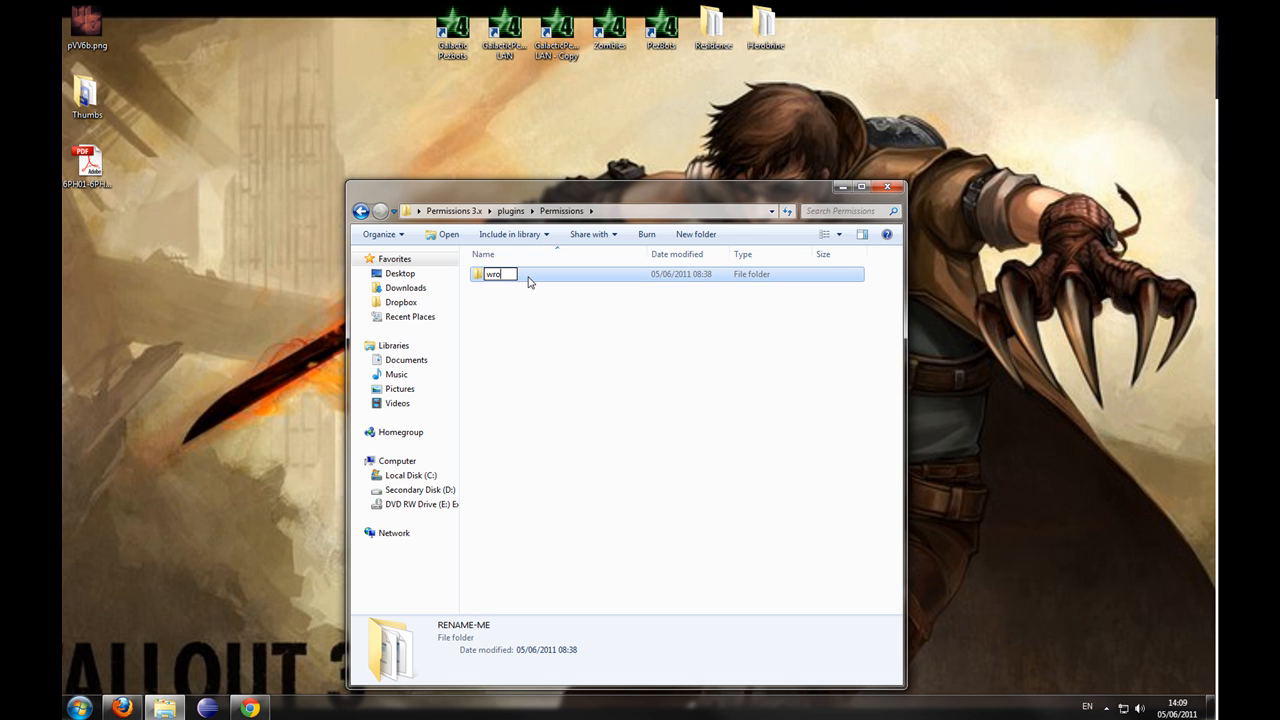
- Paste a copy named world_nether, then go into world and select users.yml
{"action": "right_click", "coordinate": [496, 274]}
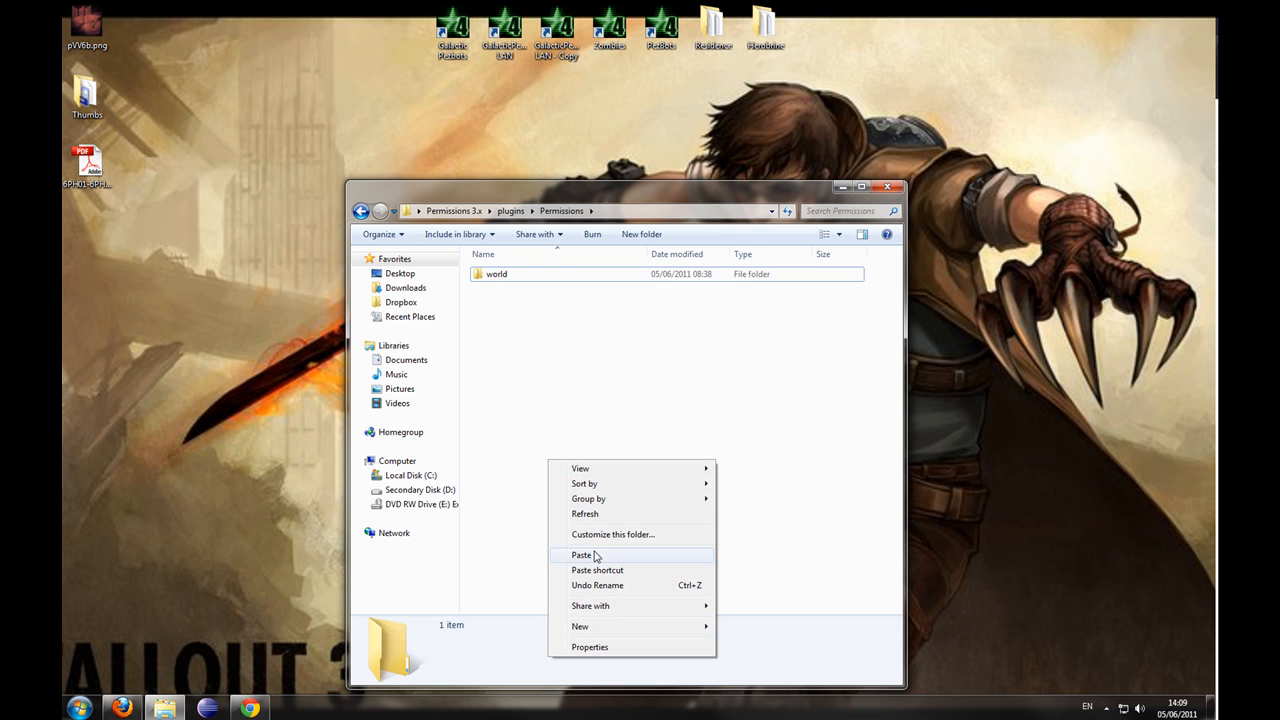
{"action": "left_click", "coordinate": [580, 556]}
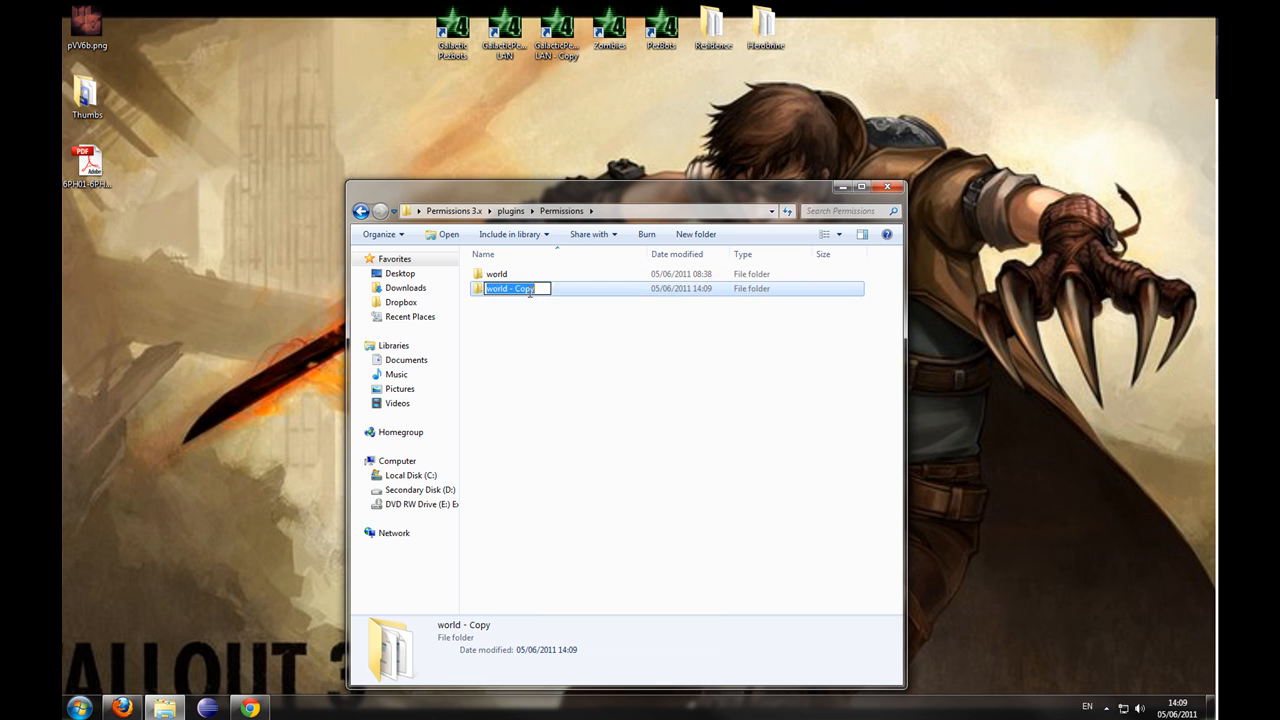
{"action": "type", "text": "world_"}
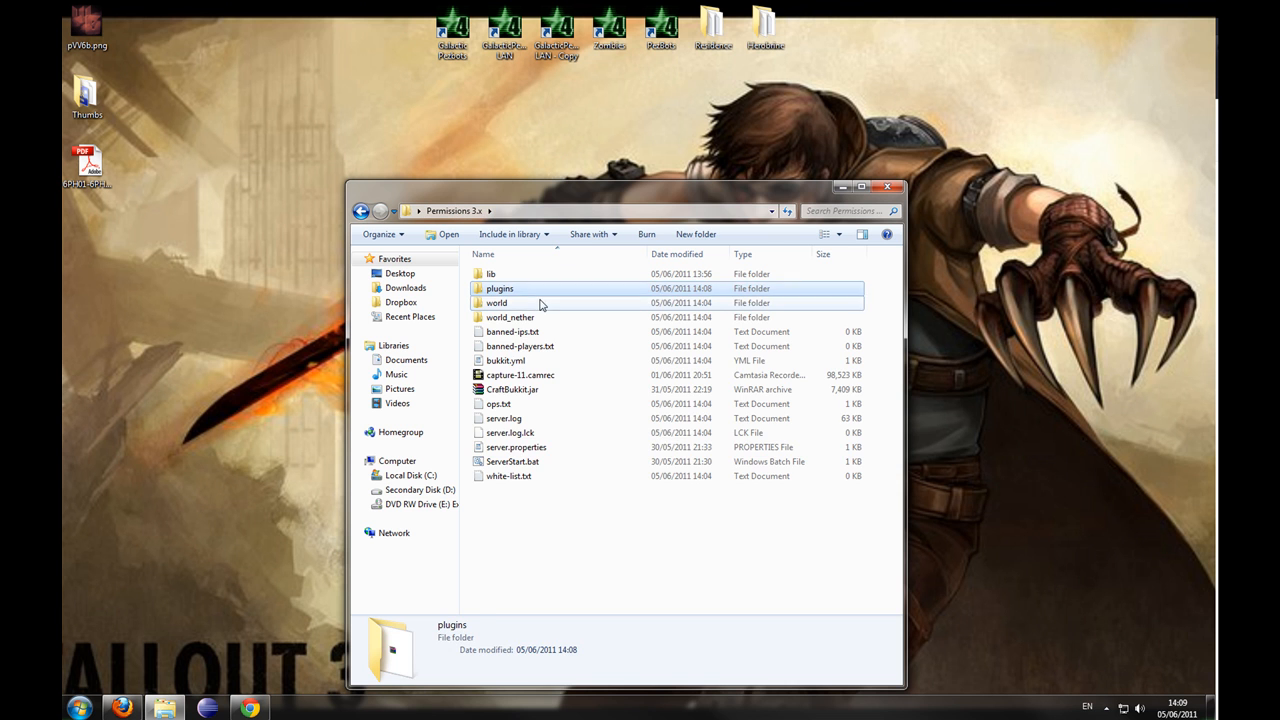
{"action": "left_click", "coordinate": [496, 302]}
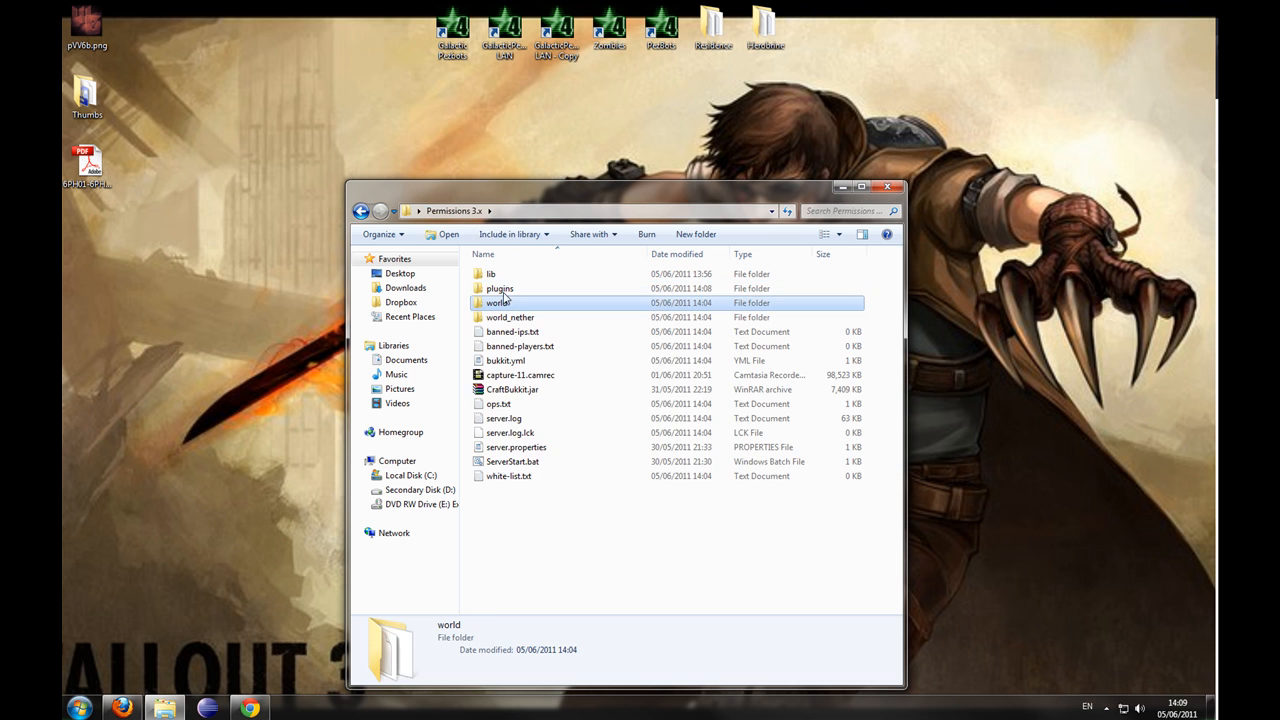
{"action": "double_click", "coordinate": [498, 302]}
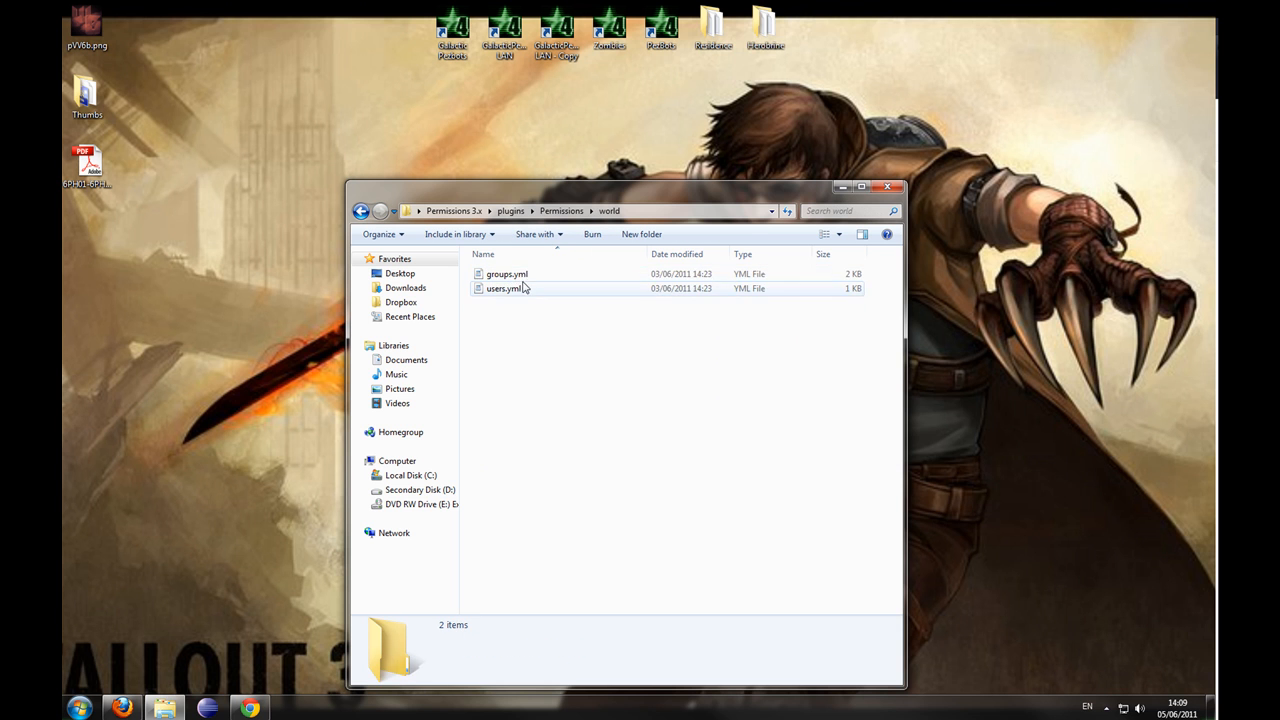
{"action": "left_click", "coordinate": [508, 274]}
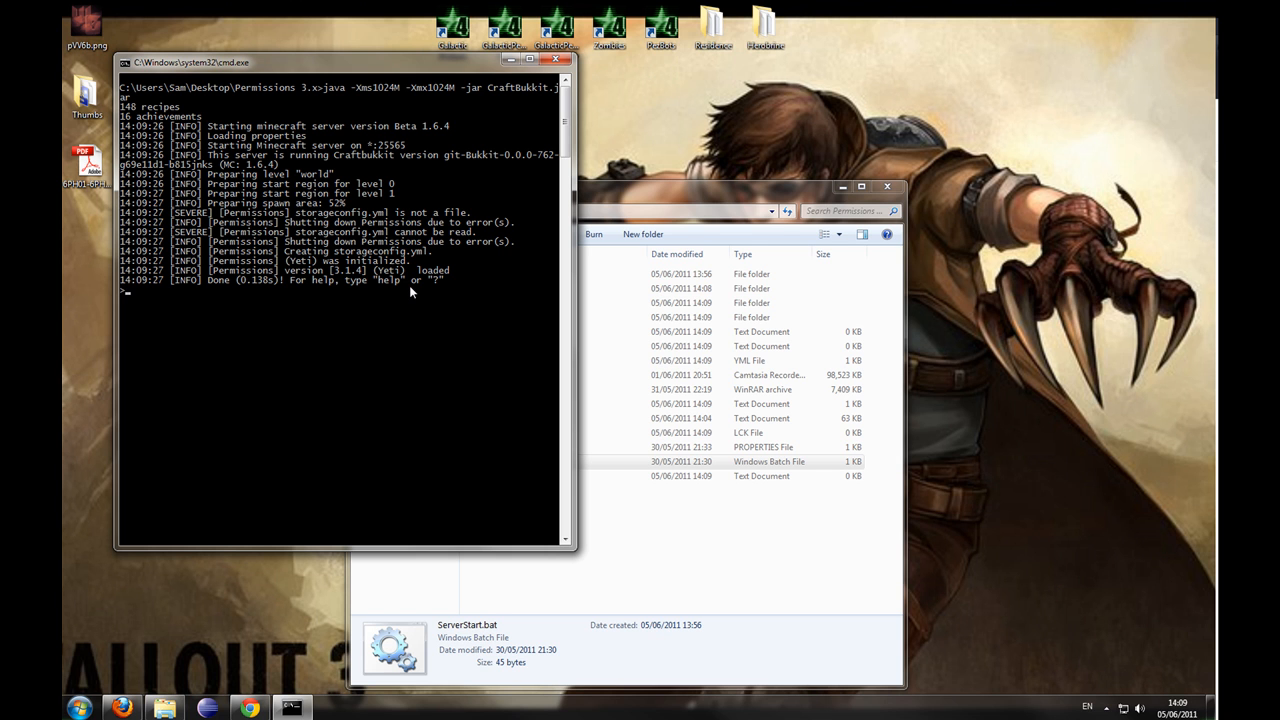
- Reload the server from the console once Permissions has created its storage config
{"action": "type", "text": "reload"}
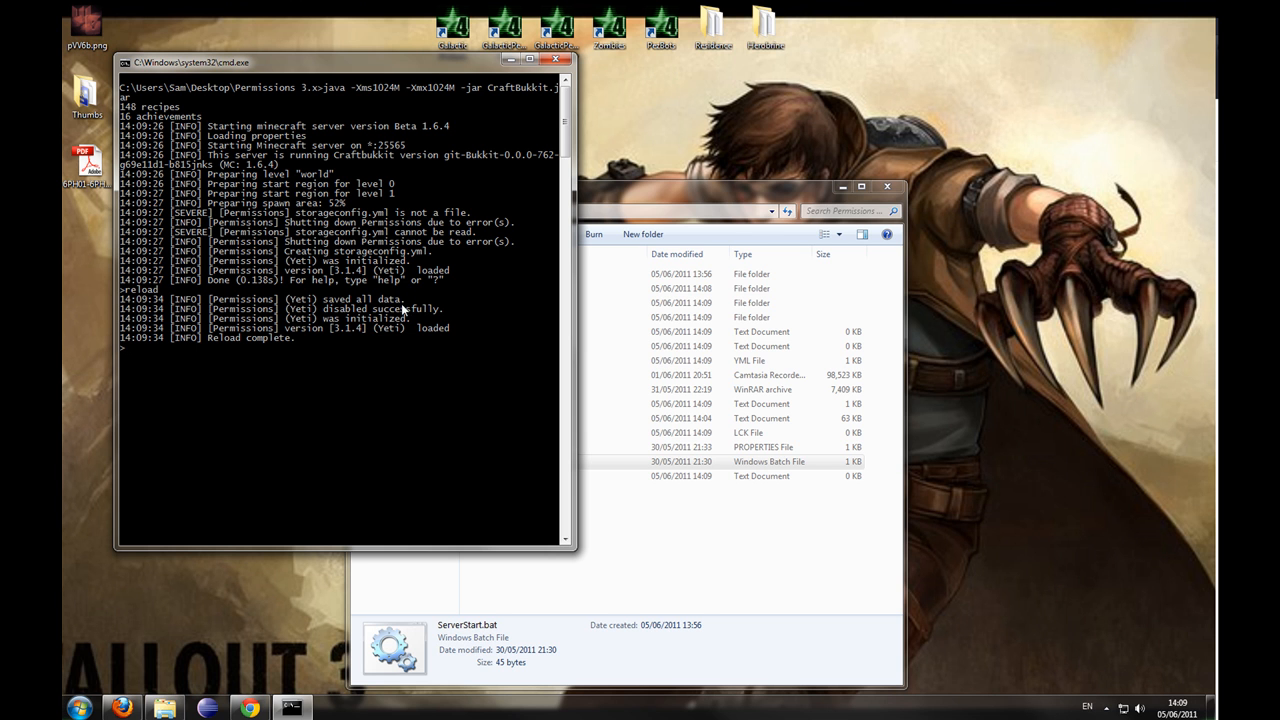
{"action": "mouse_move", "coordinate": [358, 340]}
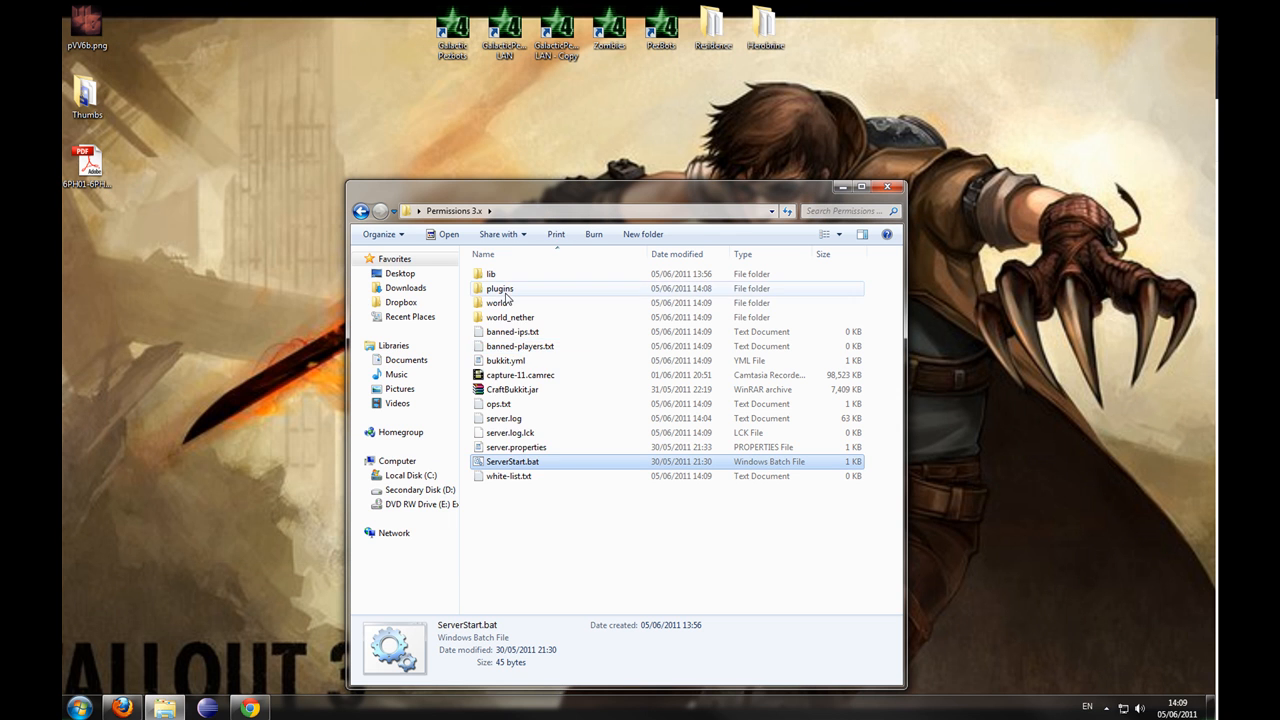
- Locate storageconfig.yml beside the generated globalUsers.yml in plugins\Permissions
{"action": "double_click", "coordinate": [500, 288]}
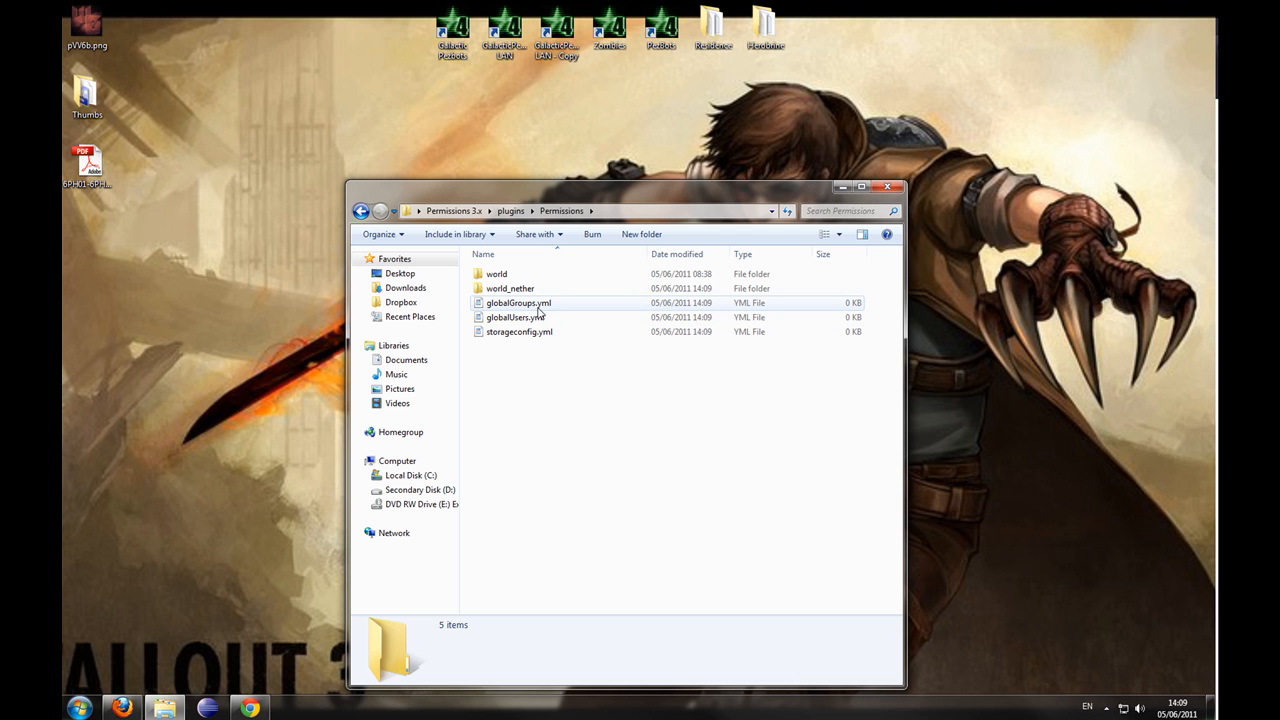
{"action": "left_click", "coordinate": [512, 316]}
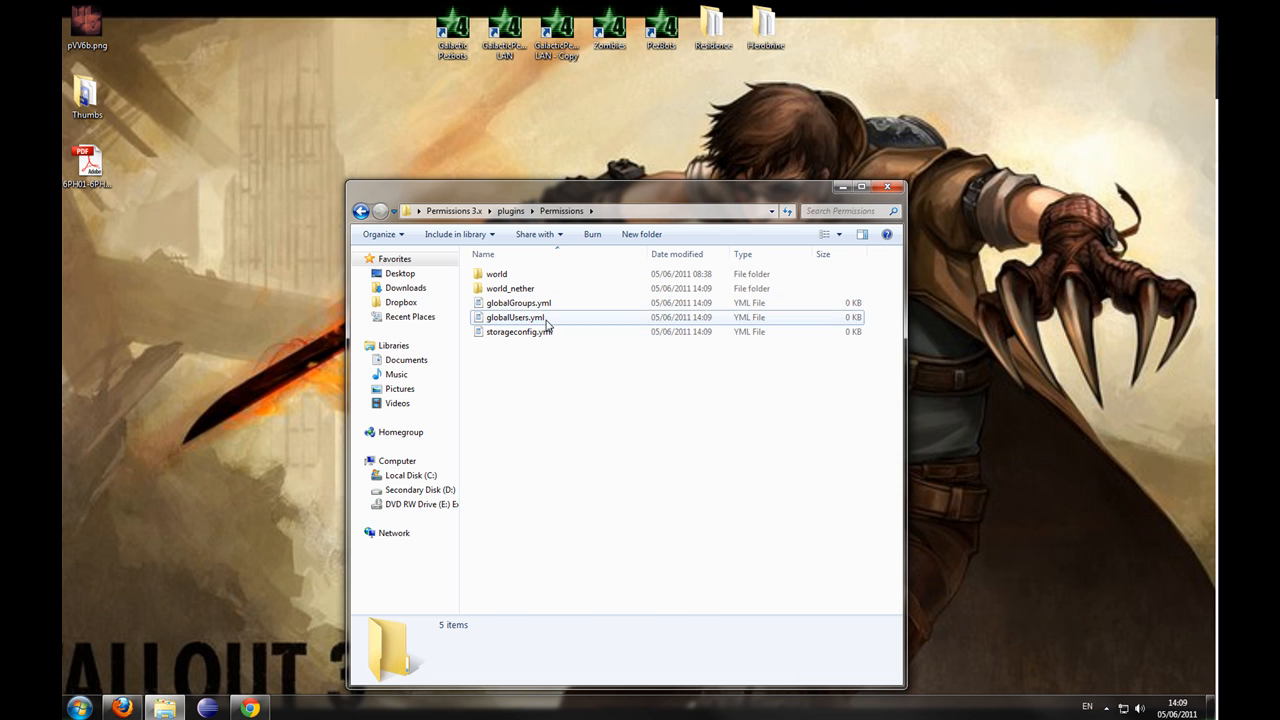
{"action": "left_click", "coordinate": [520, 332]}
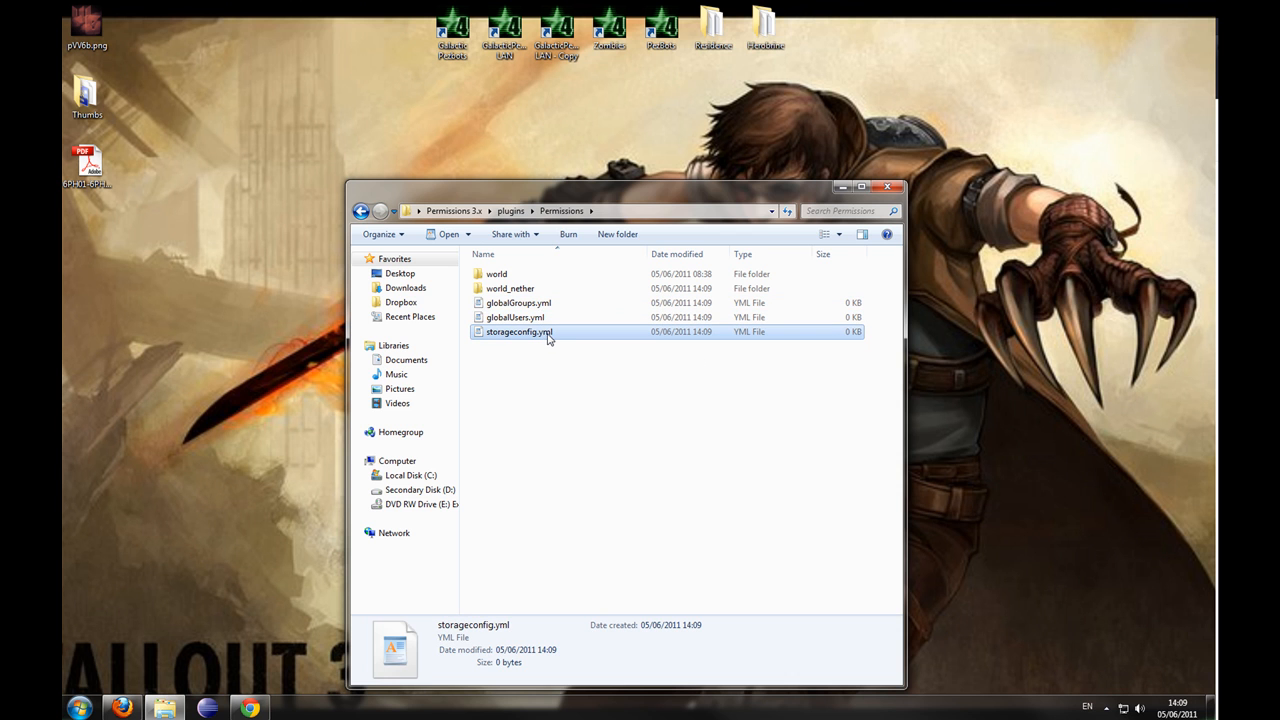
{"action": "mouse_move", "coordinate": [544, 338]}
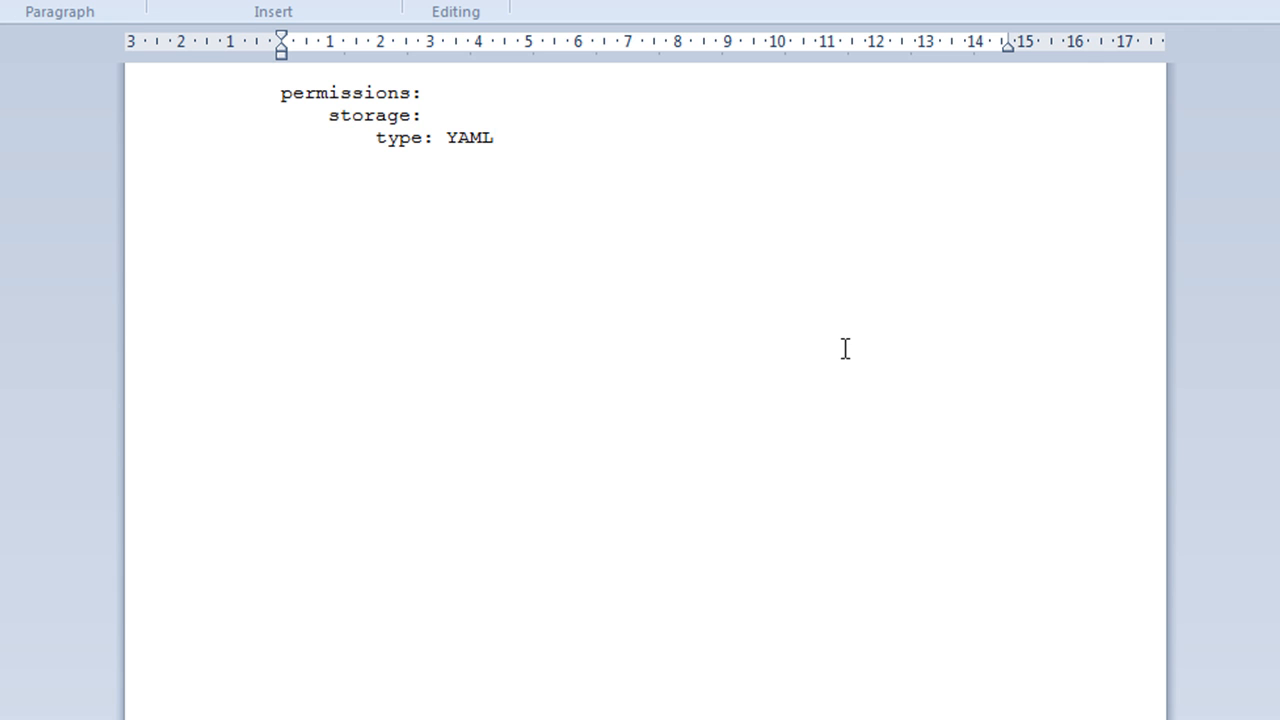
{"action": "mouse_move", "coordinate": [270, 144]}
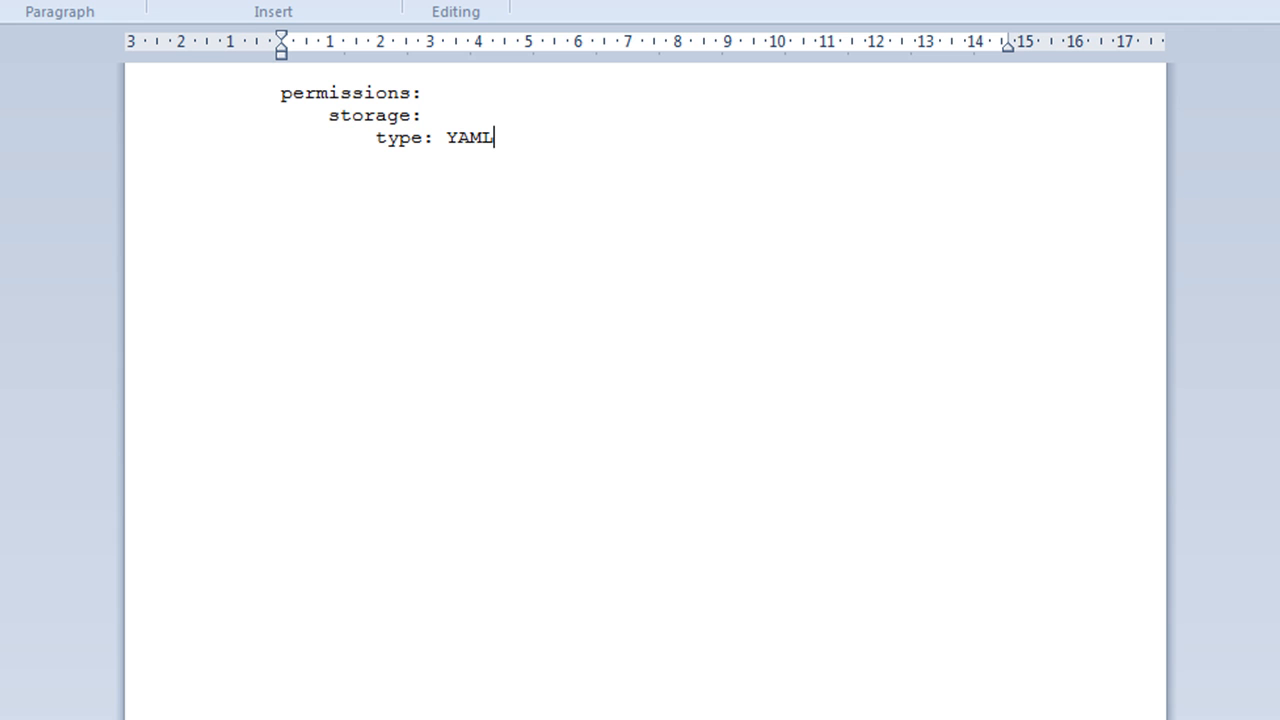
{"action": "mouse_move", "coordinate": [458, 136]}
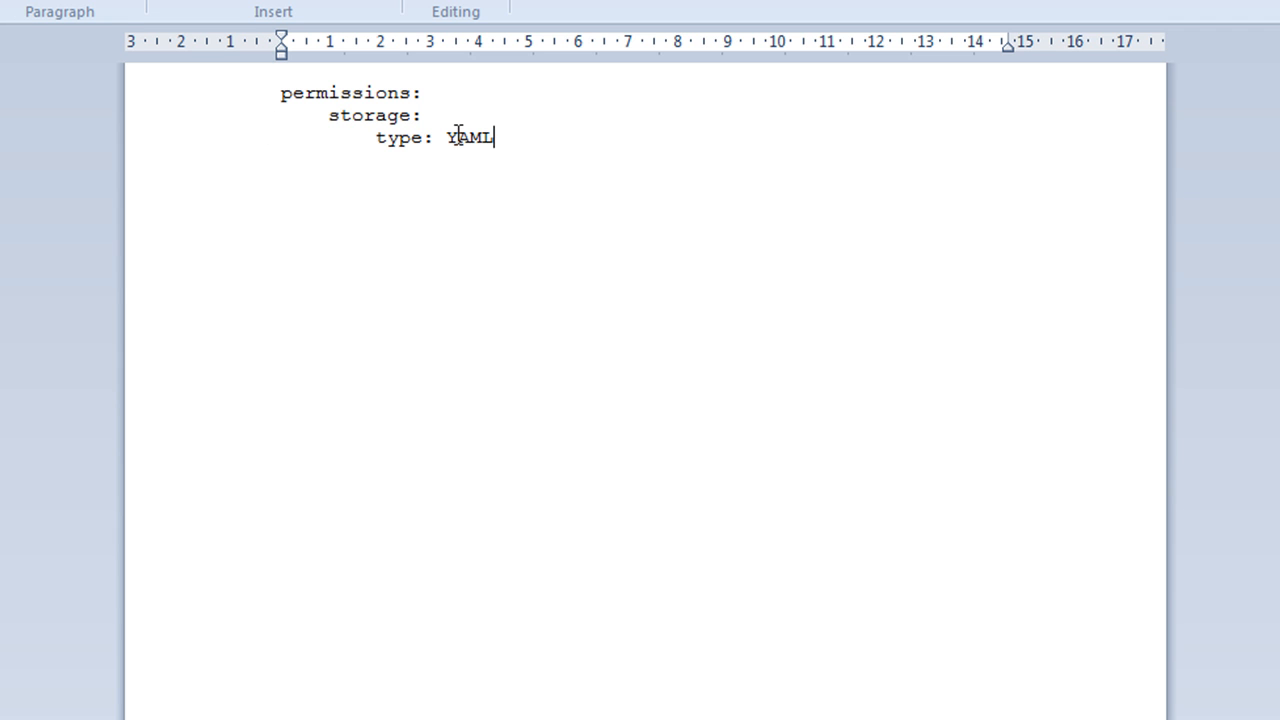
{"action": "mouse_move", "coordinate": [400, 164]}
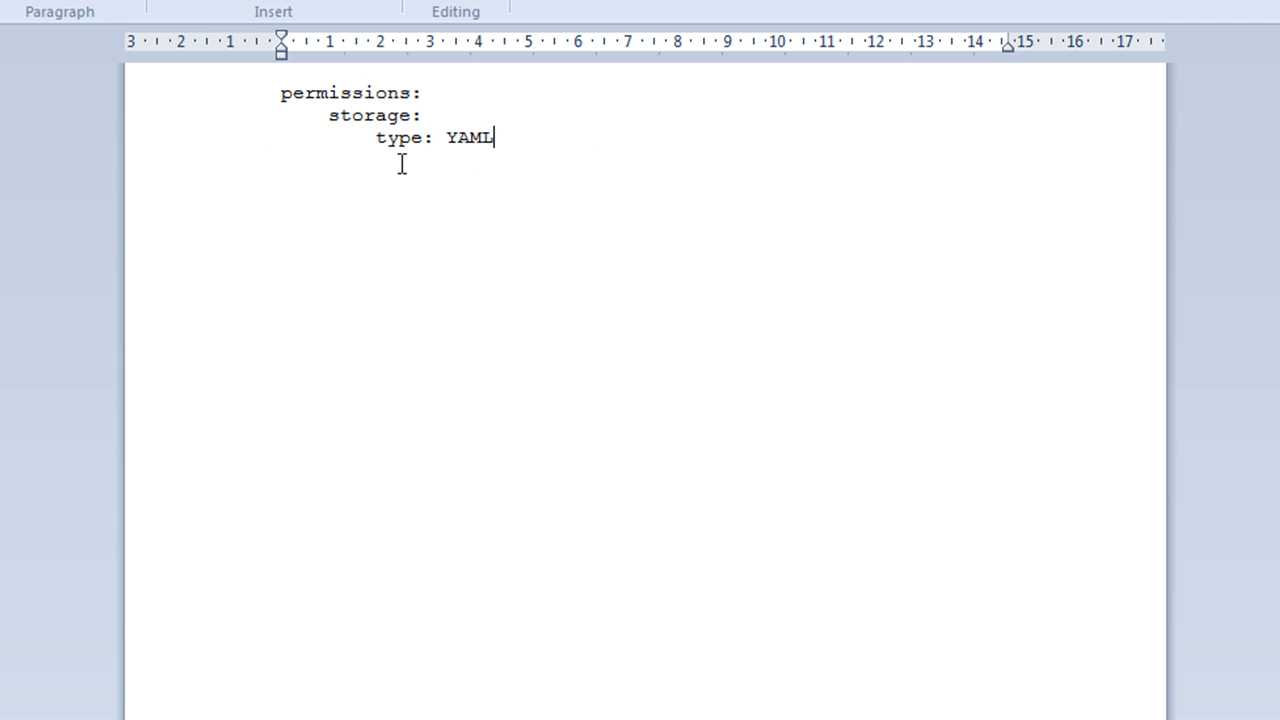
{"action": "mouse_move", "coordinate": [456, 138]}
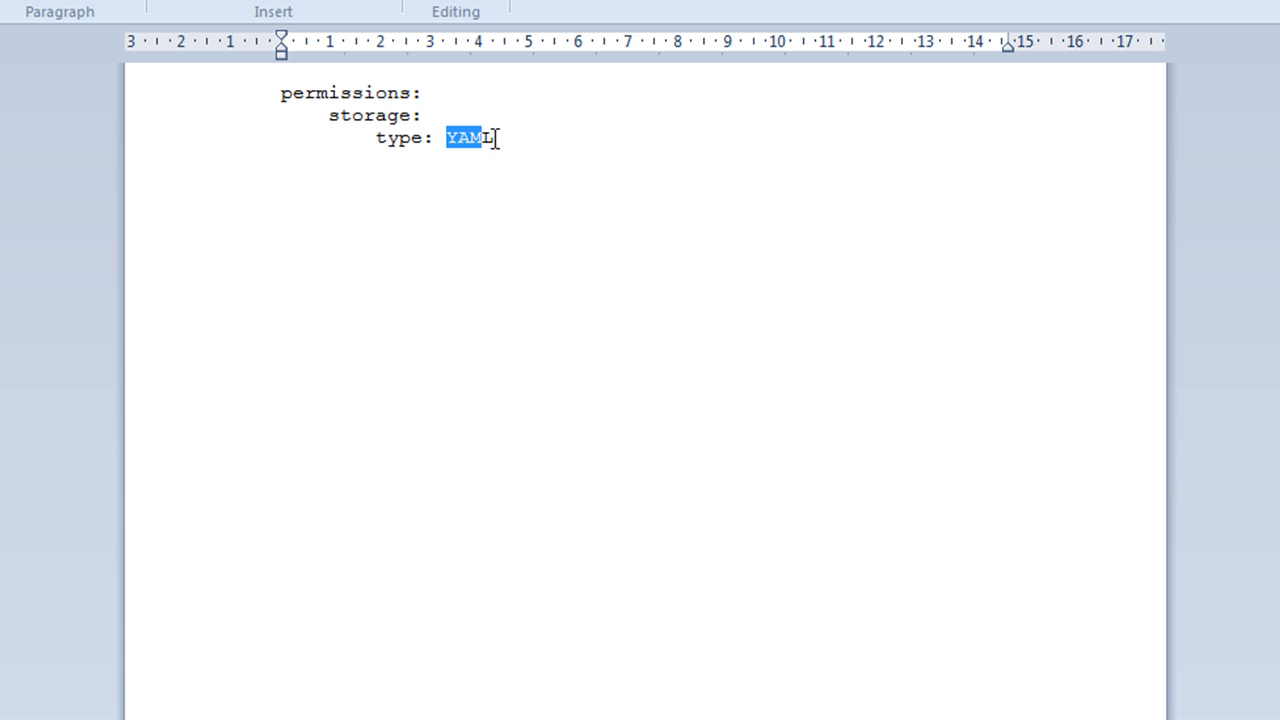
- Start entering SQL as the storage type, then clear it and keep YAML
{"action": "type", "text": "SQ"}
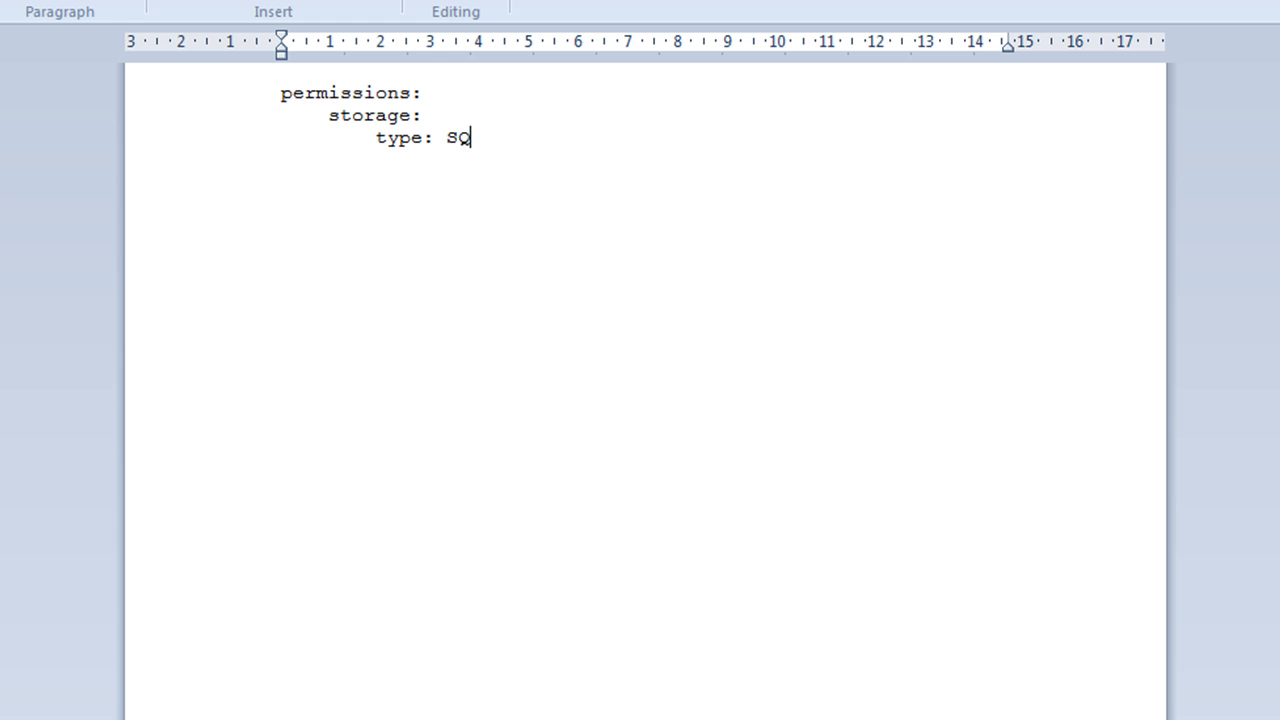
{"action": "key", "text": "Backspace"}
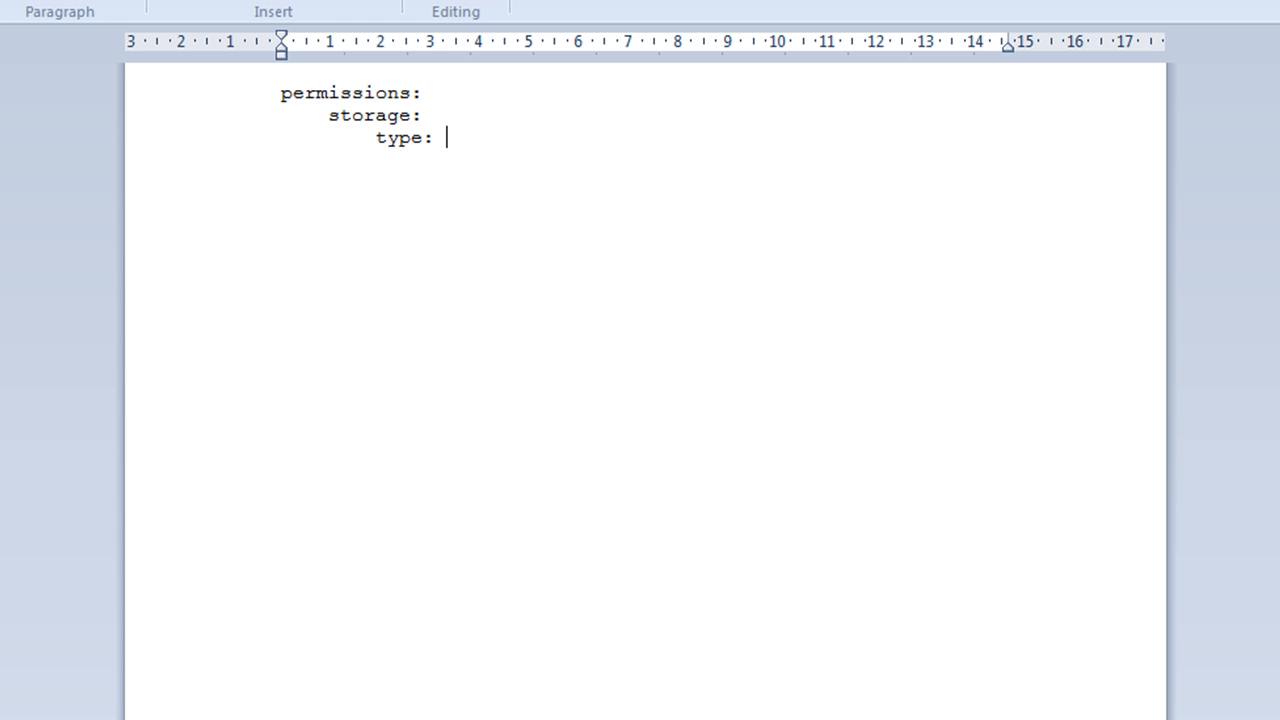
{"action": "type", "text": "YAML"}
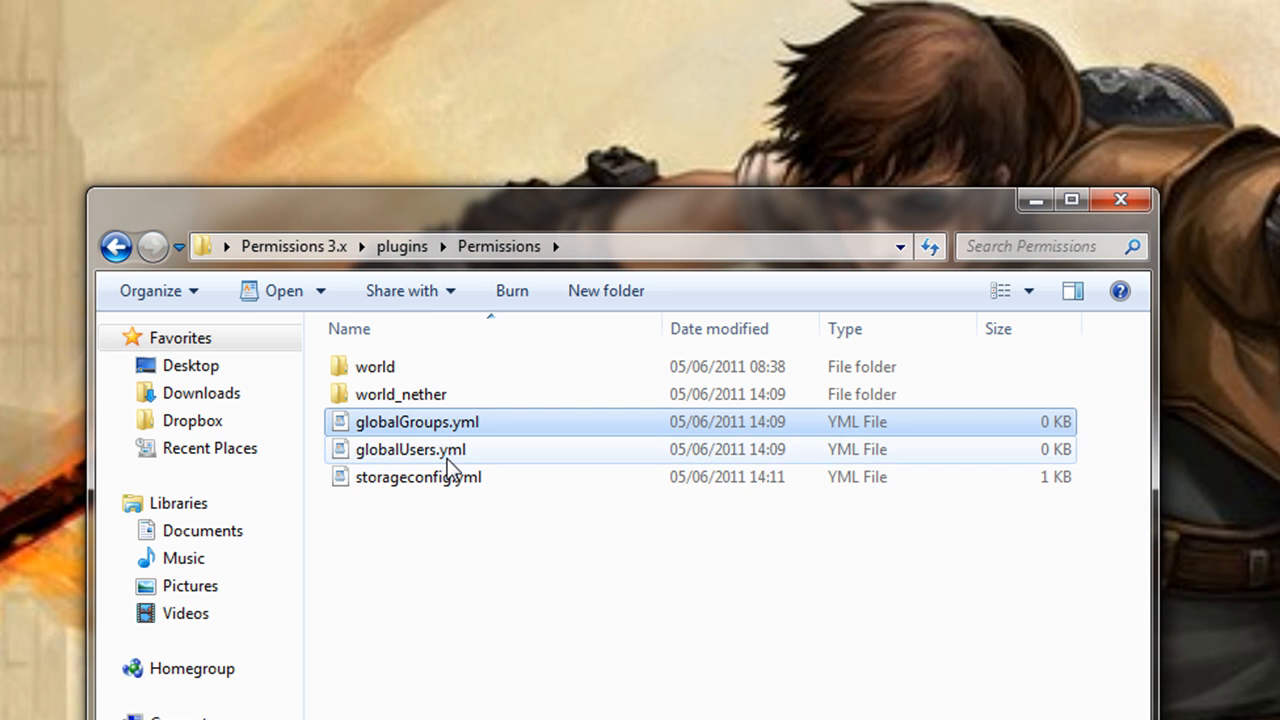
- Confirm saving storageconfig.yml as text-only and look at the world folder's groups.yml
{"action": "double_click", "coordinate": [376, 366]}
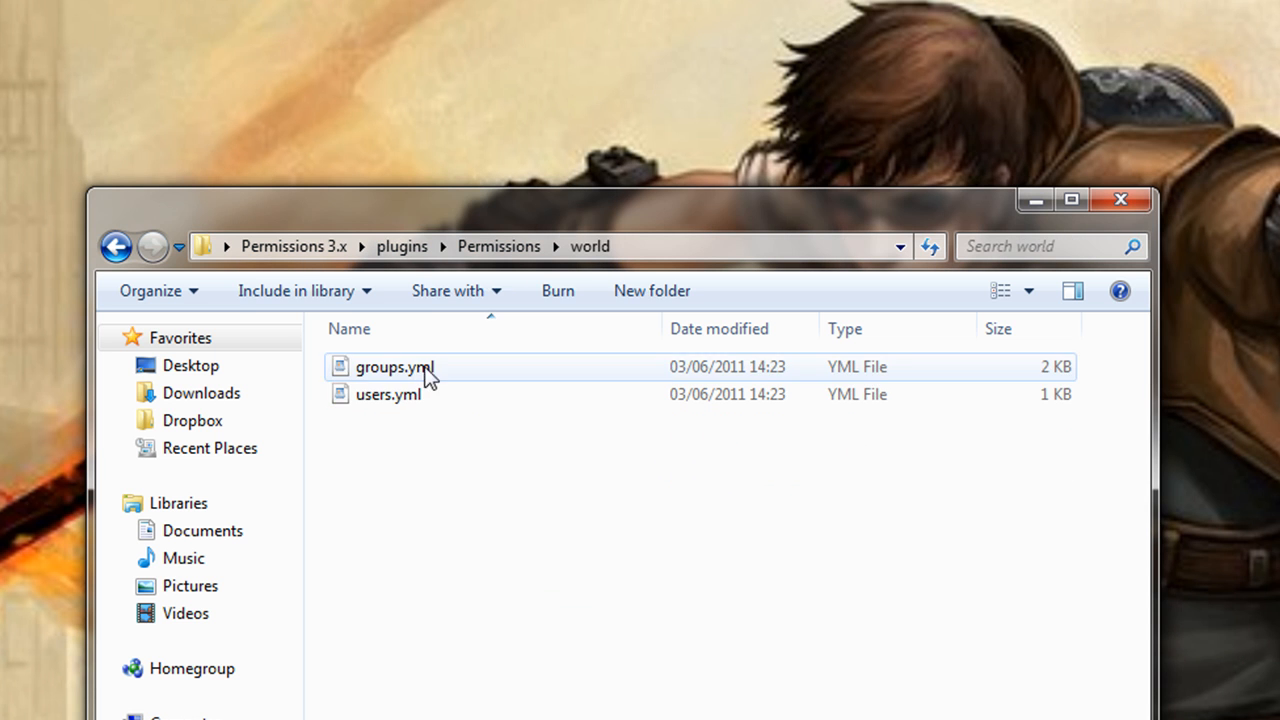
{"action": "left_click", "coordinate": [396, 368]}
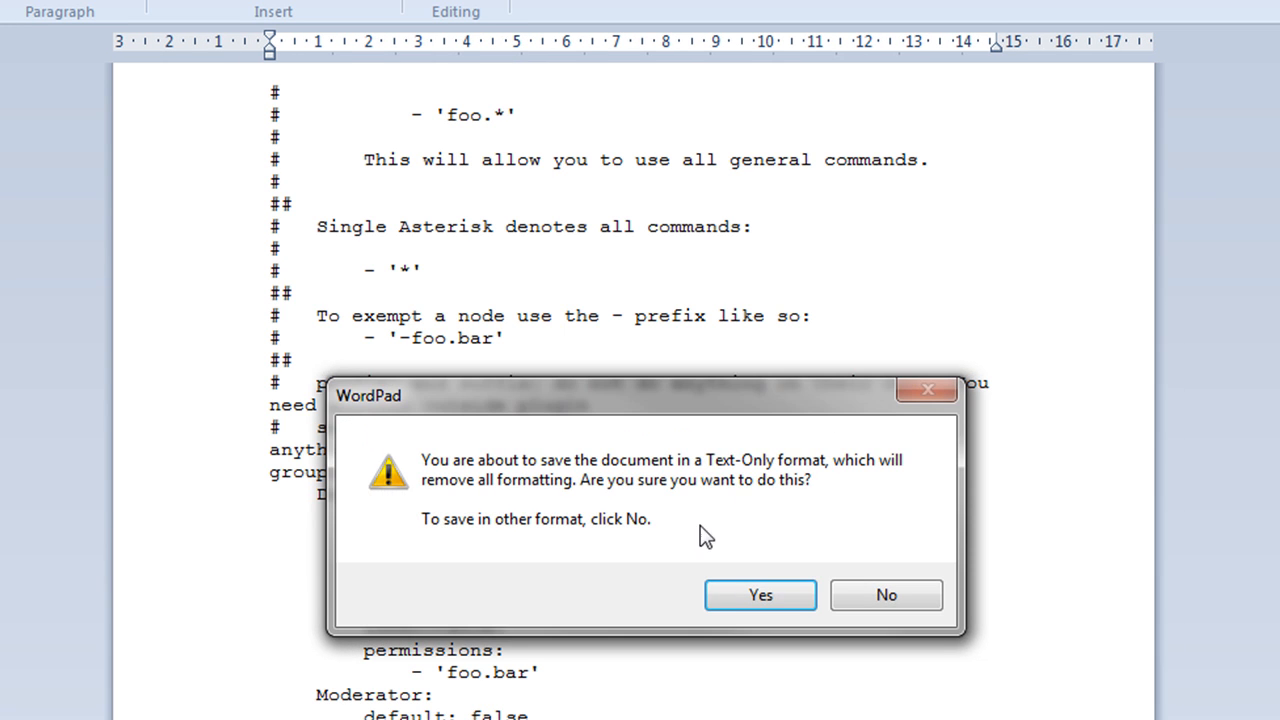
{"action": "left_click", "coordinate": [760, 596]}
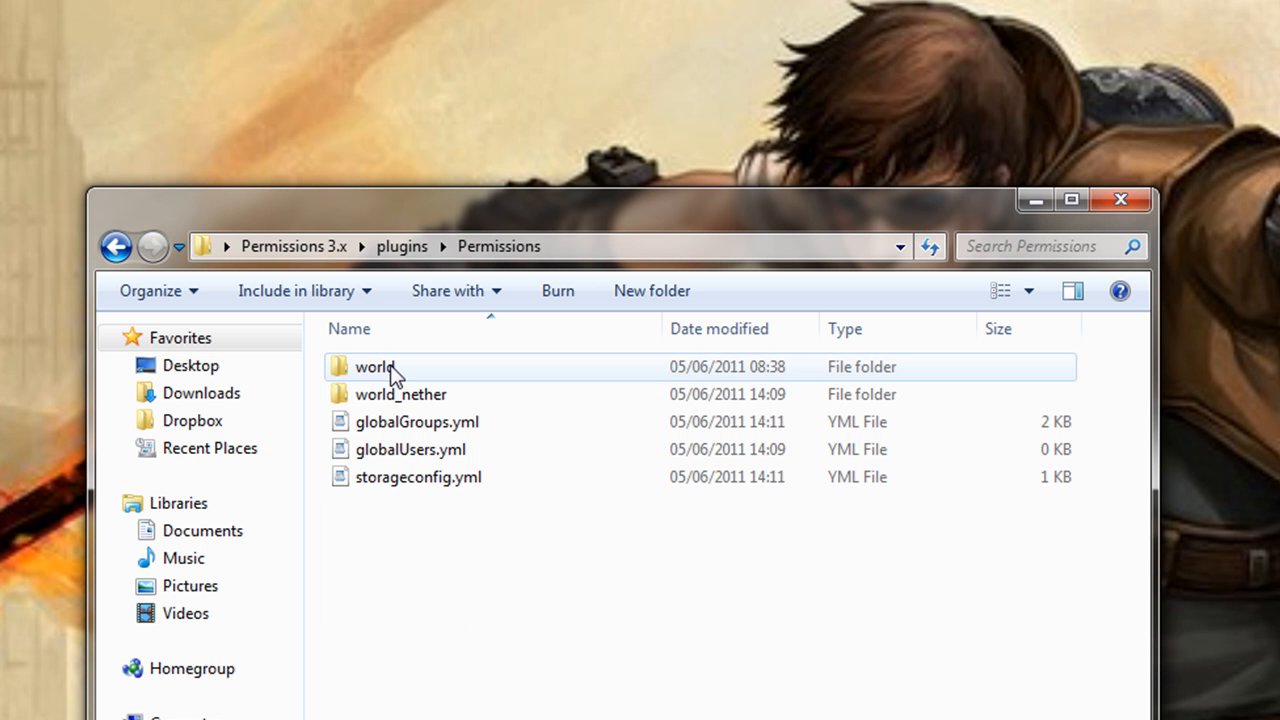
- Look over globalUsers.yml, globalGroups.yml and the world_nether folder in the Permissions folder
{"action": "left_click", "coordinate": [410, 448]}
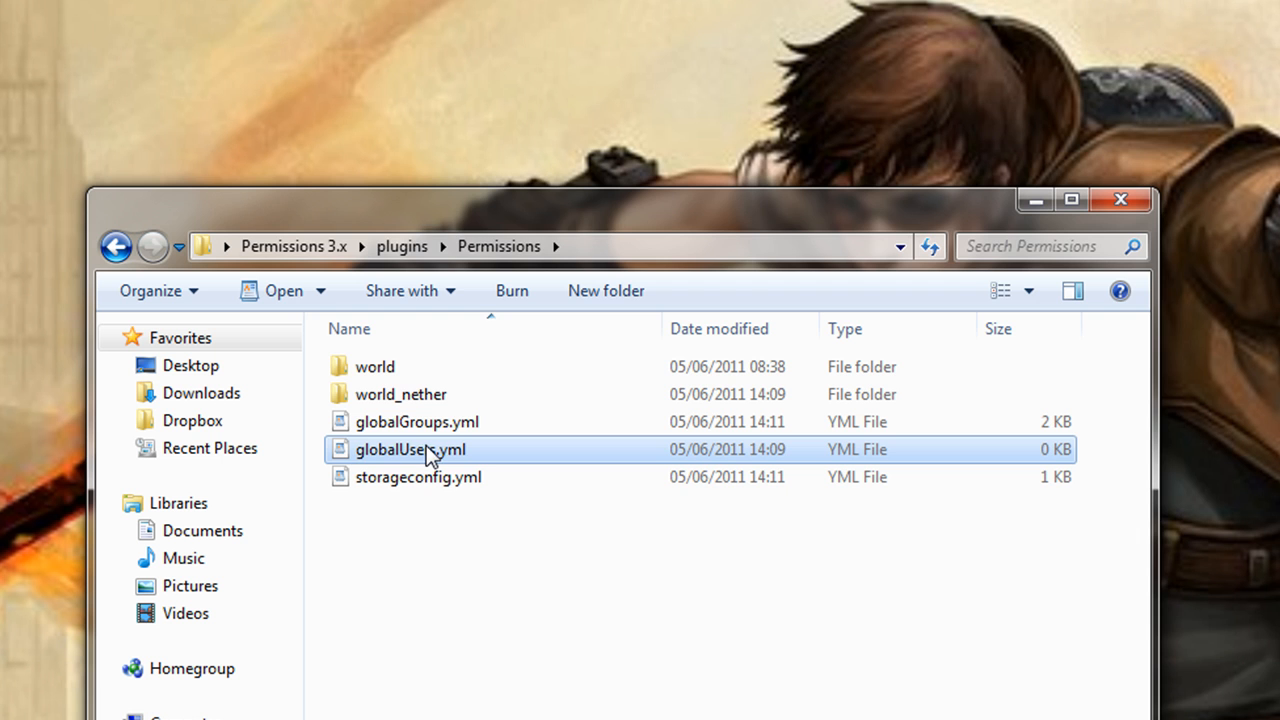
{"action": "double_click", "coordinate": [410, 448]}
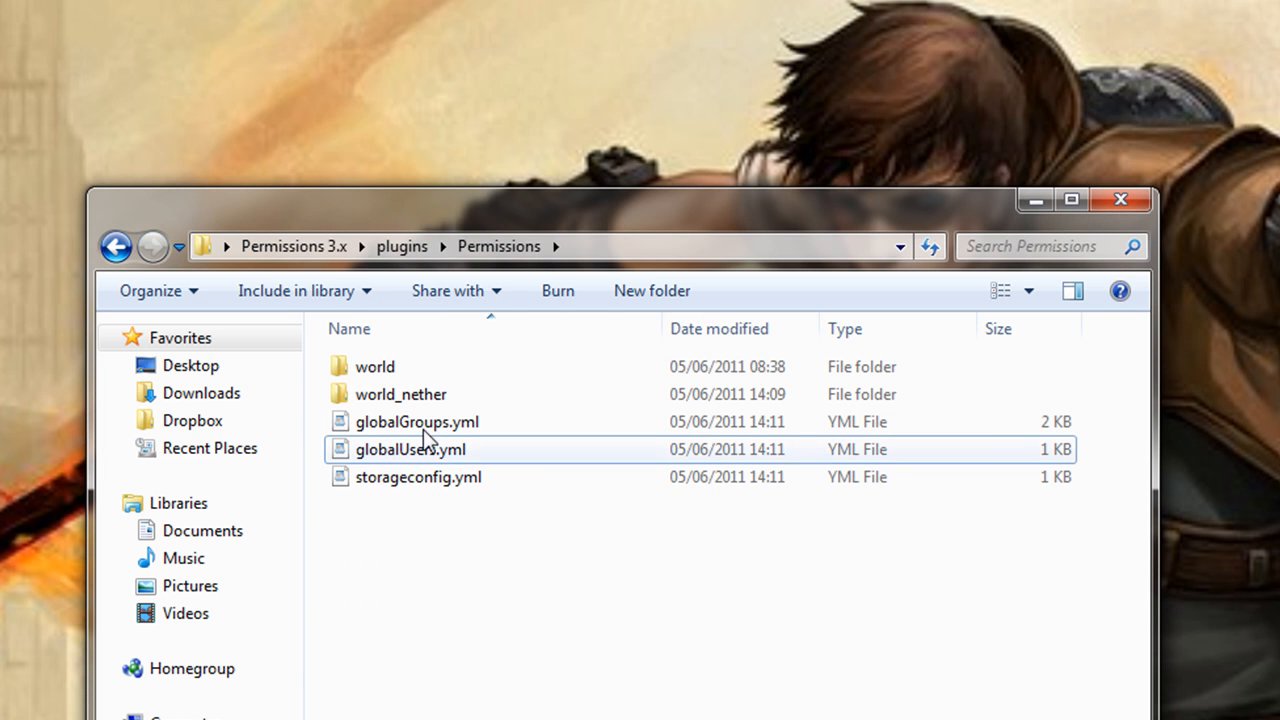
{"action": "left_click", "coordinate": [416, 420]}
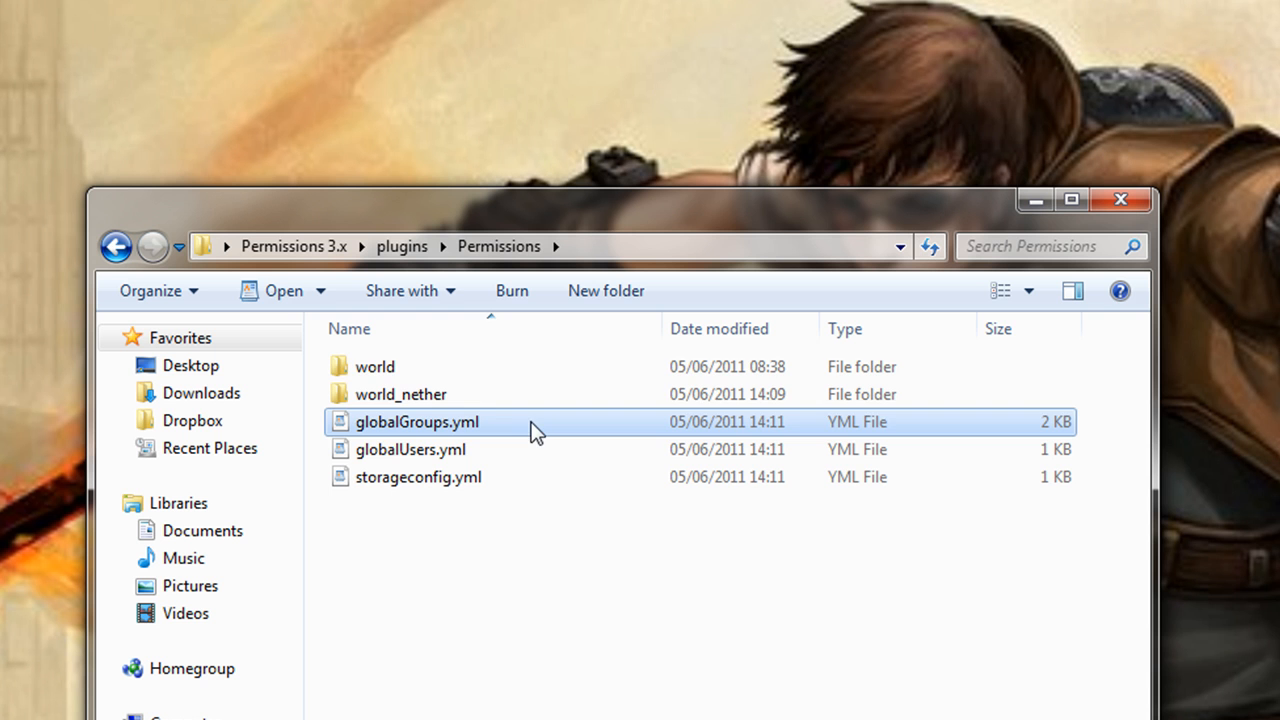
{"action": "left_click", "coordinate": [400, 392]}
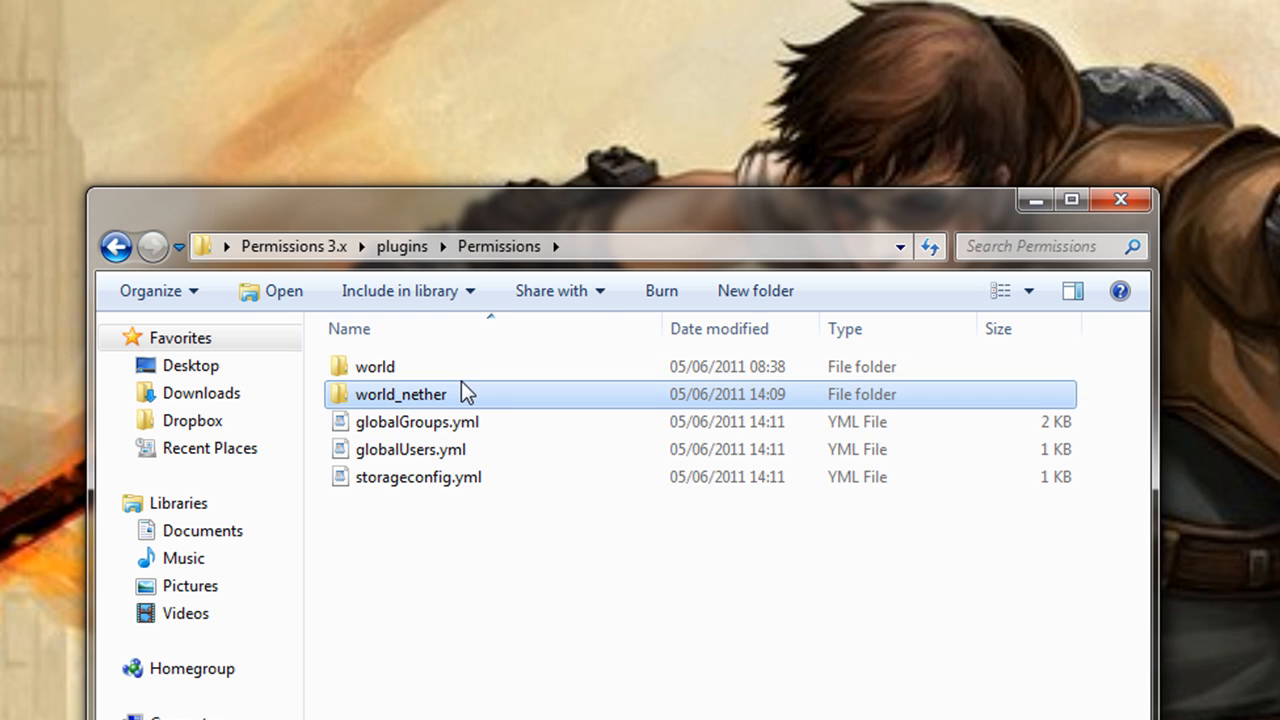
{"action": "mouse_move", "coordinate": [296, 472]}
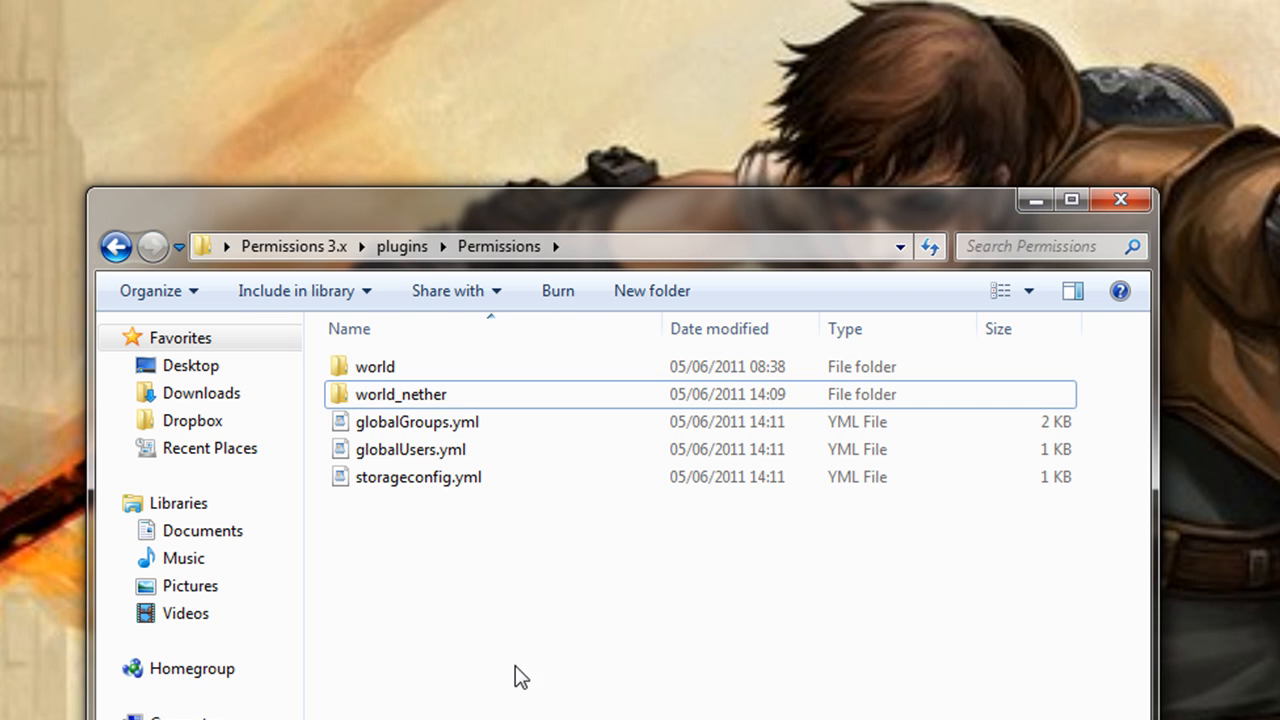
{"action": "mouse_move", "coordinate": [440, 440]}
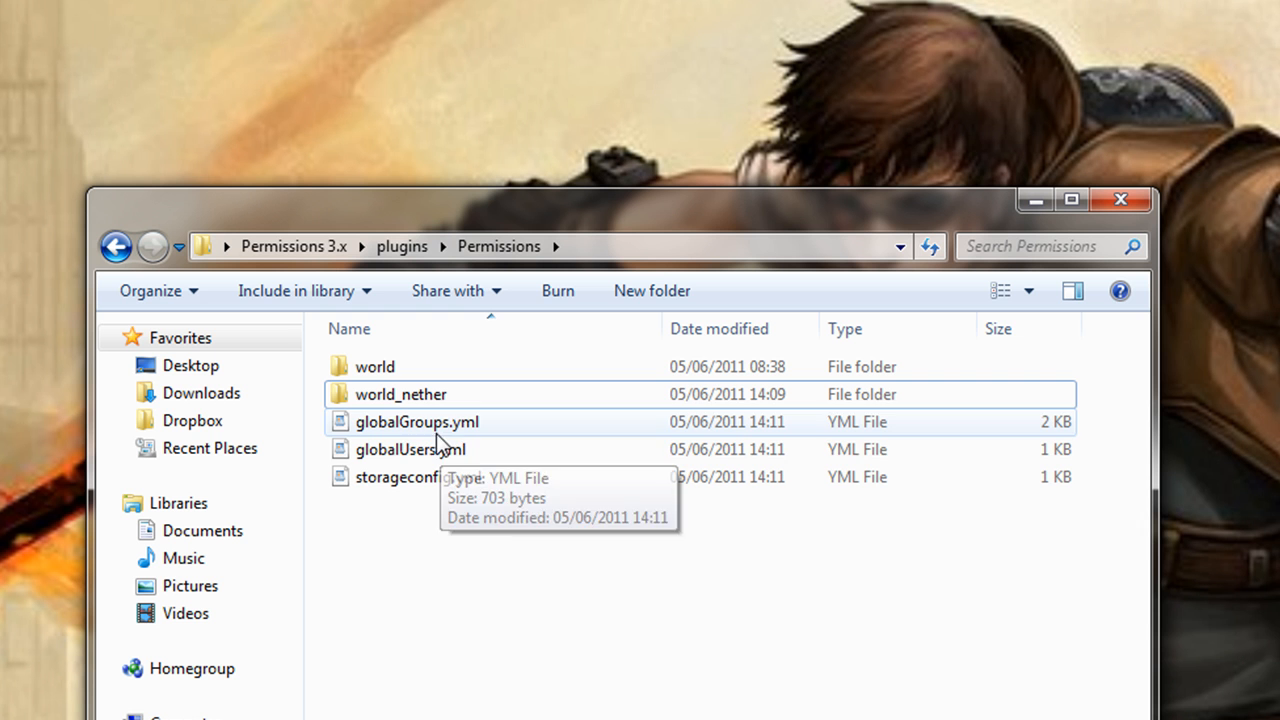
{"action": "mouse_move", "coordinate": [444, 440]}
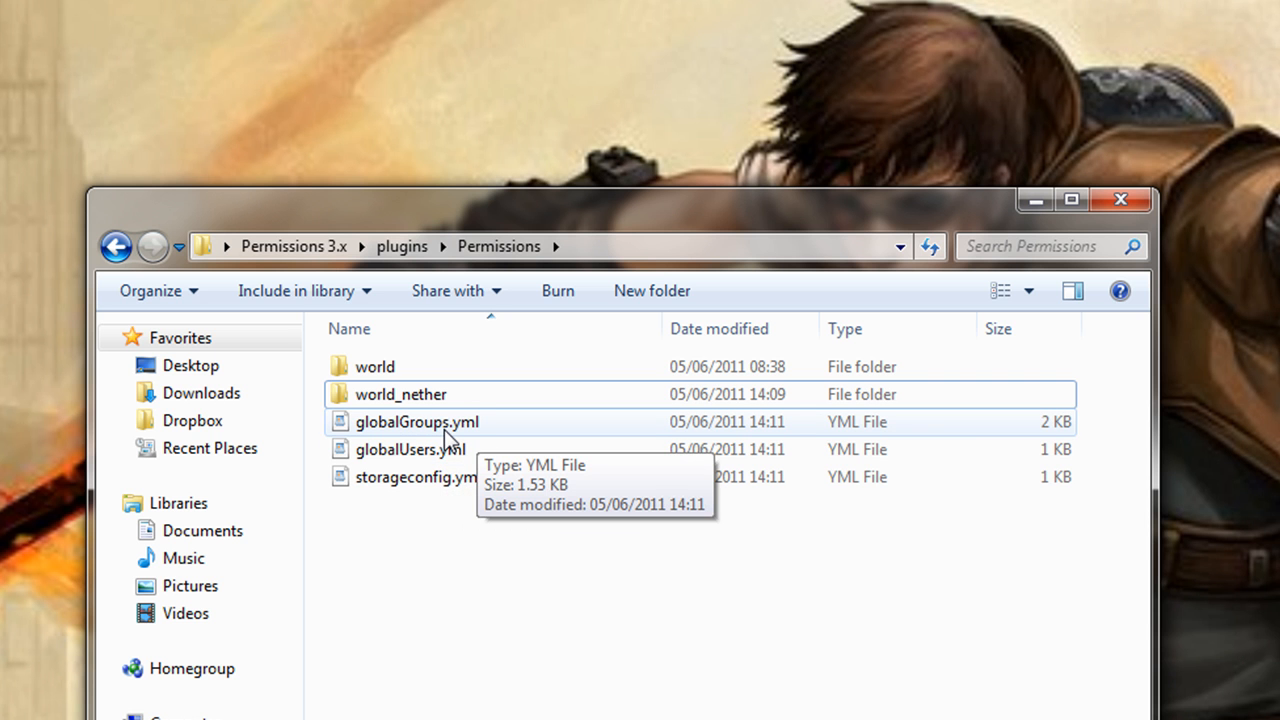
- Edit globalGroups.yml and bring its groups: section with Default and Moderator into view
{"action": "double_click", "coordinate": [416, 420]}
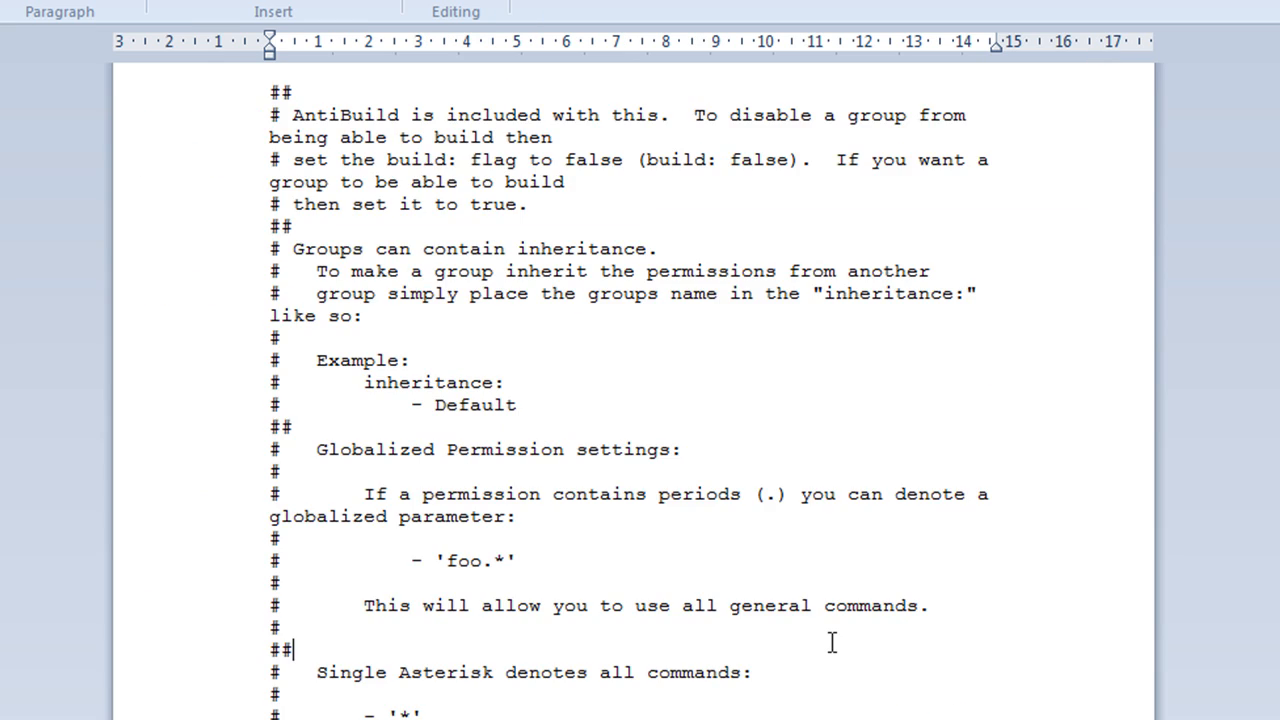
{"action": "scroll", "scroll_direction": "down", "scroll_amount": 3}
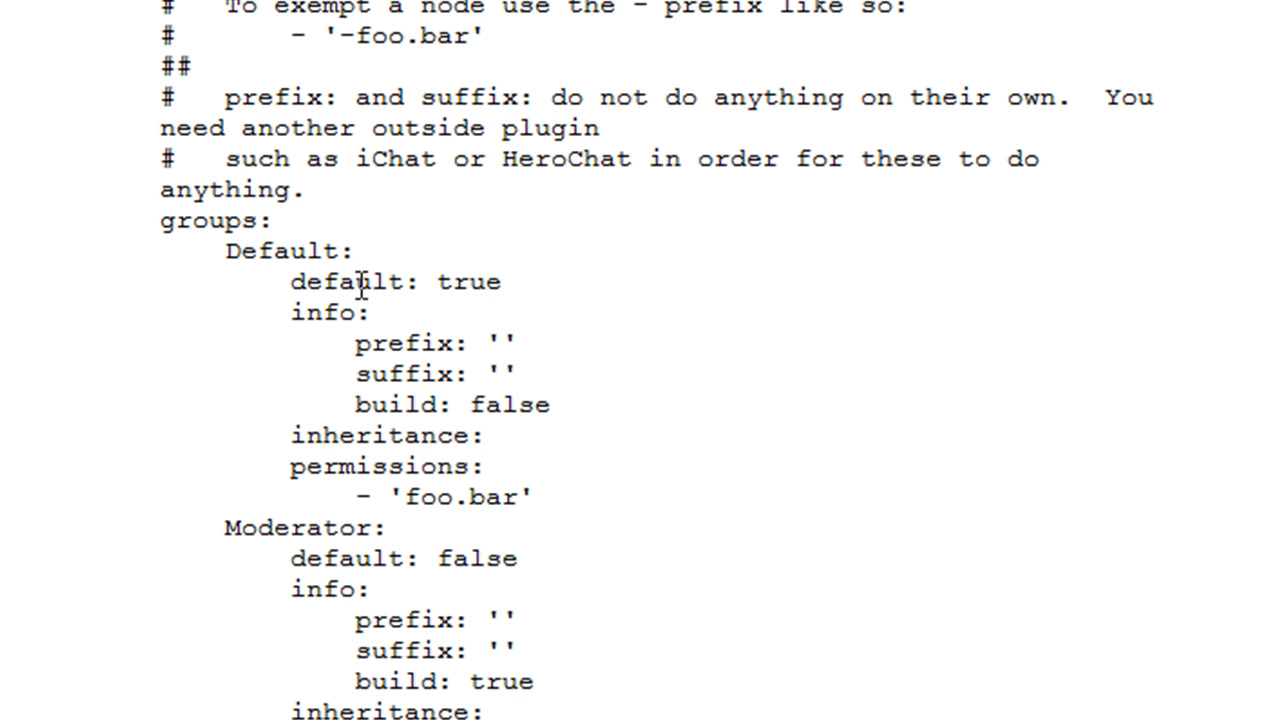
{"action": "mouse_move", "coordinate": [504, 556]}
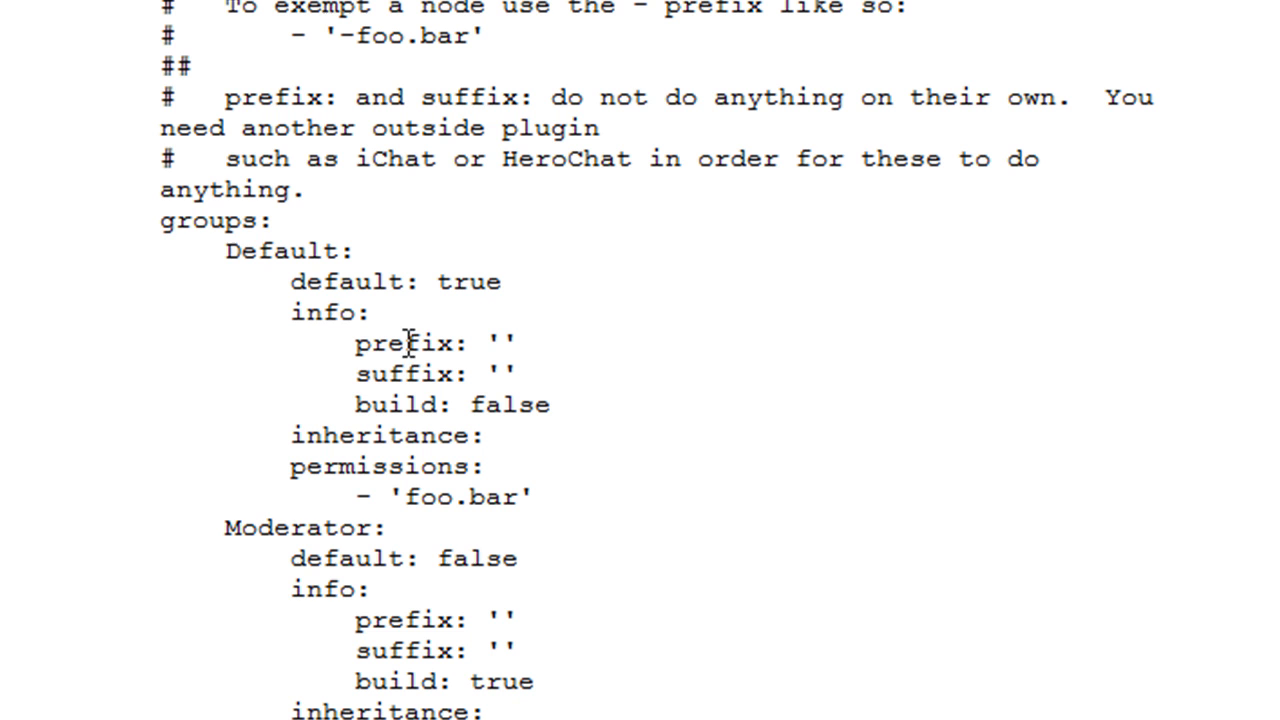
{"action": "mouse_move", "coordinate": [410, 384]}
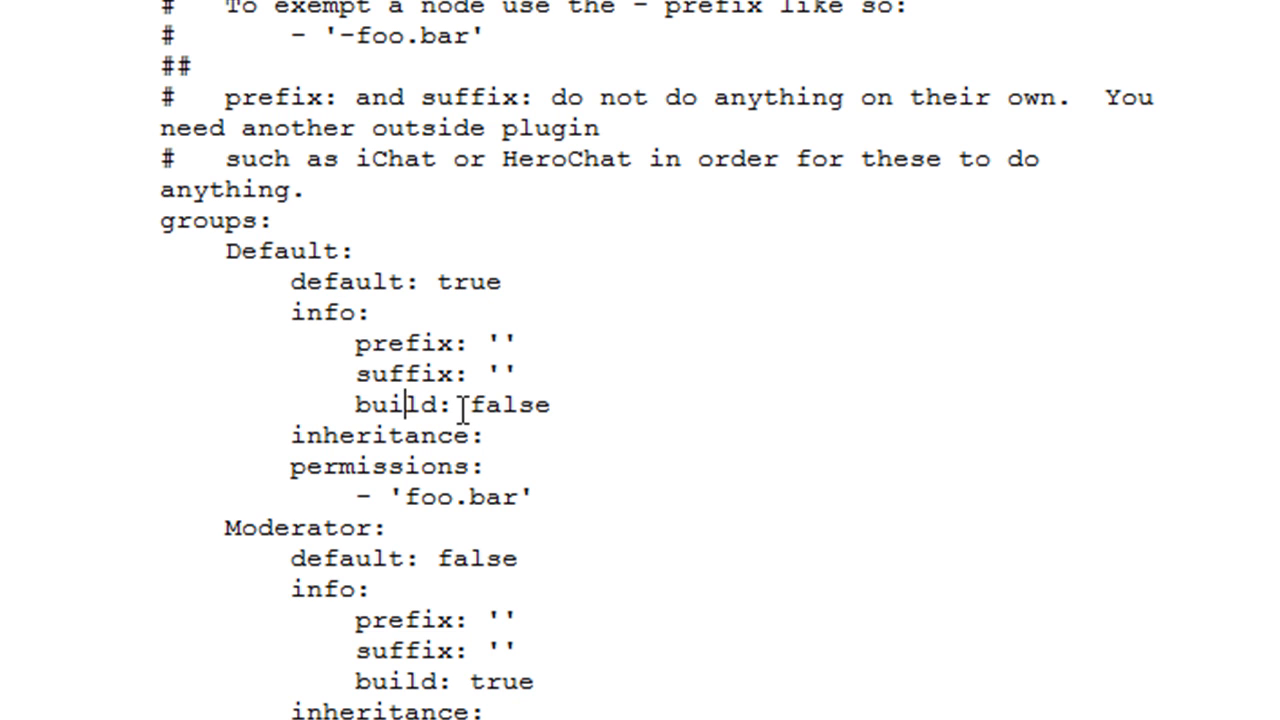
{"action": "mouse_move", "coordinate": [508, 344]}
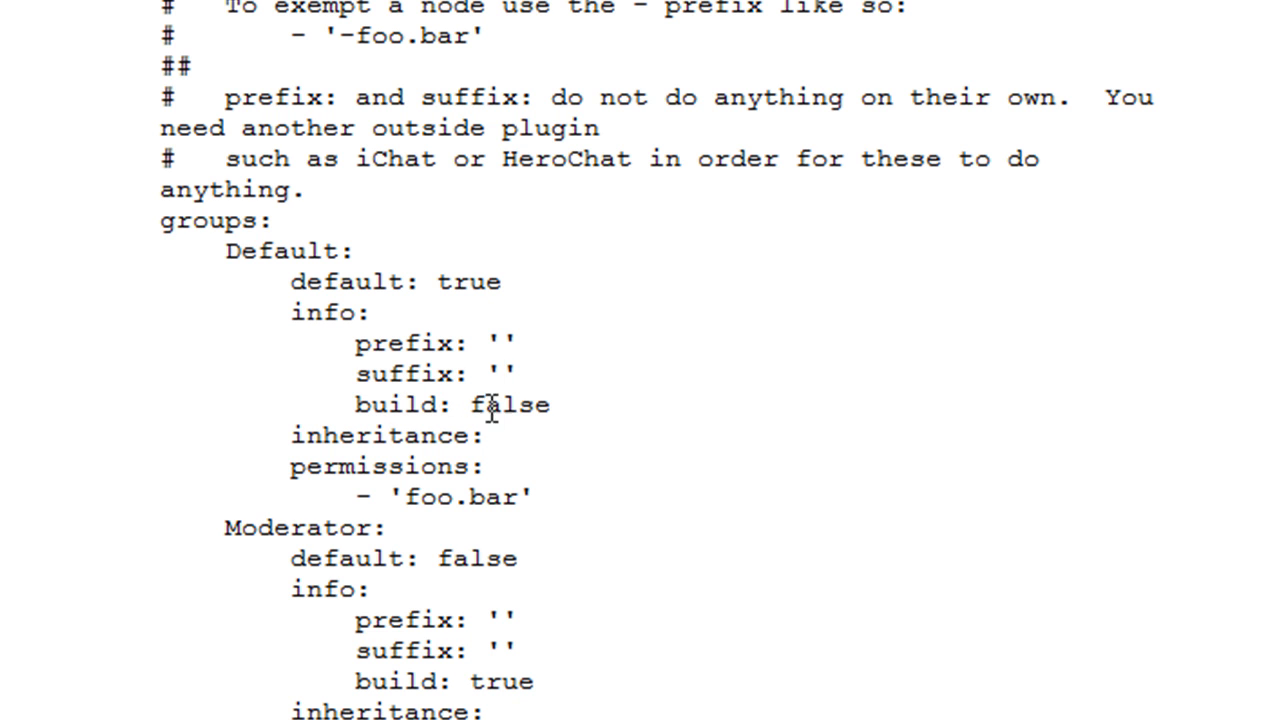
{"action": "mouse_move", "coordinate": [500, 436]}
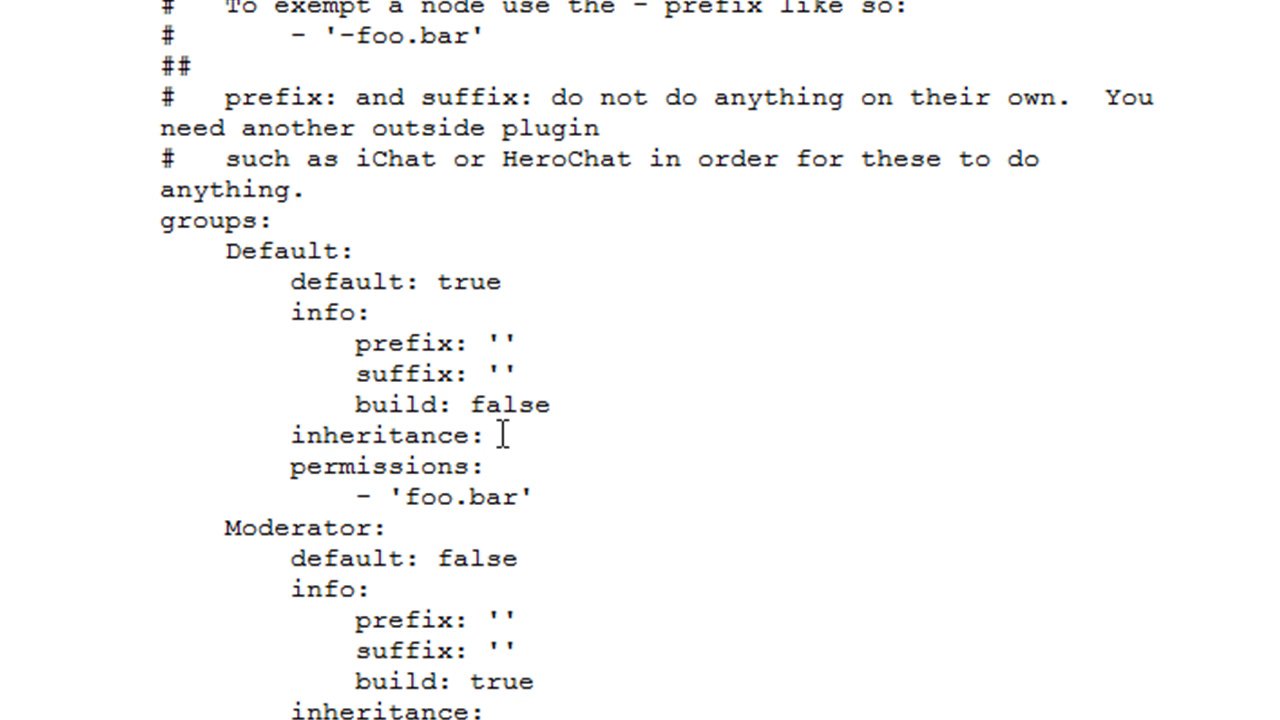
{"action": "mouse_move", "coordinate": [556, 532]}
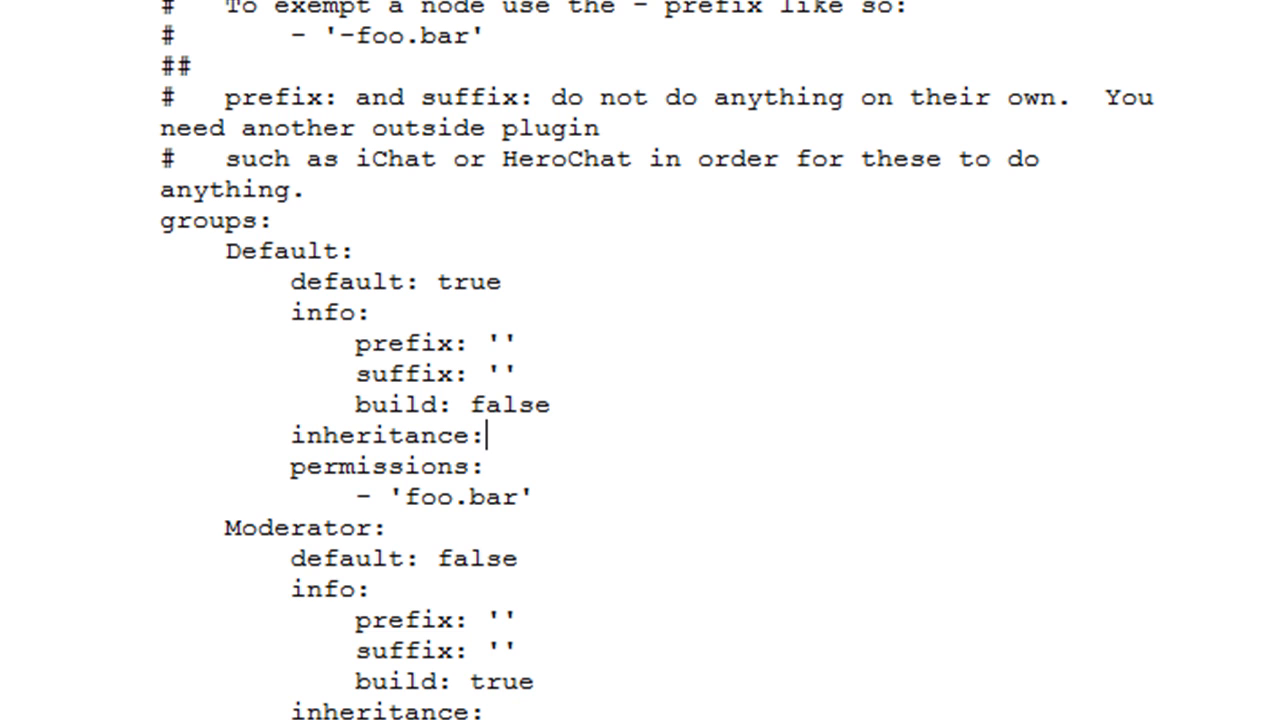
{"action": "mouse_move", "coordinate": [508, 452]}
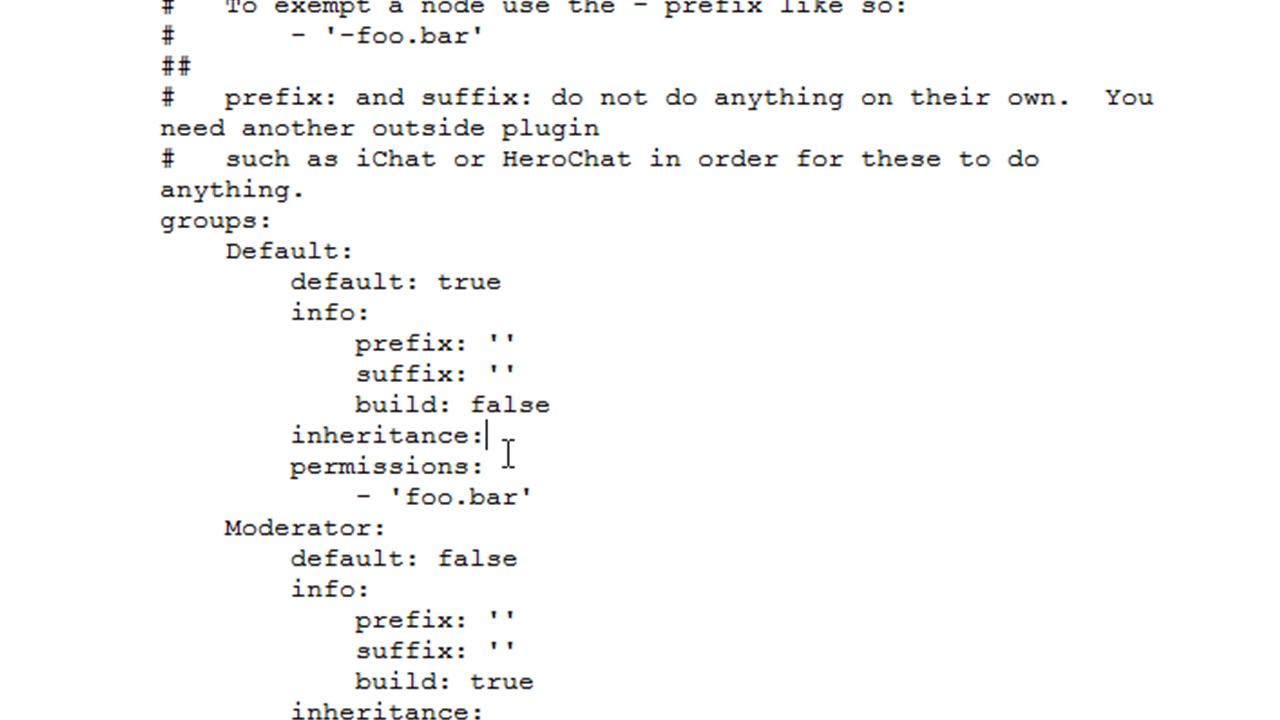
{"action": "mouse_move", "coordinate": [462, 456]}
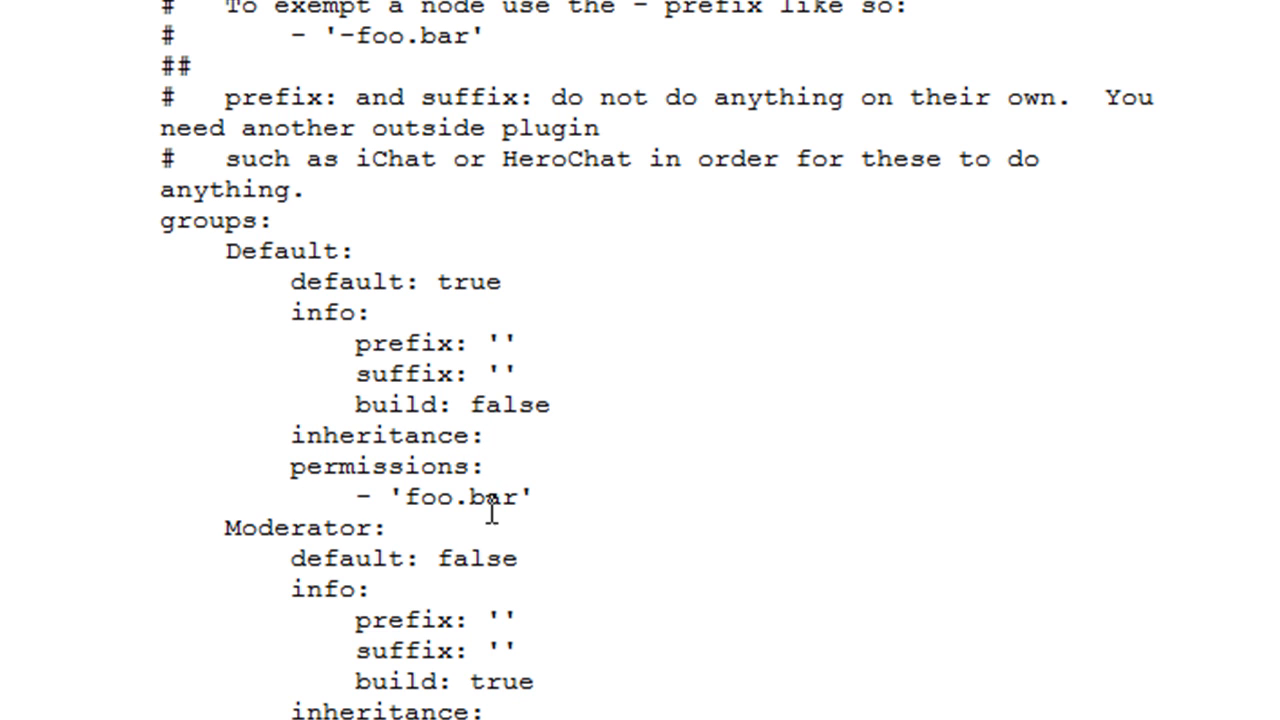
{"action": "mouse_move", "coordinate": [518, 492]}
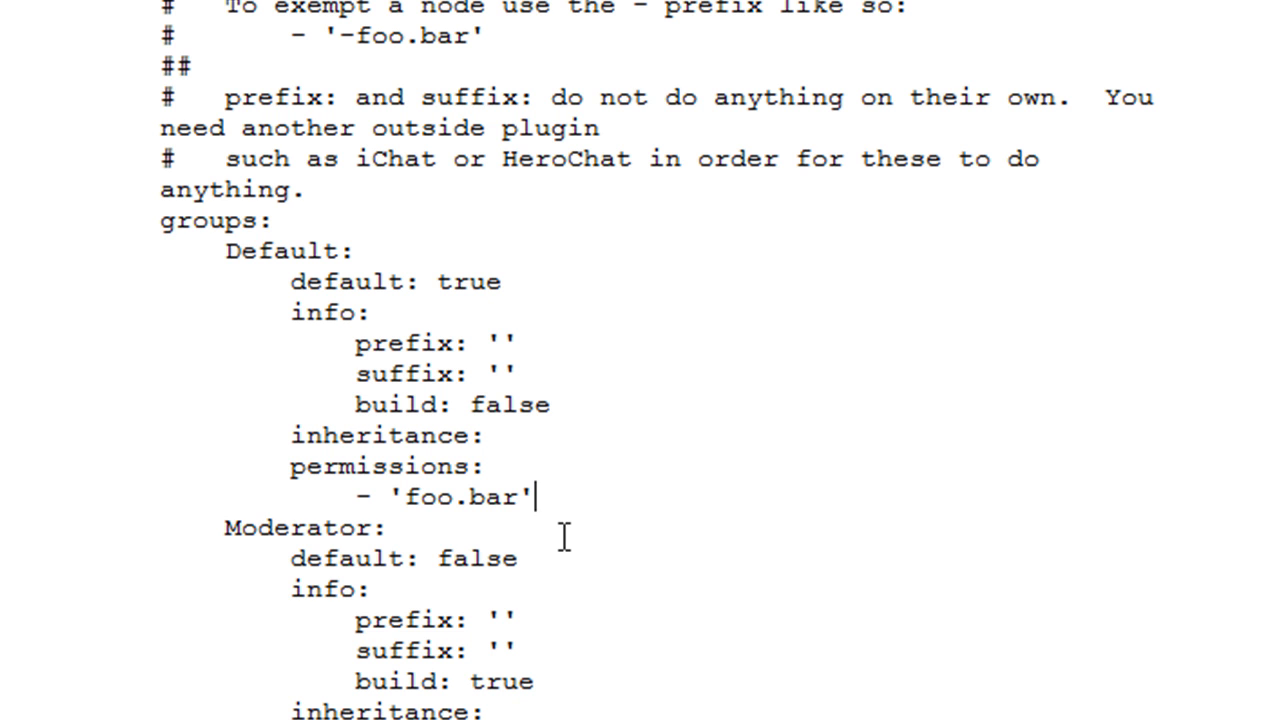
{"action": "mouse_move", "coordinate": [580, 568]}
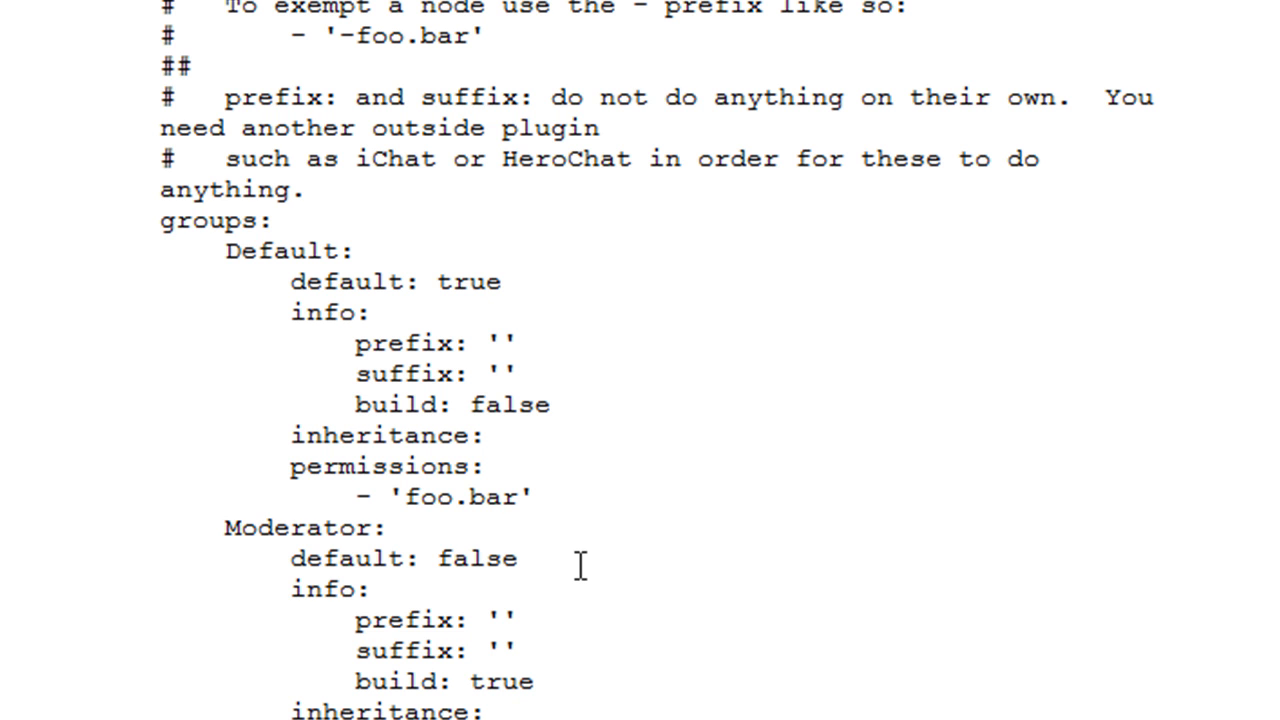
{"action": "mouse_move", "coordinate": [668, 444]}
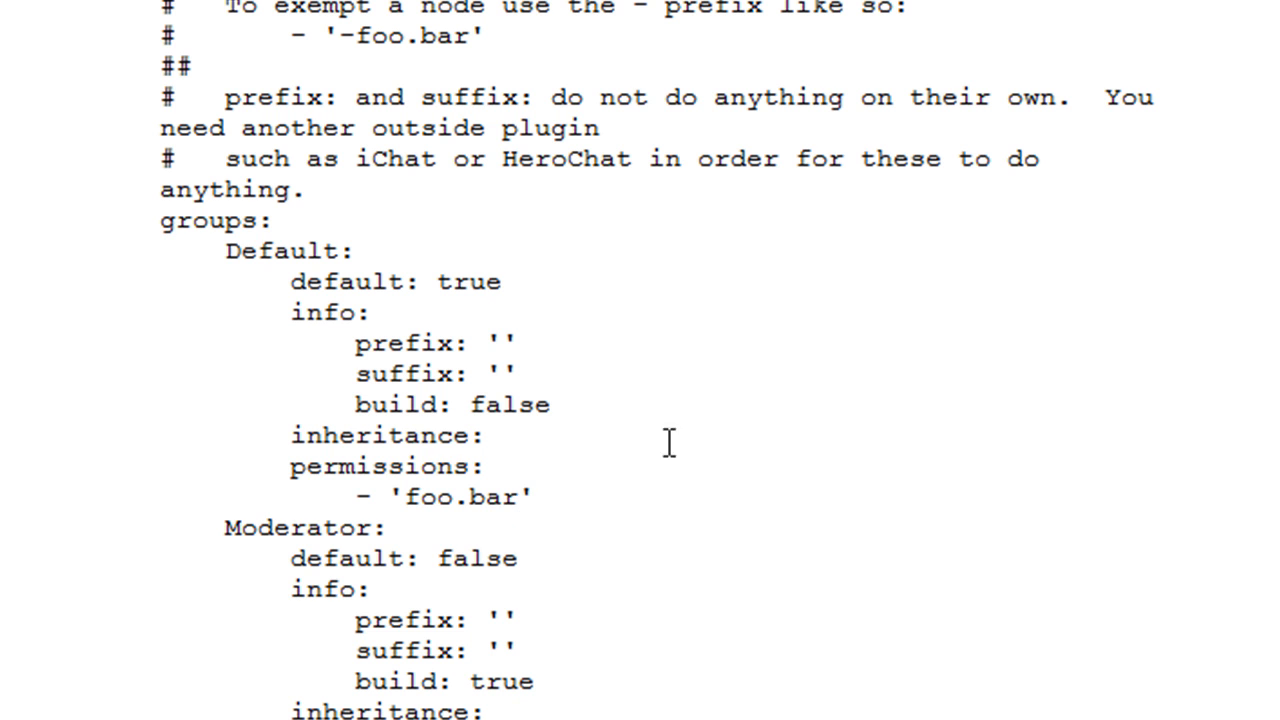
{"action": "mouse_move", "coordinate": [880, 520]}
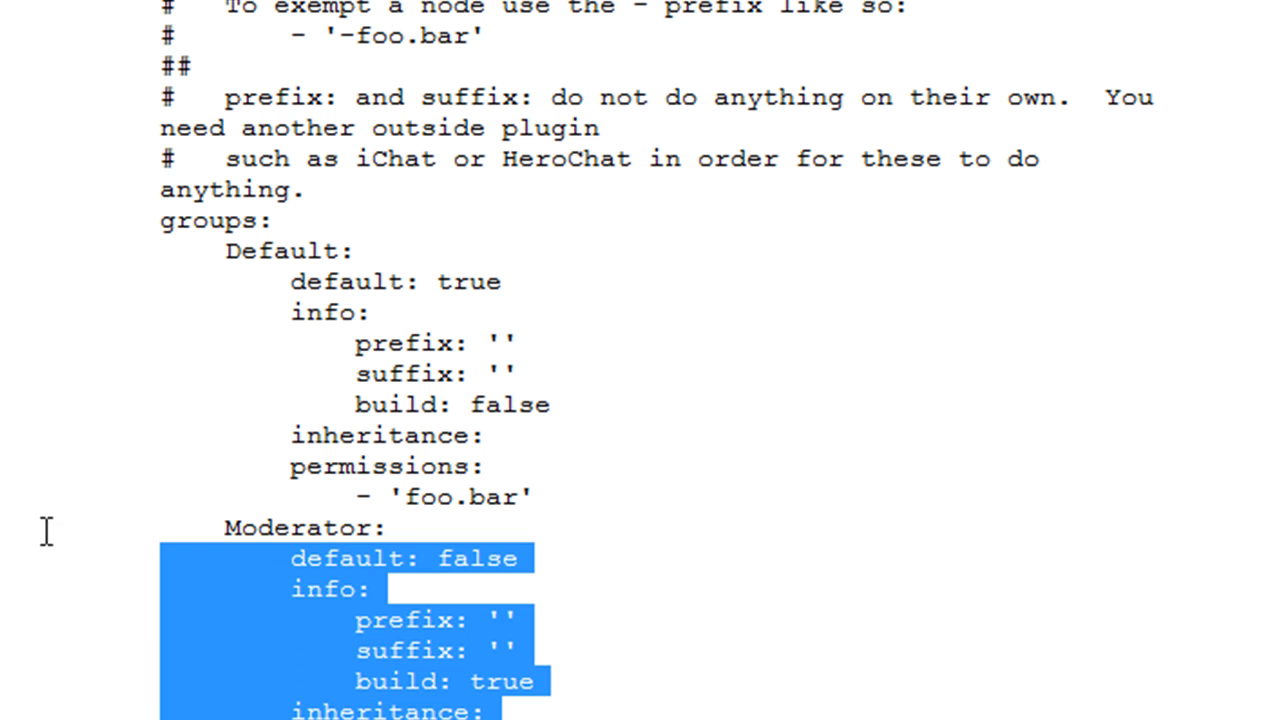
- Rename the copied group to Builder with prefix [BUILDER] and suffix [/]
{"action": "left_click", "coordinate": [536, 496]}
{"action": "type", "text": "B:"}
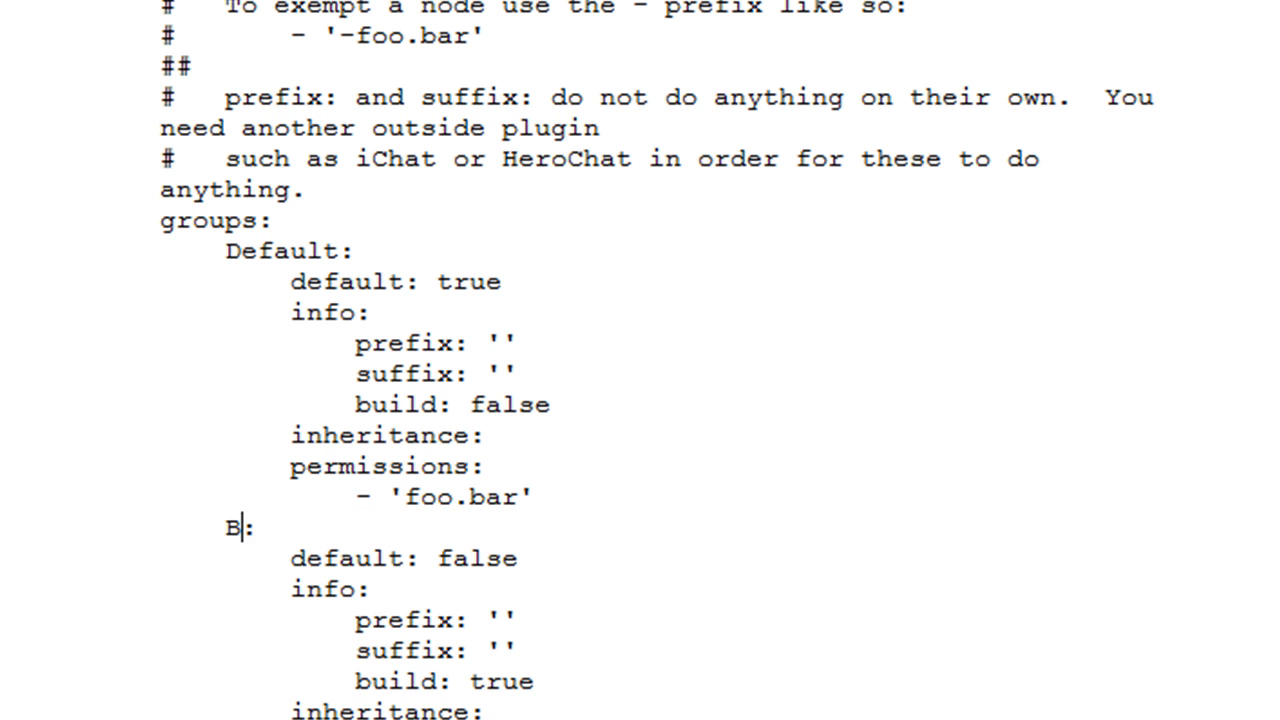
{"action": "type", "text": "uilder:"}
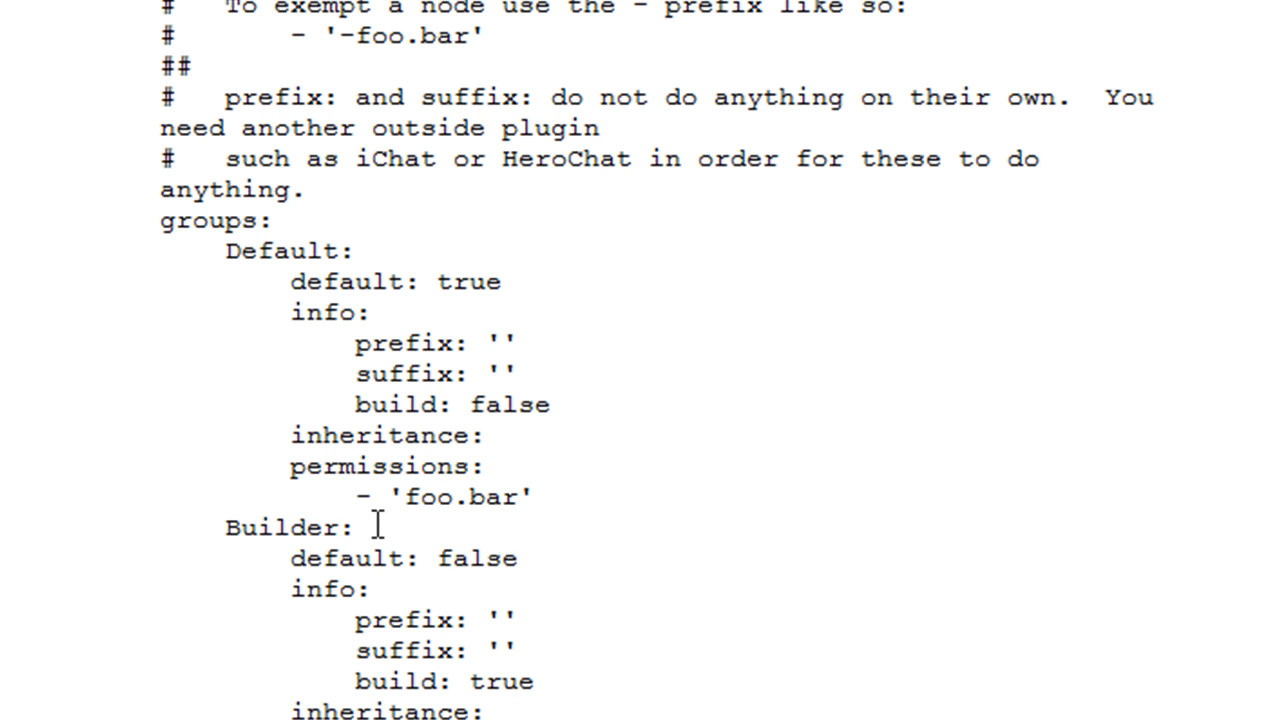
{"action": "mouse_move", "coordinate": [500, 556]}
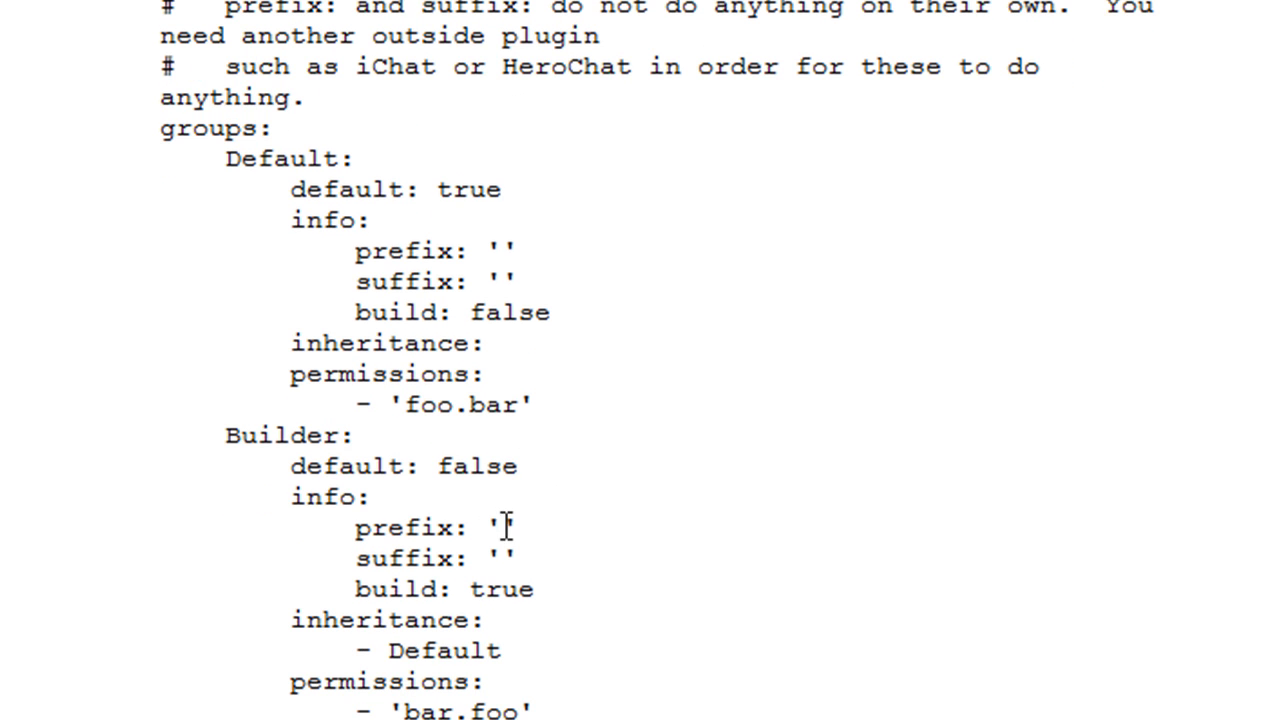
{"action": "mouse_move", "coordinate": [544, 540]}
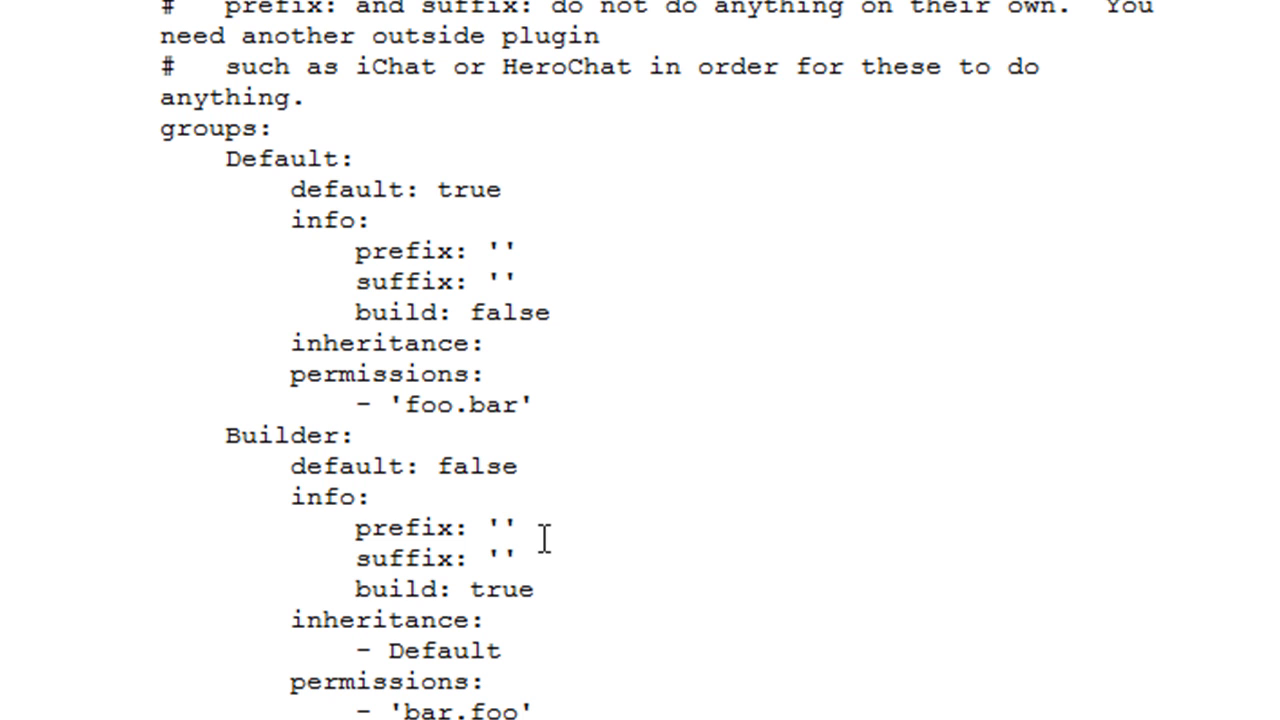
{"action": "type", "text": "[BUILDE"}
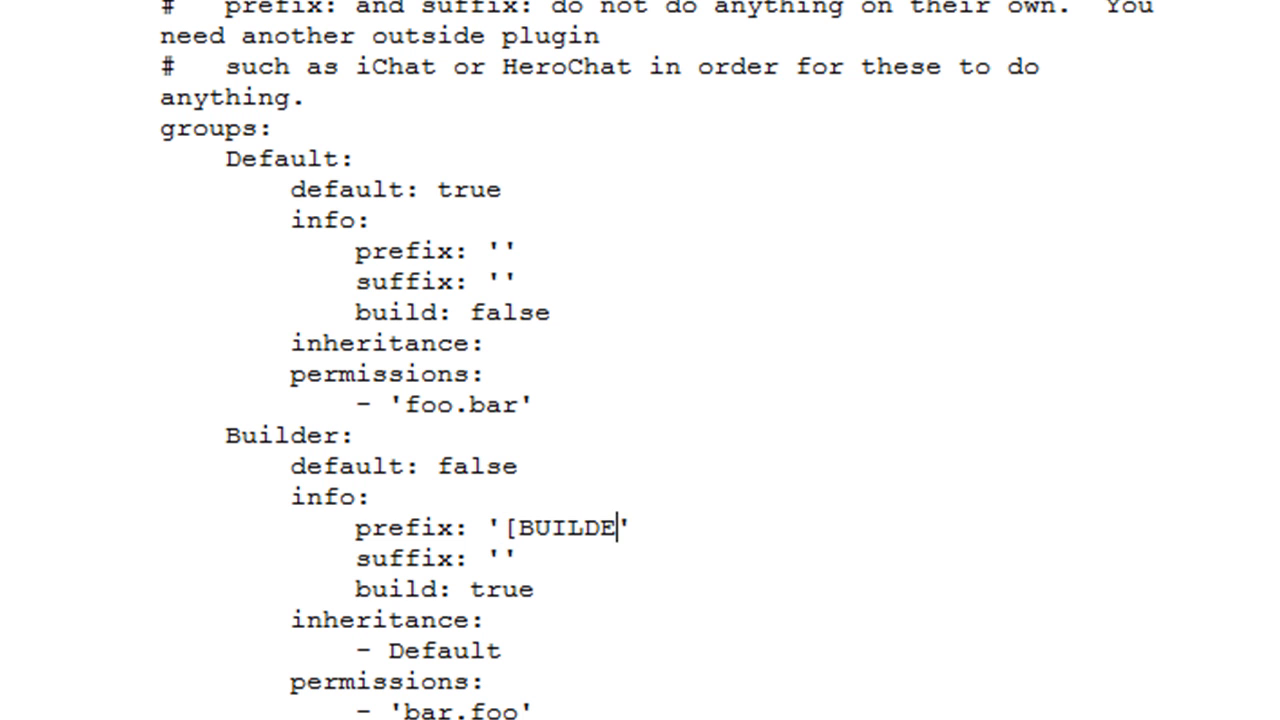
{"action": "type", "text": "R]"}
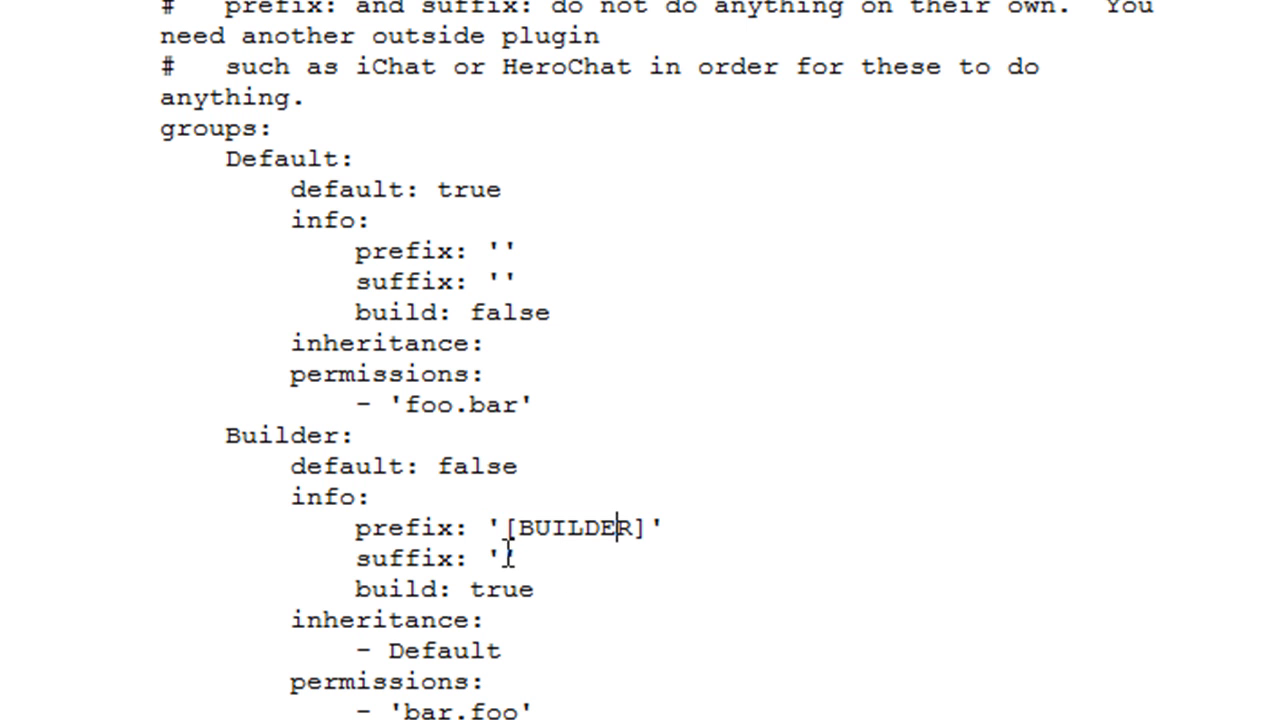
{"action": "type", "text": "["}
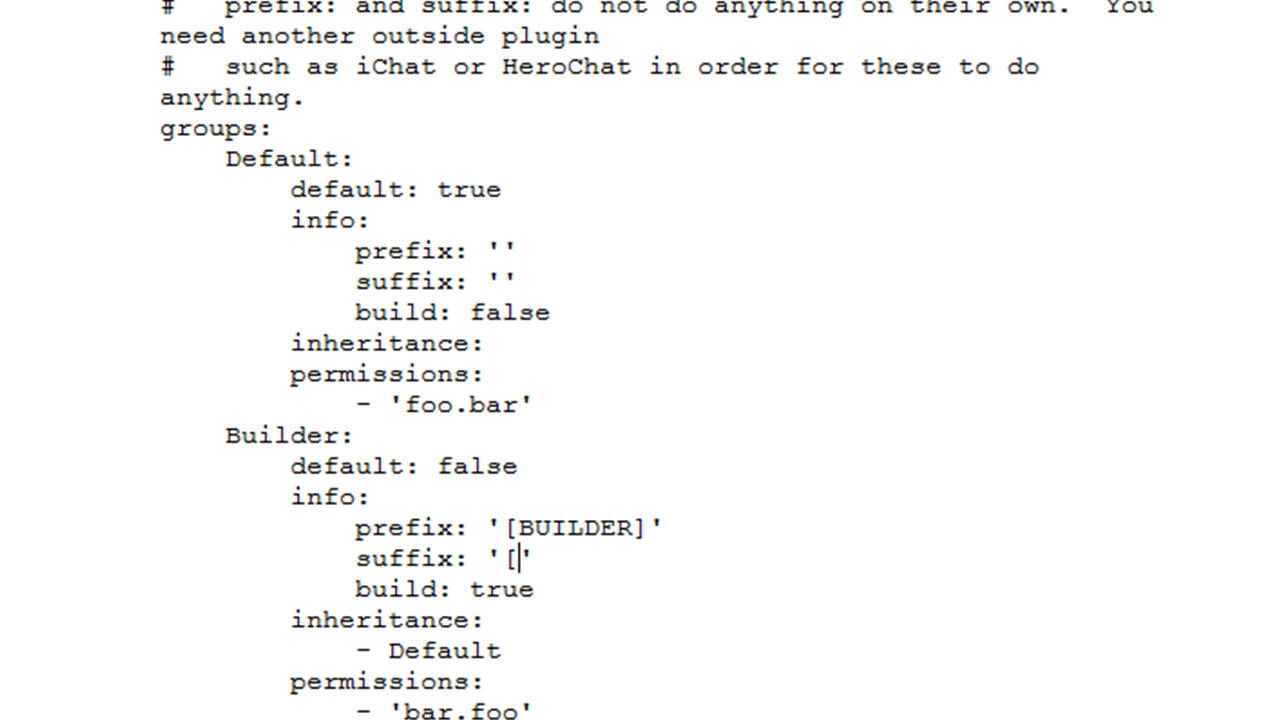
{"action": "type", "text": "/]"}
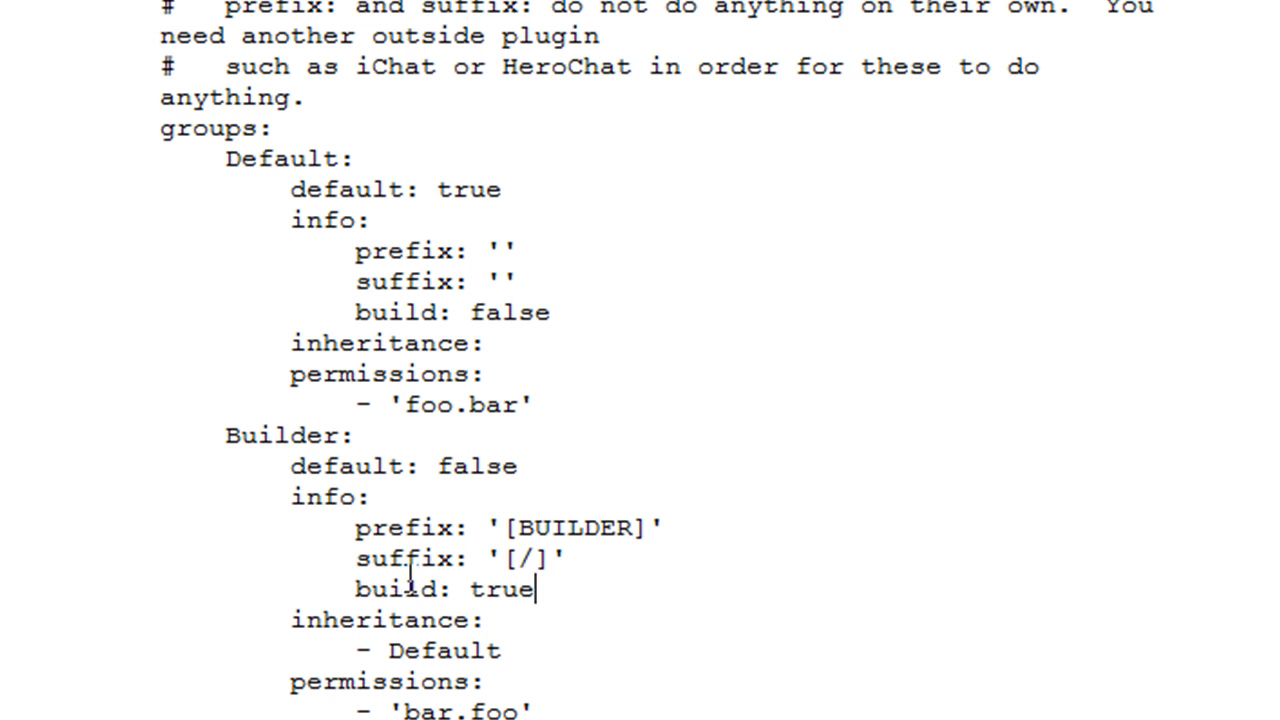
{"action": "mouse_move", "coordinate": [424, 220]}
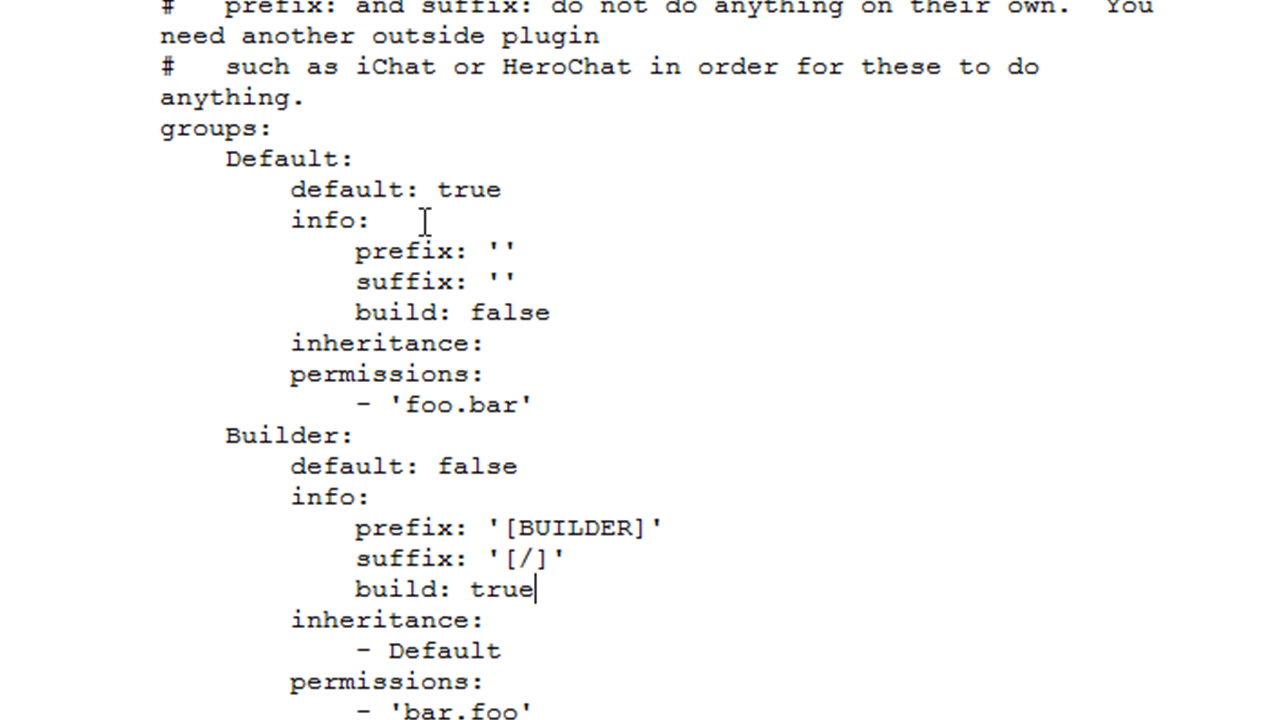
{"action": "mouse_move", "coordinate": [532, 412]}
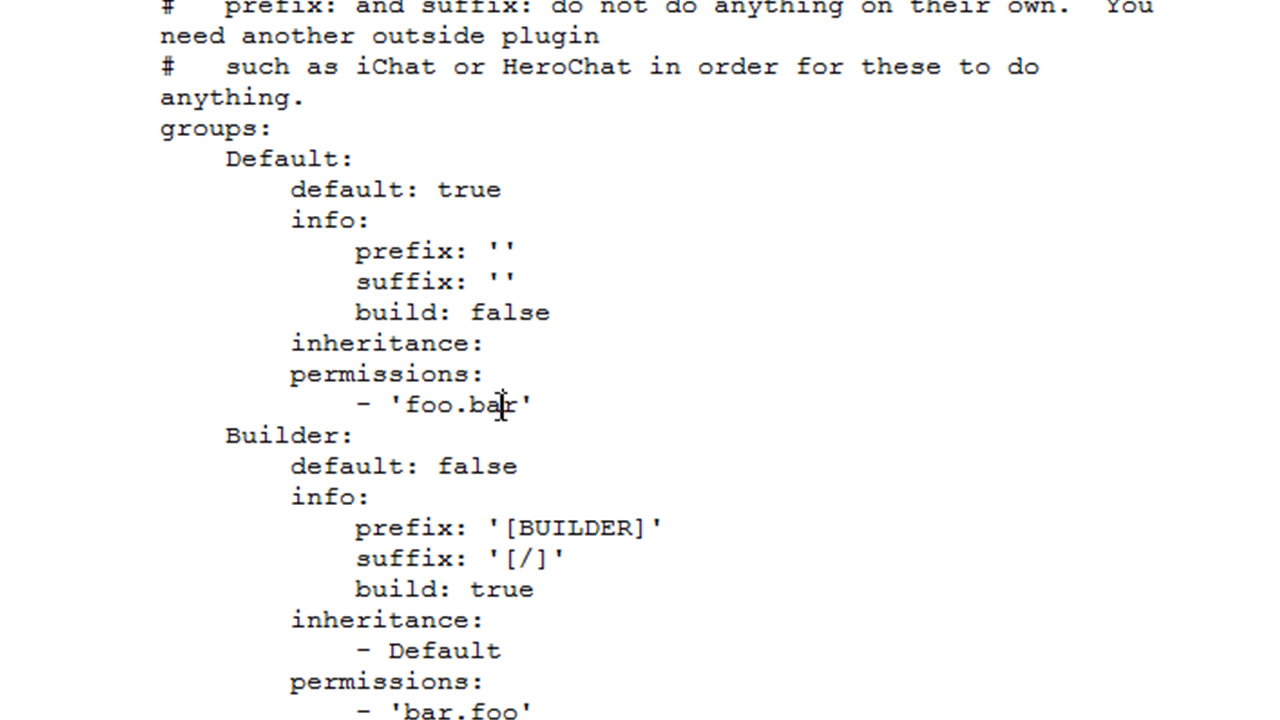
- Replace Builder's bar.foo permission node with lc.shout
{"action": "scroll", "scroll_direction": "down", "scroll_amount": 3}
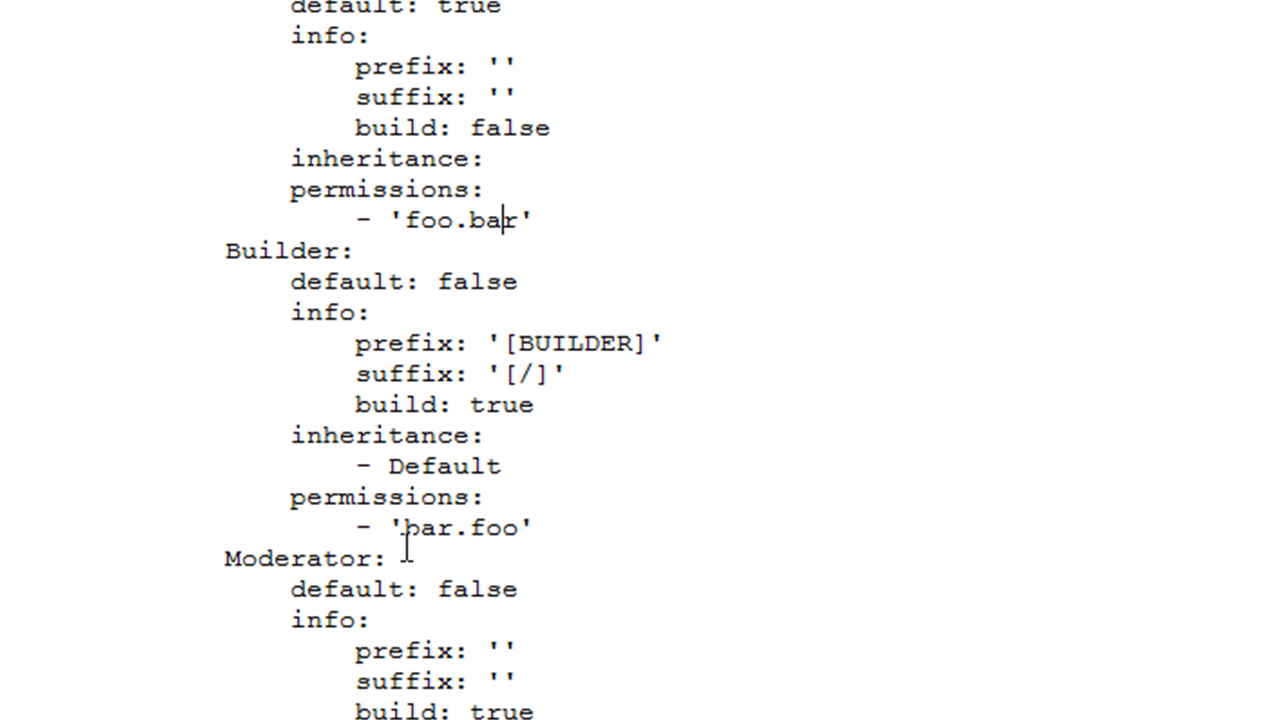
{"action": "double_click", "coordinate": [460, 528]}
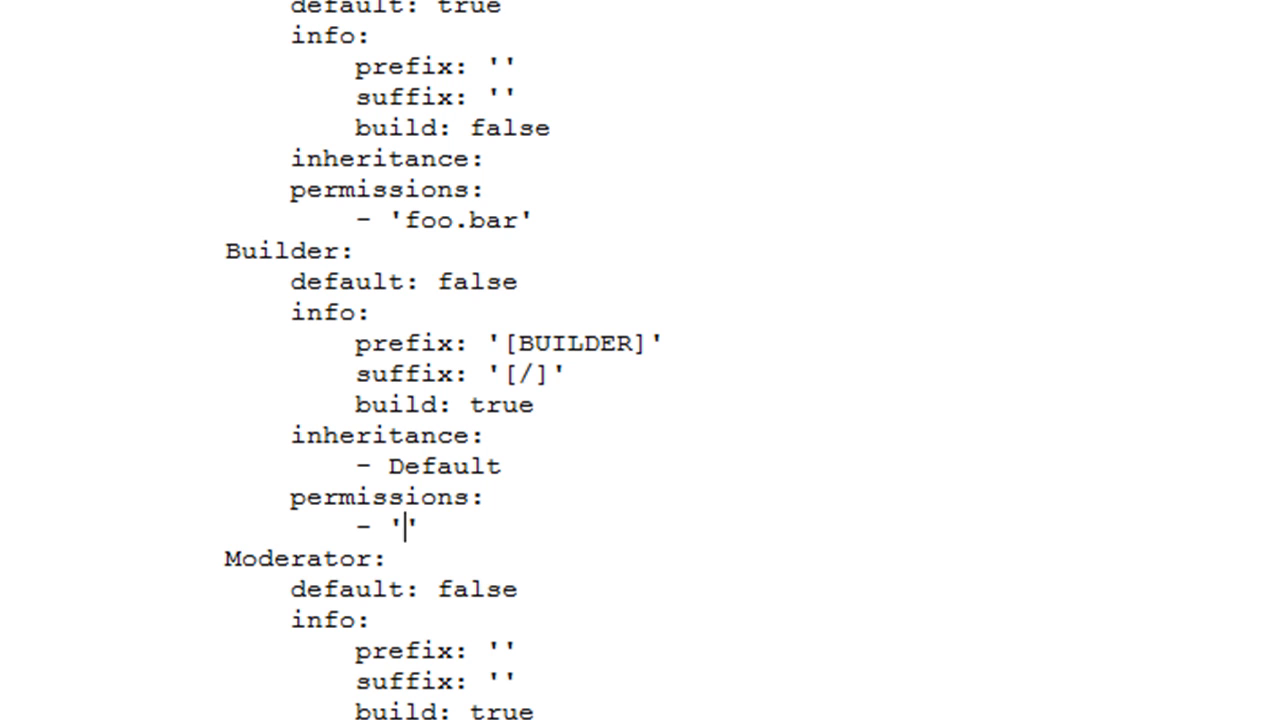
{"action": "type", "text": "lc."}
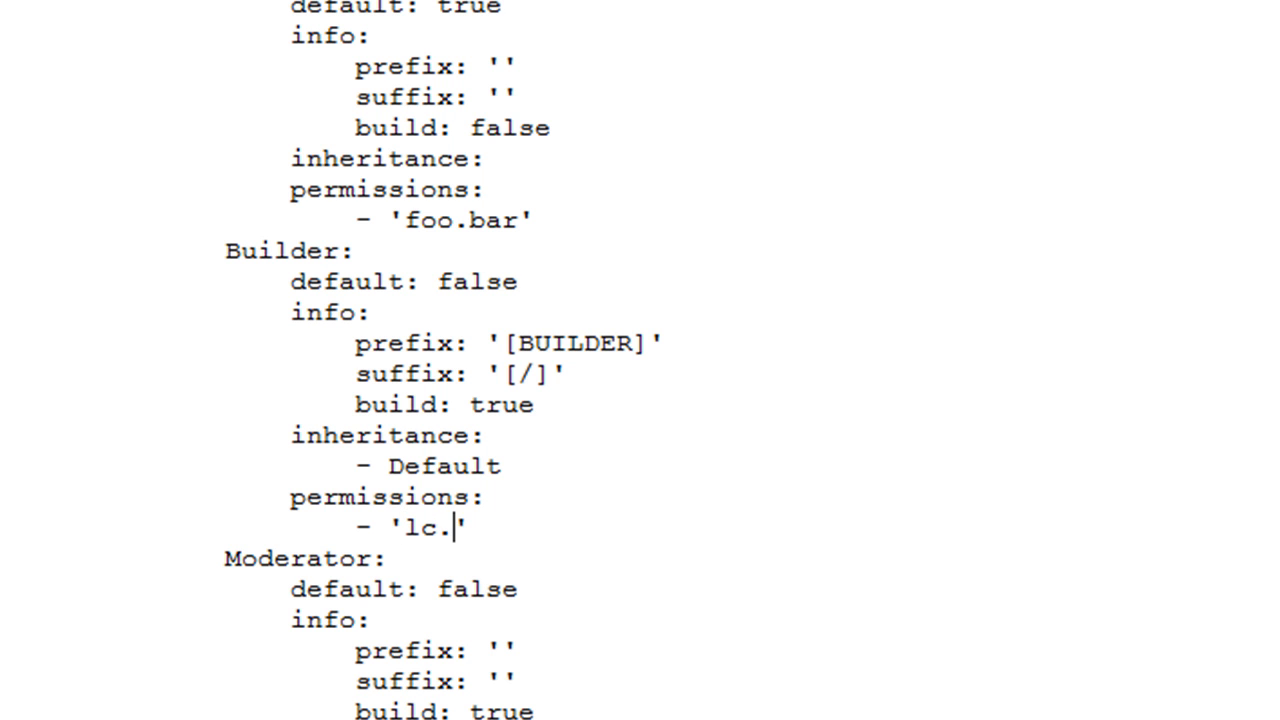
{"action": "type", "text": "shout"}
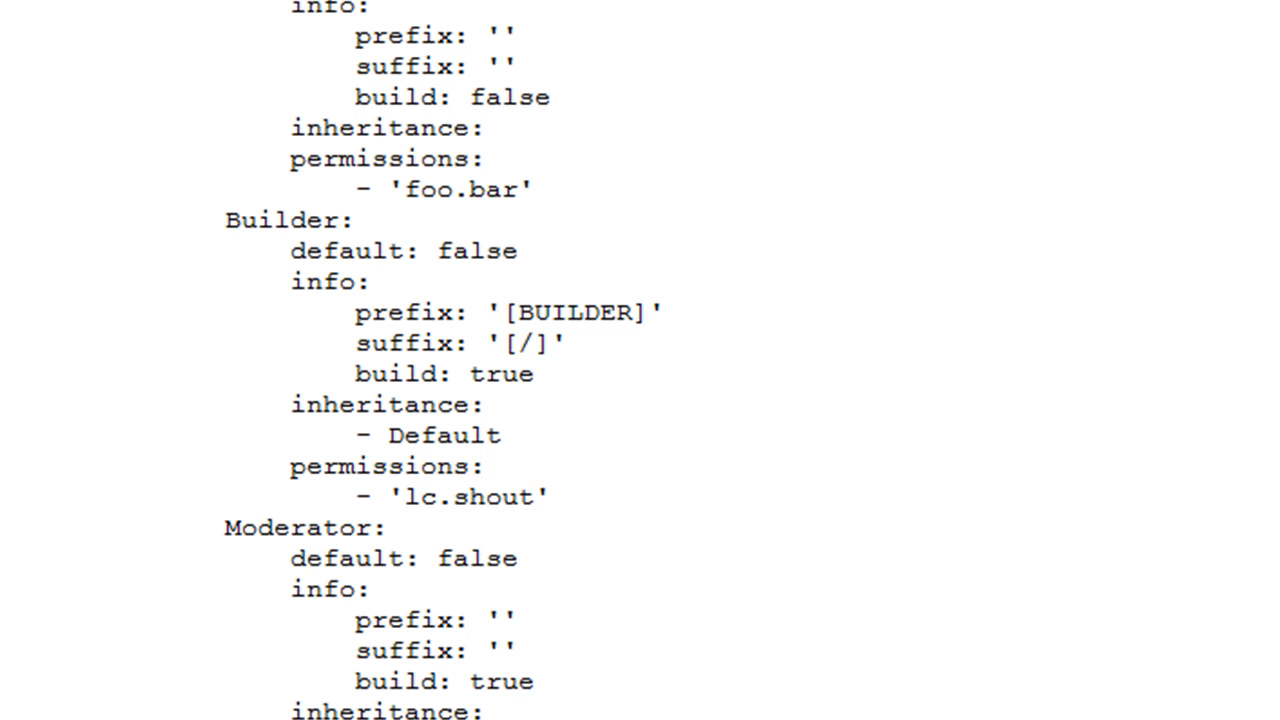
{"action": "mouse_move", "coordinate": [590, 520]}
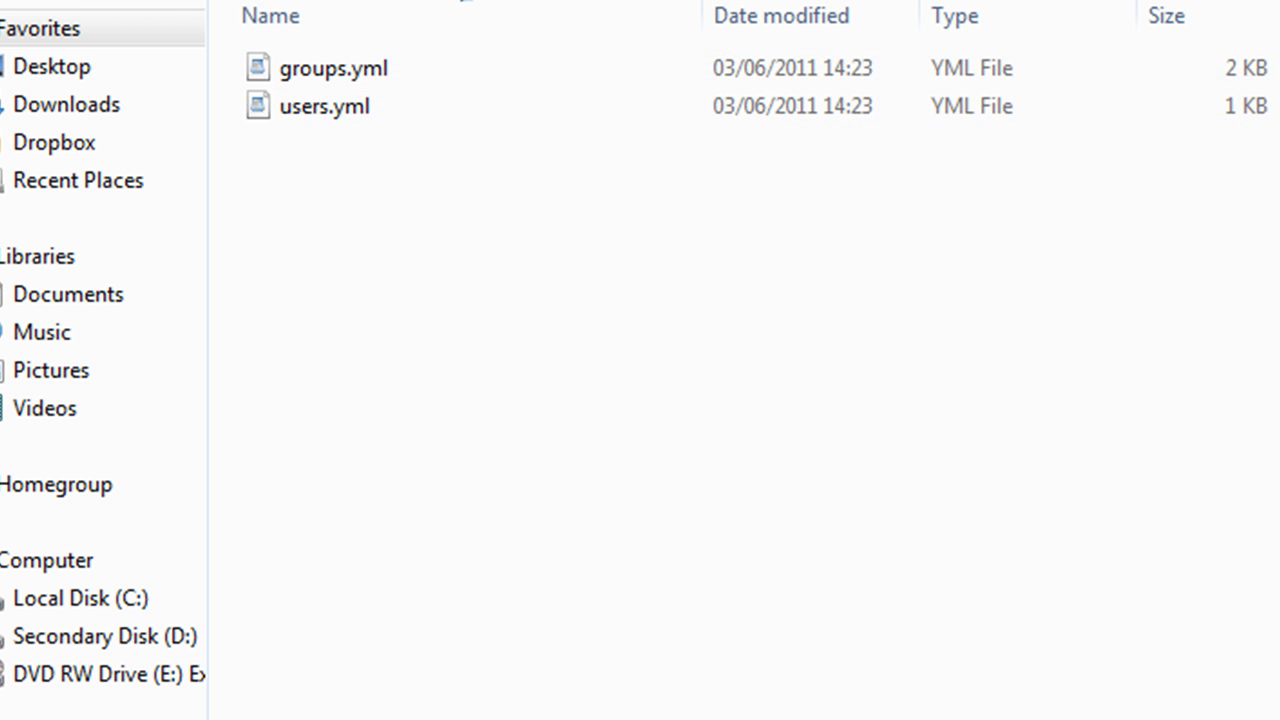
- Return to the Permissions folder holding the updated global YML files
{"action": "left_click", "coordinate": [356, 182]}
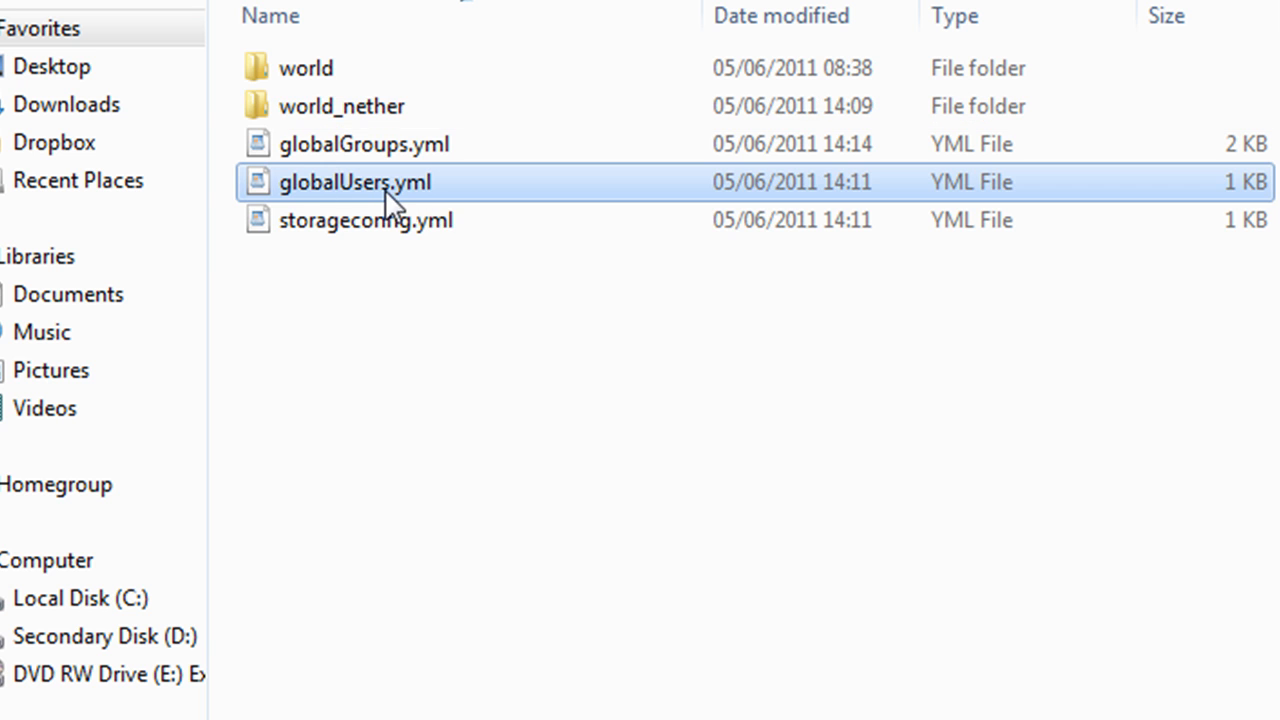
{"action": "mouse_move", "coordinate": [390, 196]}
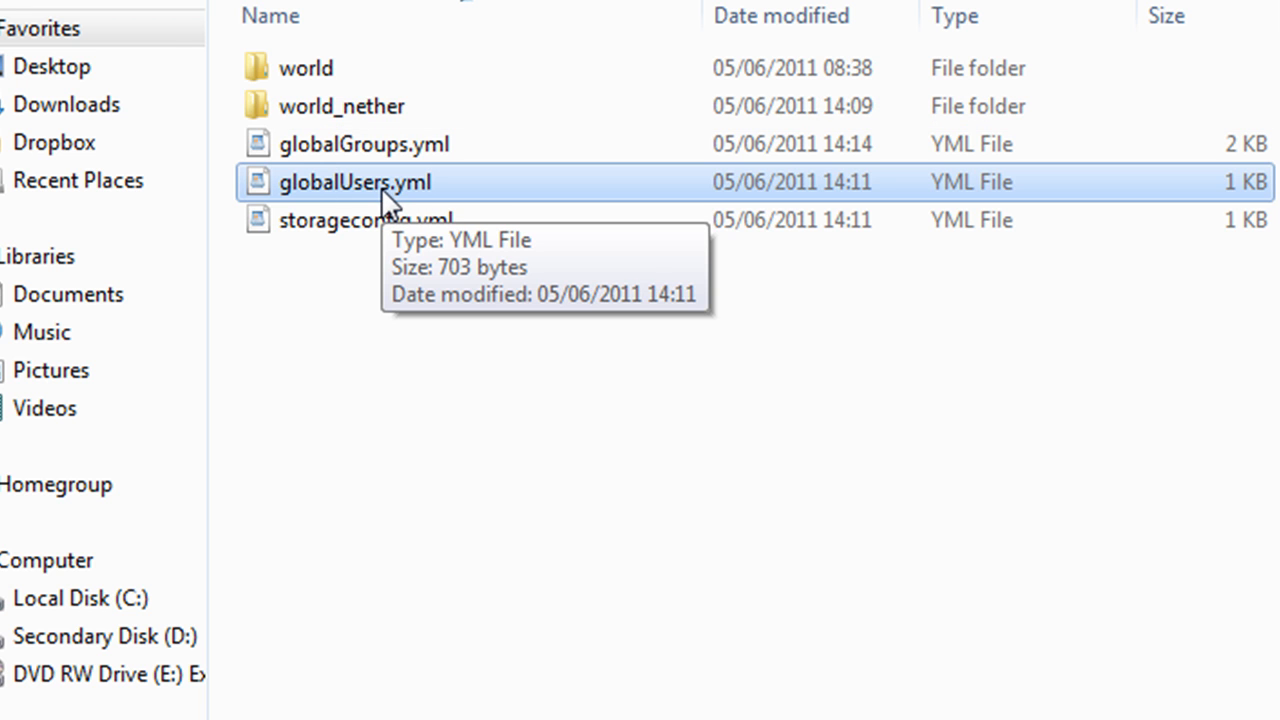
- Edit globalUsers.yml and look through the TheNo1Yeti, Herpina and Derpina entries
{"action": "double_click", "coordinate": [356, 182]}
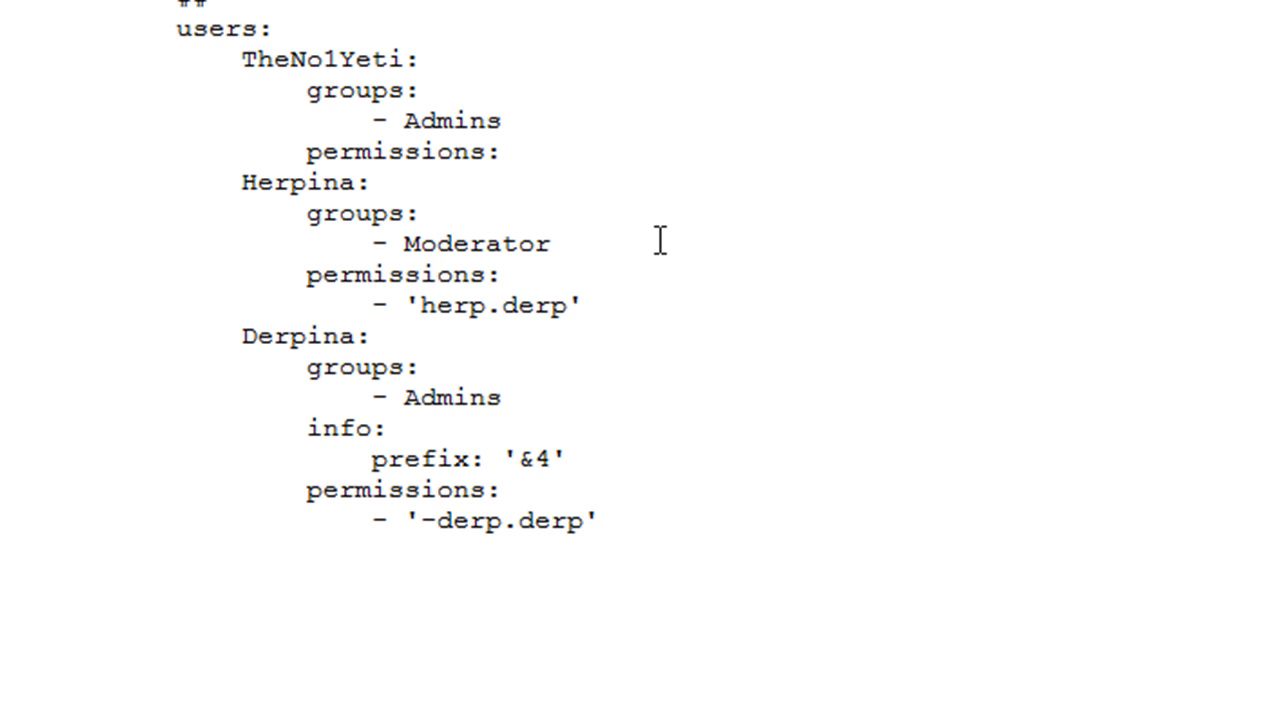
{"action": "scroll", "scroll_direction": "down", "scroll_amount": 3}
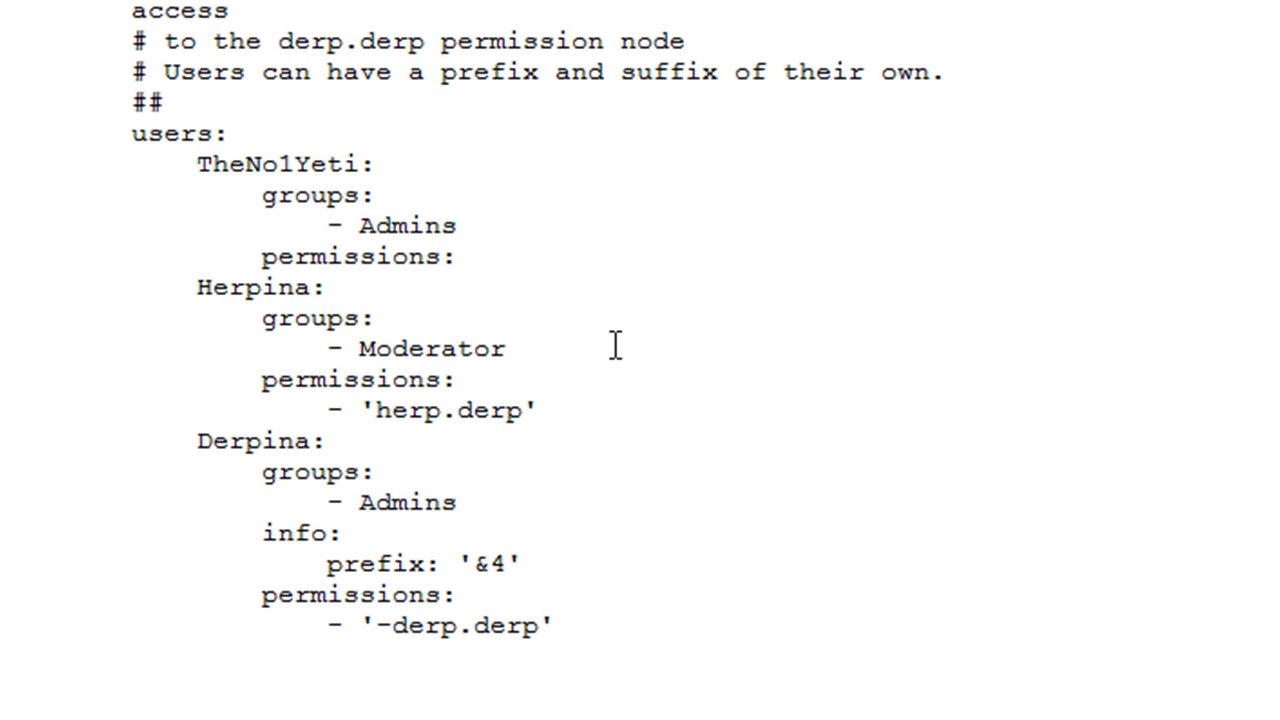
{"action": "left_click", "coordinate": [508, 348]}
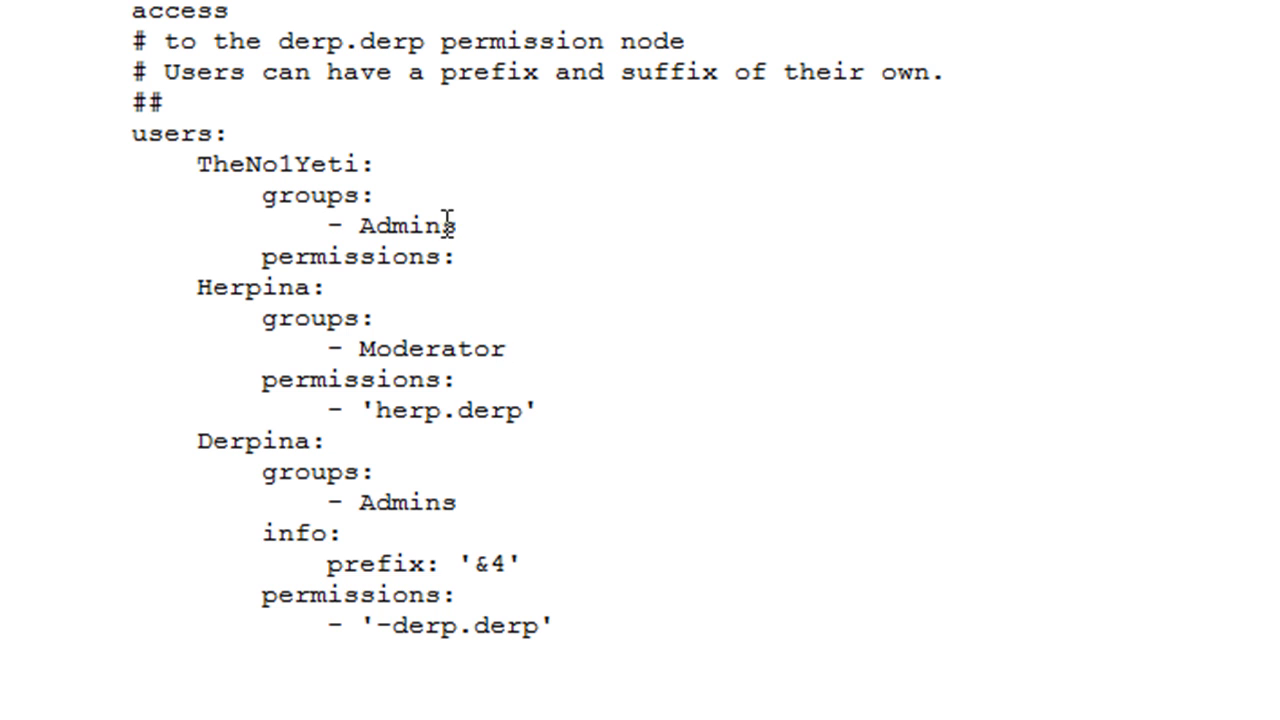
{"action": "mouse_move", "coordinate": [484, 264]}
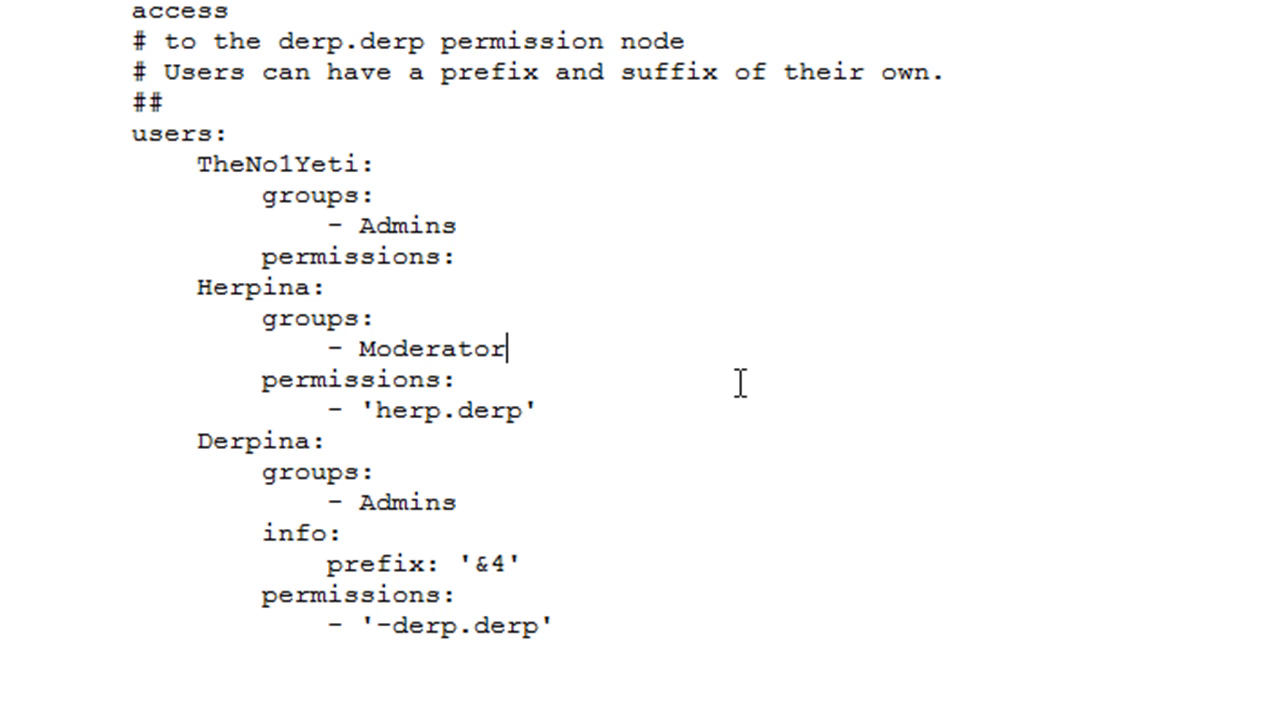
{"action": "mouse_move", "coordinate": [664, 414]}
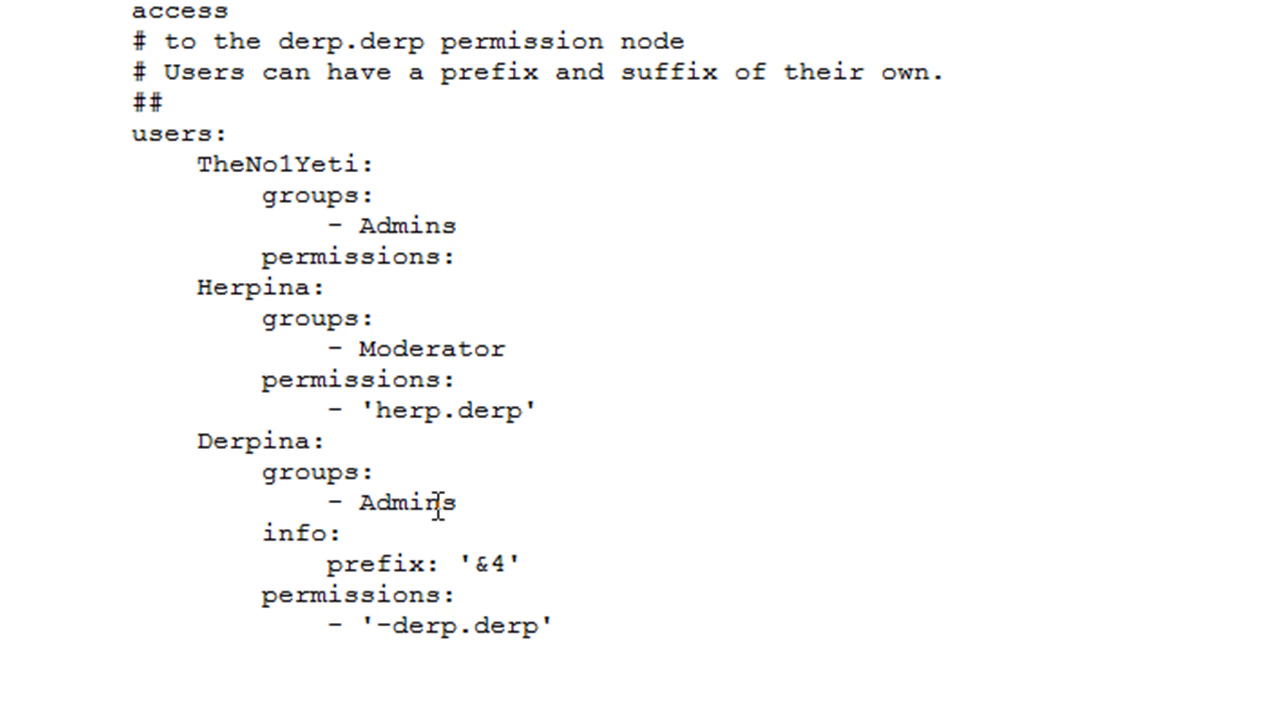
{"action": "mouse_move", "coordinate": [364, 562]}
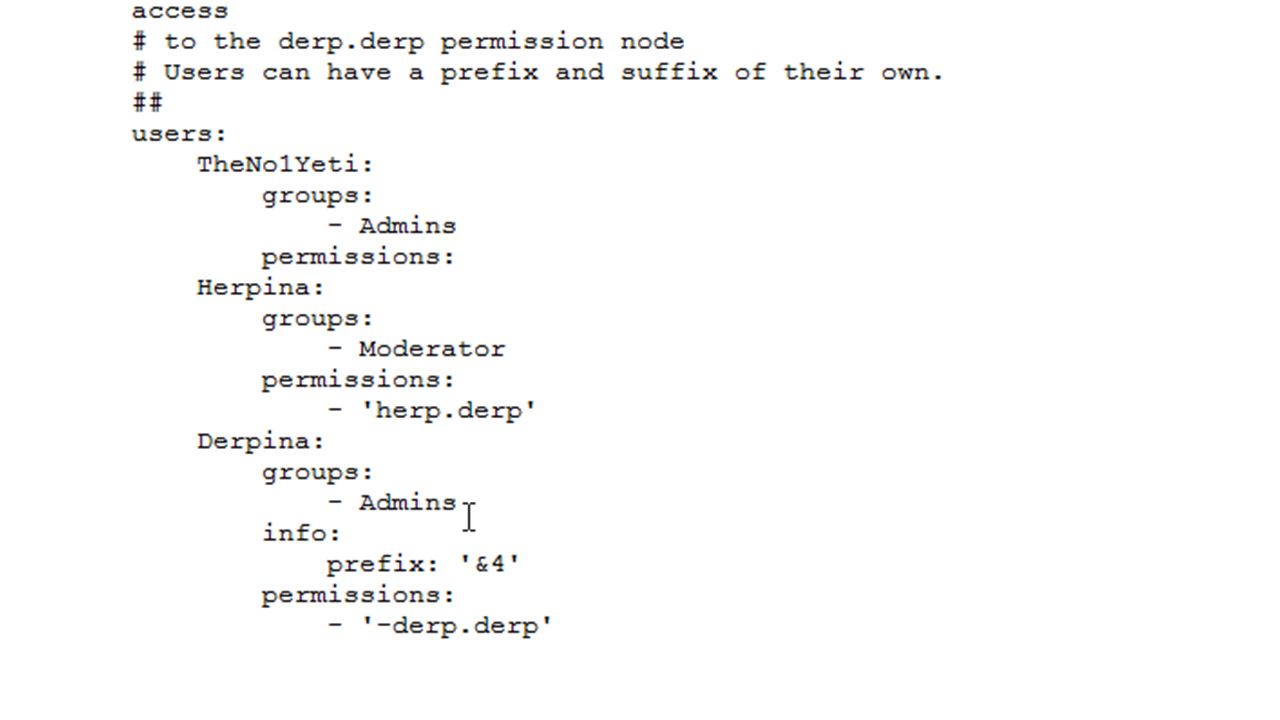
{"action": "left_click", "coordinate": [508, 348]}
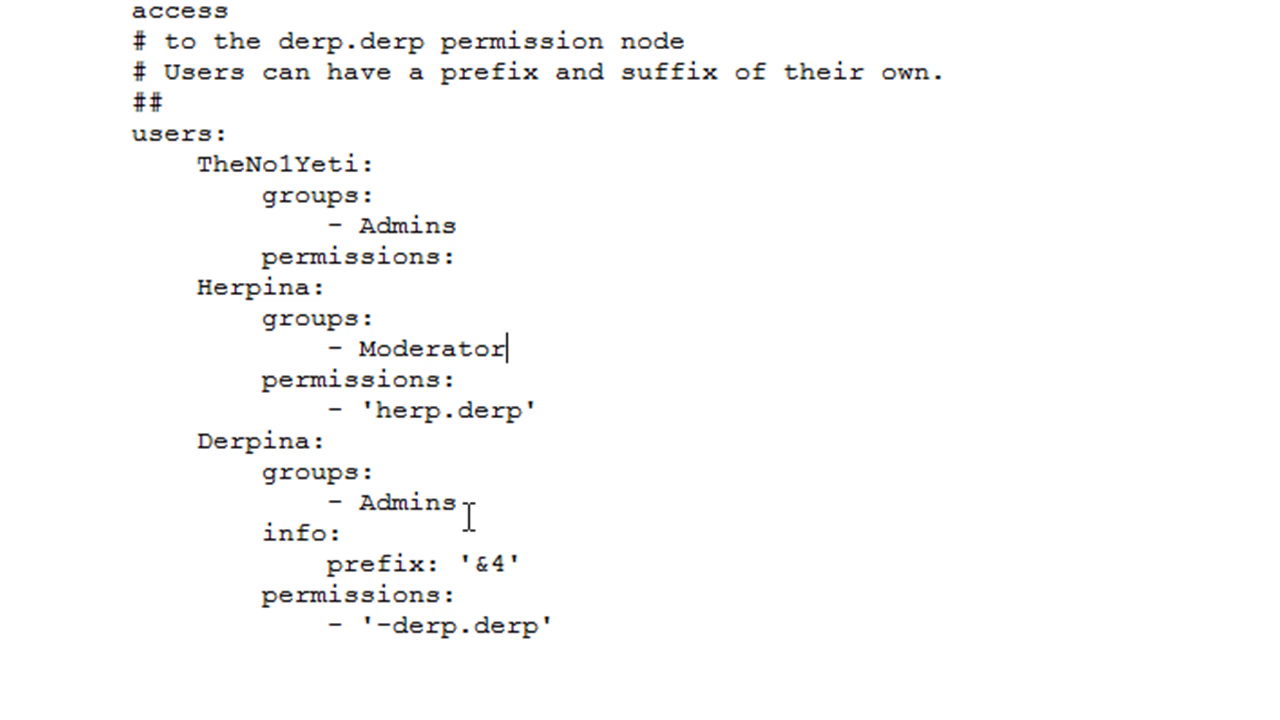
{"action": "mouse_move", "coordinate": [584, 616]}
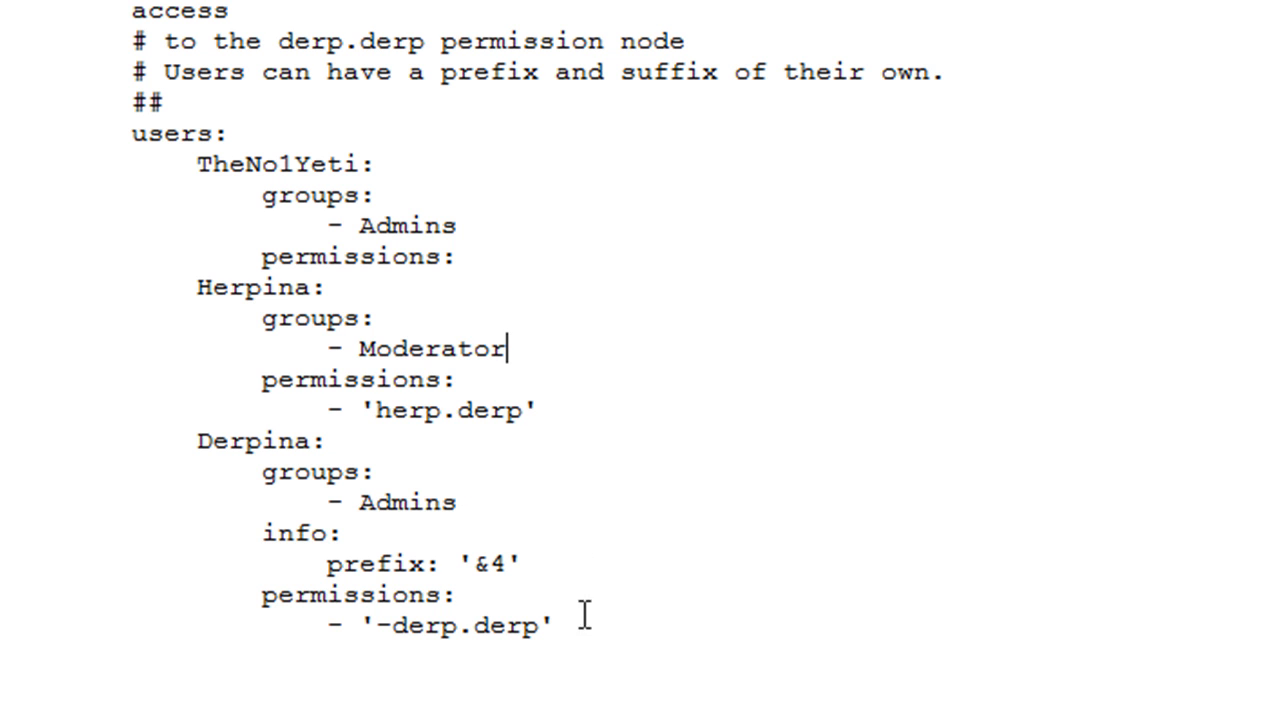
{"action": "mouse_move", "coordinate": [584, 636]}
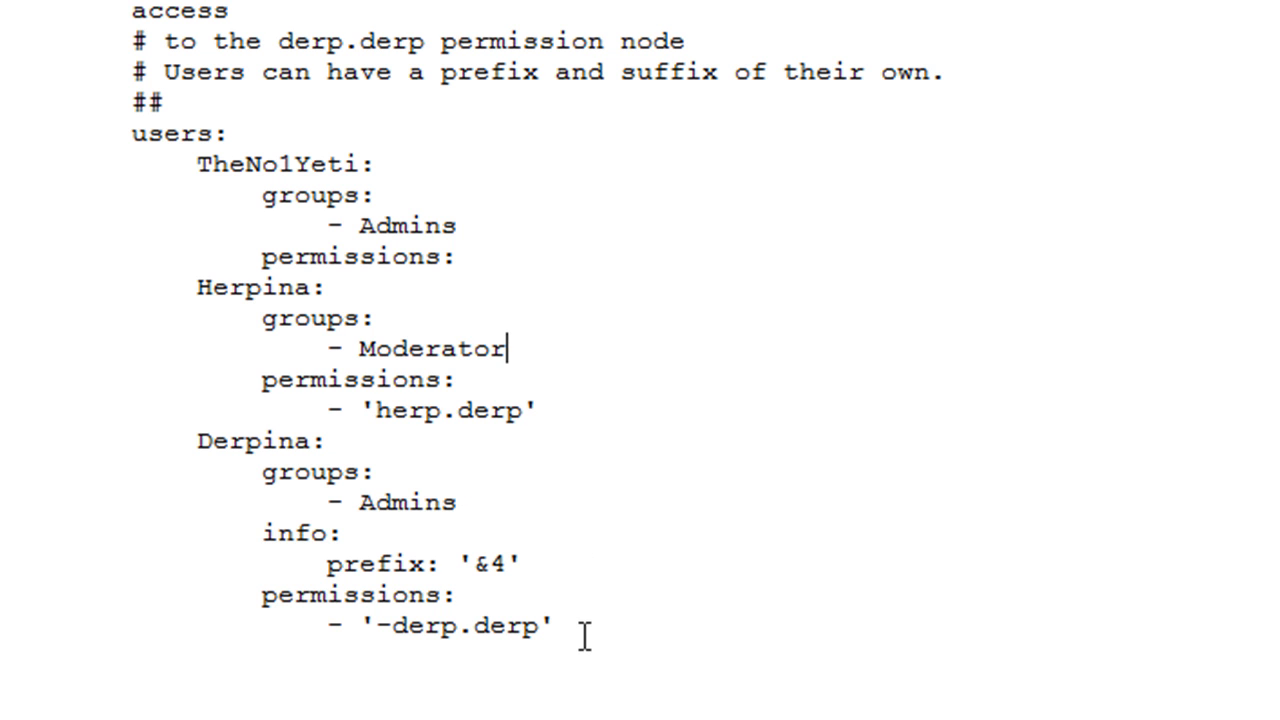
{"action": "mouse_move", "coordinate": [416, 644]}
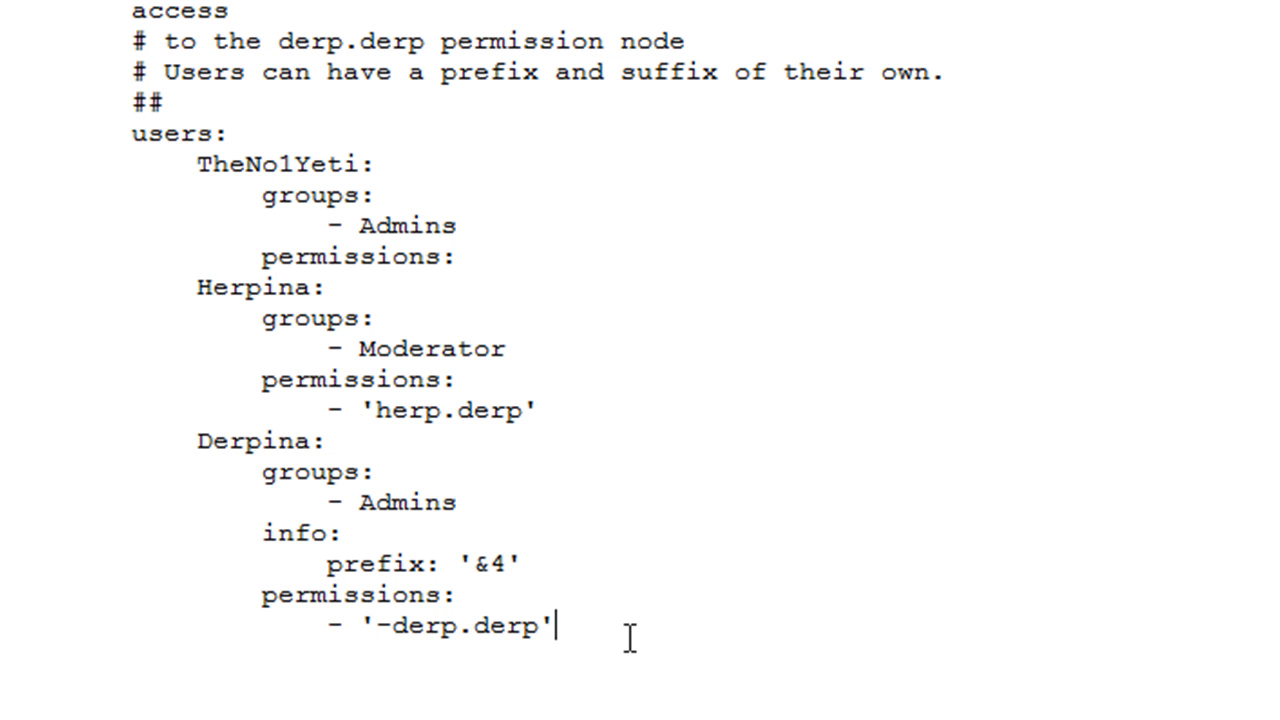
{"action": "mouse_move", "coordinate": [624, 636]}
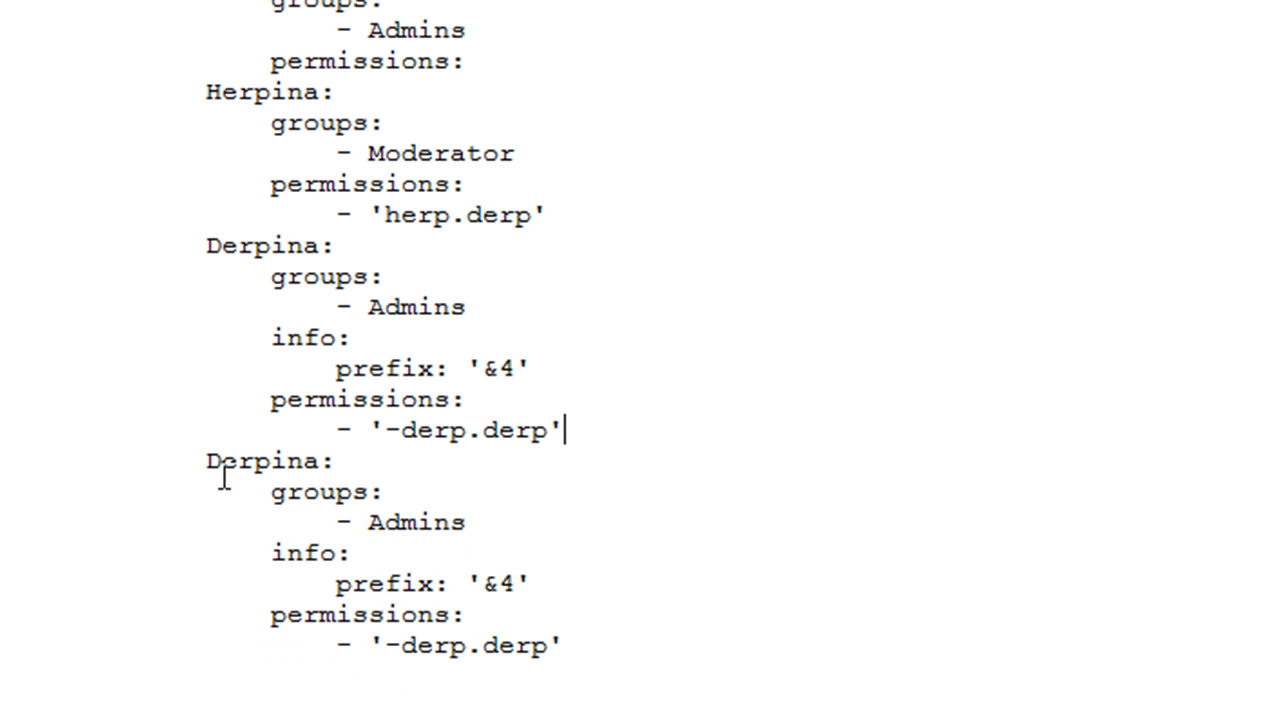
- Name the pasted user Samkio, set its group to Builder and prefix to IsPro
{"action": "type", "text": "Sam:"}
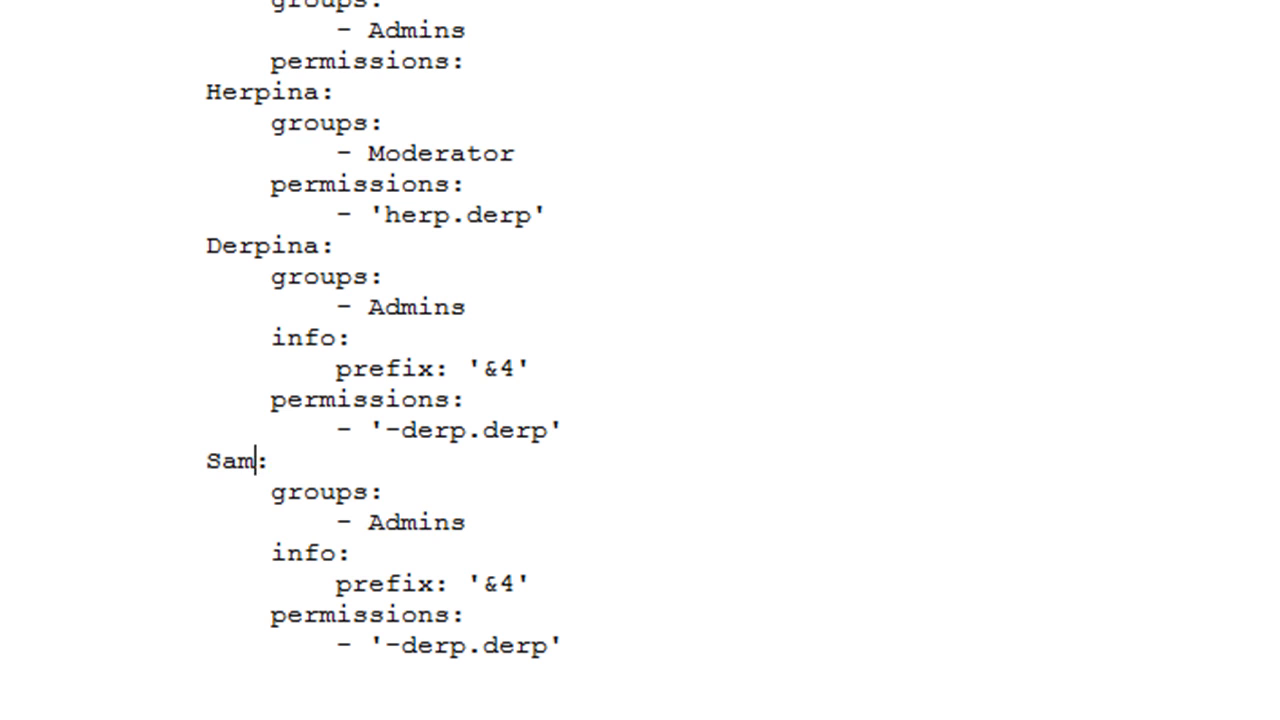
{"action": "double_click", "coordinate": [416, 522]}
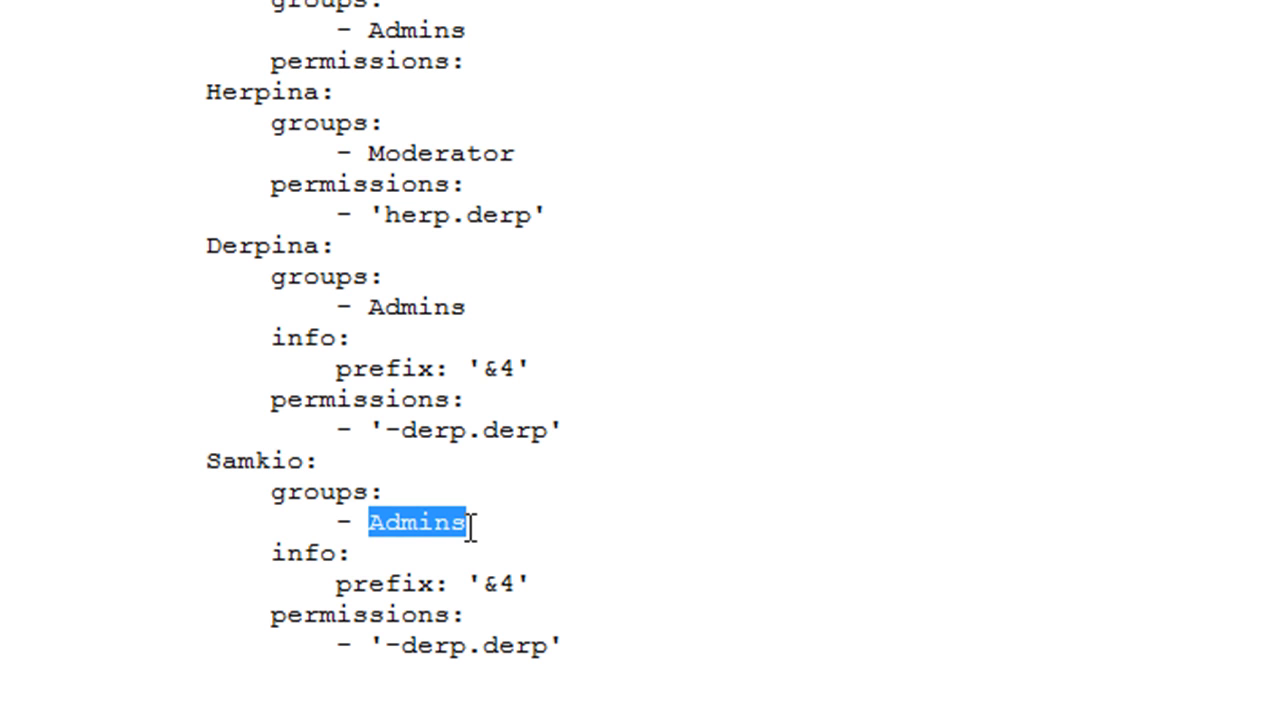
{"action": "type", "text": "Builder"}
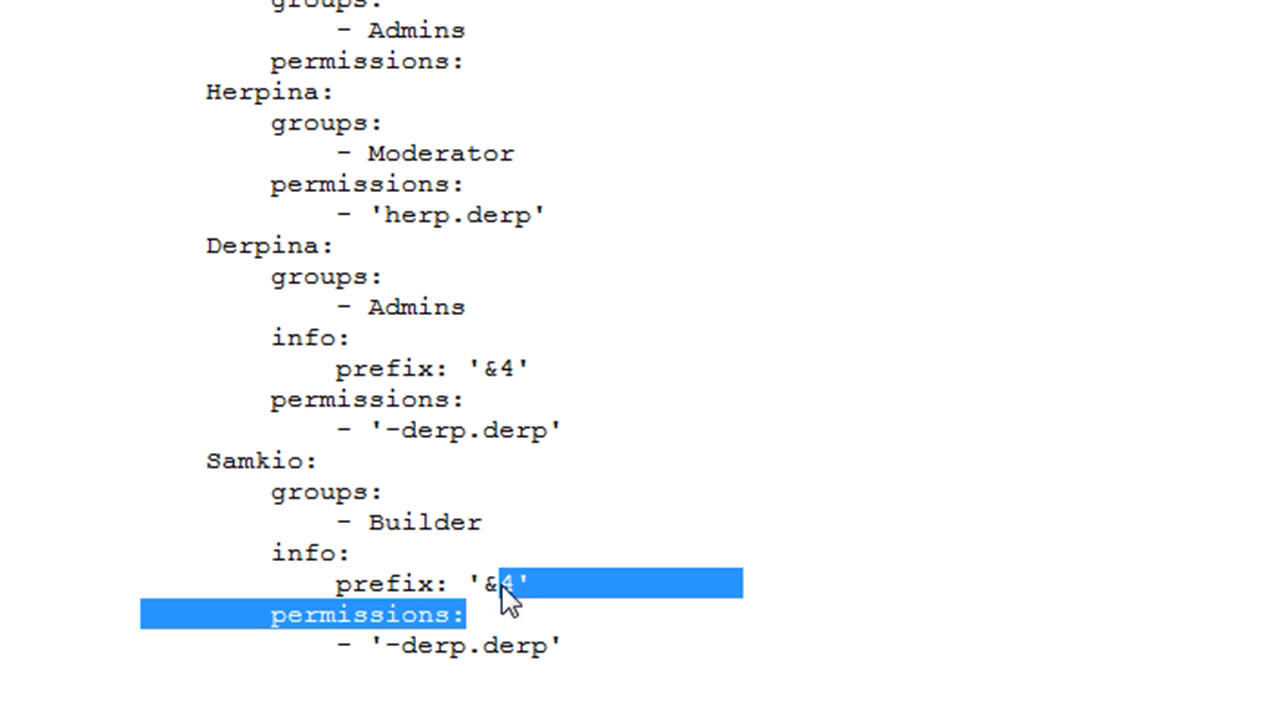
{"action": "left_click", "coordinate": [516, 584]}
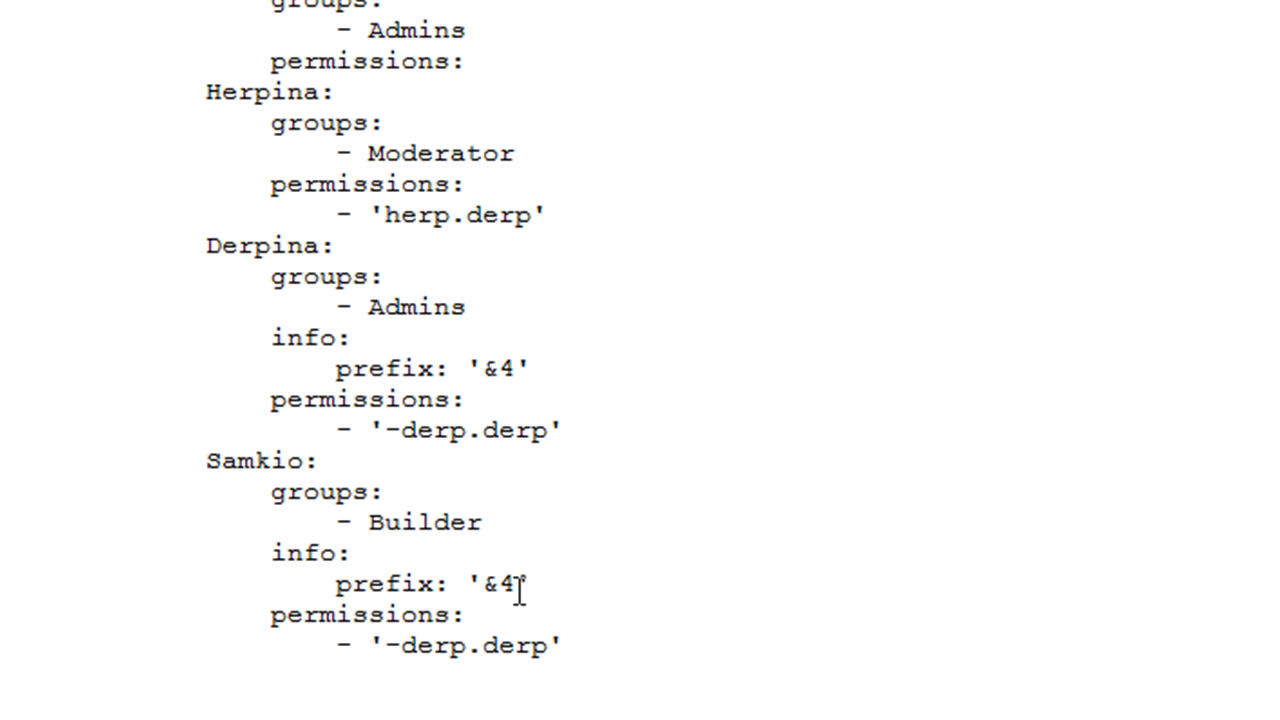
{"action": "type", "text": "IsPro"}
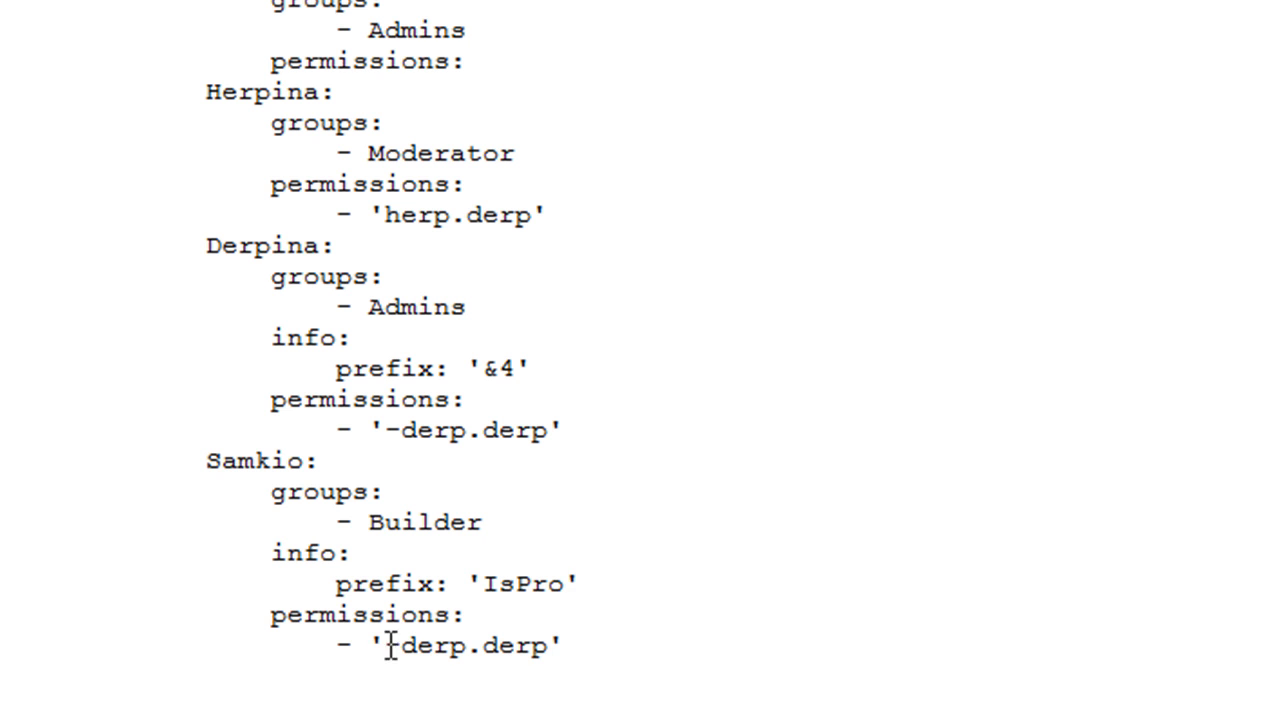
- Change Samkio's permission node to essentials.give
{"action": "double_click", "coordinate": [464, 644]}
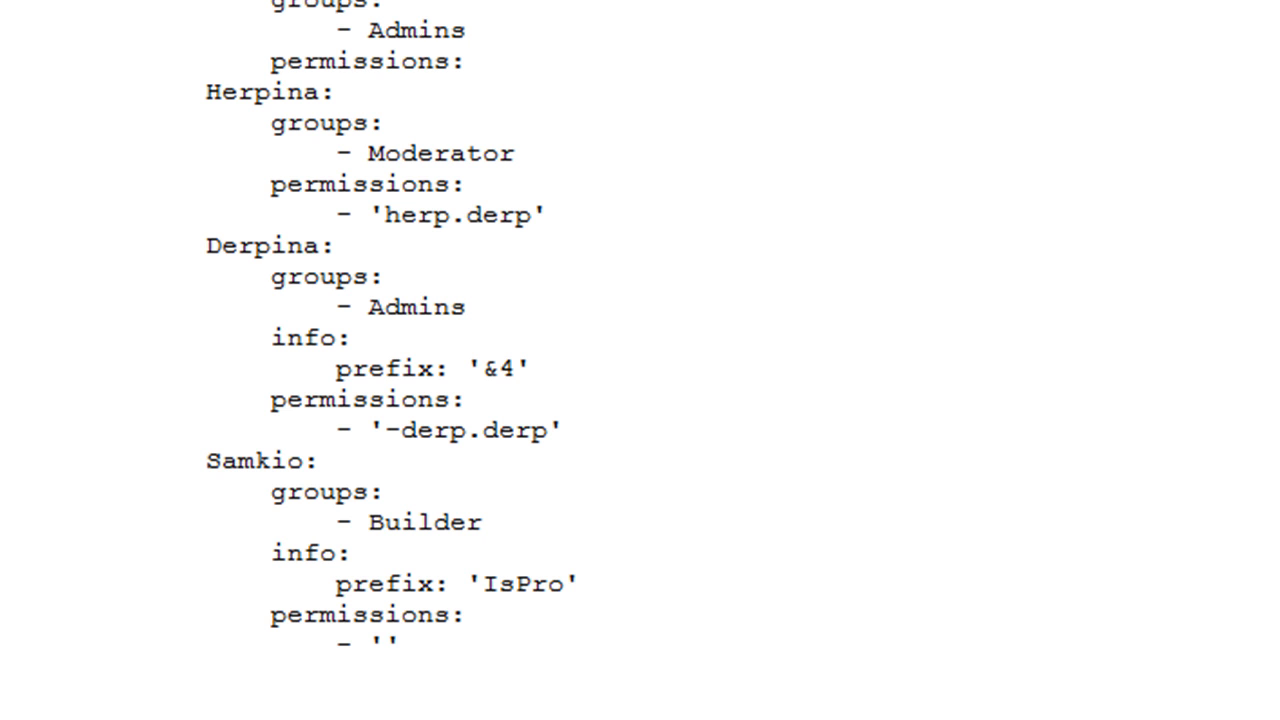
{"action": "type", "text": "essentials.gi"}
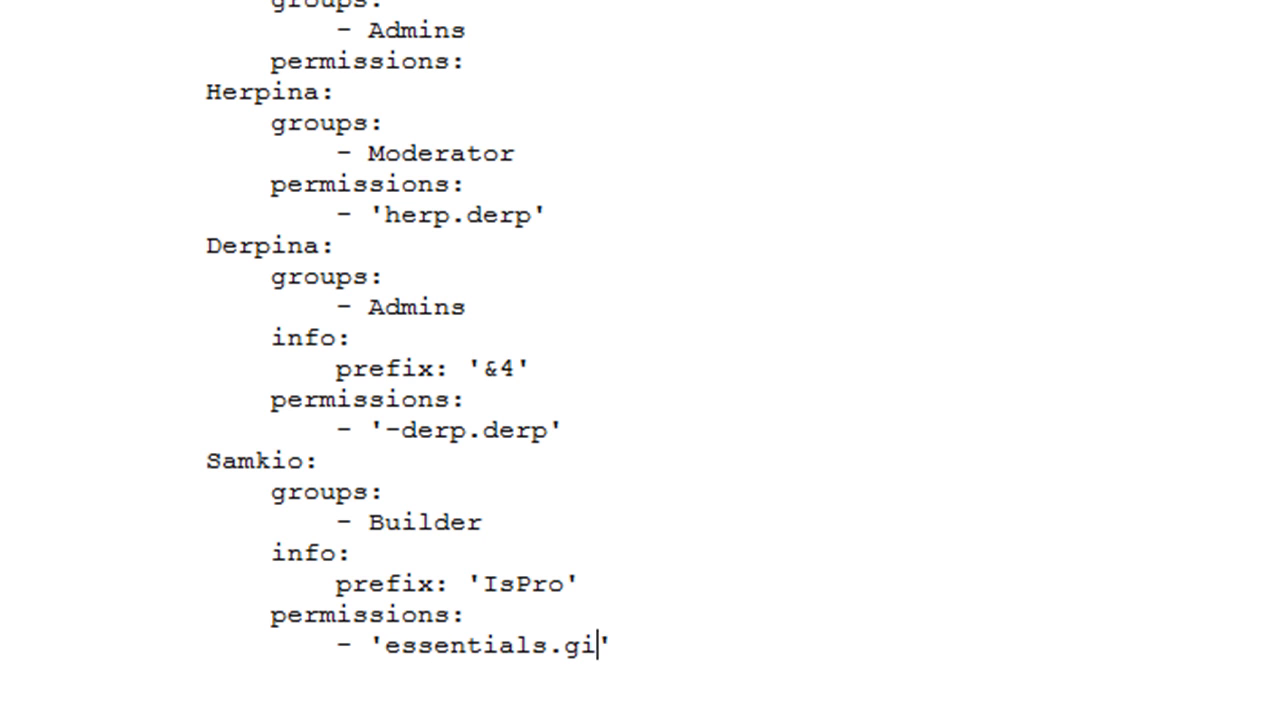
{"action": "type", "text": "ve"}
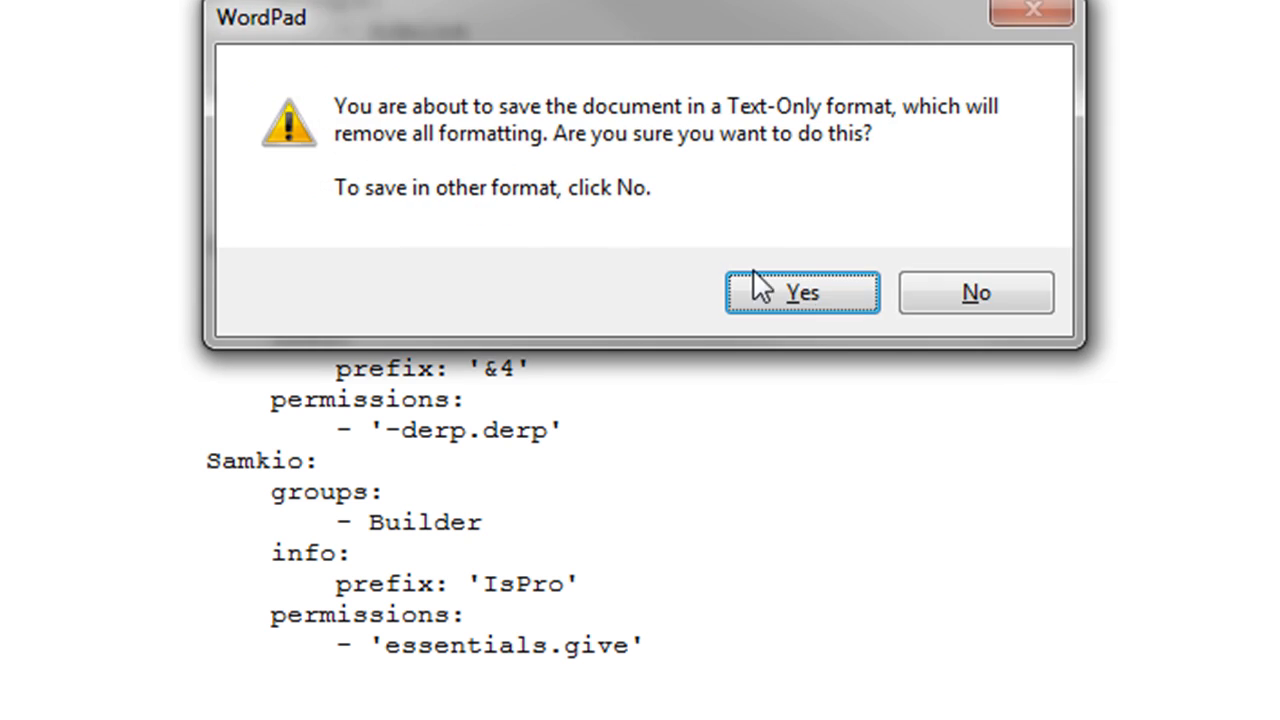
- Save globalUsers.yml, confirming the text-only format warning
{"action": "left_click", "coordinate": [802, 292]}
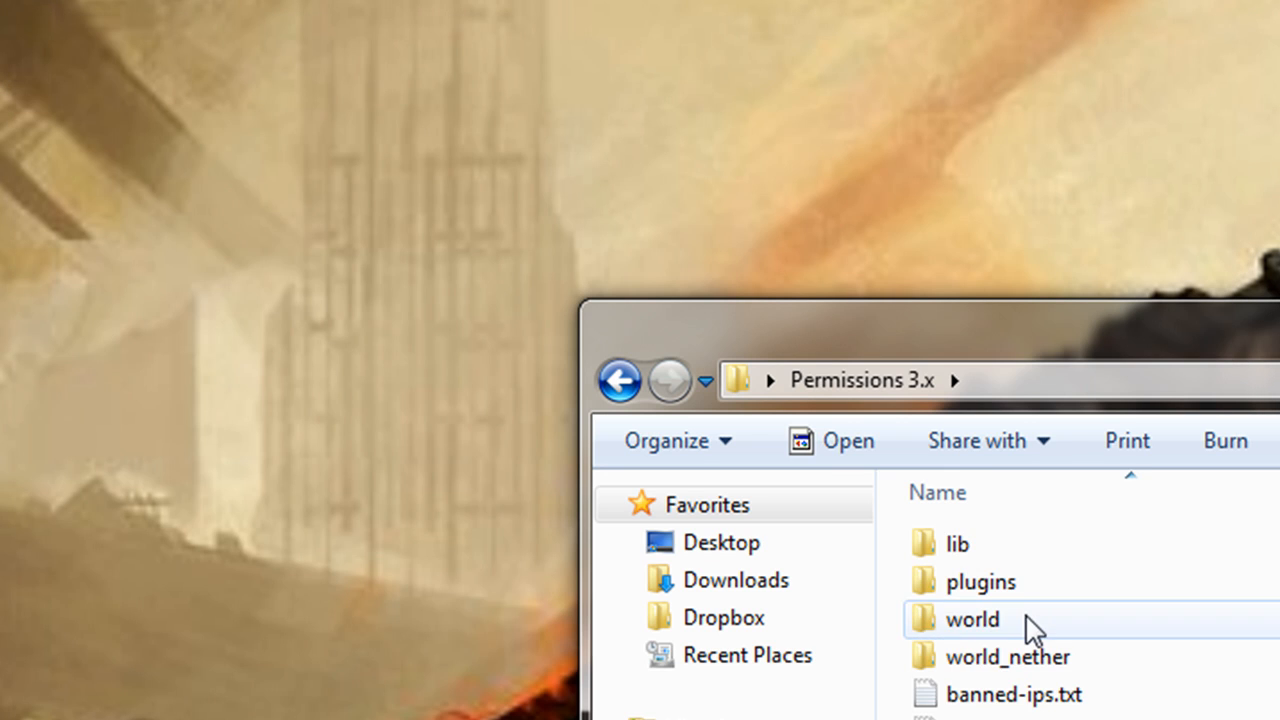
- Open Permissions\world\groups.yml in WordPad, then launch the server via ServerStart.bat
{"action": "left_click", "coordinate": [970, 620]}
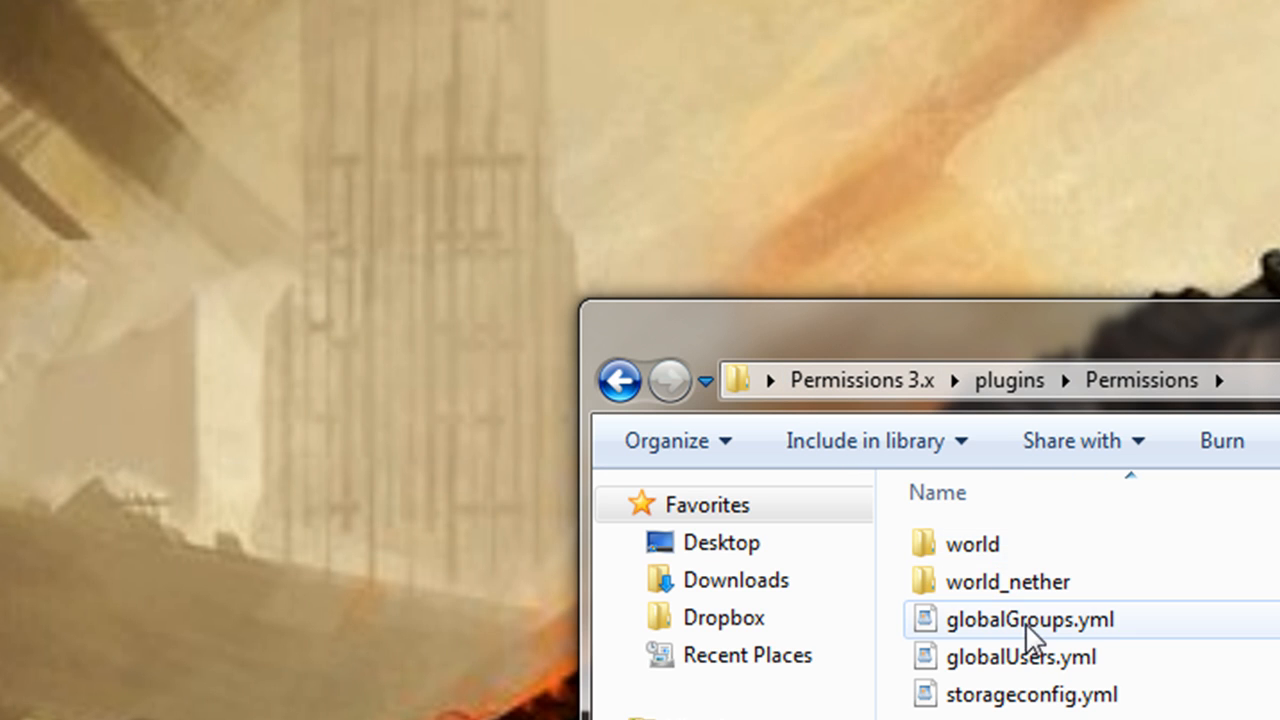
{"action": "double_click", "coordinate": [1028, 620]}
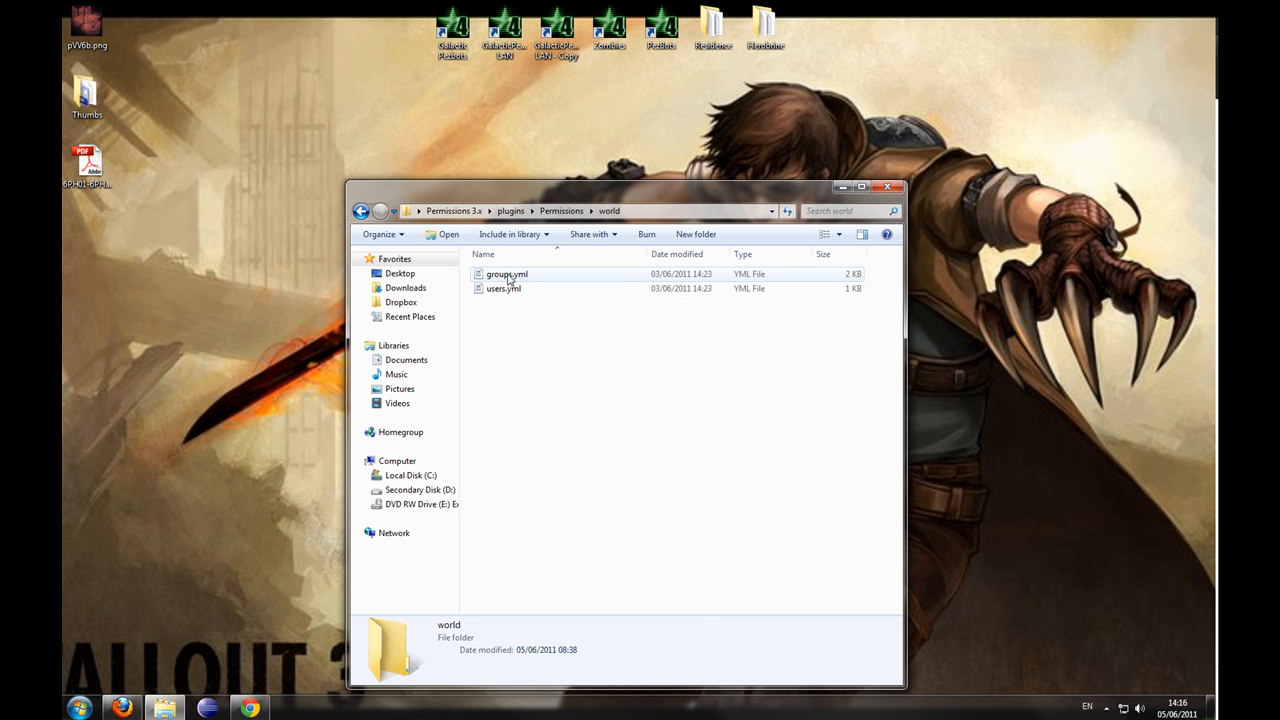
{"action": "double_click", "coordinate": [504, 288]}
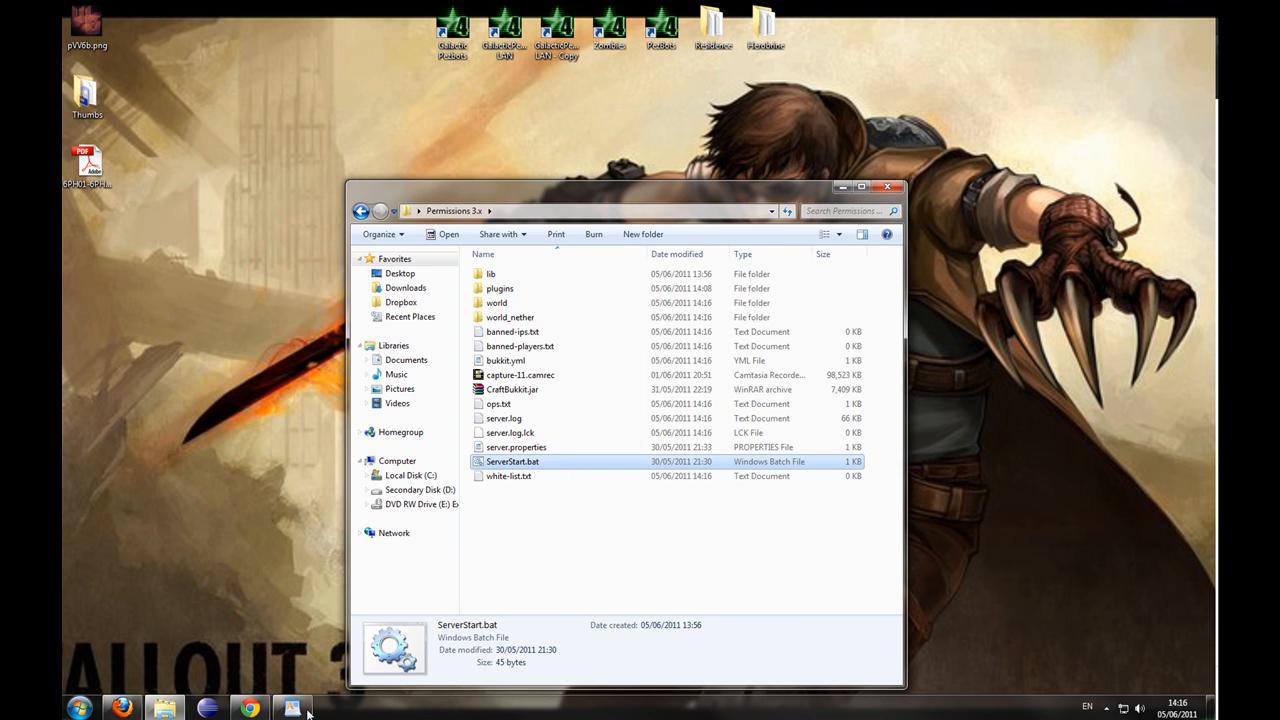
{"action": "mouse_move", "coordinate": [496, 302]}
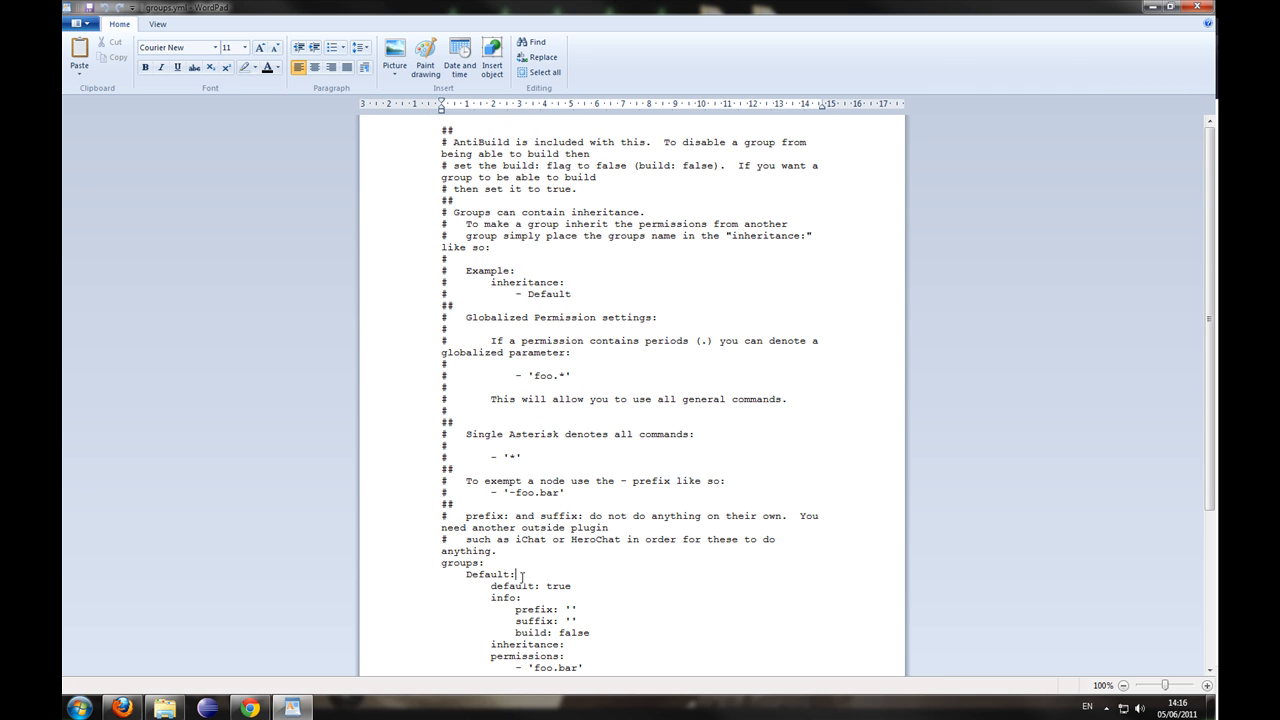
{"action": "scroll", "scroll_direction": "down", "scroll_amount": 3}
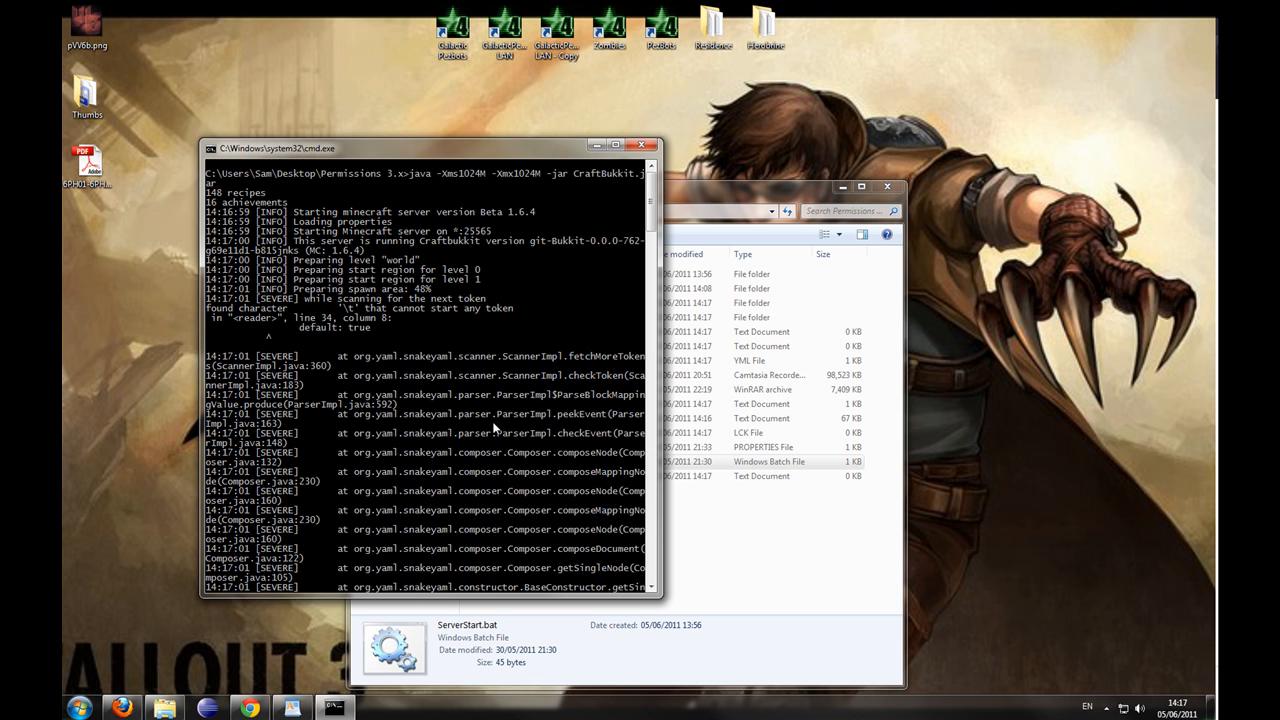
{"action": "mouse_move", "coordinate": [390, 334]}
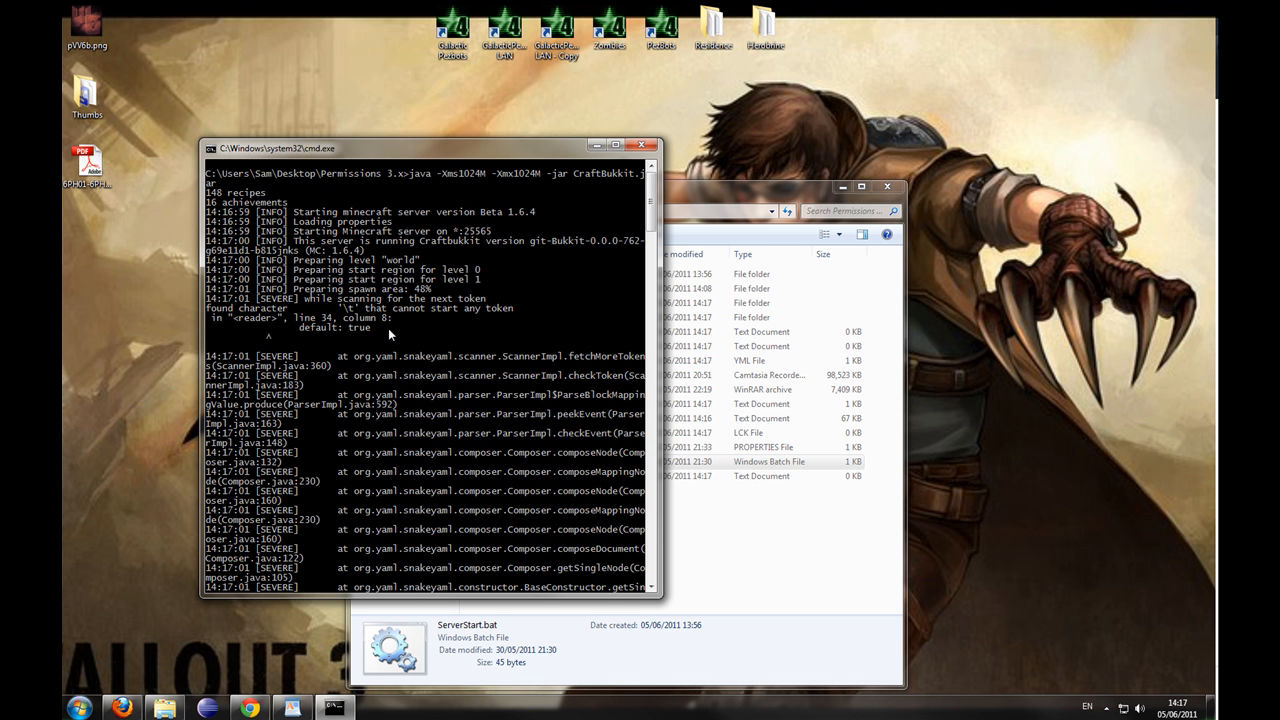
{"action": "mouse_move", "coordinate": [320, 356]}
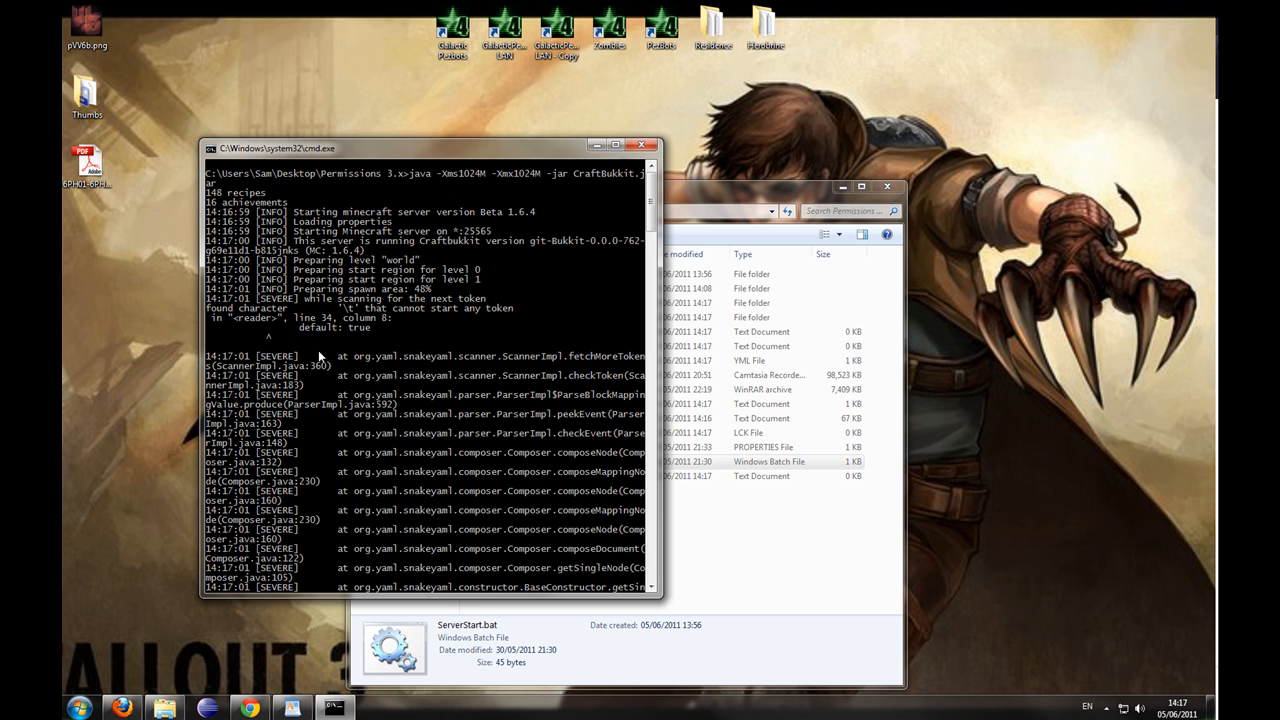
{"action": "mouse_move", "coordinate": [352, 344]}
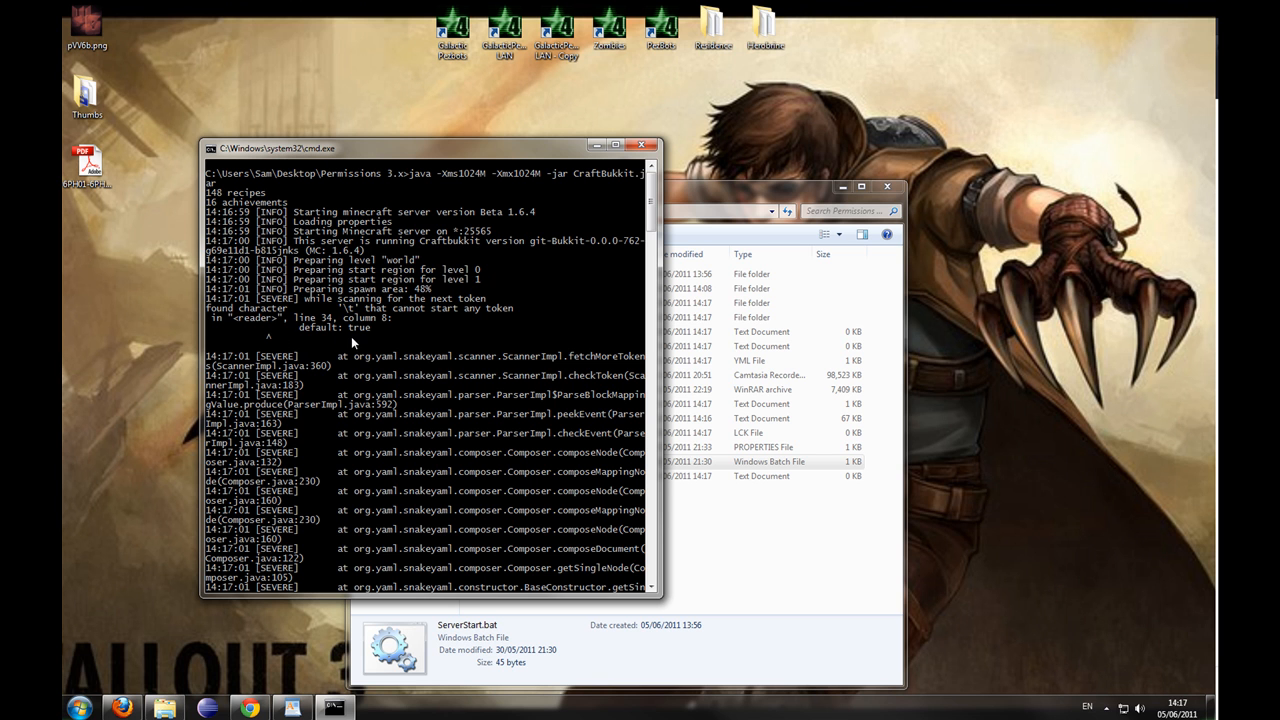
{"action": "mouse_move", "coordinate": [312, 328]}
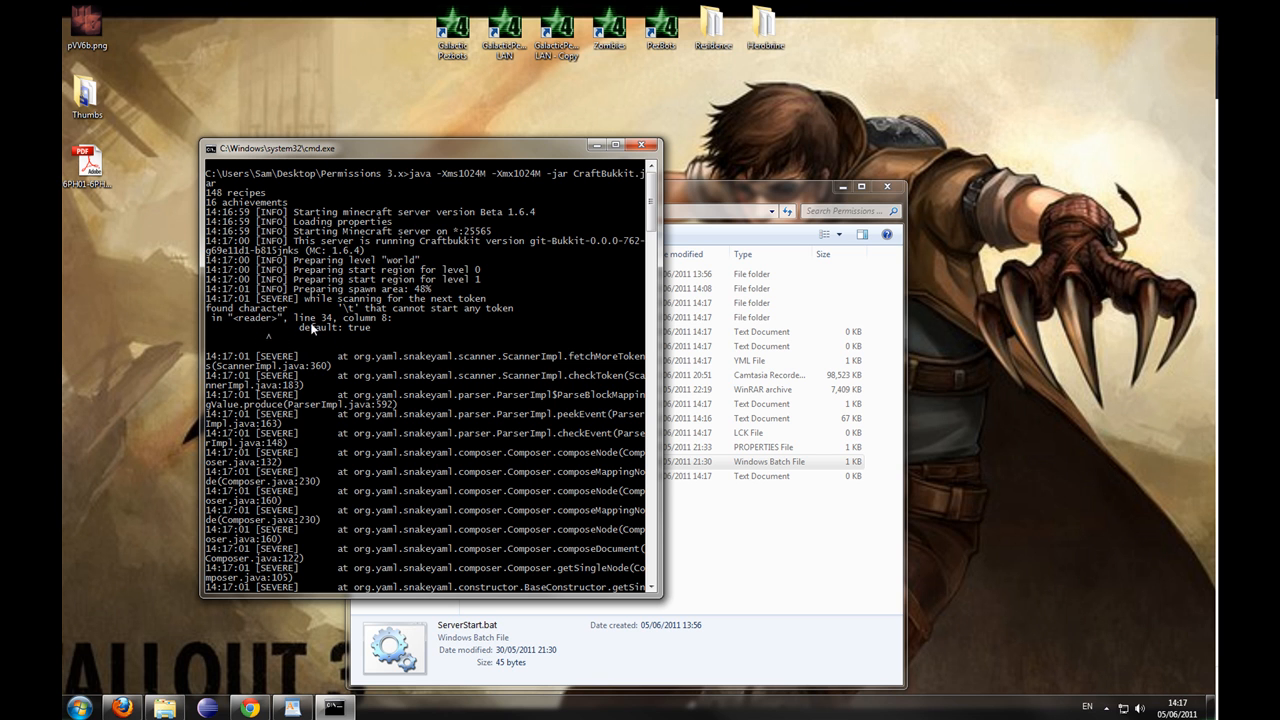
{"action": "mouse_move", "coordinate": [450, 356]}
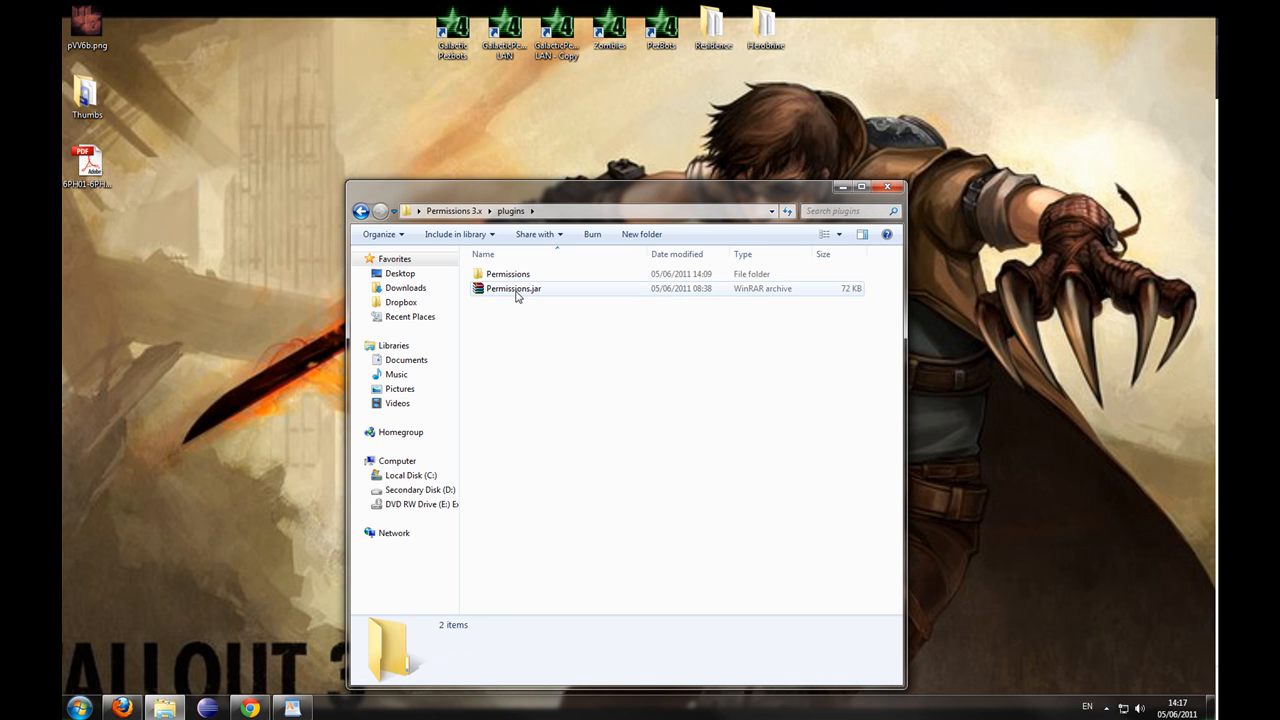
- Open groups.yml showing Default, Moderator and Admins and focus its text for copying
{"action": "double_click", "coordinate": [508, 272]}
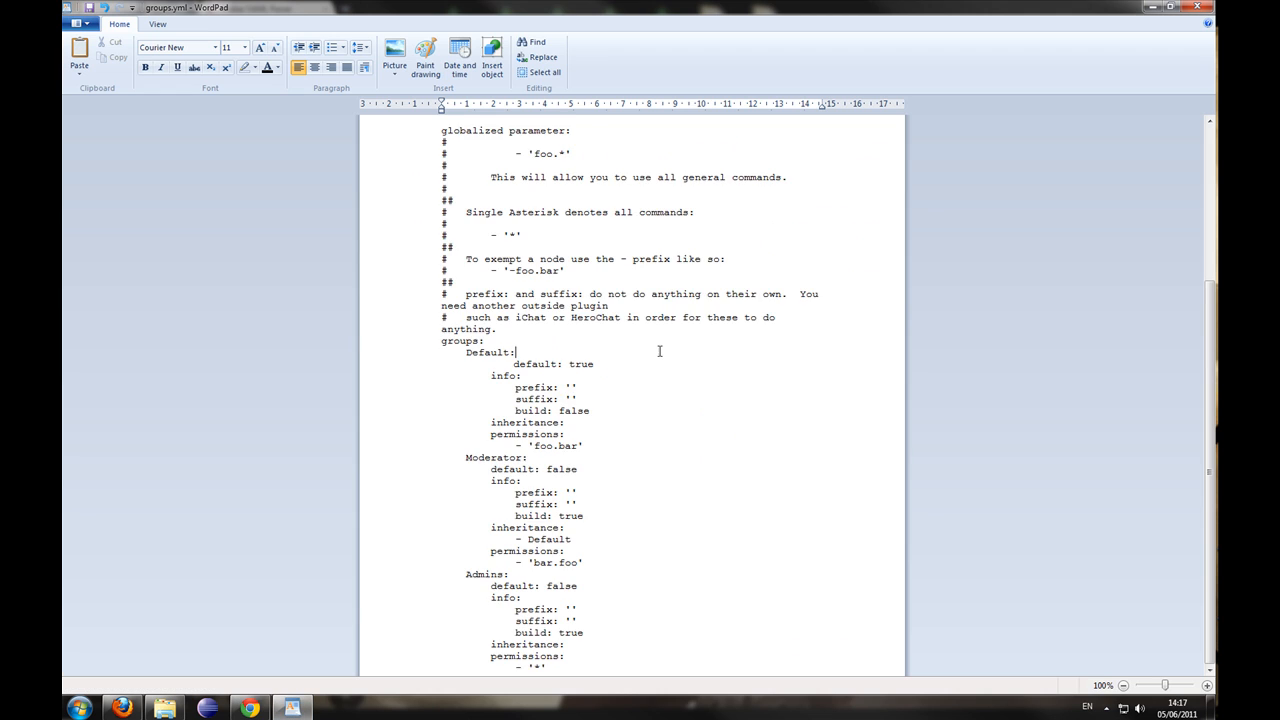
{"action": "left_click", "coordinate": [248, 708]}
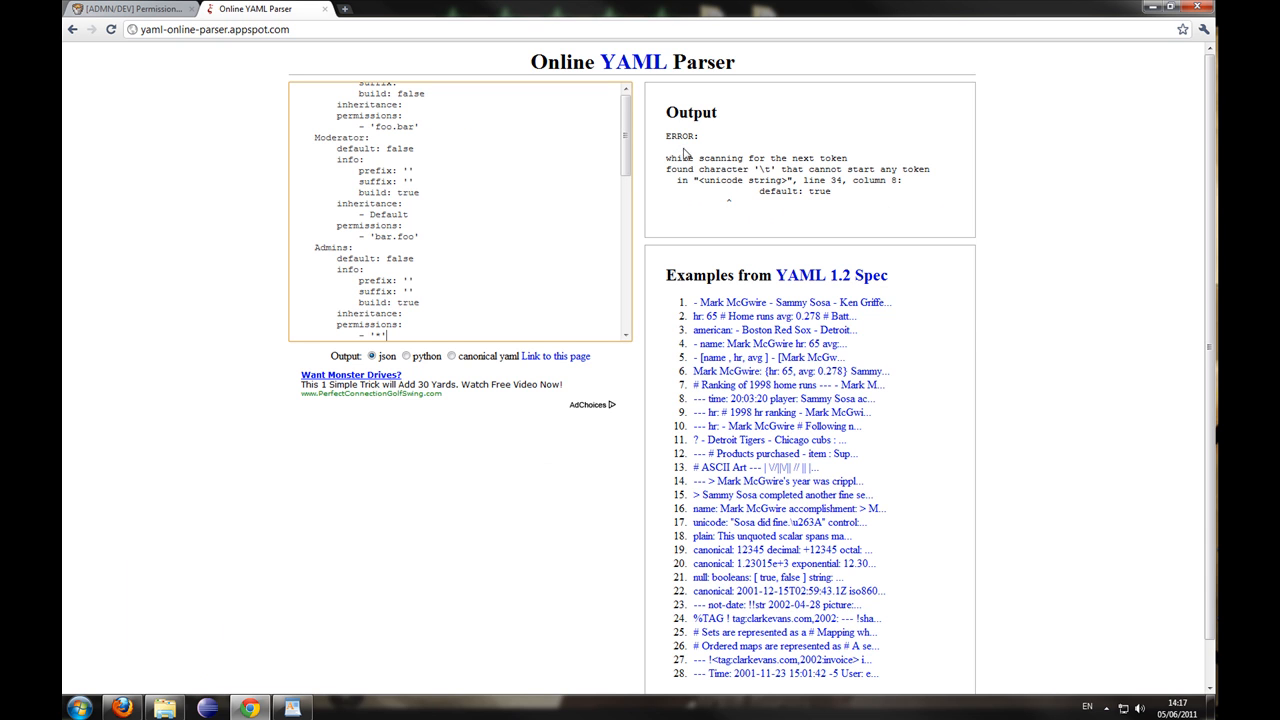
{"action": "mouse_move", "coordinate": [816, 196]}
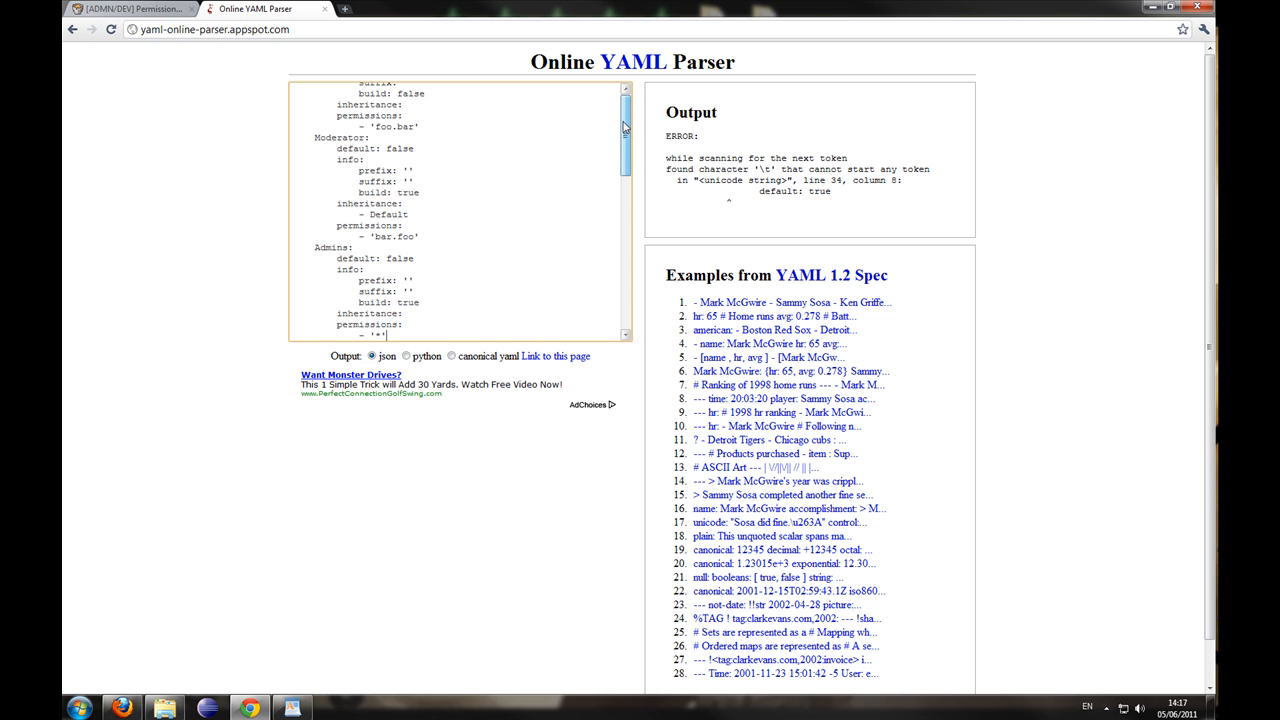
- Fix the Default group's tab indentation so groups.yml parses to JSON without errors
{"action": "scroll", "scroll_direction": "down", "scroll_amount": 3}
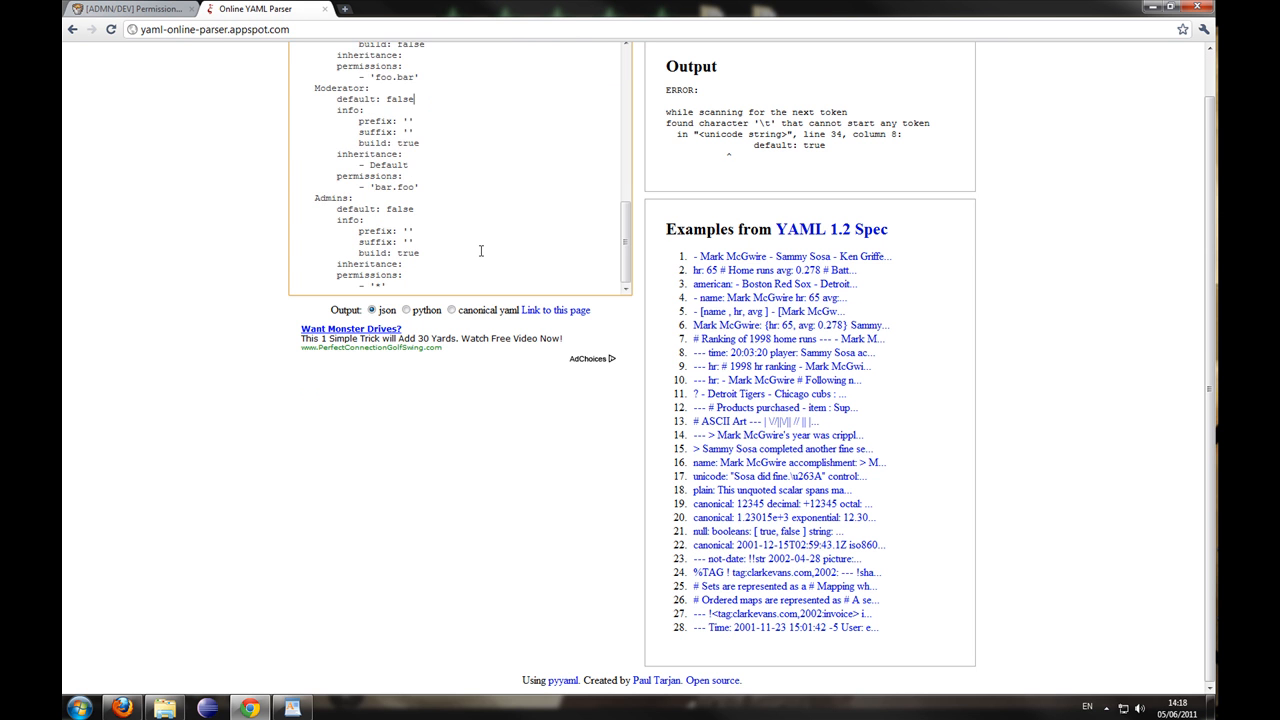
{"action": "scroll", "scroll_direction": "up", "scroll_amount": 3}
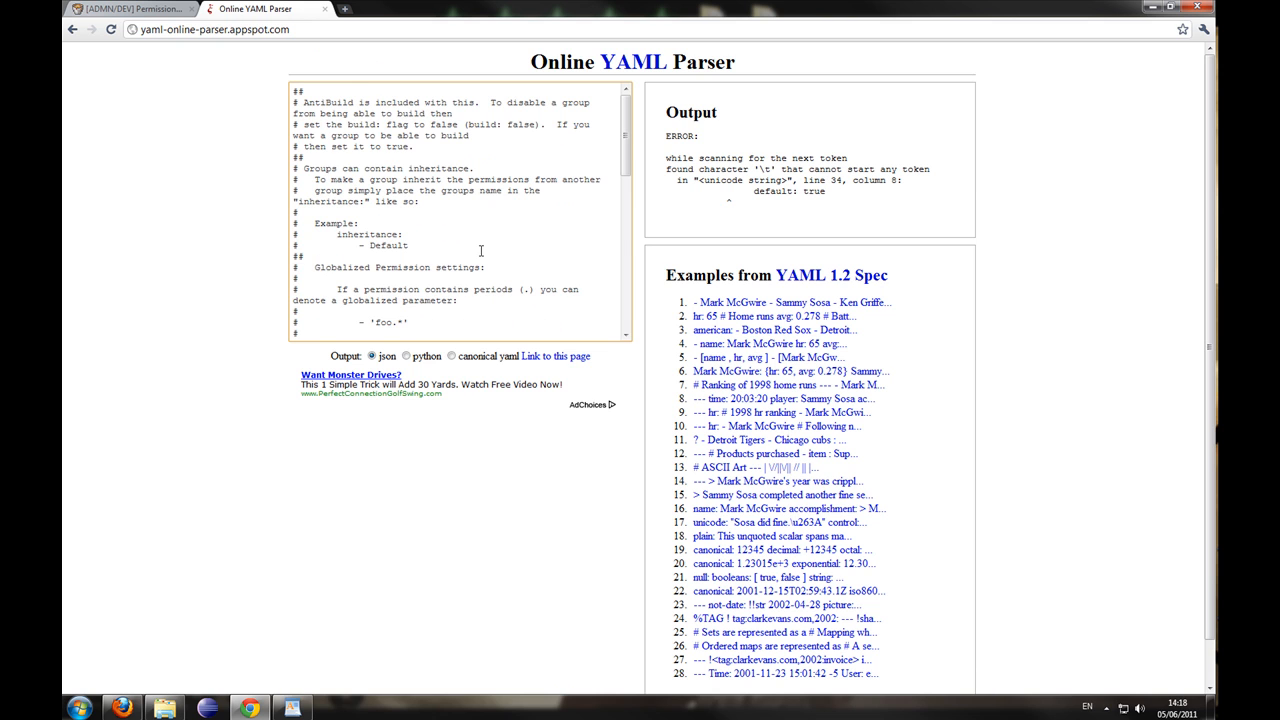
{"action": "scroll", "scroll_direction": "down", "scroll_amount": 3}
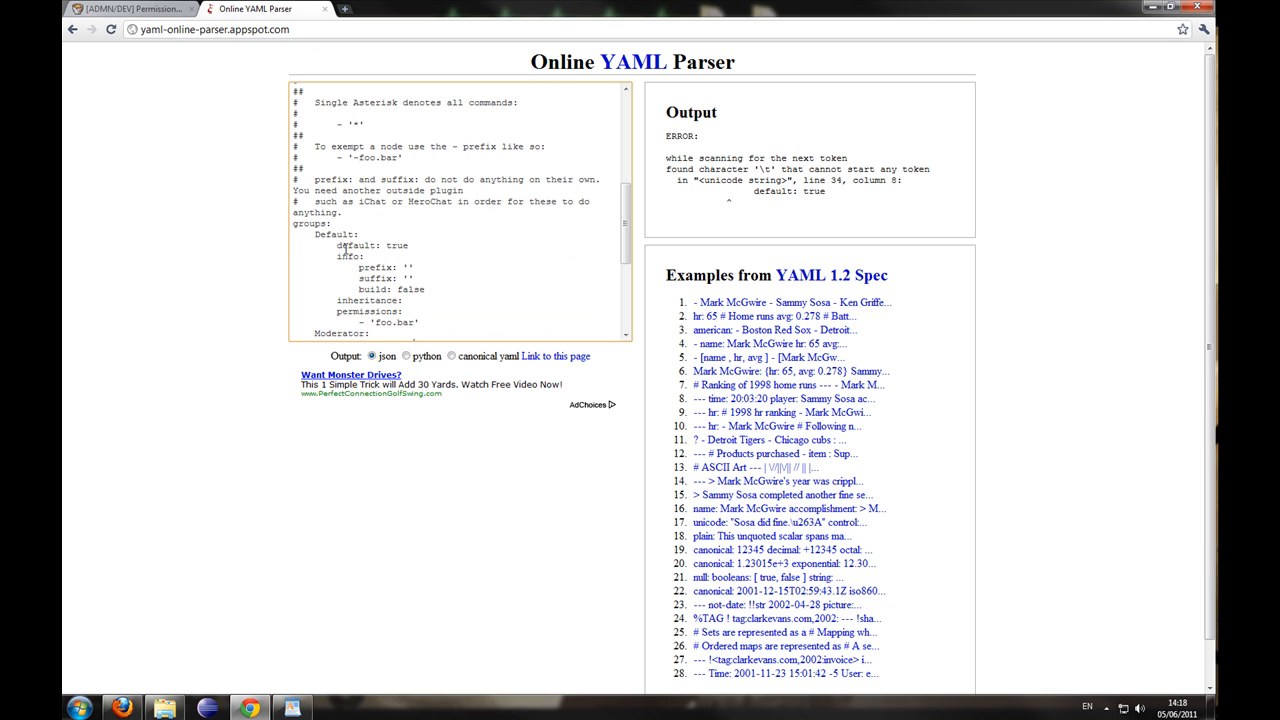
{"action": "left_click_drag", "start_coordinate": [340, 244], "coordinate": [420, 322]}
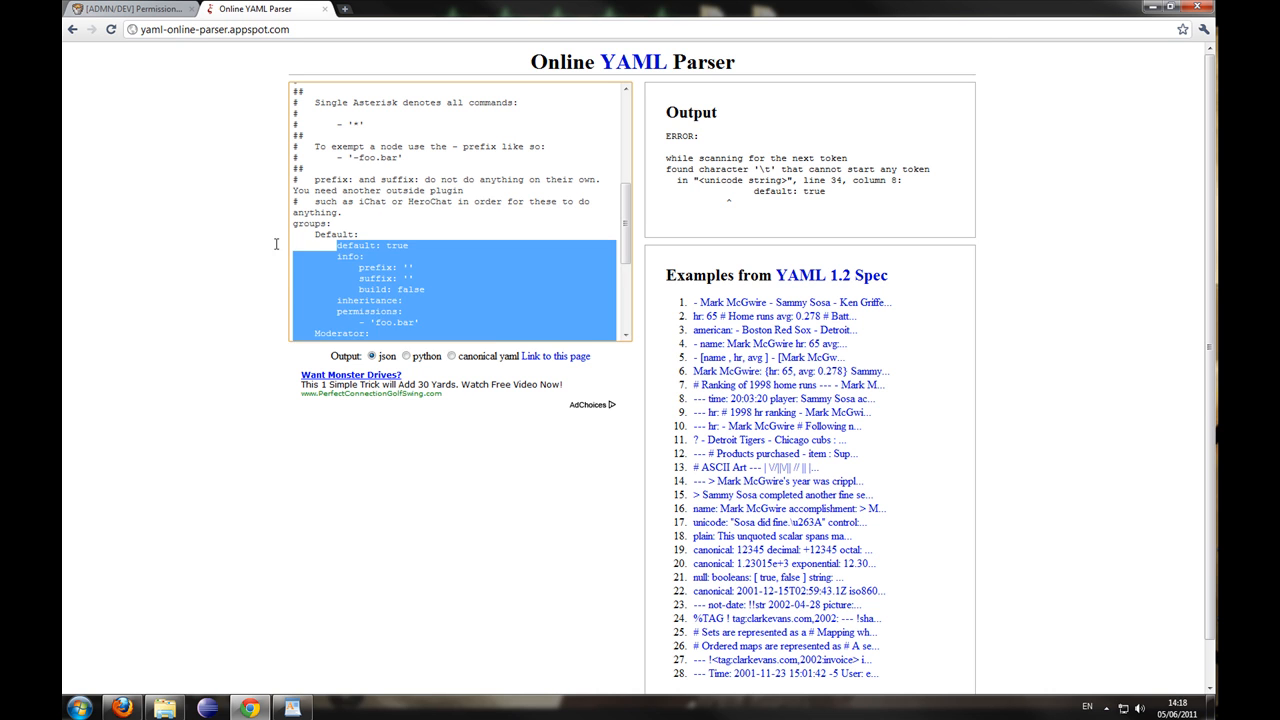
{"action": "left_click", "coordinate": [296, 244]}
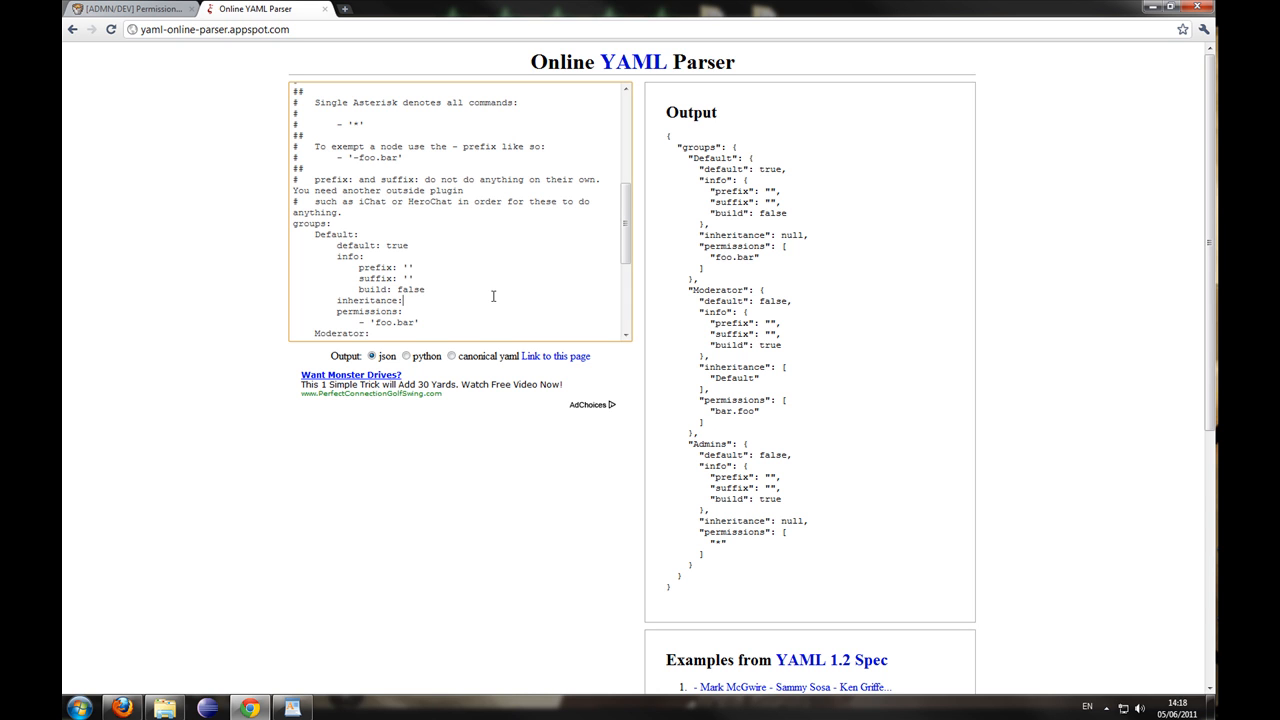
- Navigate Permissions 3.x\plugins\Permissions\world and open the updated groups.yml
{"action": "left_click", "coordinate": [130, 8]}
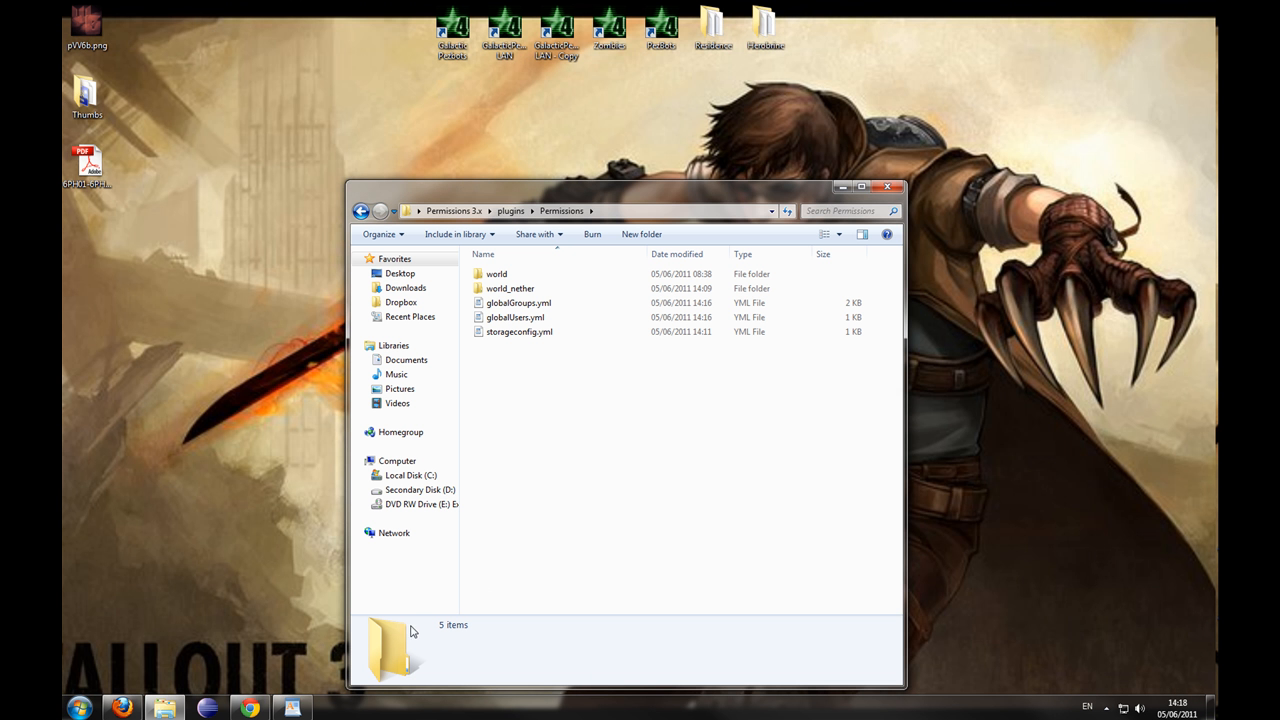
{"action": "left_click", "coordinate": [454, 212]}
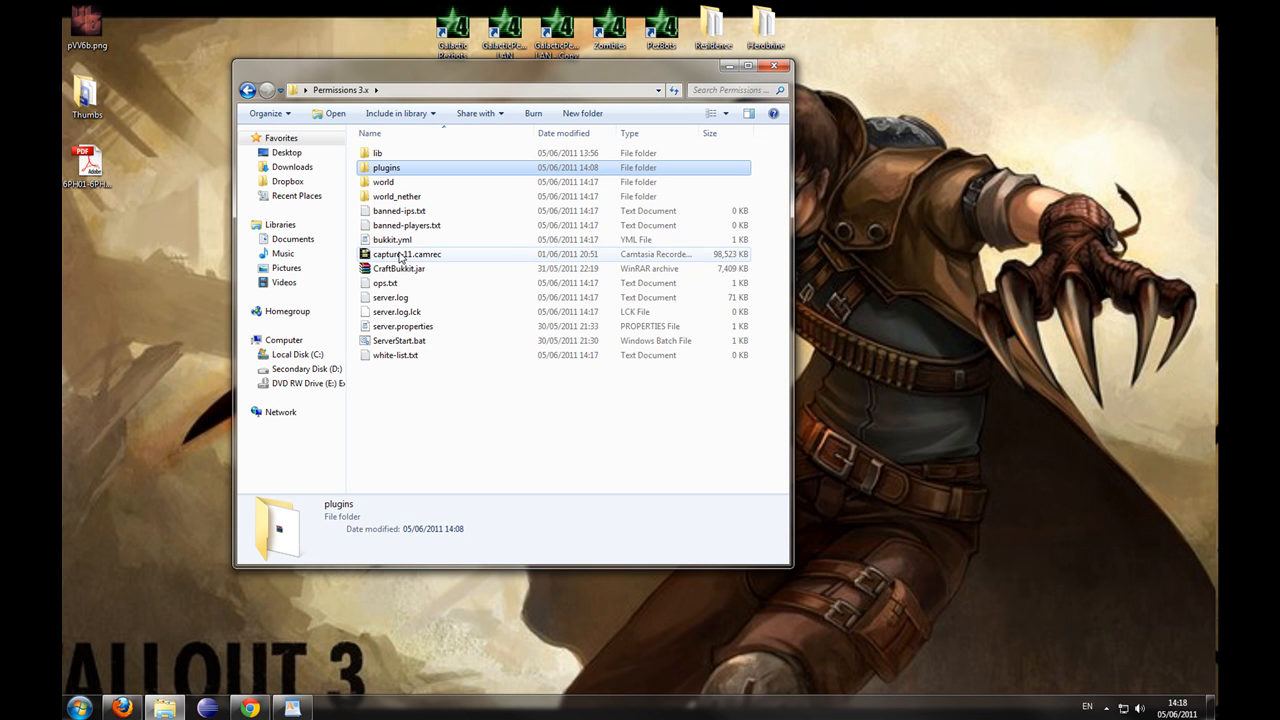
{"action": "double_click", "coordinate": [398, 340]}
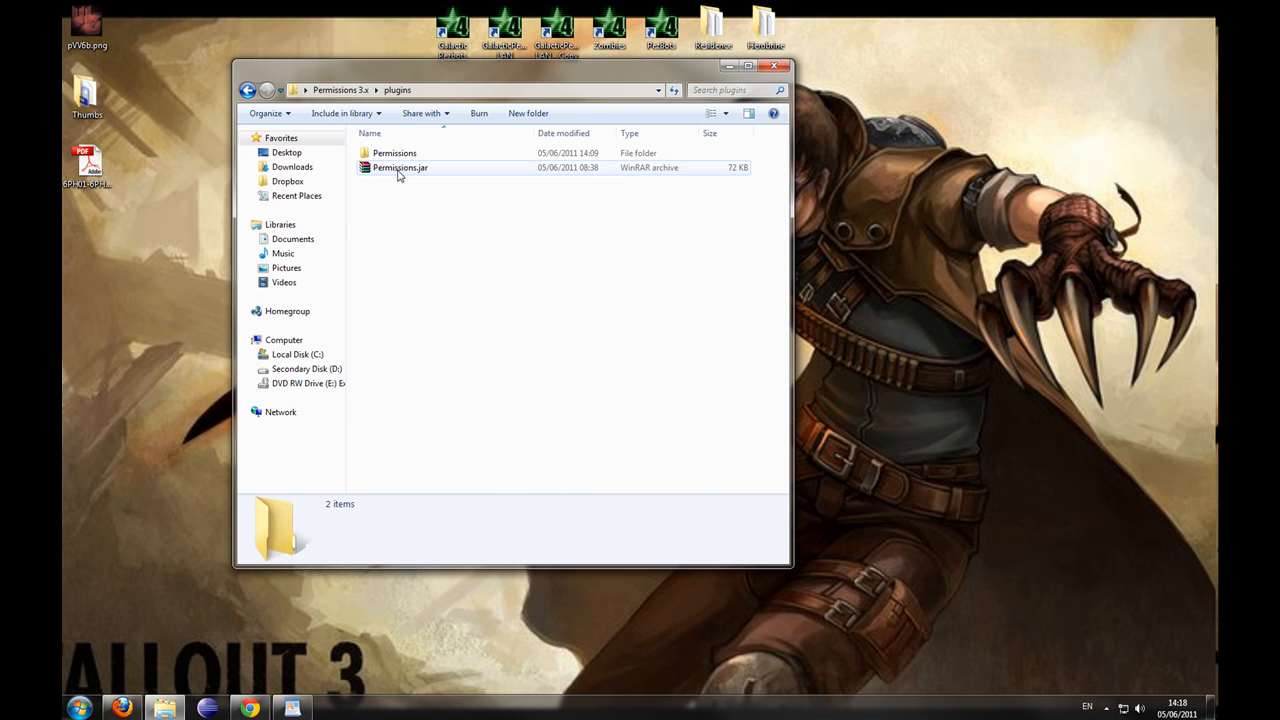
{"action": "double_click", "coordinate": [396, 152]}
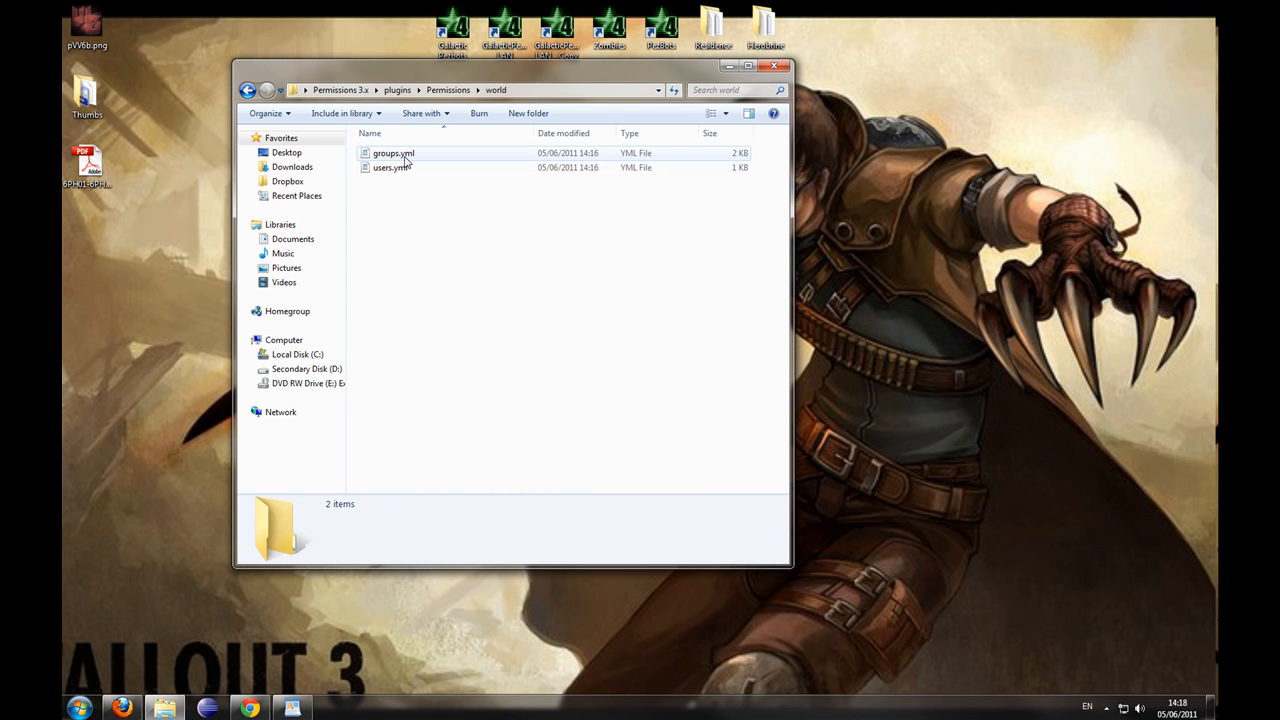
{"action": "double_click", "coordinate": [392, 152]}
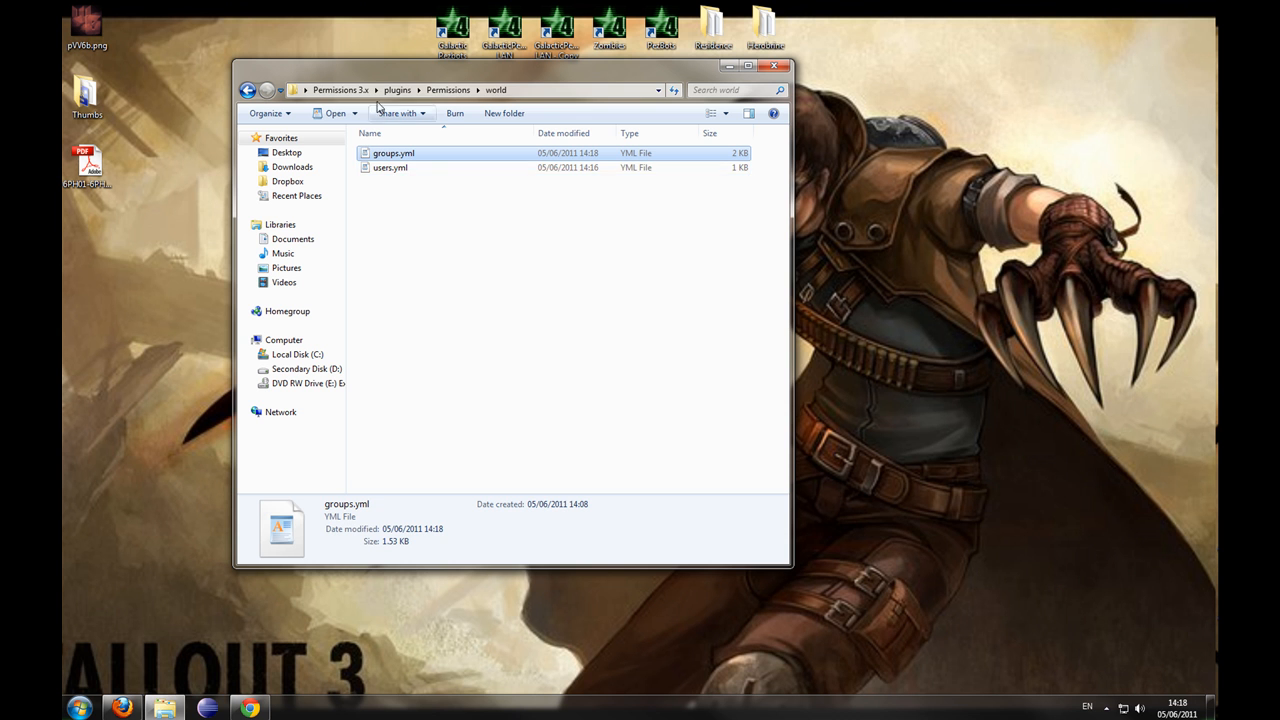
{"action": "double_click", "coordinate": [398, 340]}
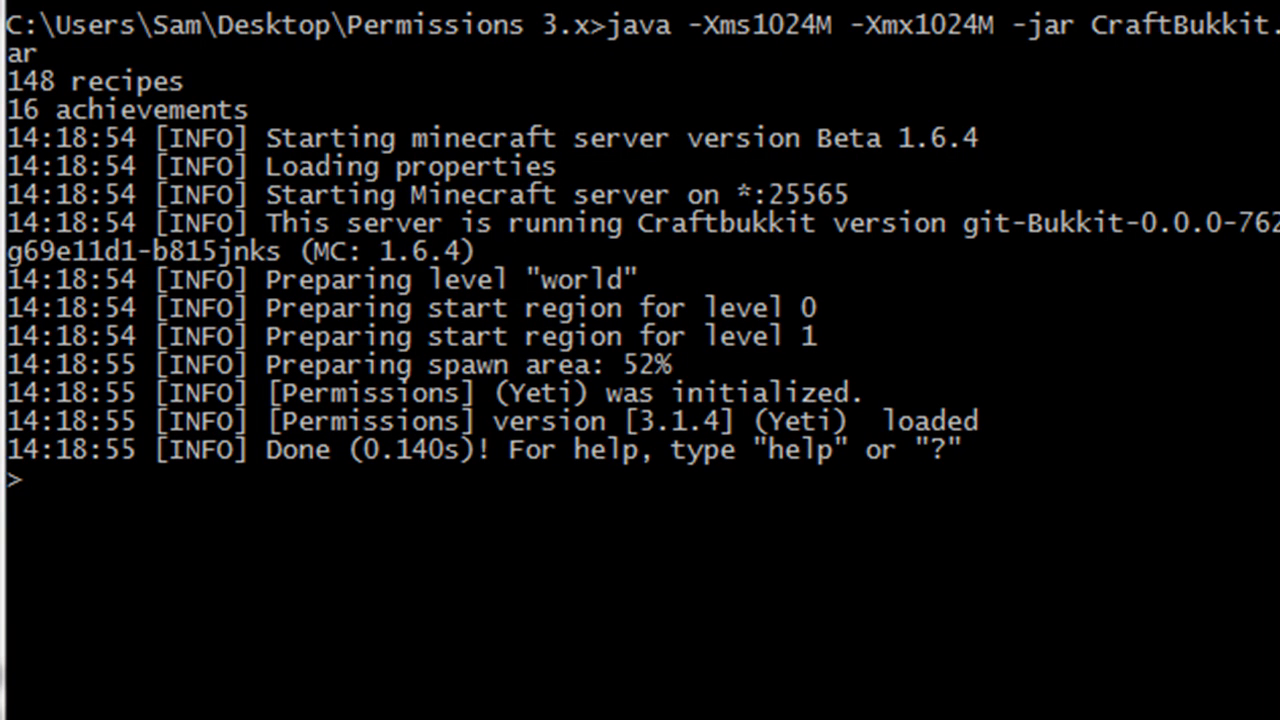
{"action": "mouse_move", "coordinate": [1040, 710]}
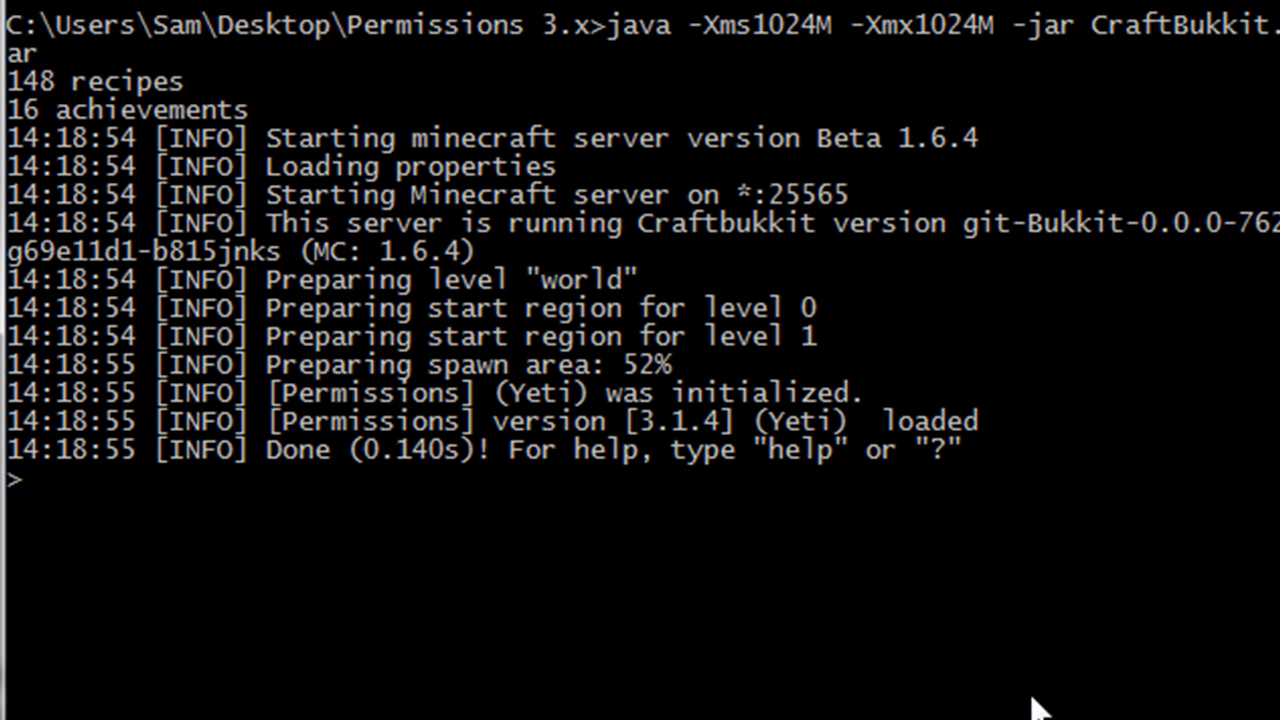
- Run 'permissions -reload all' to reload Permissions for every world
{"action": "type", "text": "permissions"}
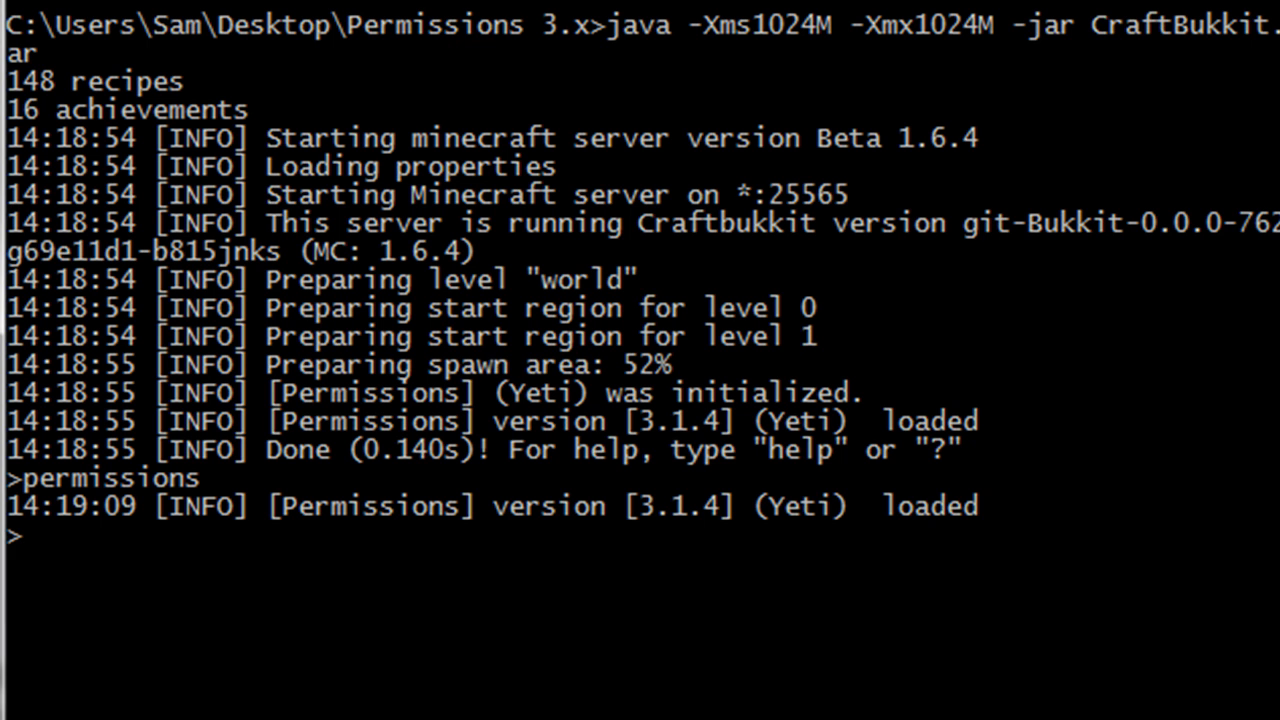
{"action": "type", "text": "permiiions -reload"}
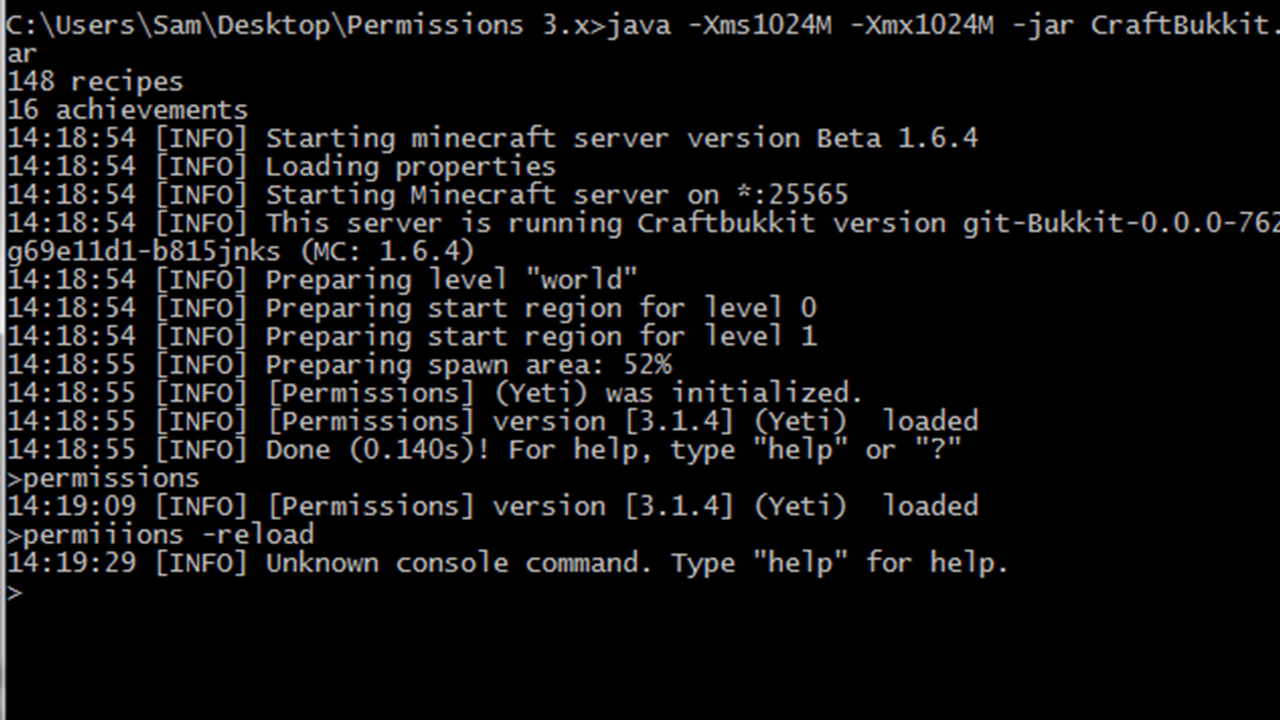
{"action": "type", "text": "permissions -reload"}
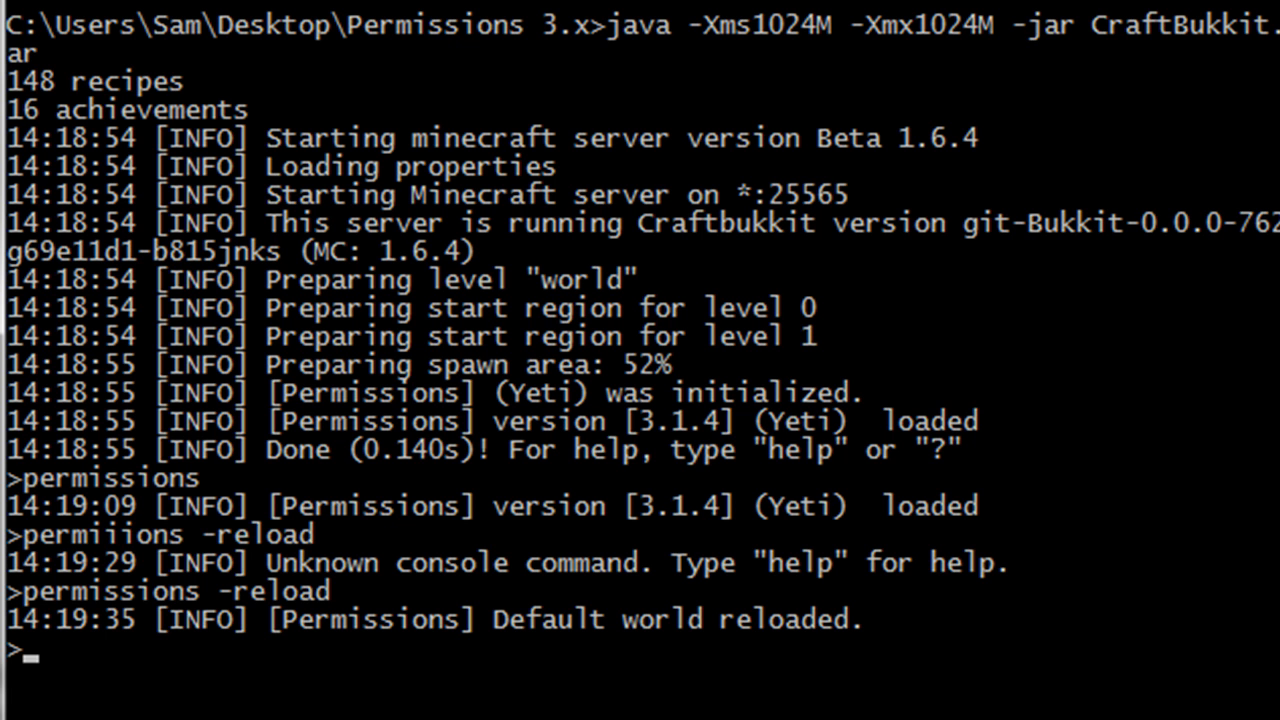
{"action": "type", "text": "permis"}
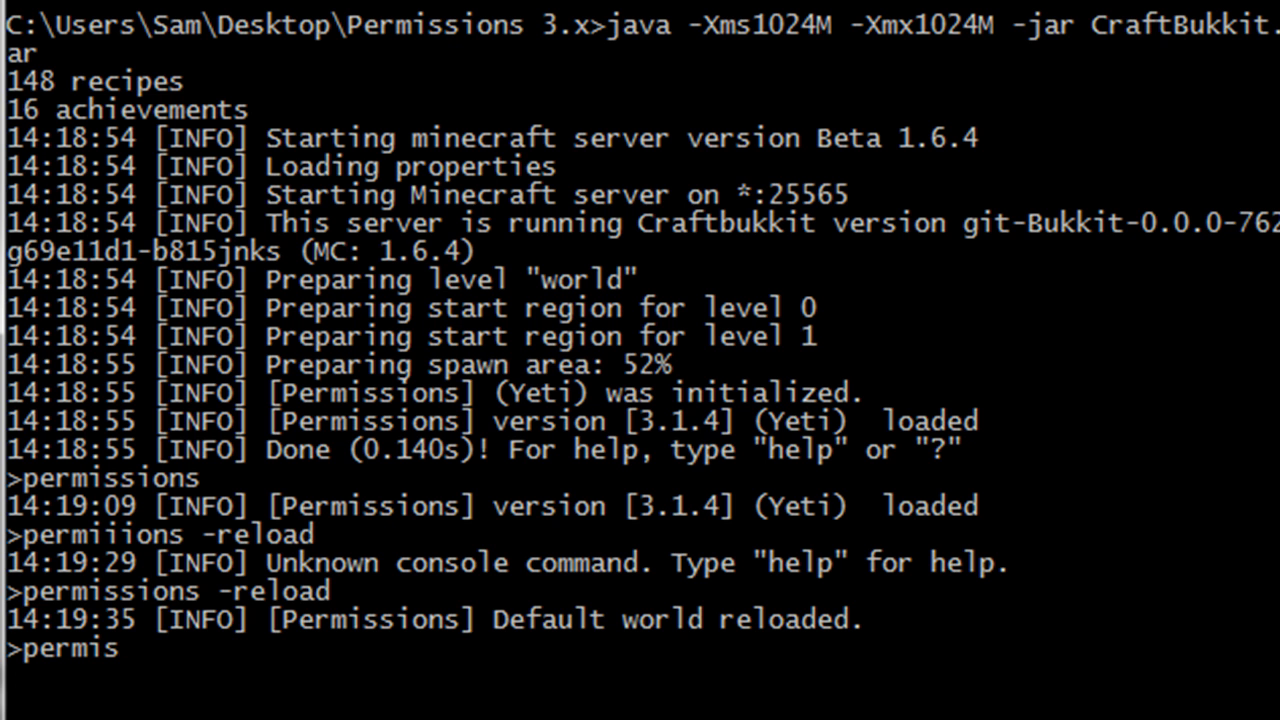
{"action": "type", "text": "sions -reload world"}
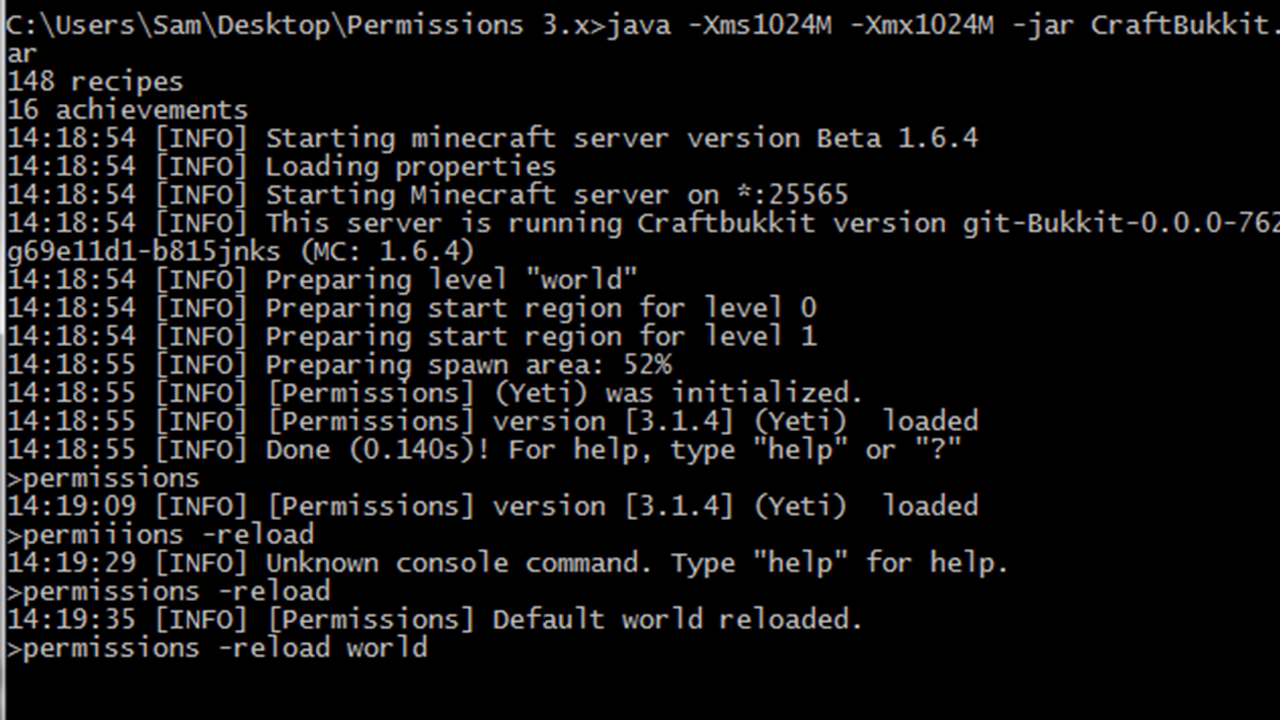
{"action": "key", "text": "Return"}
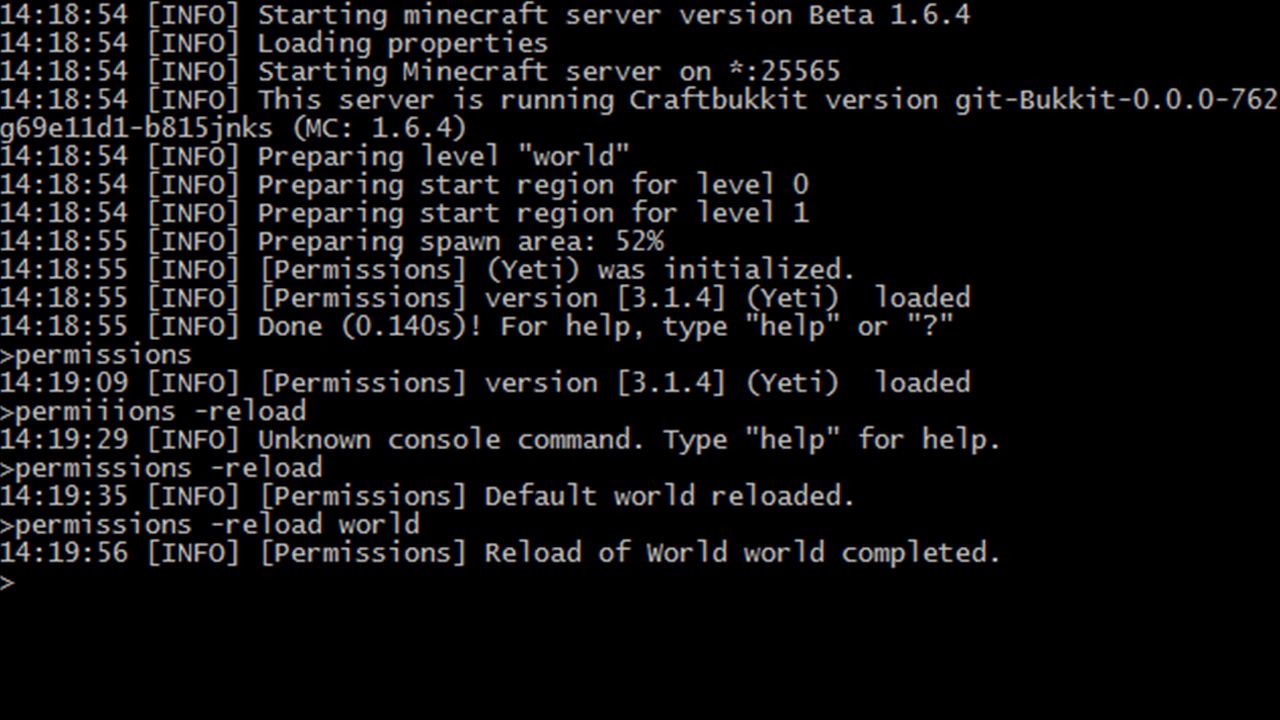
{"action": "type", "text": "permissions"}
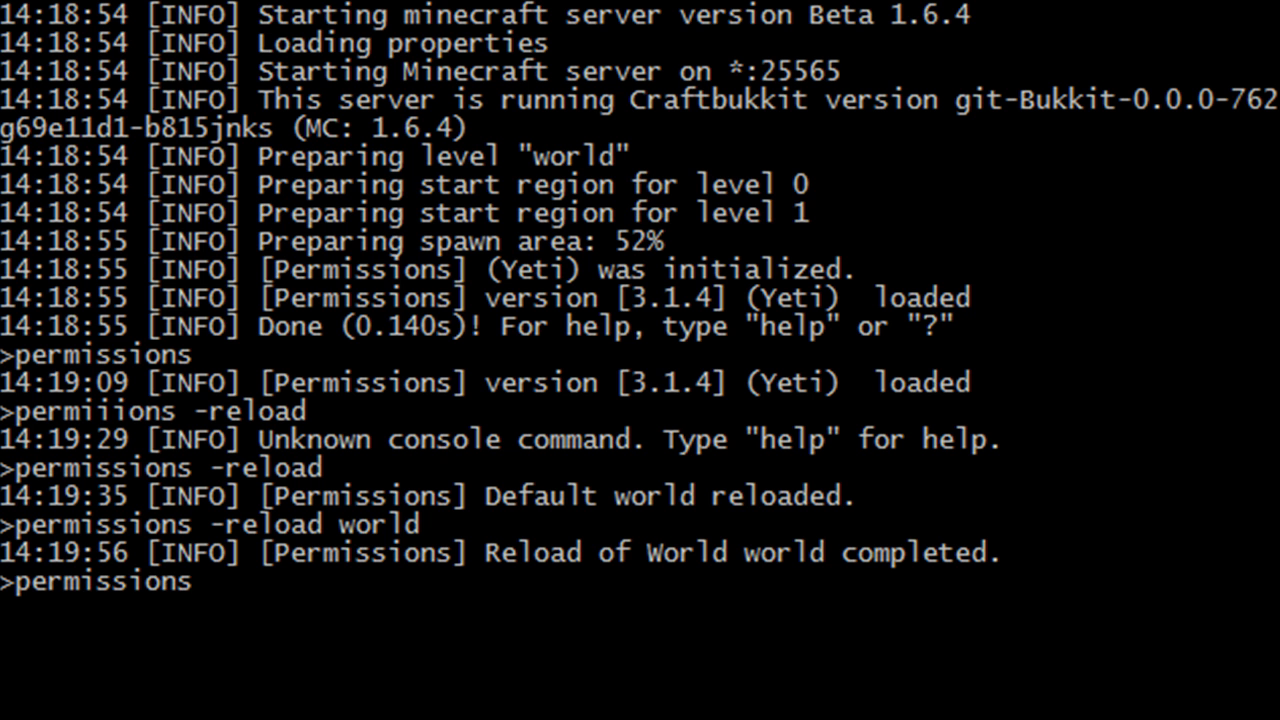
{"action": "type", "text": "-reload all"}
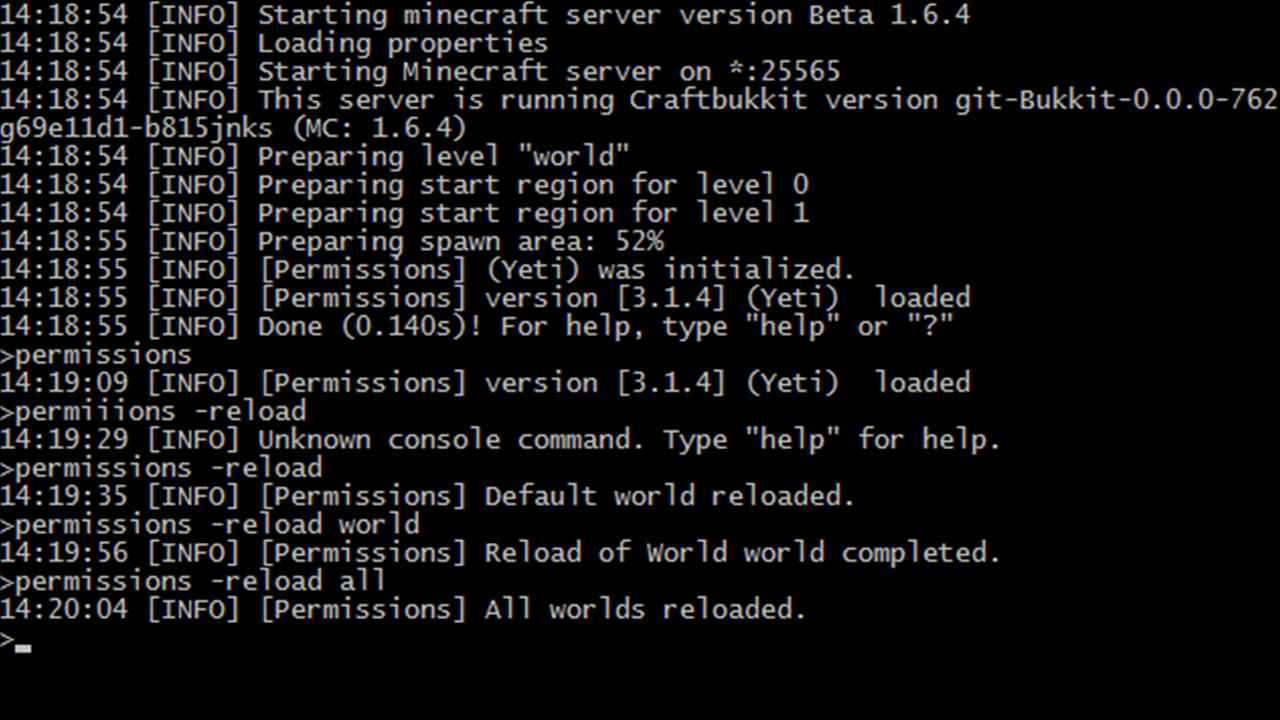
- Run 'permissions -list worlds', '-list users *' and '-list groups world'
{"action": "type", "text": "permissions"}
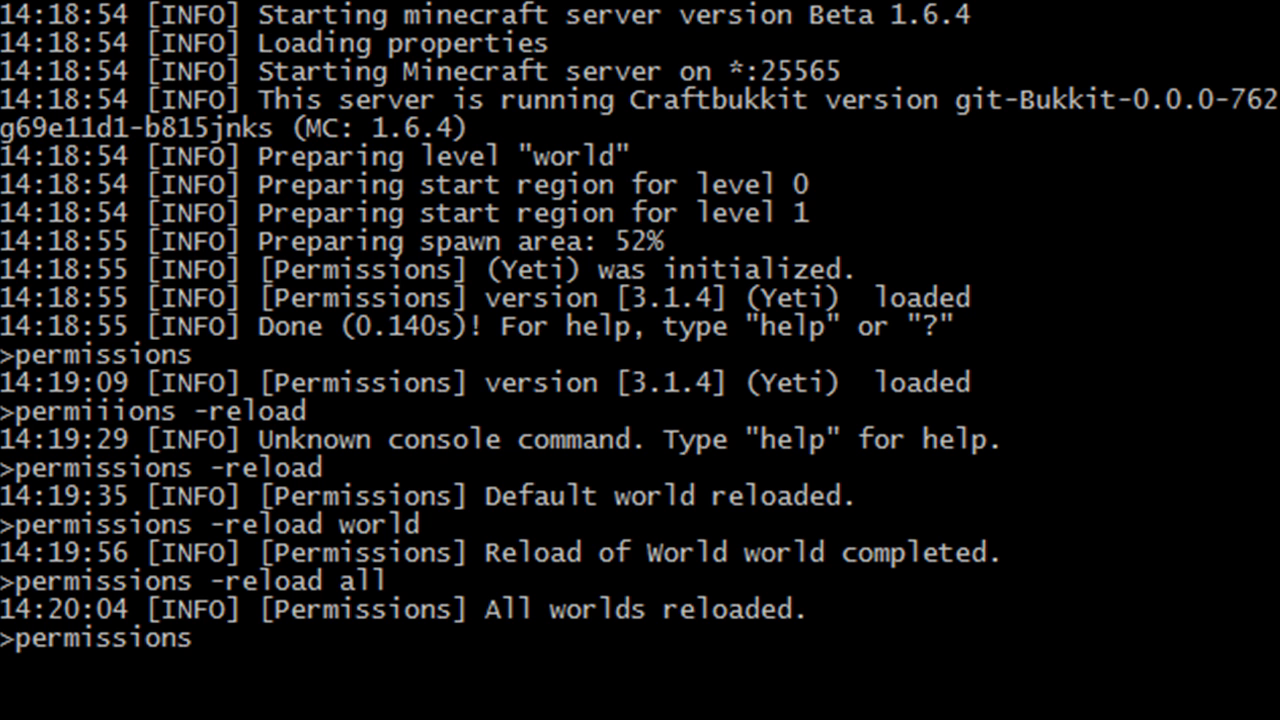
{"action": "type", "text": "-list worlds"}
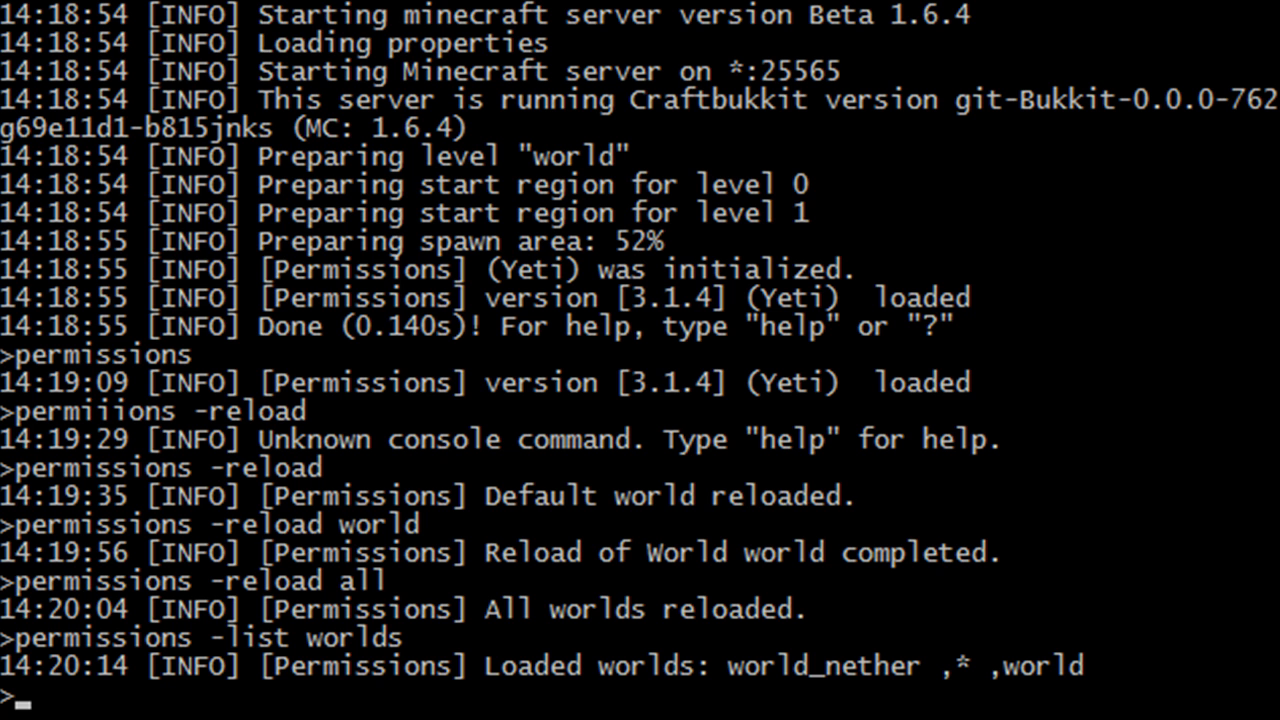
{"action": "type", "text": "permissions -list users"}
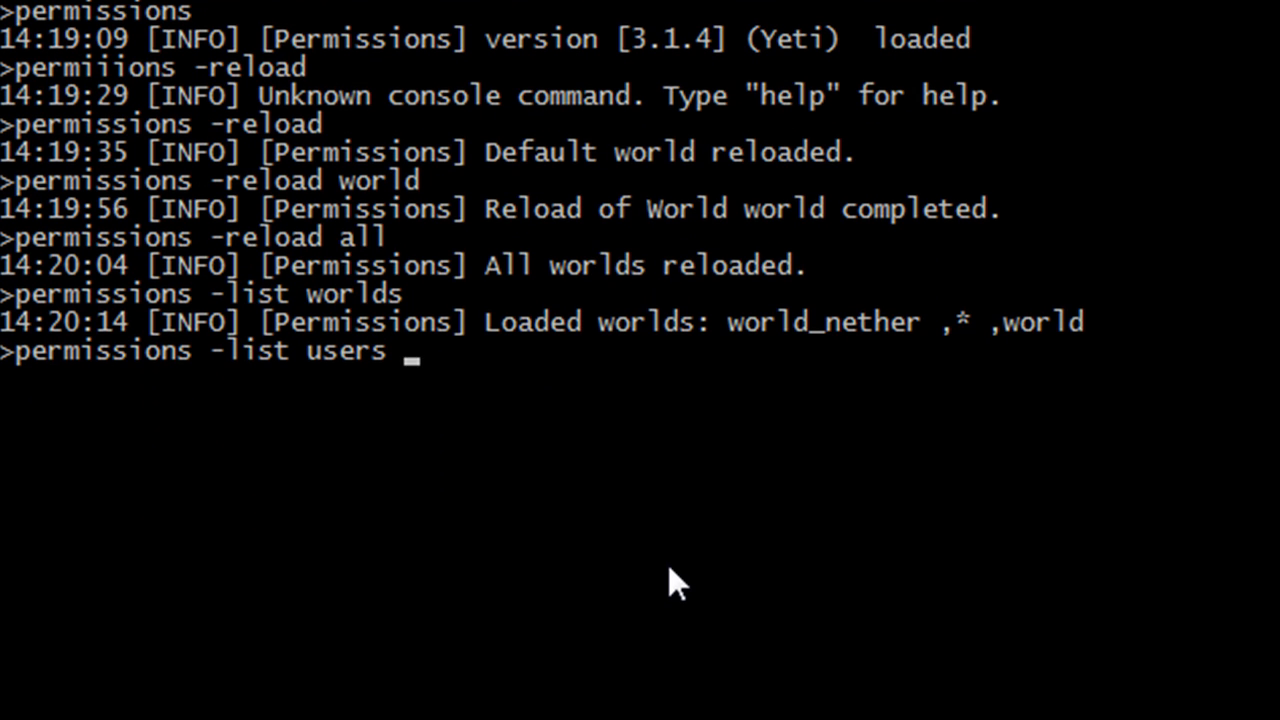
{"action": "type", "text": "*"}
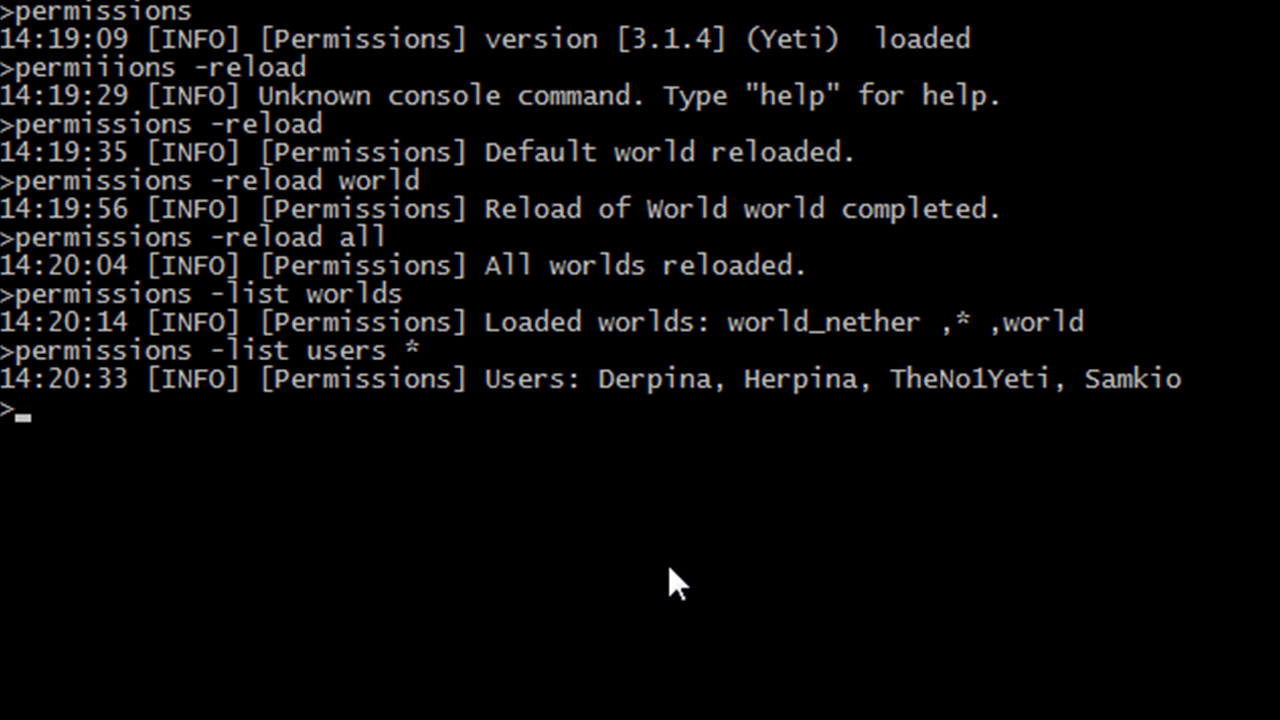
{"action": "type", "text": "permissions -lis"}
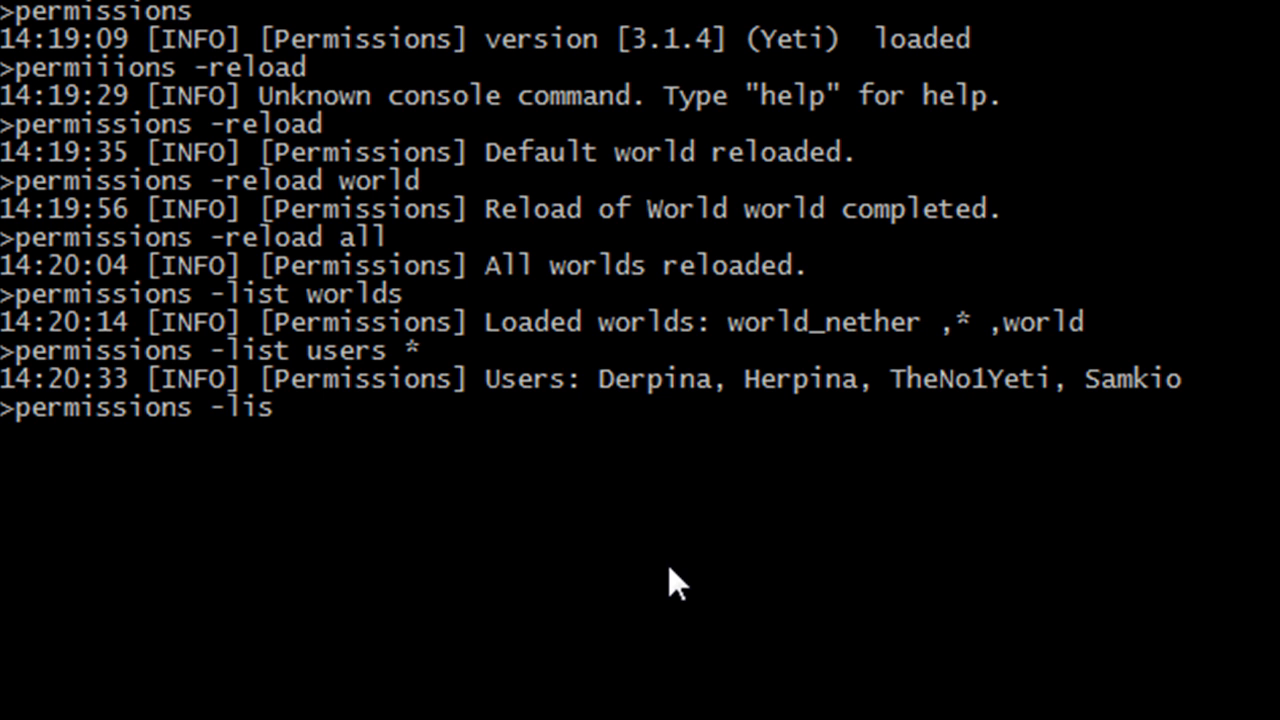
{"action": "type", "text": "t groups world"}
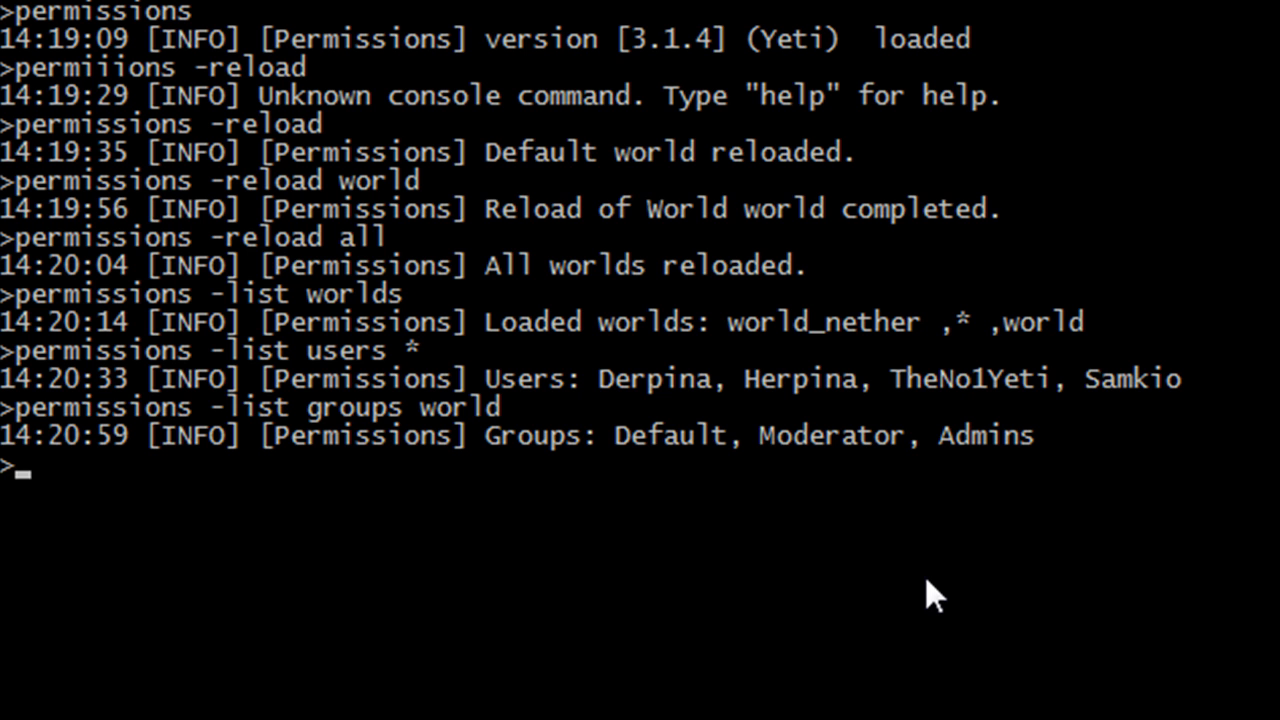
- Create group Crazy in the default world with 'permissions g:Crazy create'
{"action": "type", "text": "permissio"}
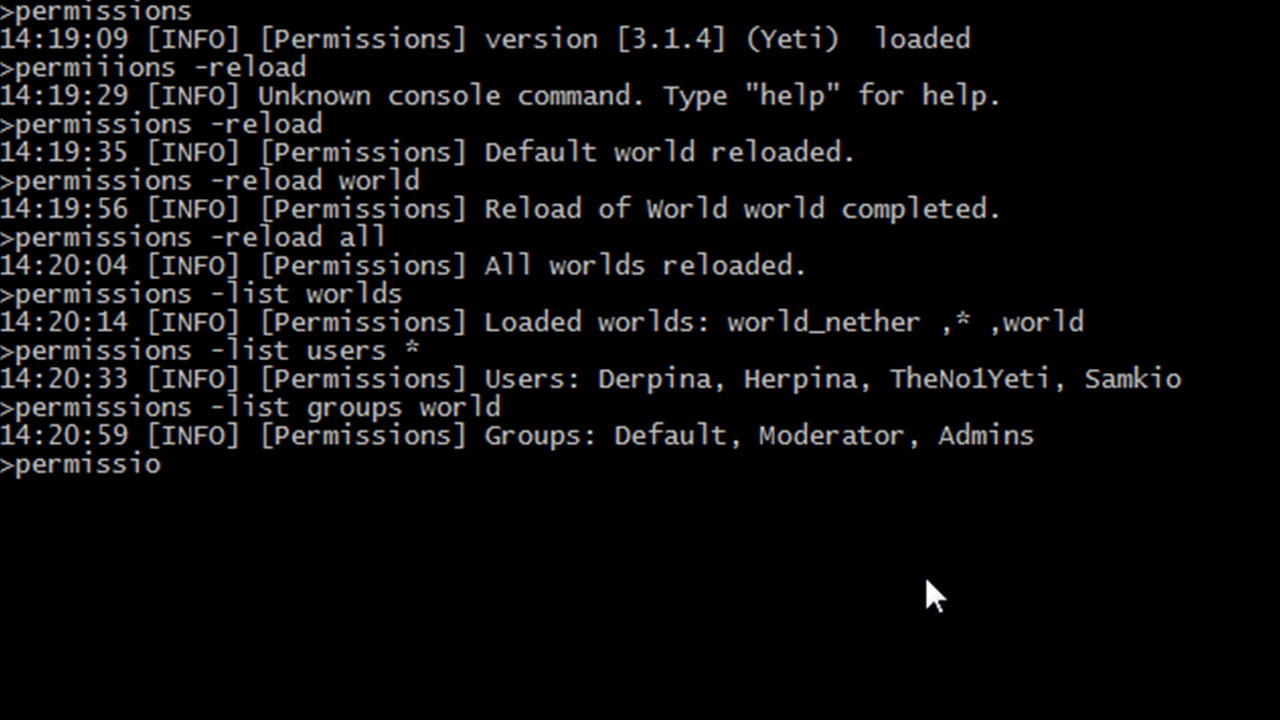
{"action": "type", "text": "ns"}
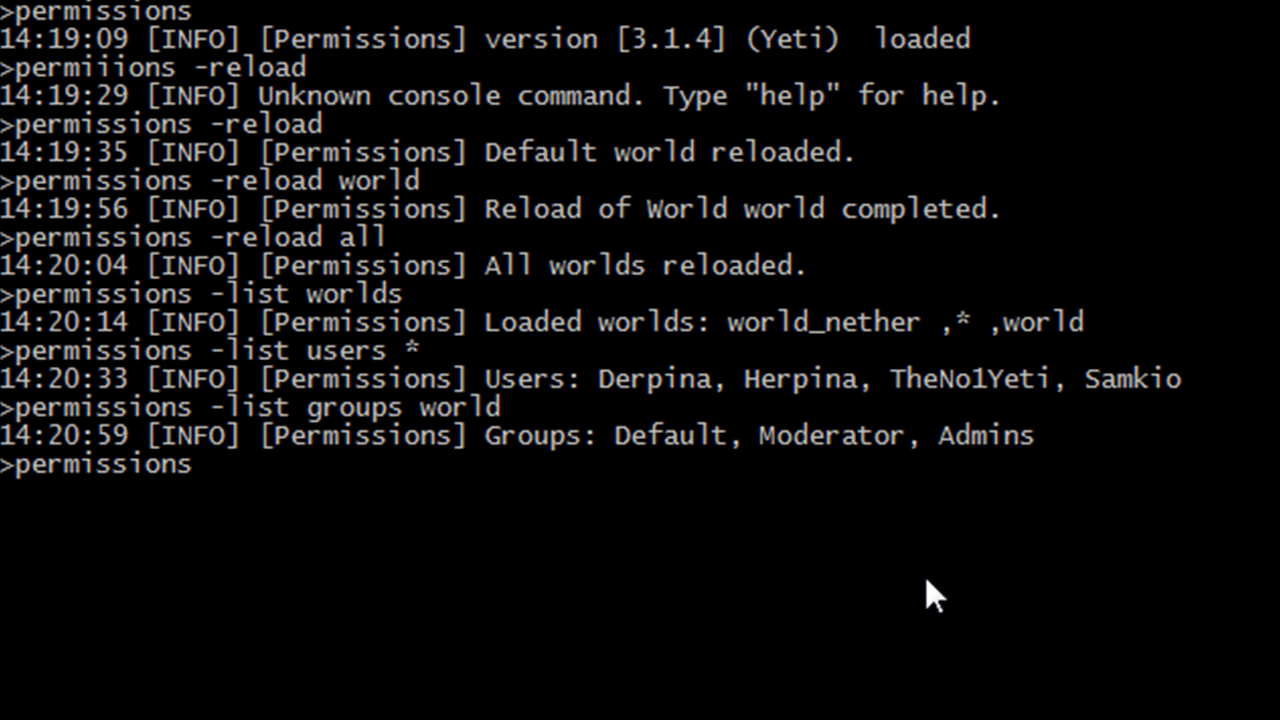
{"action": "type", "text": "g"}
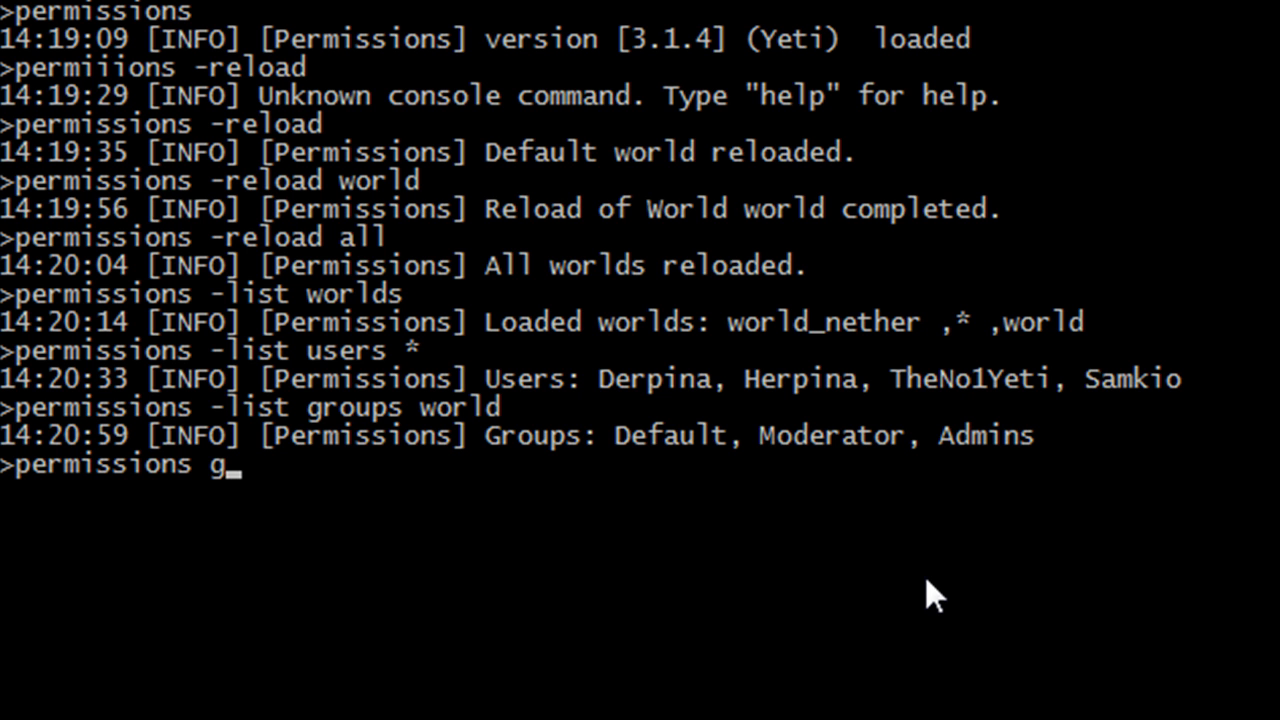
{"action": "type", "text": ":"}
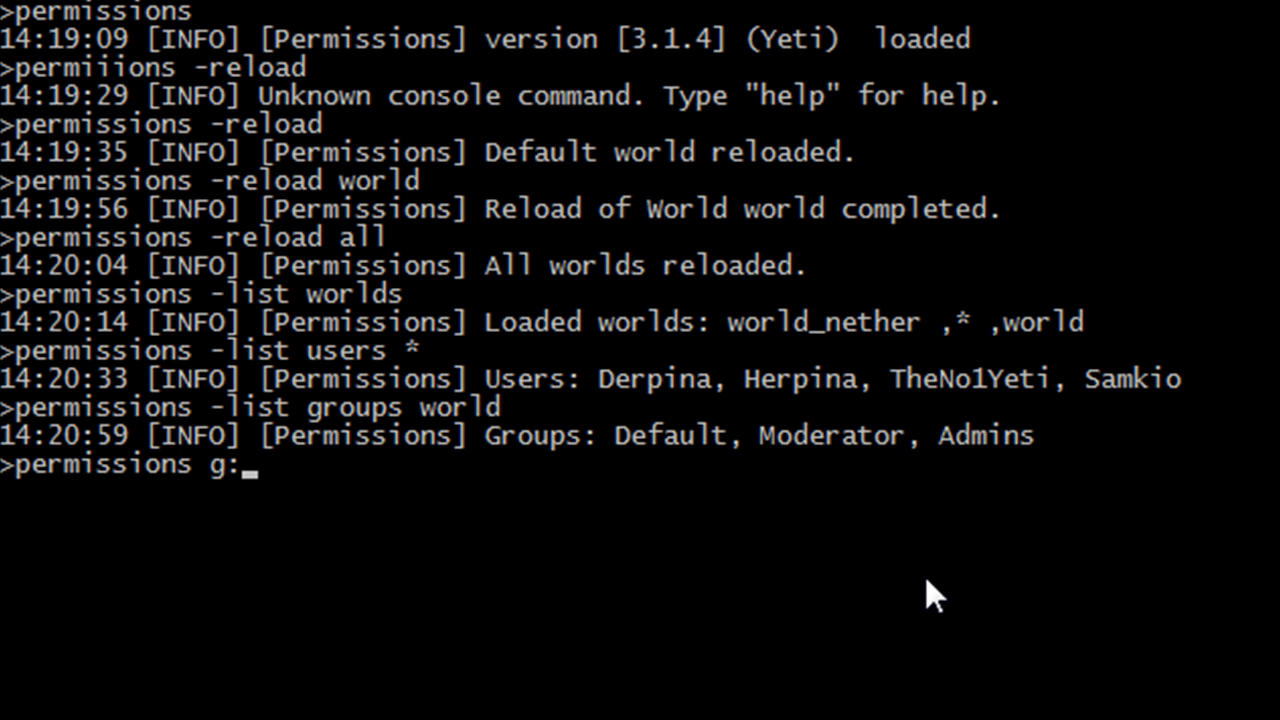
{"action": "type", "text": "Craz"}
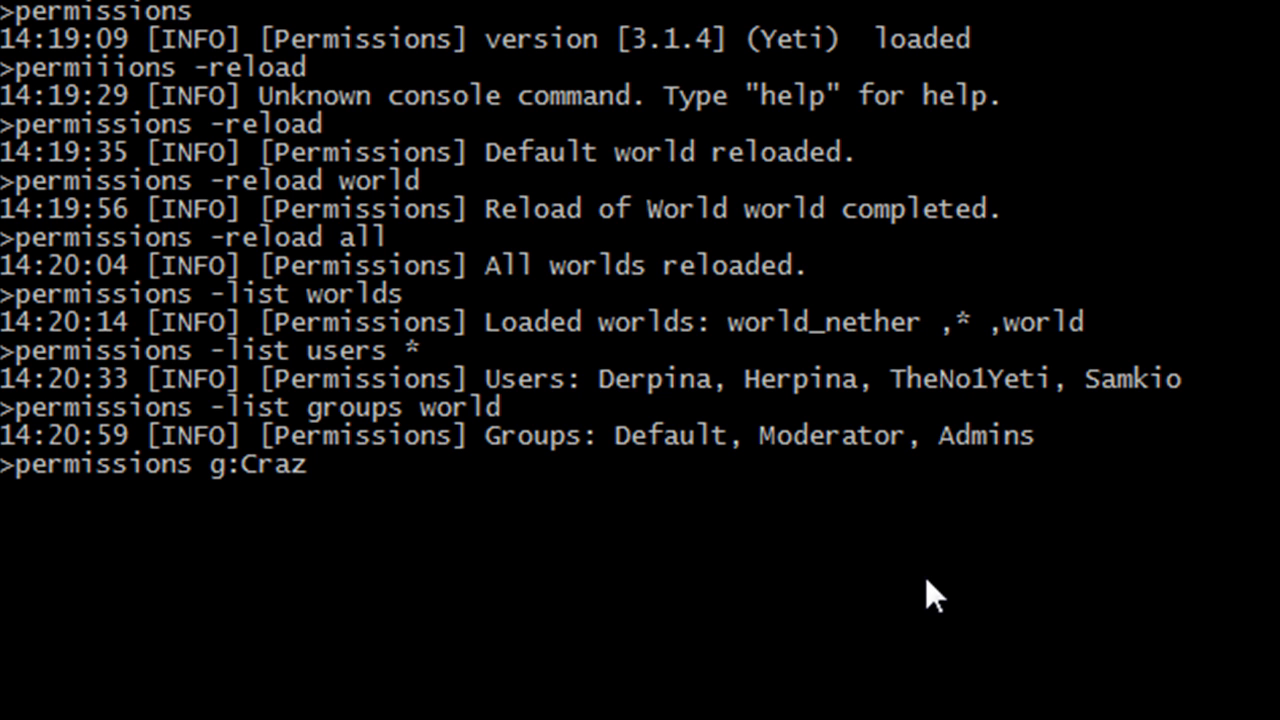
{"action": "type", "text": "zy cre"}
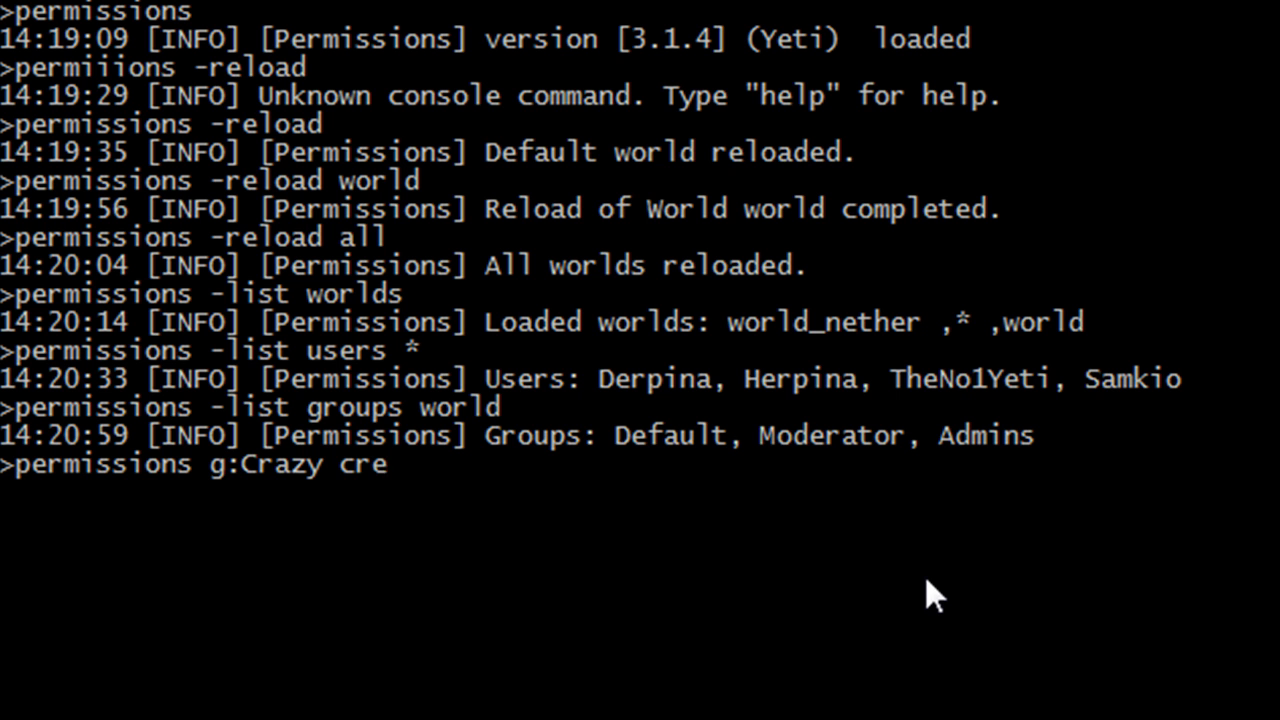
{"action": "key", "text": "Enter"}
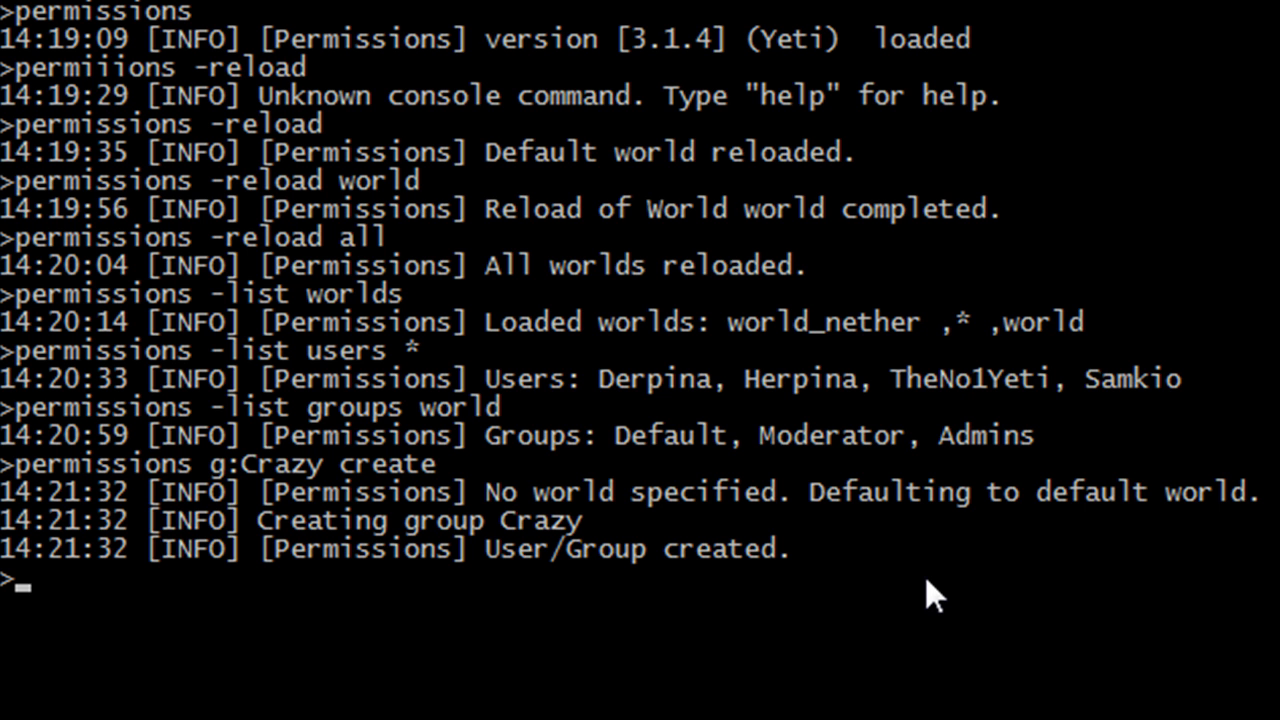
- Create group Crazy2 in world_nether with 'permissions g:Crazy2 w:world_nether create'
{"action": "type", "text": "permiisions g:C"}
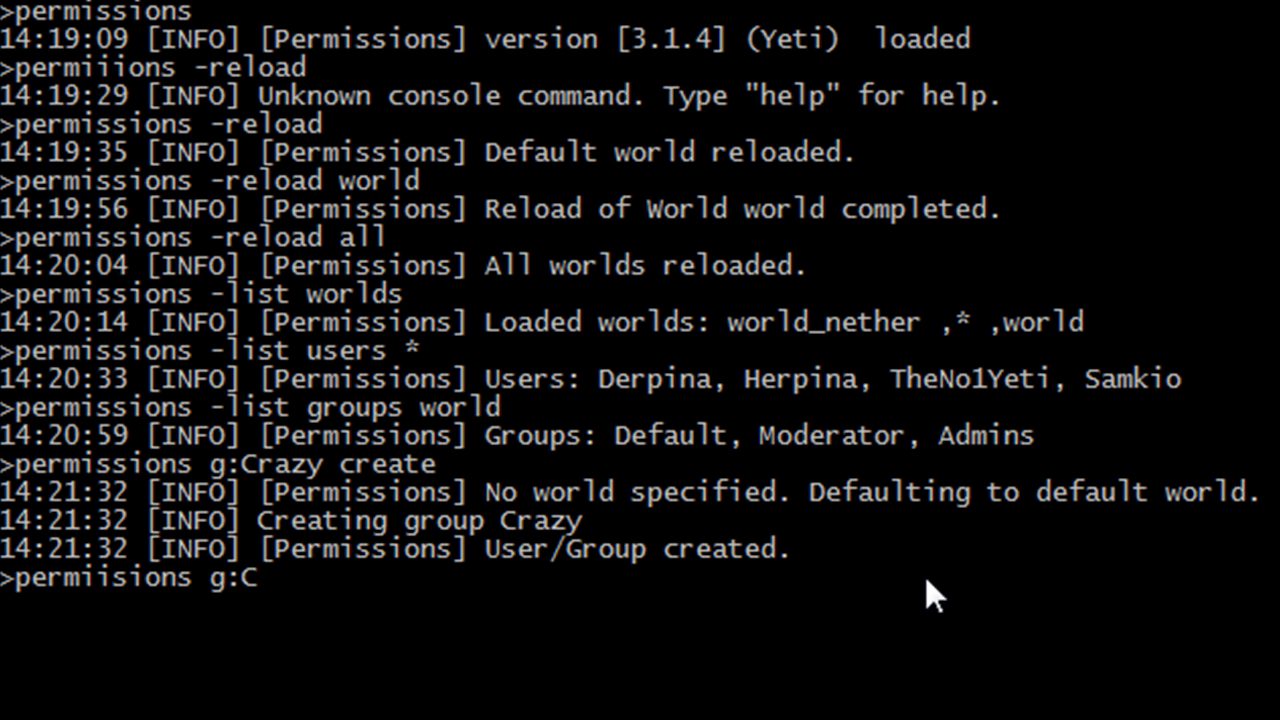
{"action": "type", "text": "razy"}
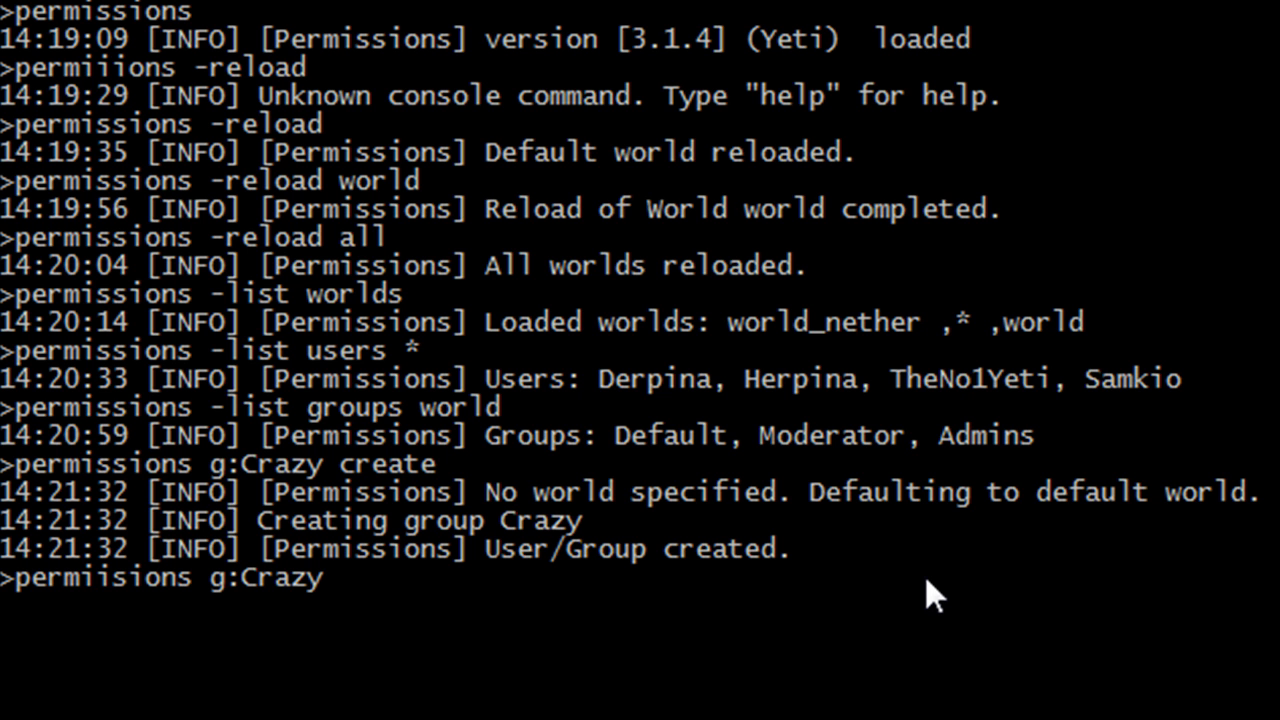
{"action": "type", "text": "2 w:"}
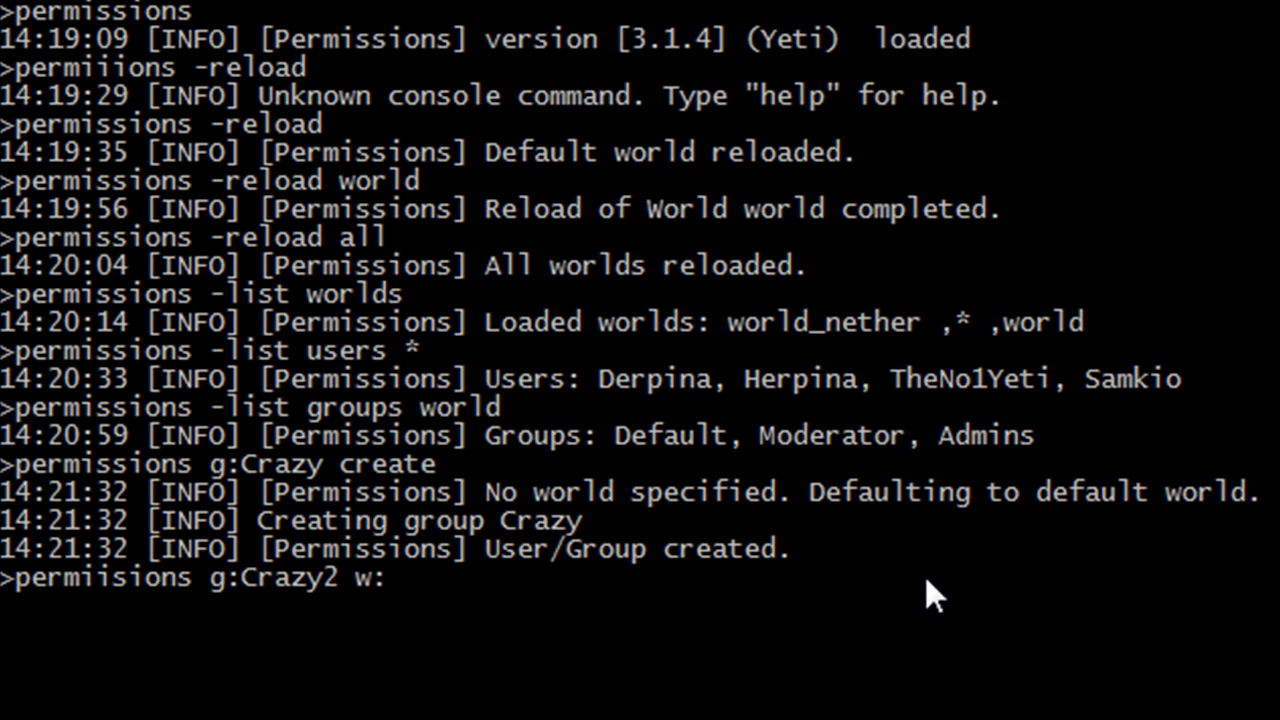
{"action": "type", "text": "world"}
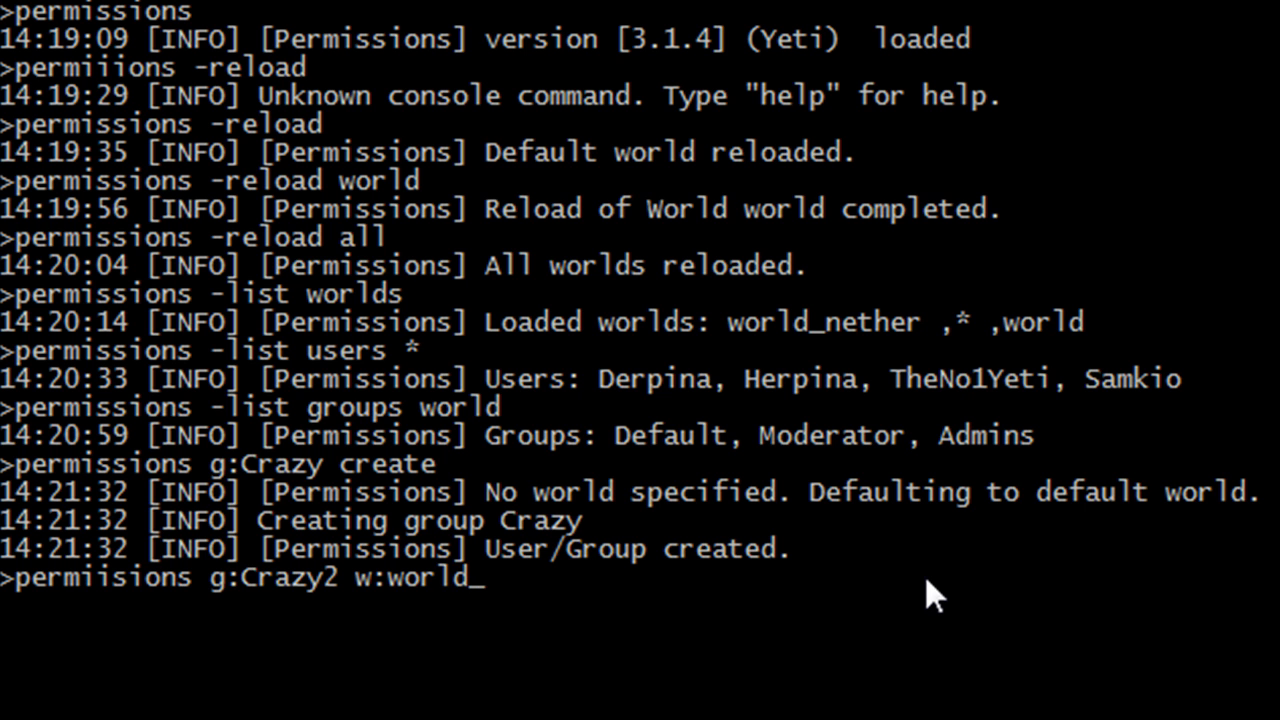
{"action": "type", "text": "nether create"}
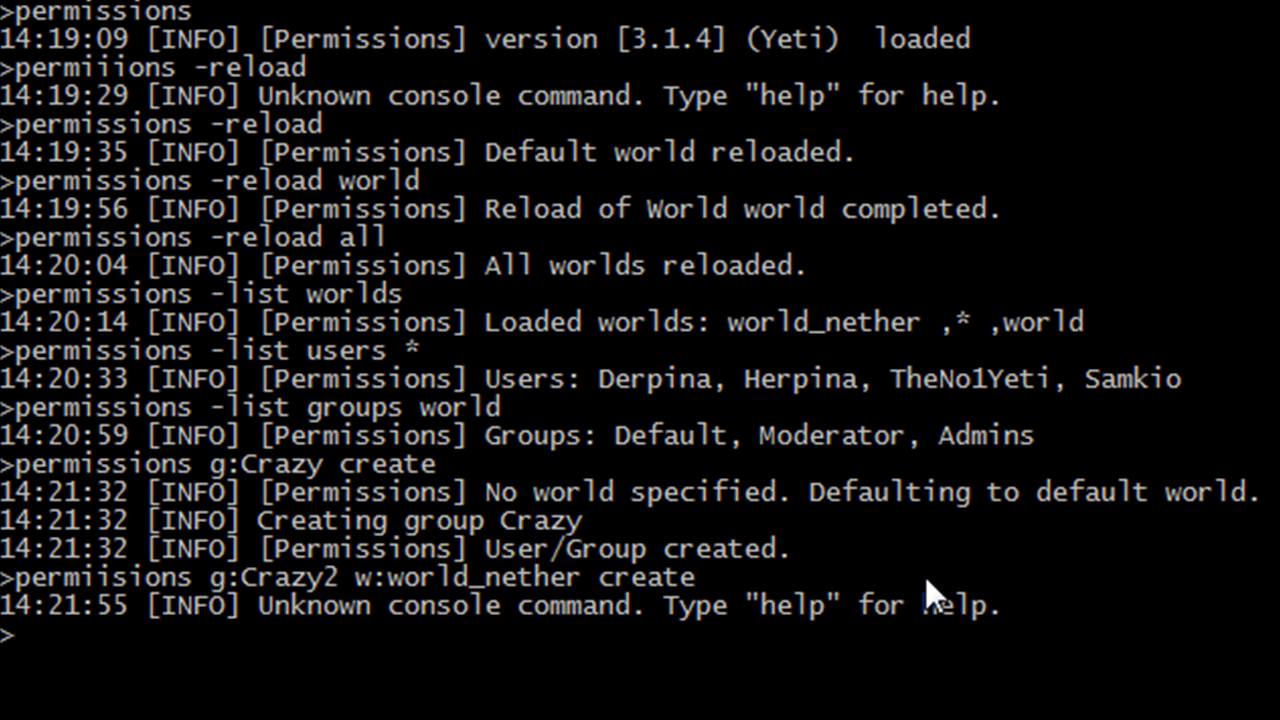
{"action": "type", "text": "p"}
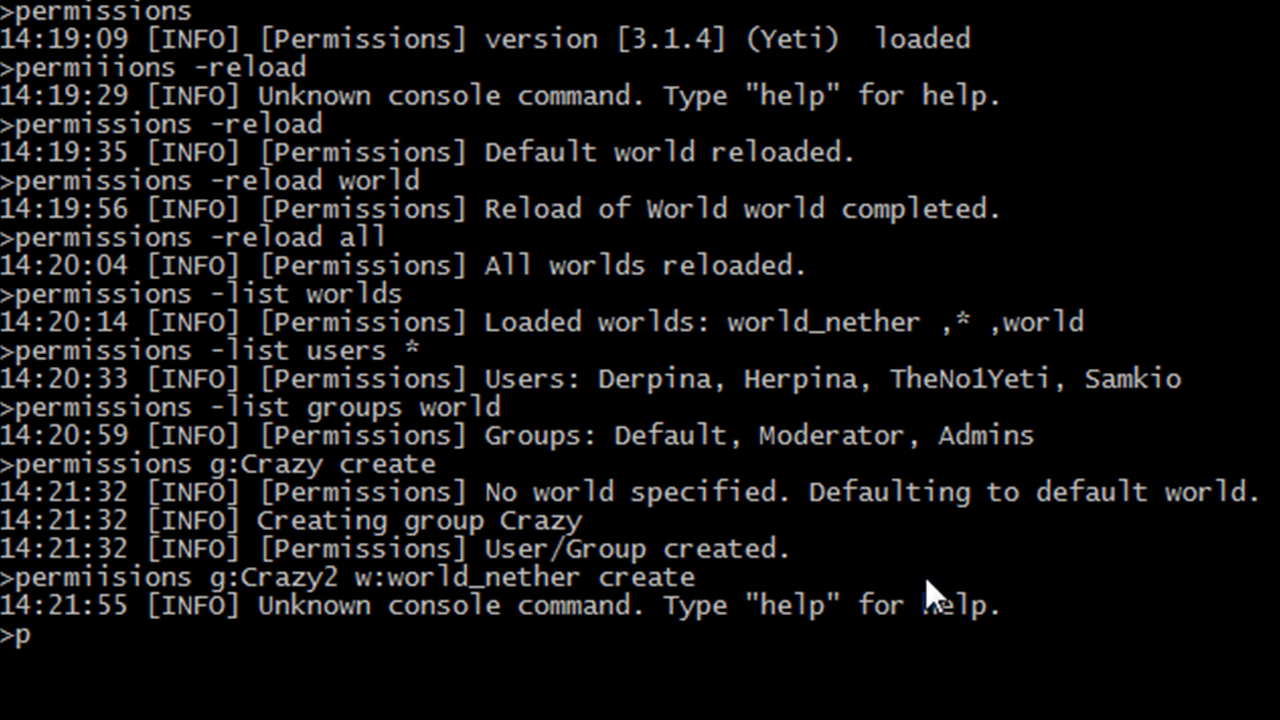
{"action": "type", "text": "ermissions g:Crazy2 w:world_"}
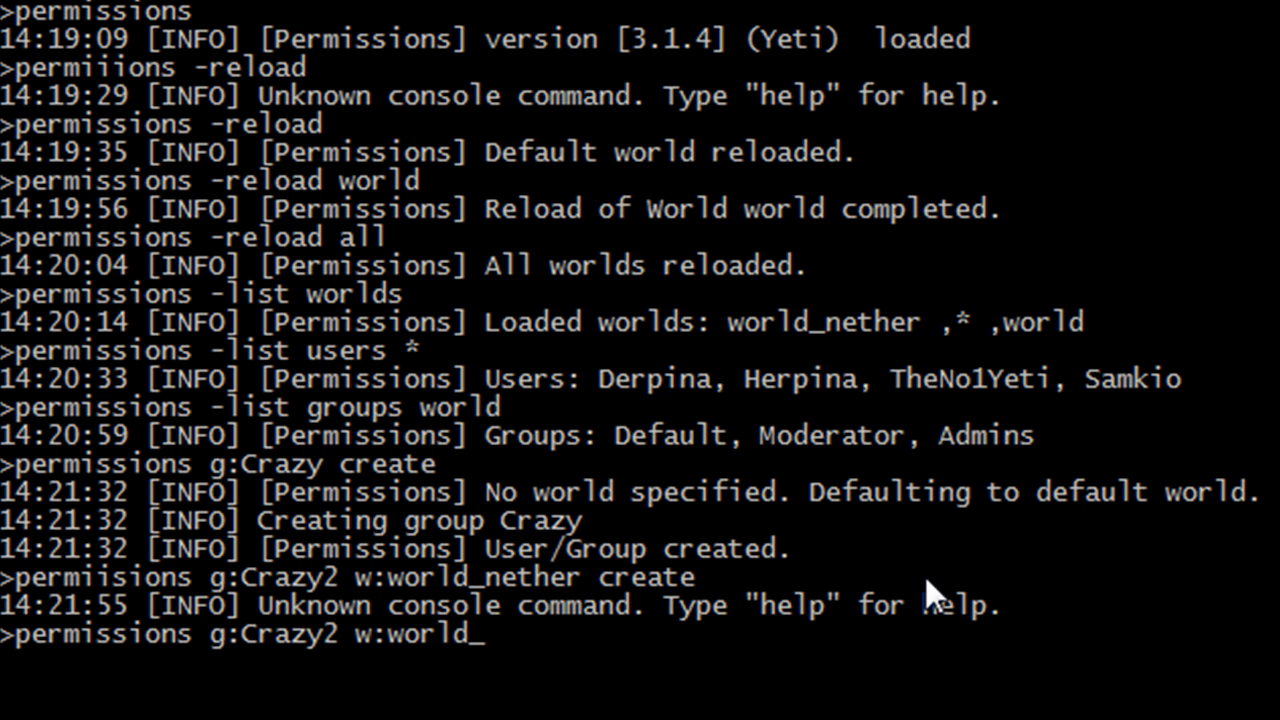
{"action": "type", "text": "nether crea"}
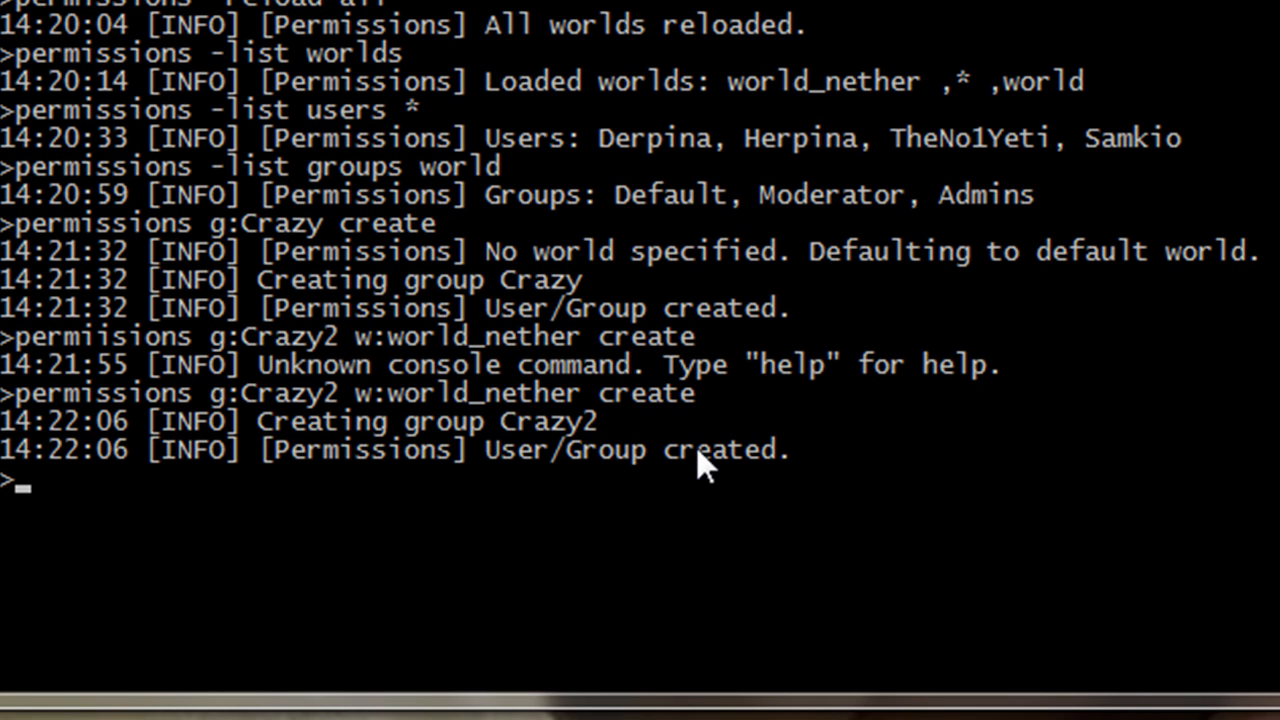
- Delete Crazy2 from world_nether with 'permissions g:Crazy2 w:world_nether delete'
{"action": "type", "text": "permissions g"}
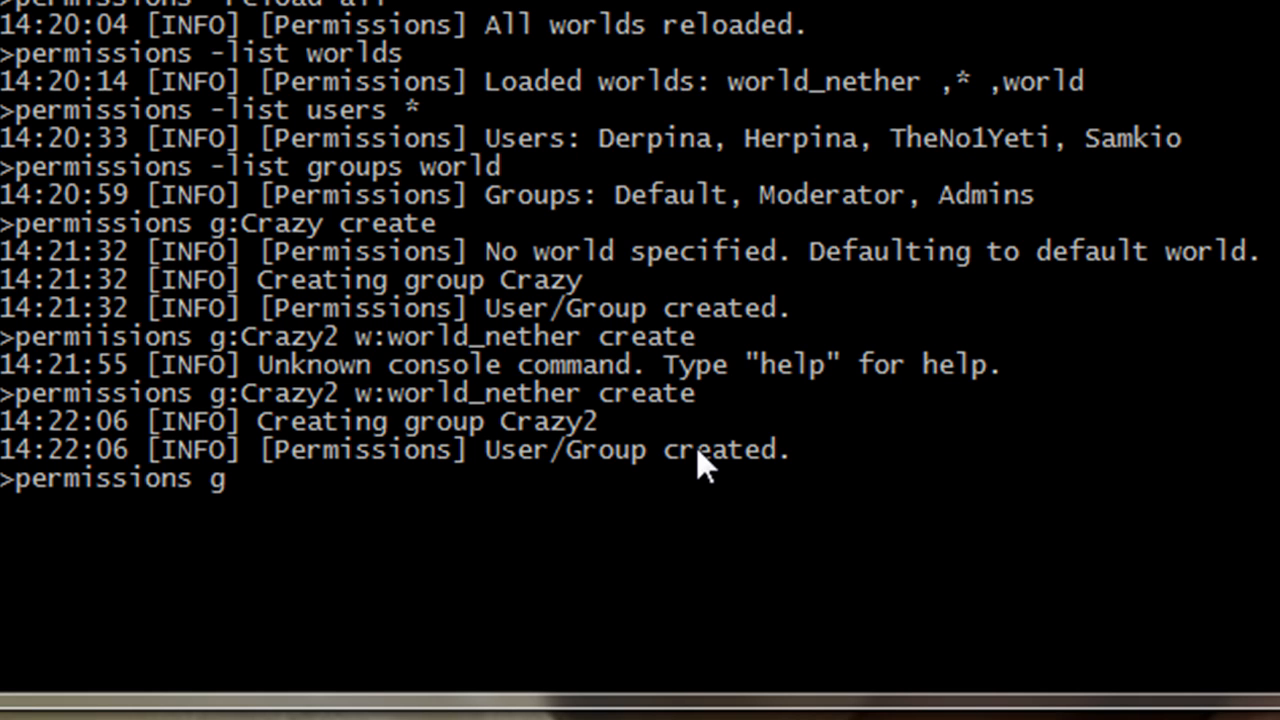
{"action": "type", "text": ":Crazt2"}
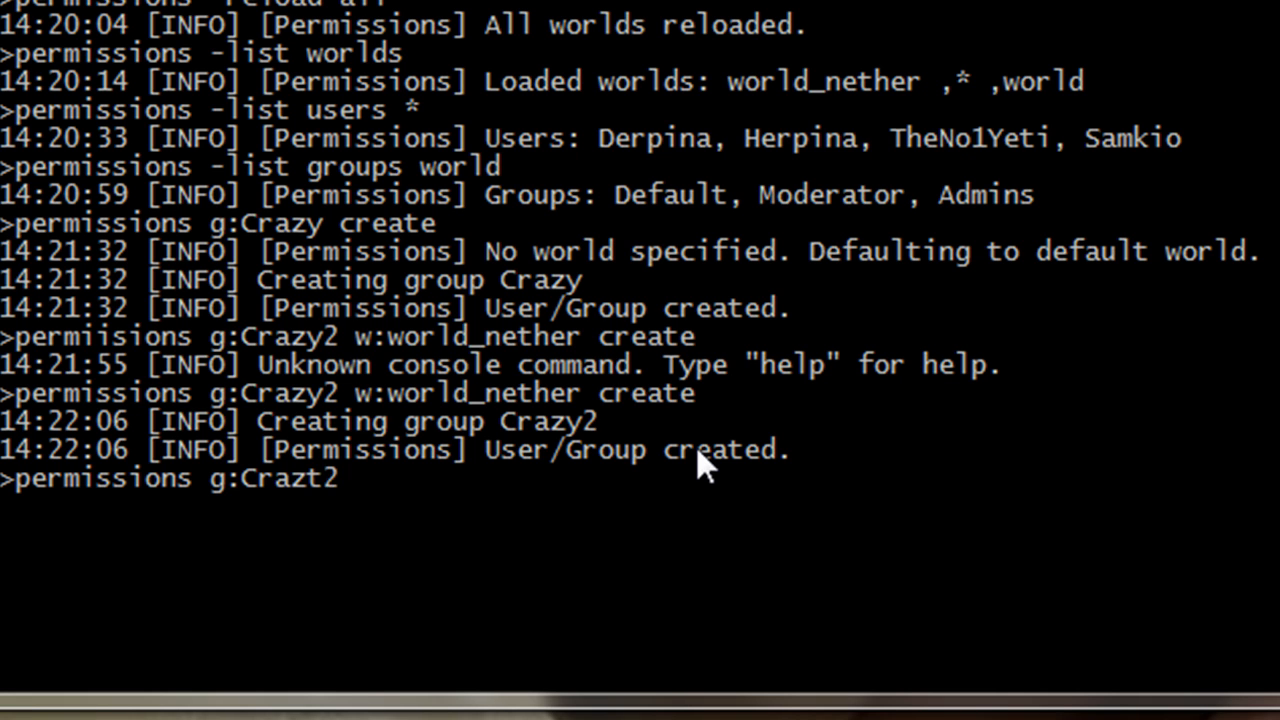
{"action": "type", "text": "w"}
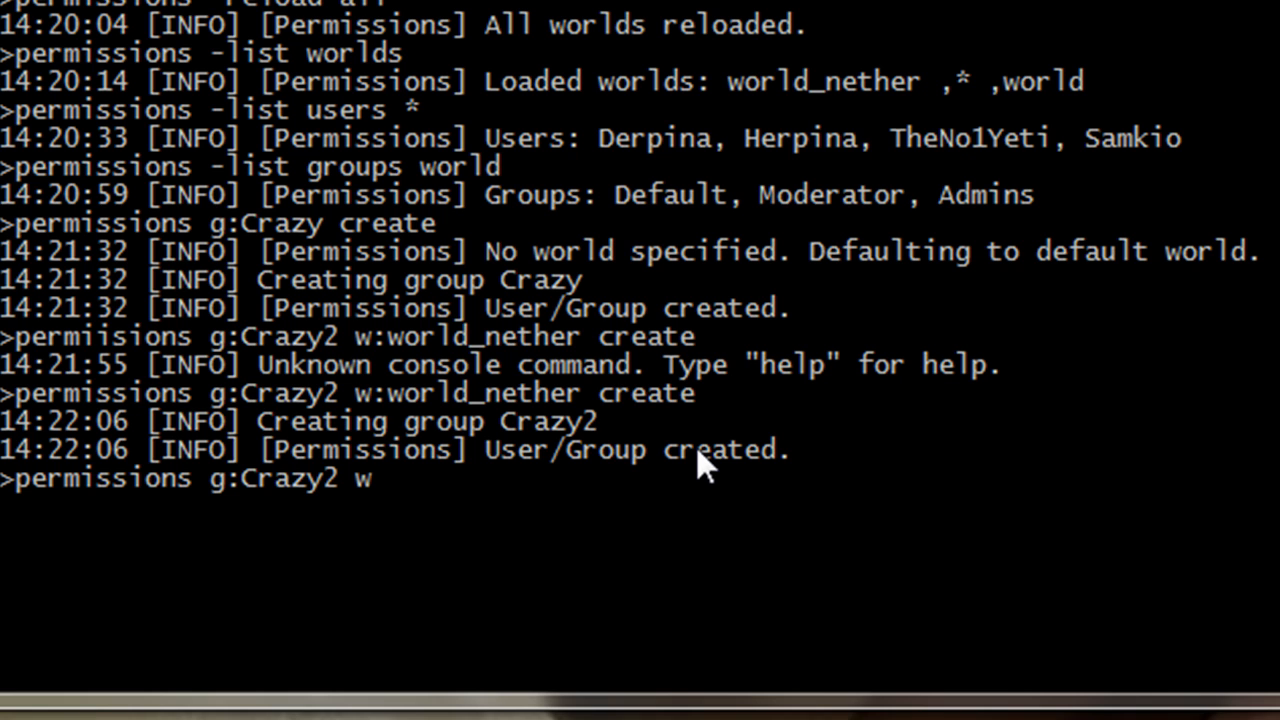
{"action": "type", "text": "nether_w"}
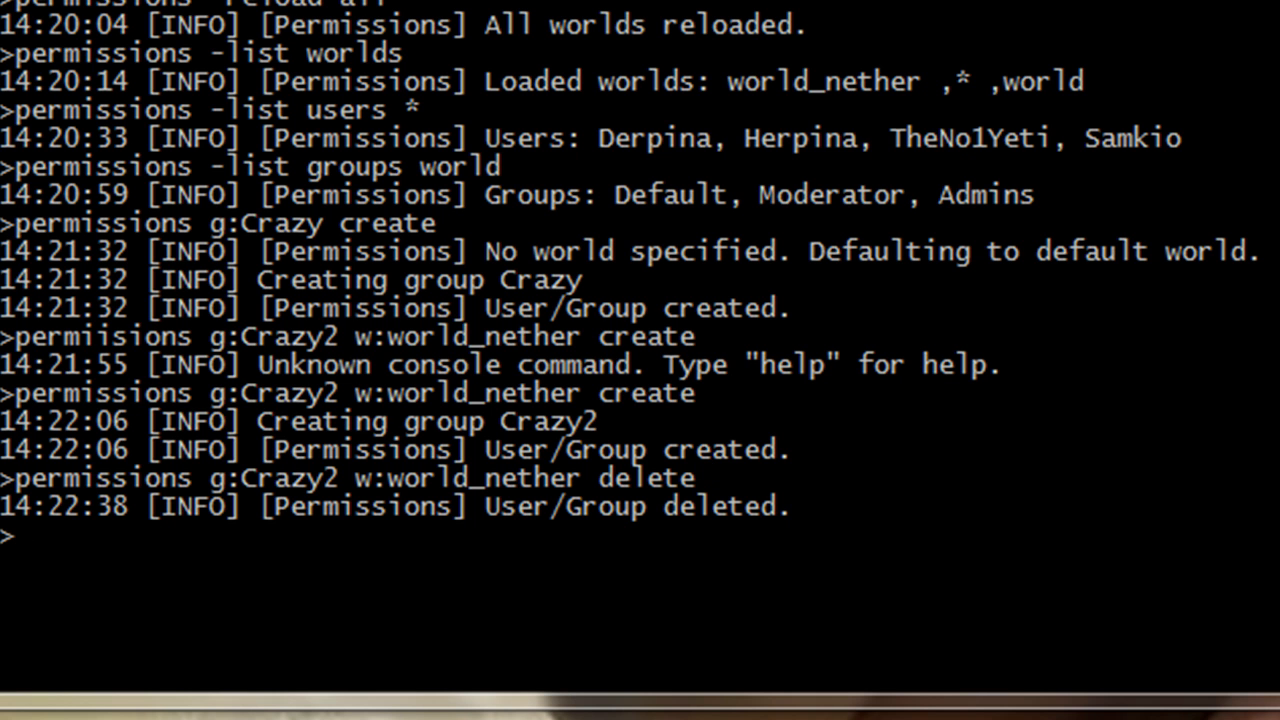
{"action": "mouse_move", "coordinate": [700, 384]}
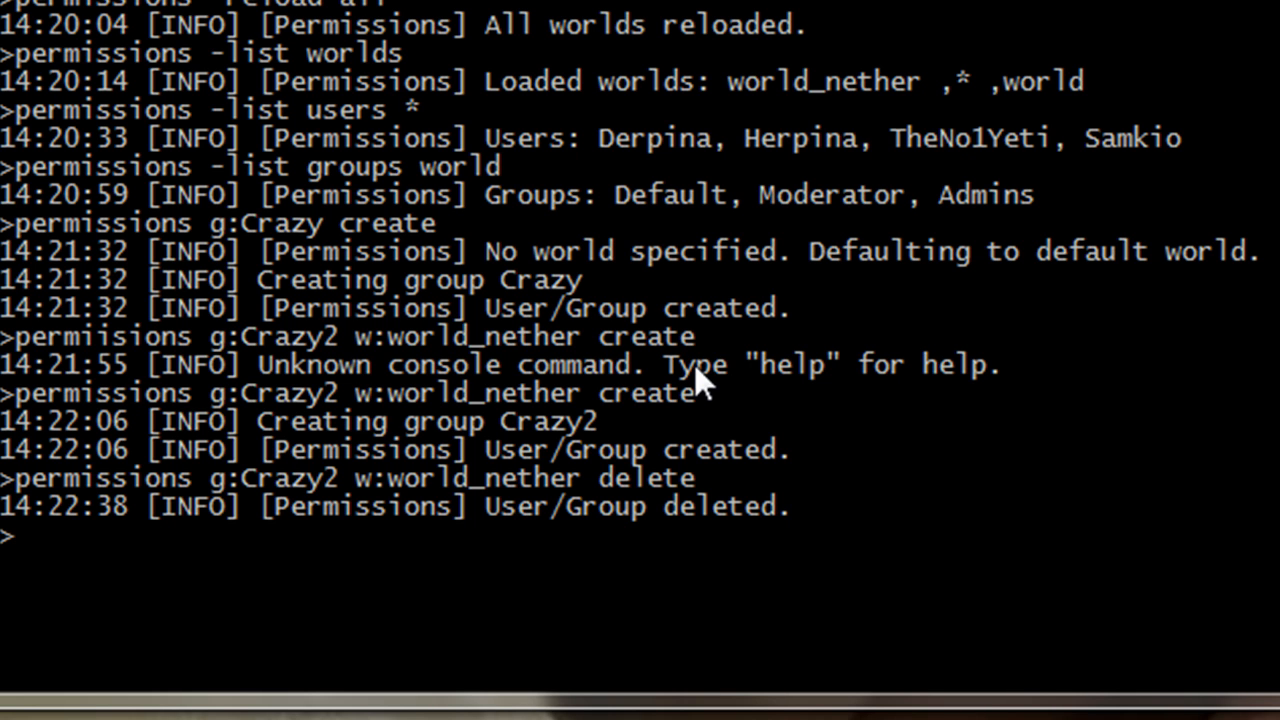
- Check whether Default has d.d with 'permissions g:Default has d.d'
{"action": "type", "text": "permissions"}
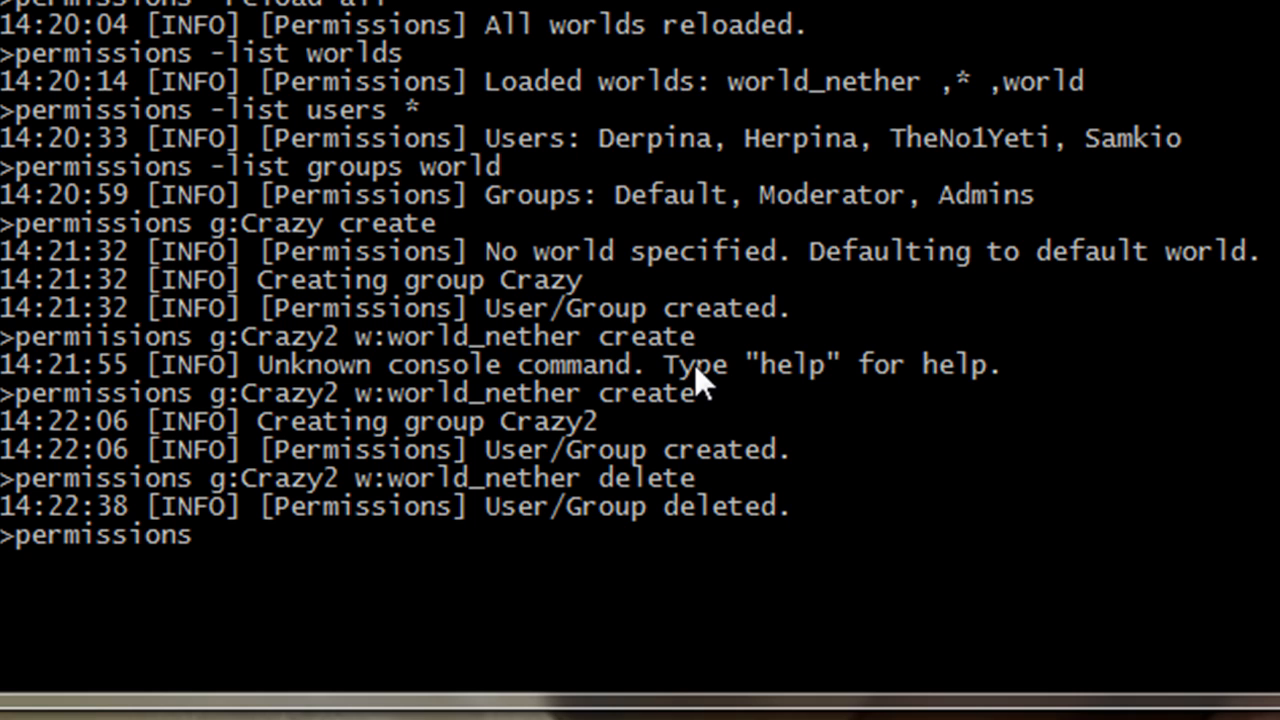
{"action": "type", "text": "g:"}
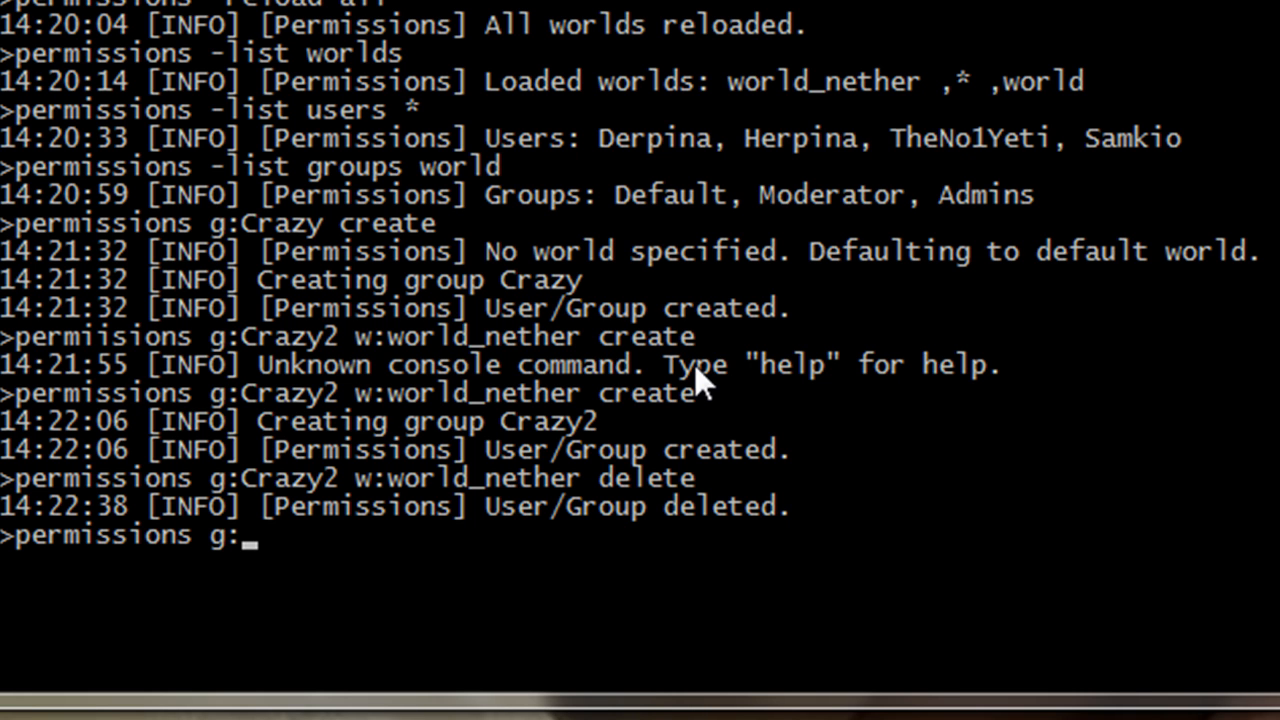
{"action": "type", "text": "Default"}
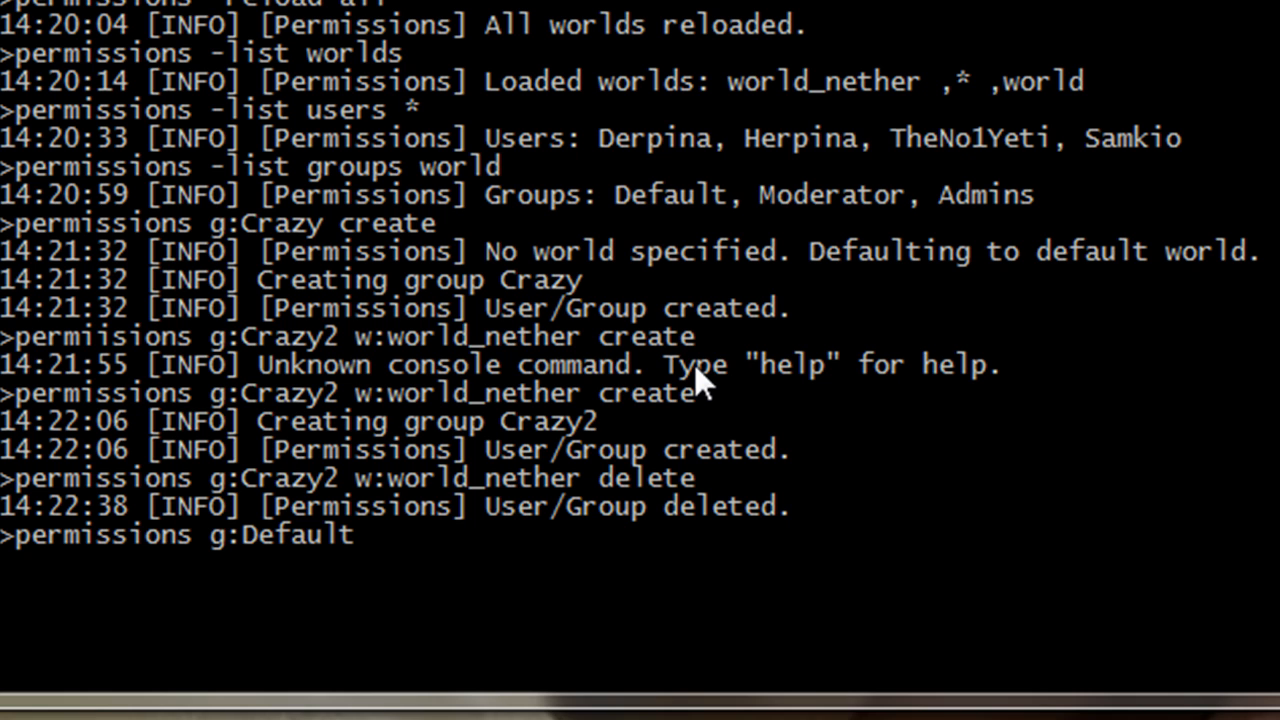
{"action": "type", "text": "has d.d"}
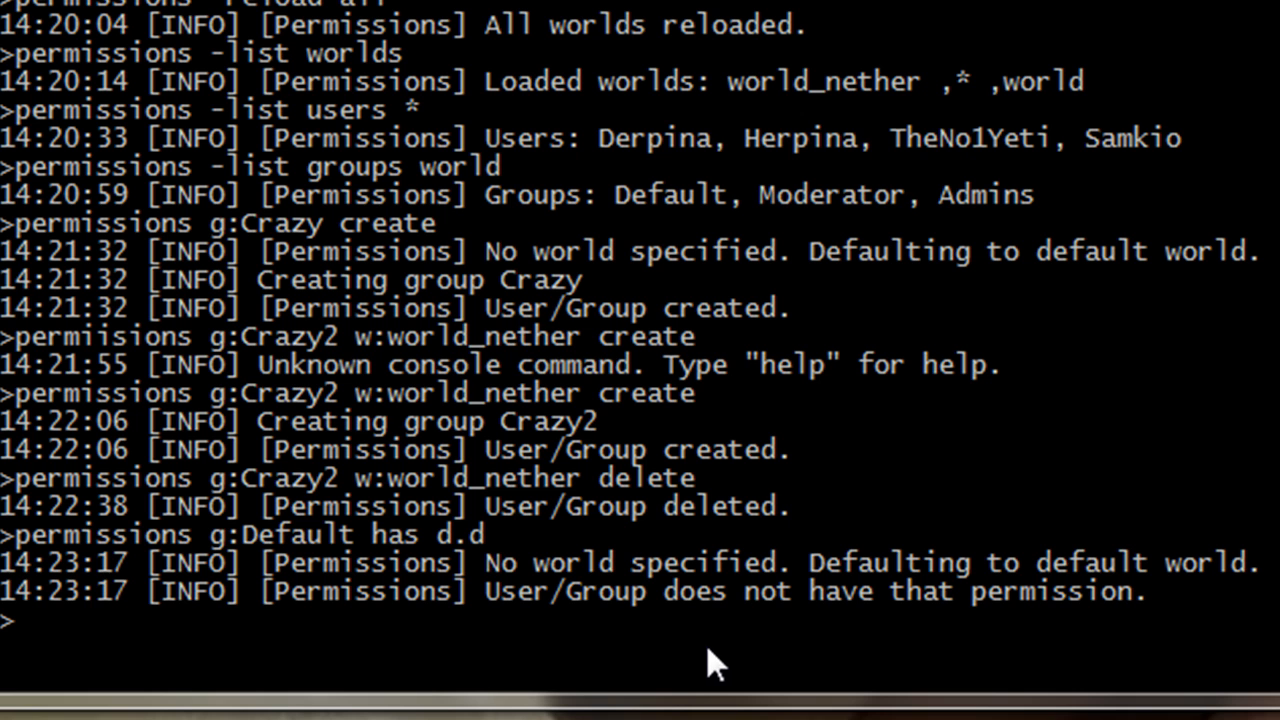
- Check Default has foo.bar, both plainly and explicitly in w:world
{"action": "type", "text": "permissions g:Default has foo.bar"}
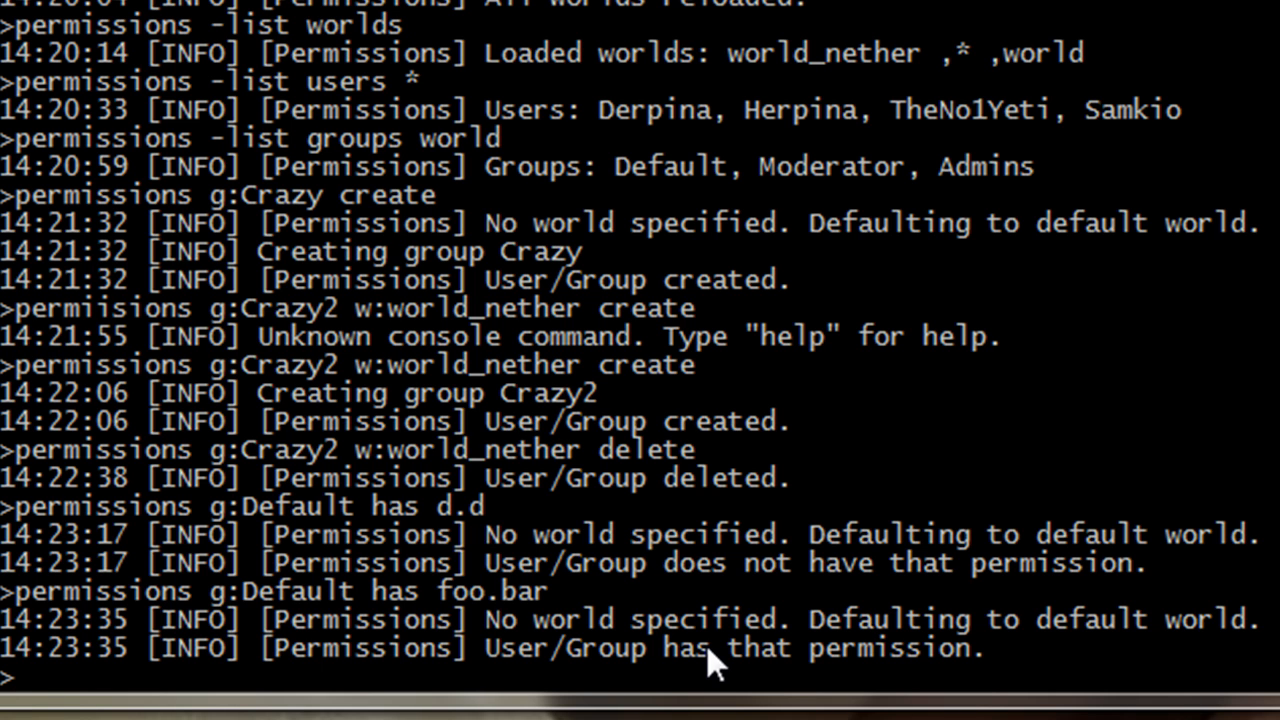
{"action": "type", "text": "permissions g:Default has foo.ba"}
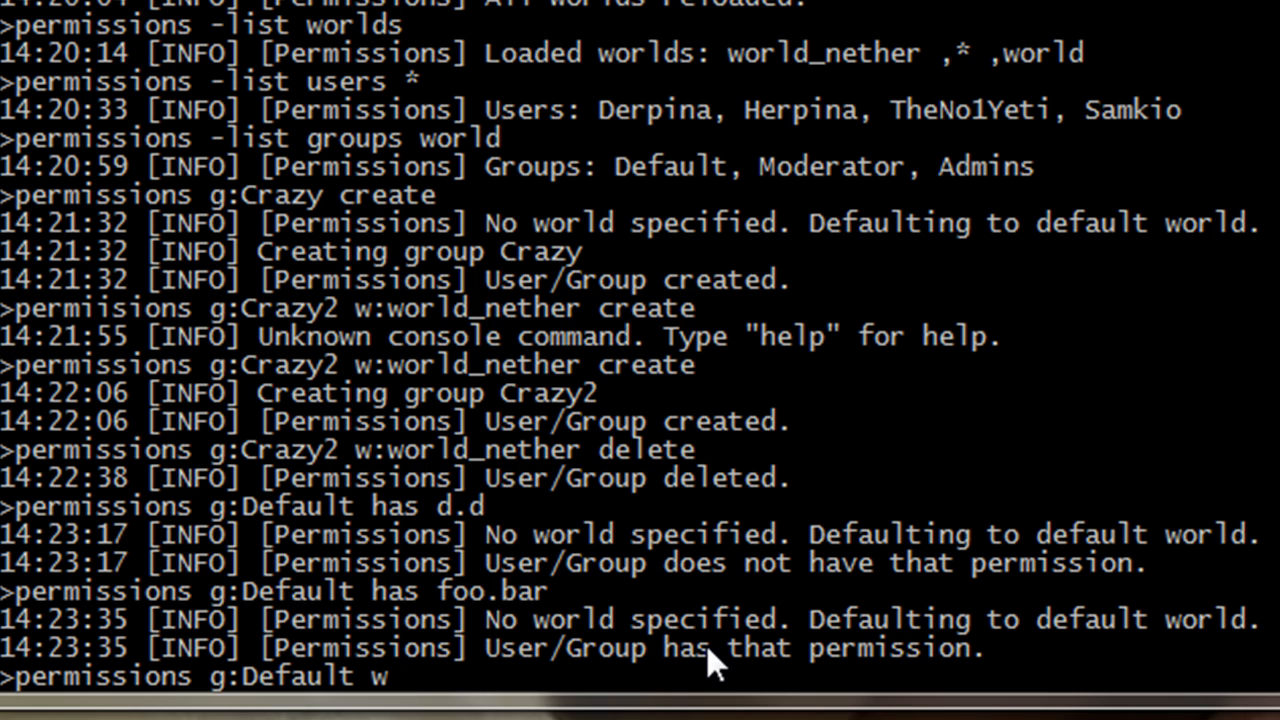
{"action": "type", "text": ":worl"}
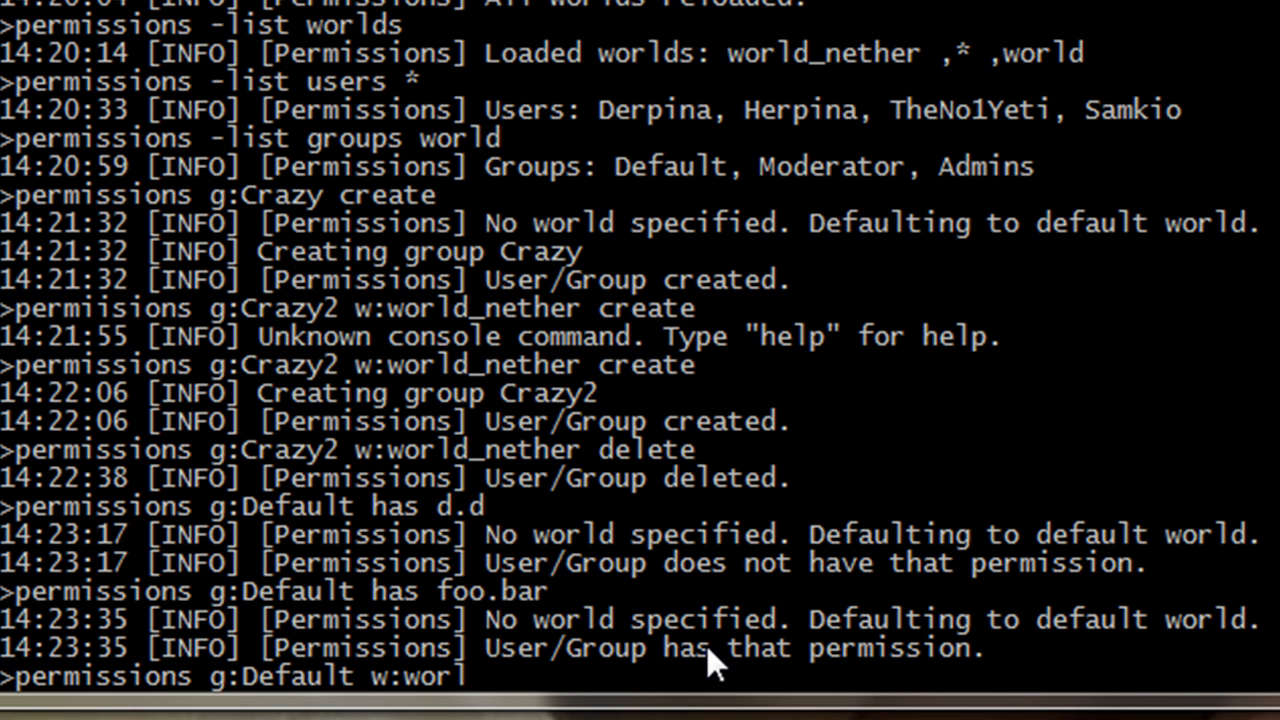
{"action": "type", "text": "d has foo.bar"}
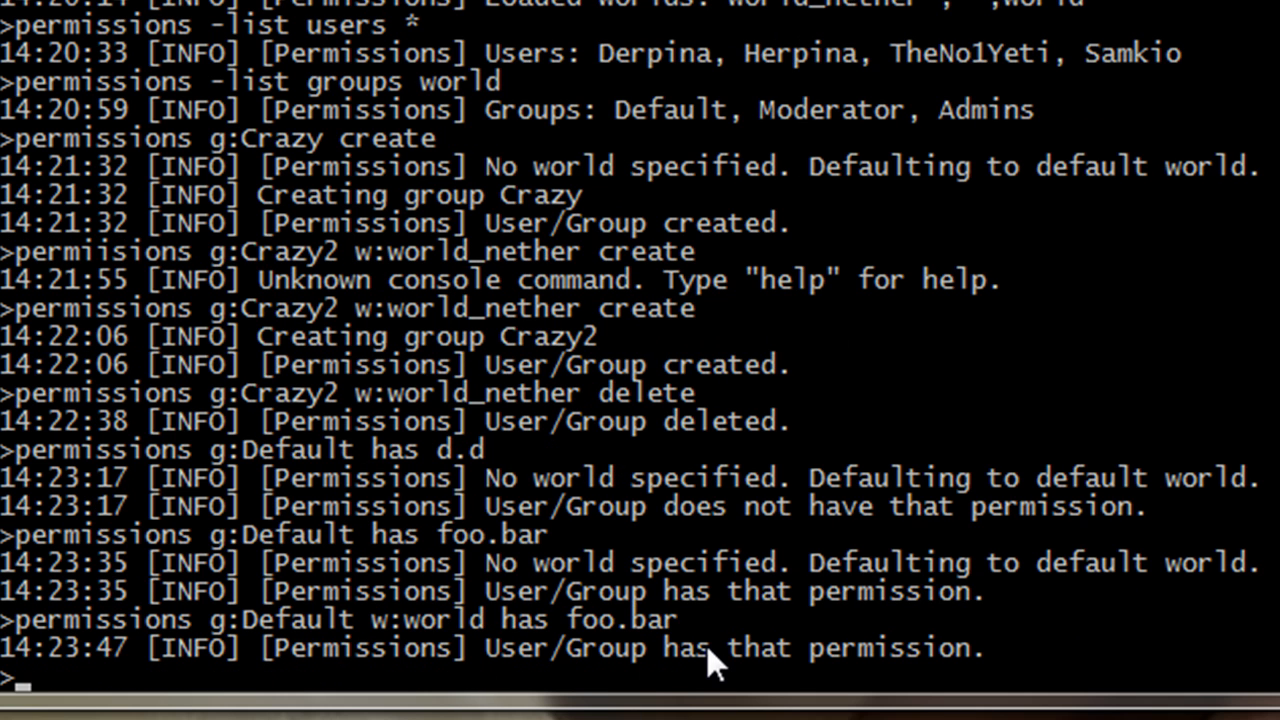
{"action": "mouse_move", "coordinate": [630, 676]}
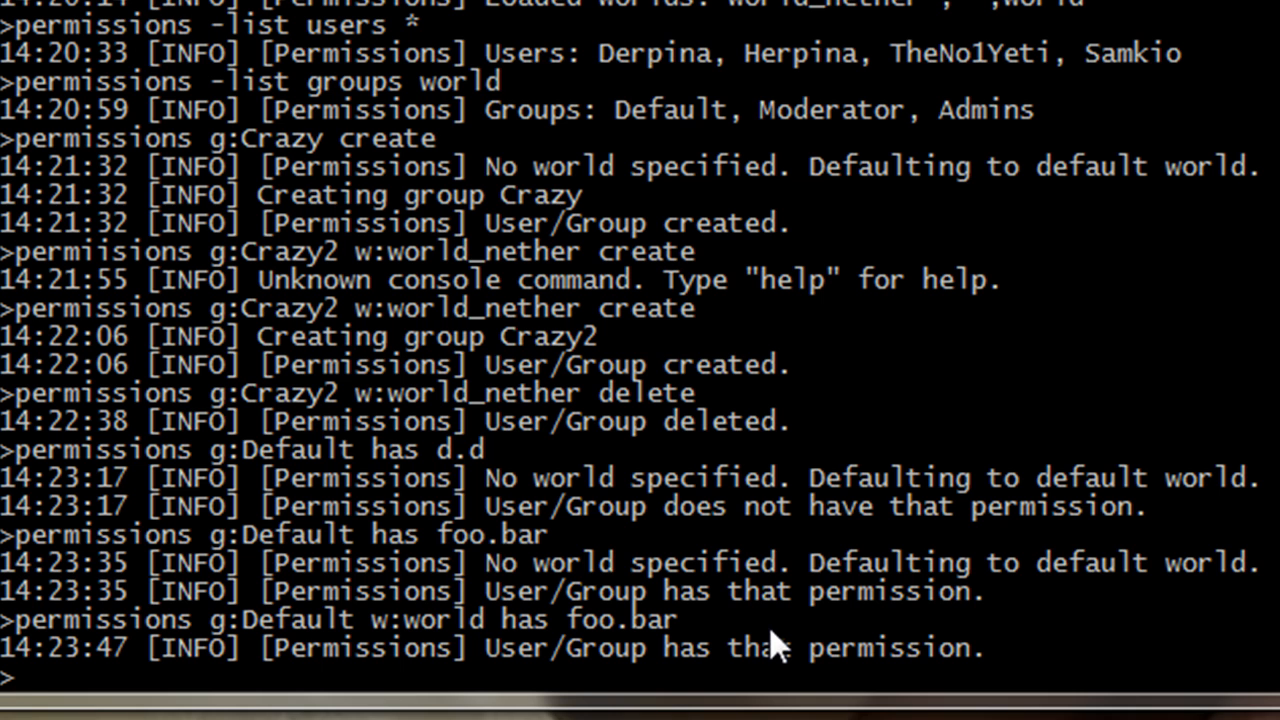
- List Default's permissions with 'permissions g:Default perms list'
{"action": "type", "text": "permissions g"}
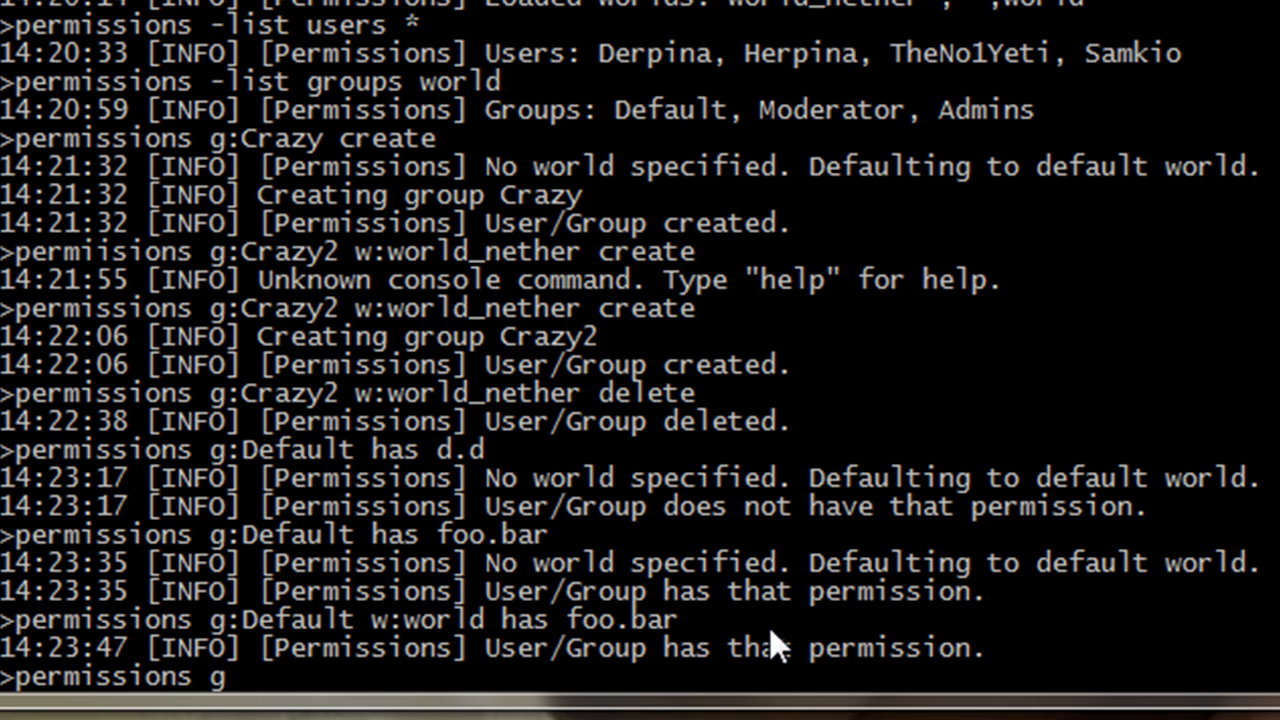
{"action": "type", "text": ":"}
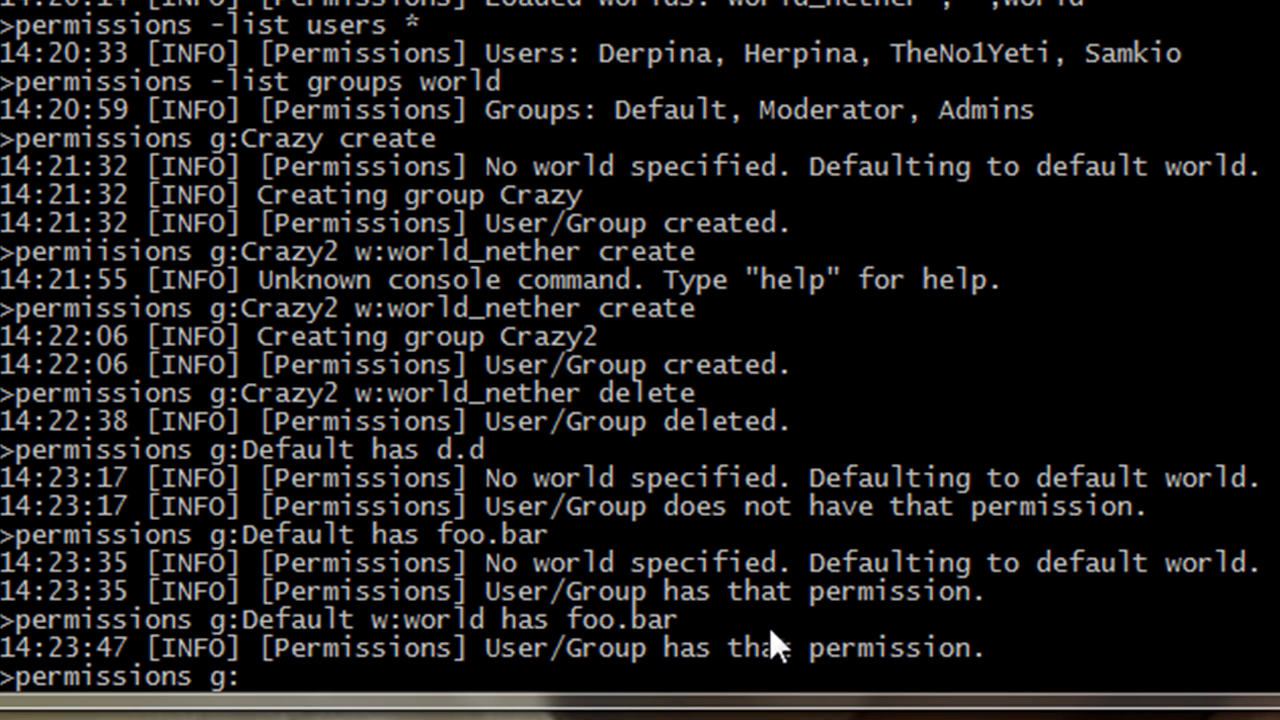
{"action": "type", "text": "Default"}
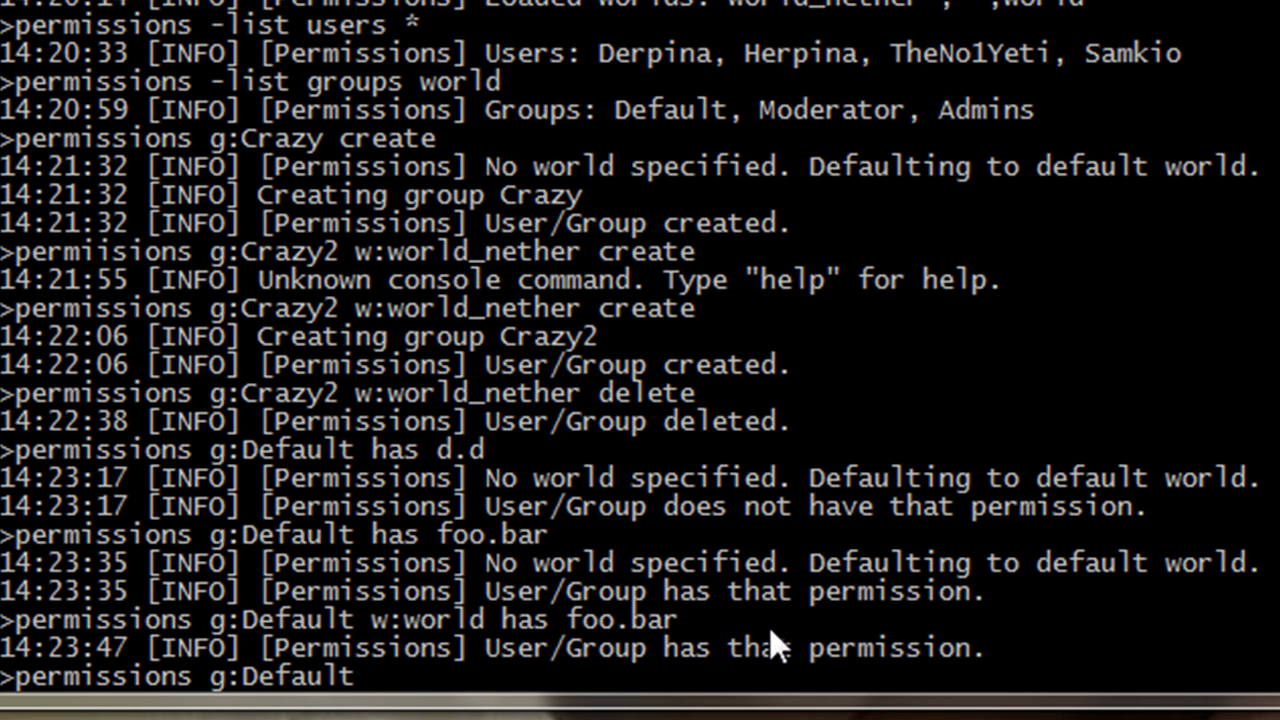
{"action": "type", "text": "perms list"}
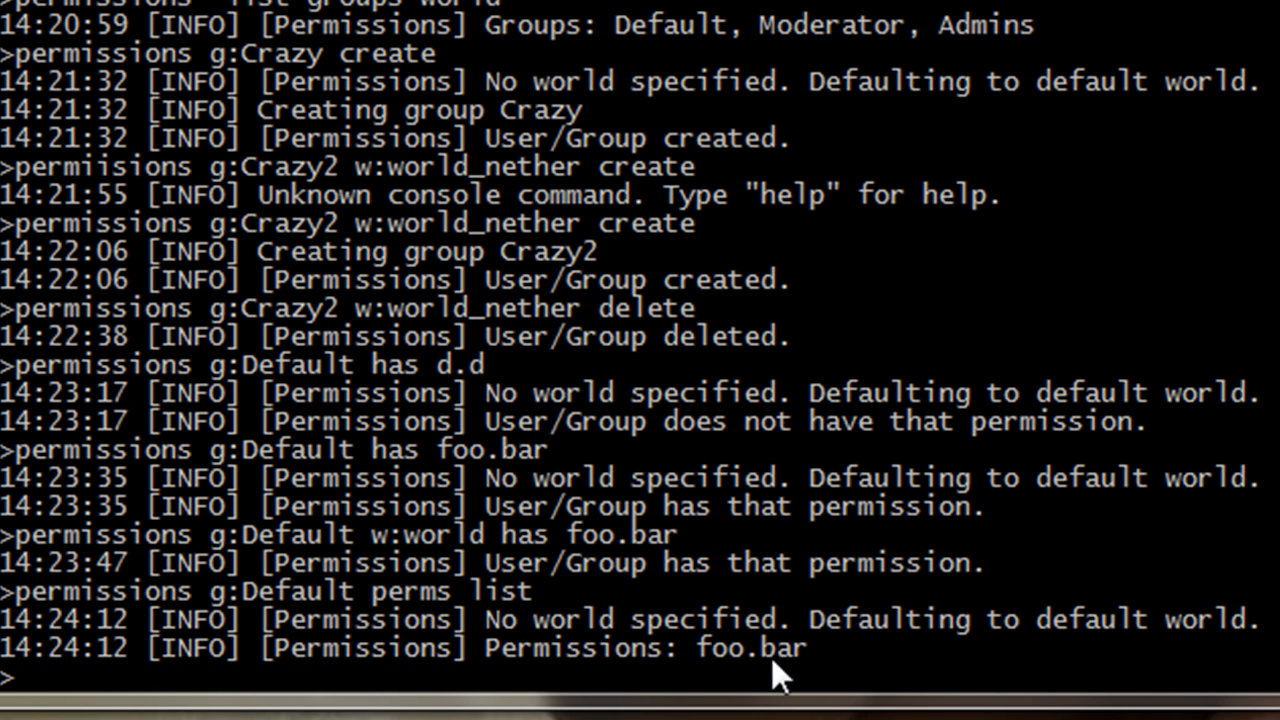
{"action": "mouse_move", "coordinate": [864, 596]}
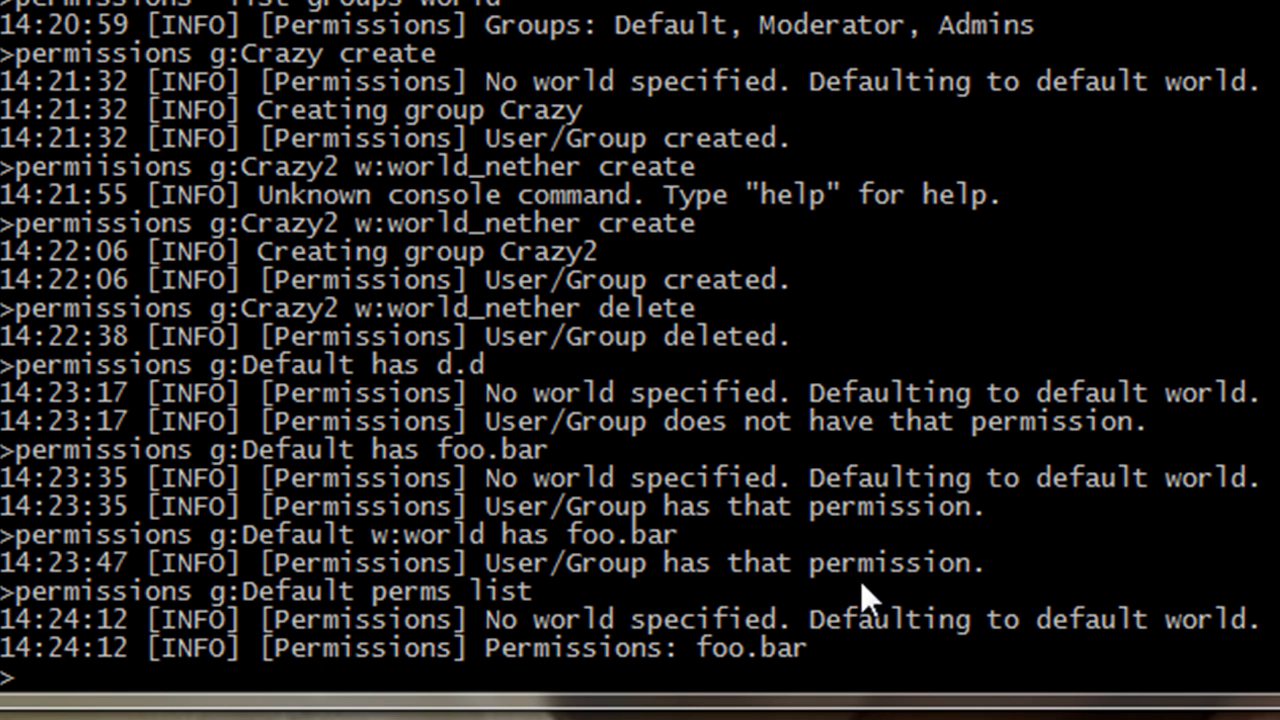
{"action": "mouse_move", "coordinate": [864, 596]}
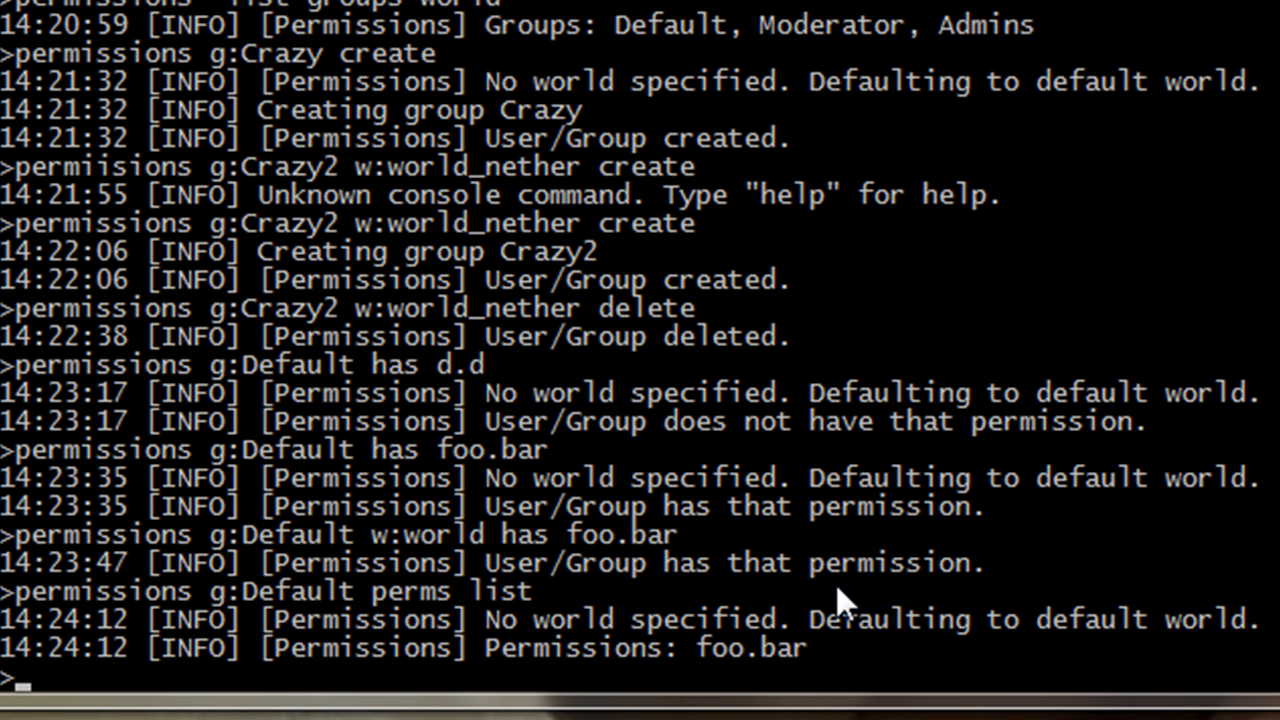
- Add lol.lol to Default with 'permissions g:Default perms add lol.lol'
{"action": "type", "text": "permissions g:Default perms a"}
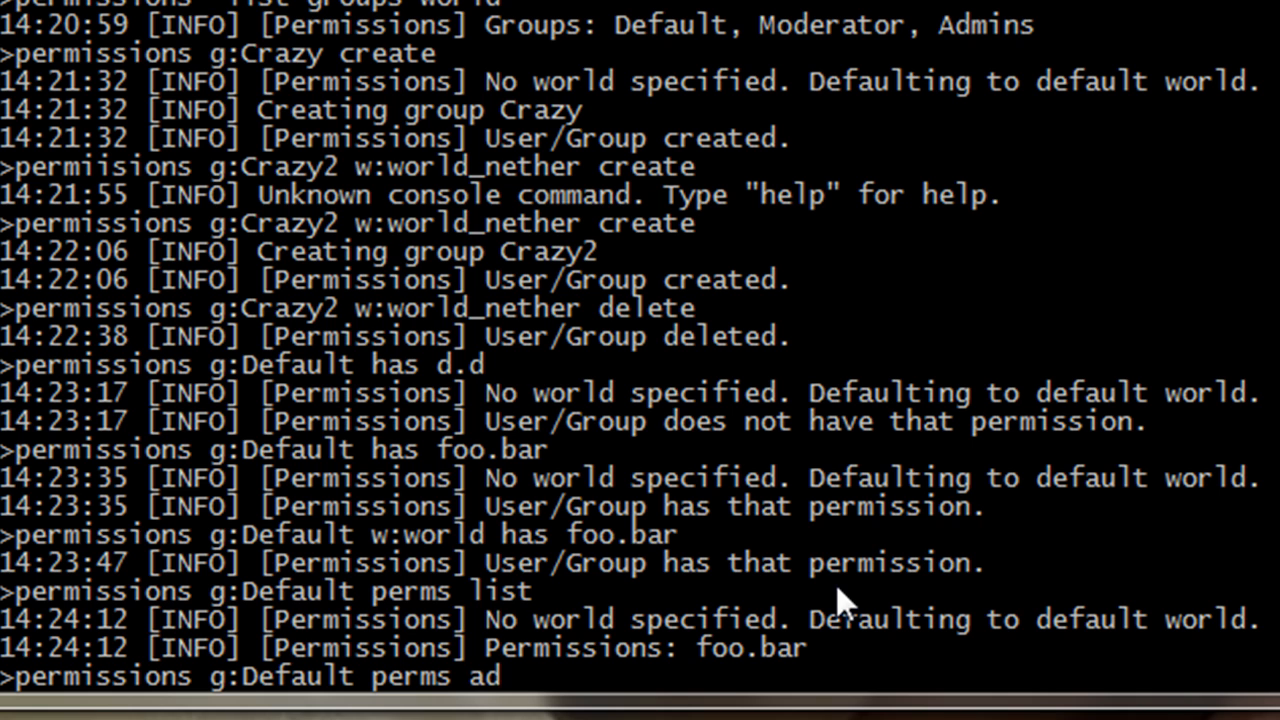
{"action": "type", "text": "d"}
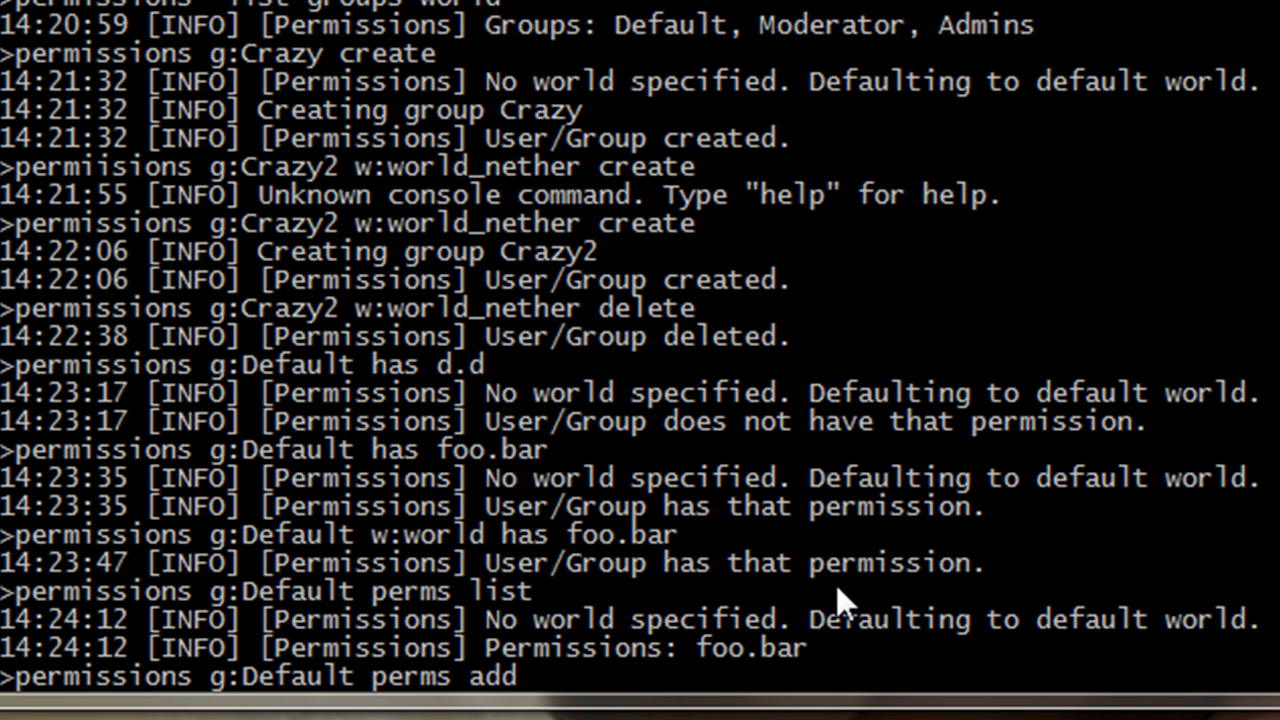
{"action": "type", "text": "lol.lol"}
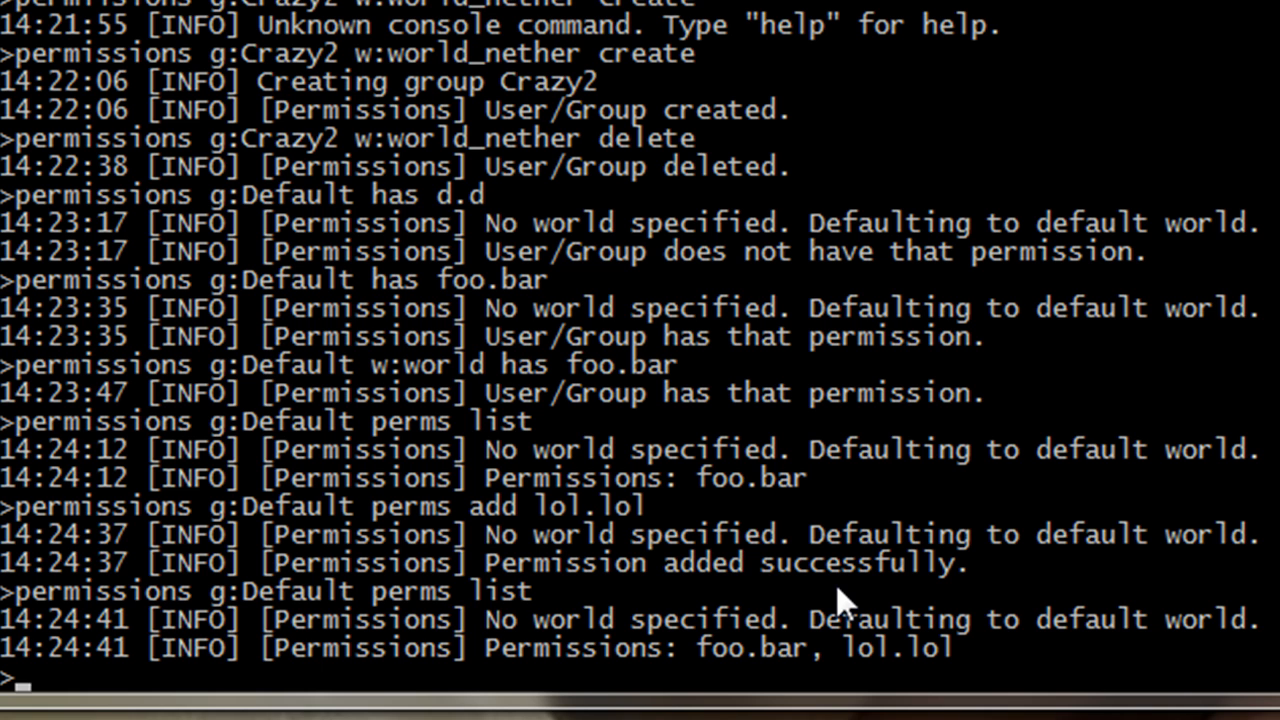
- Remove foo.bar from the Default group with 'permissions g:Default perms remove foo.bar', fixing the typo
{"action": "type", "text": "permissions g:Default perms list"}
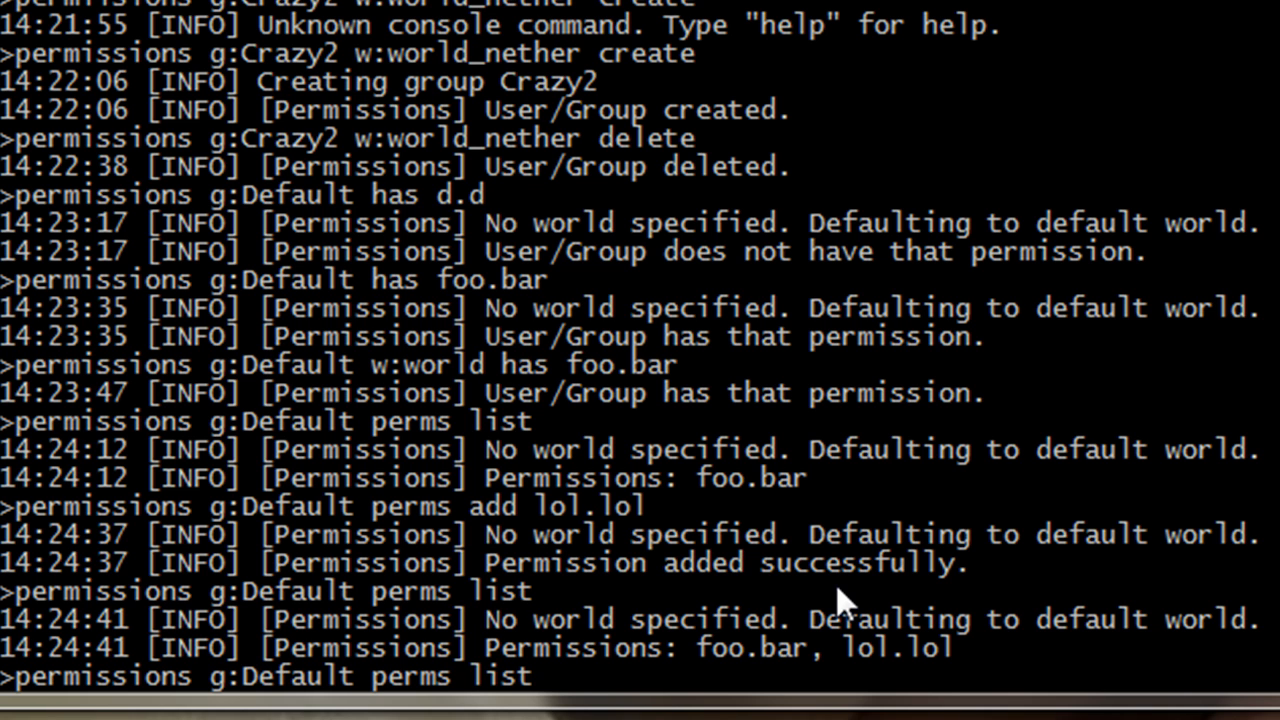
{"action": "type", "text": "add"}
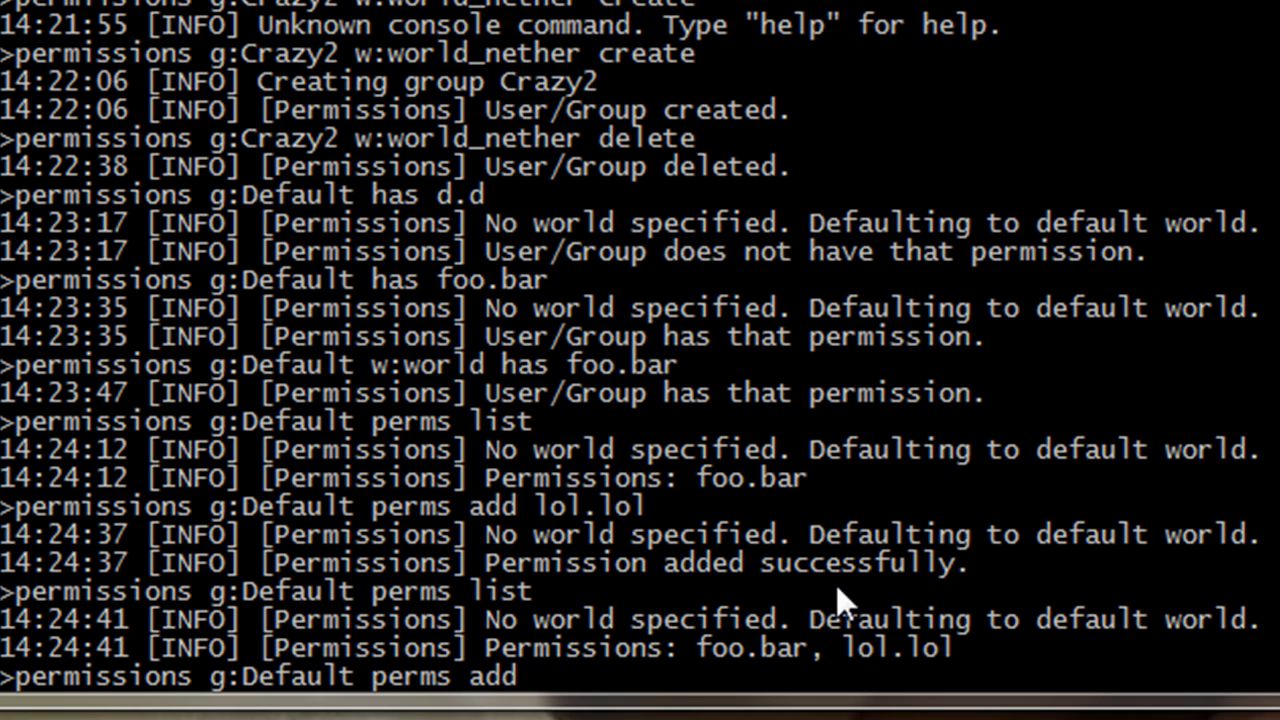
{"action": "type", "text": "remoeve f"}
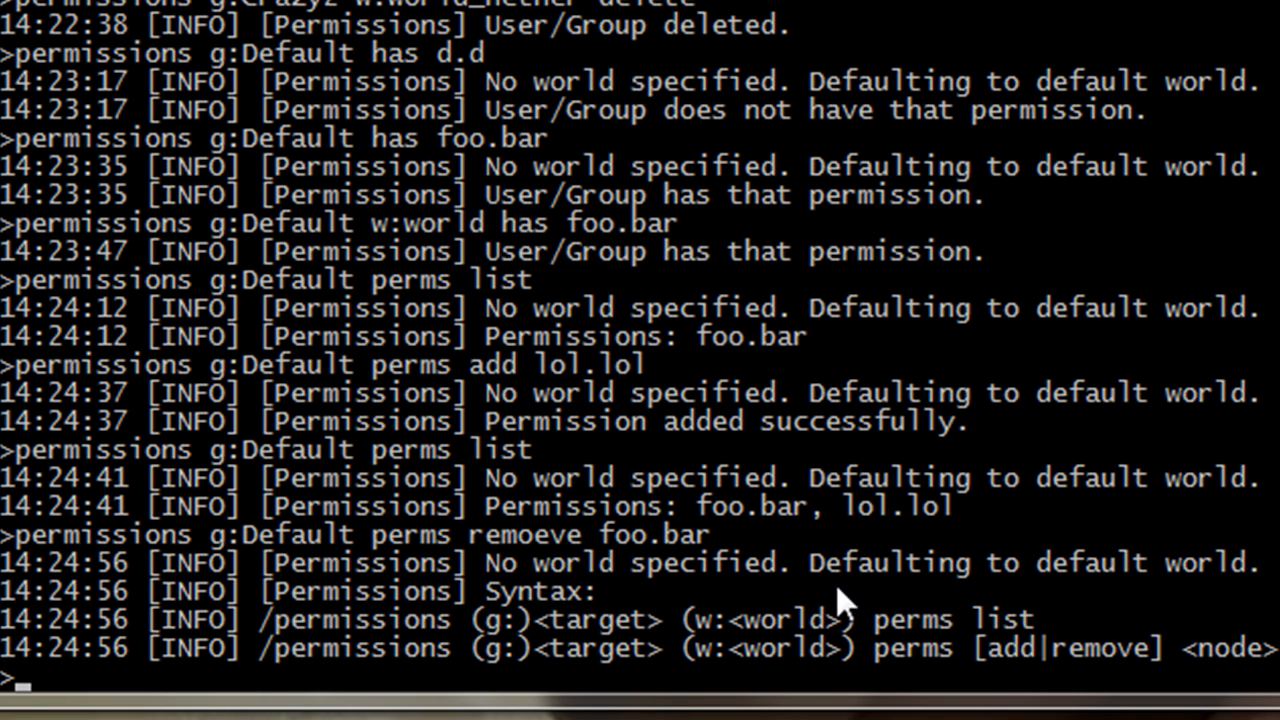
{"action": "type", "text": "permissions g:Default perms remoeve foo.ba"}
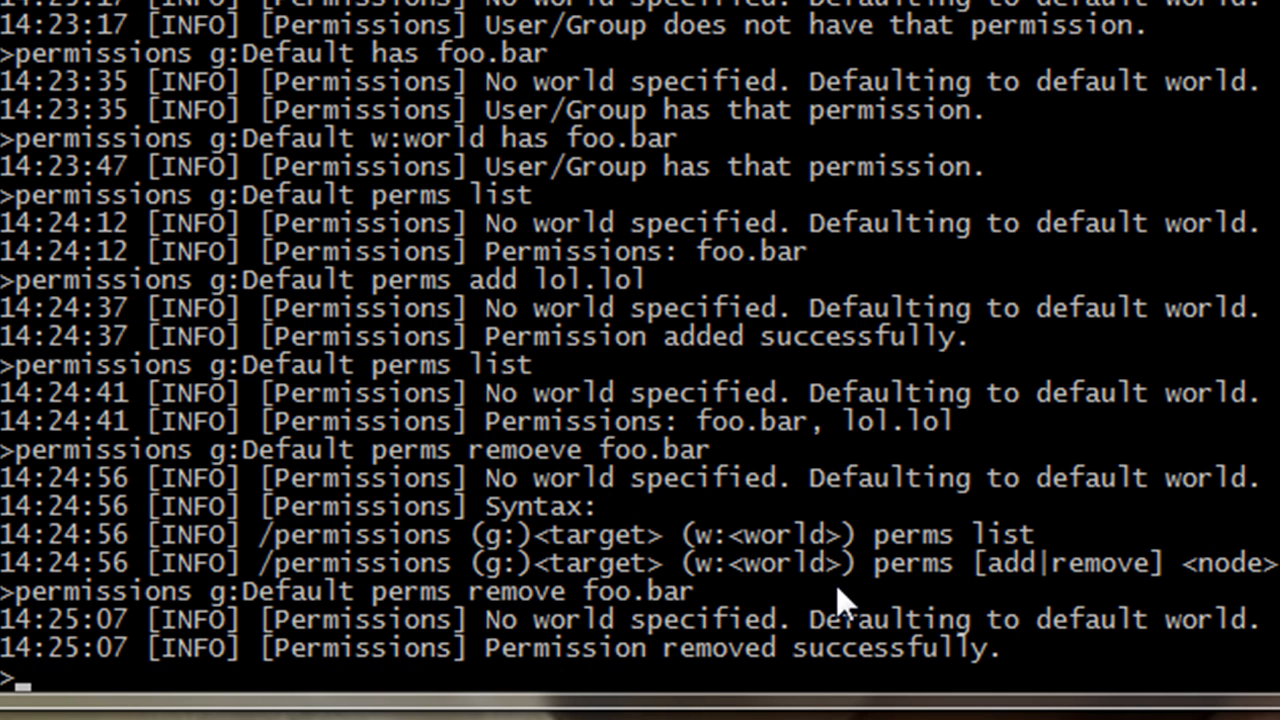
- List the Default group's permissions to confirm only lol.lol remains
{"action": "type", "text": "permissions g:Default perms list"}
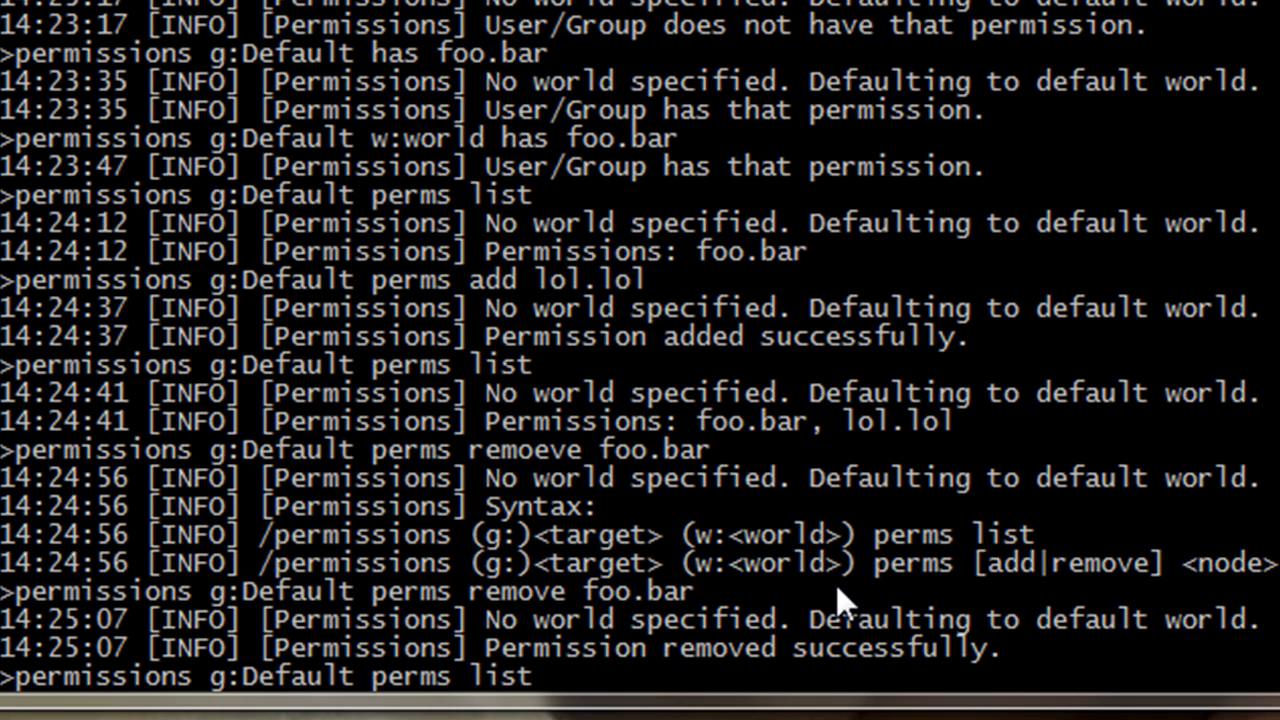
{"action": "key", "text": "enter"}
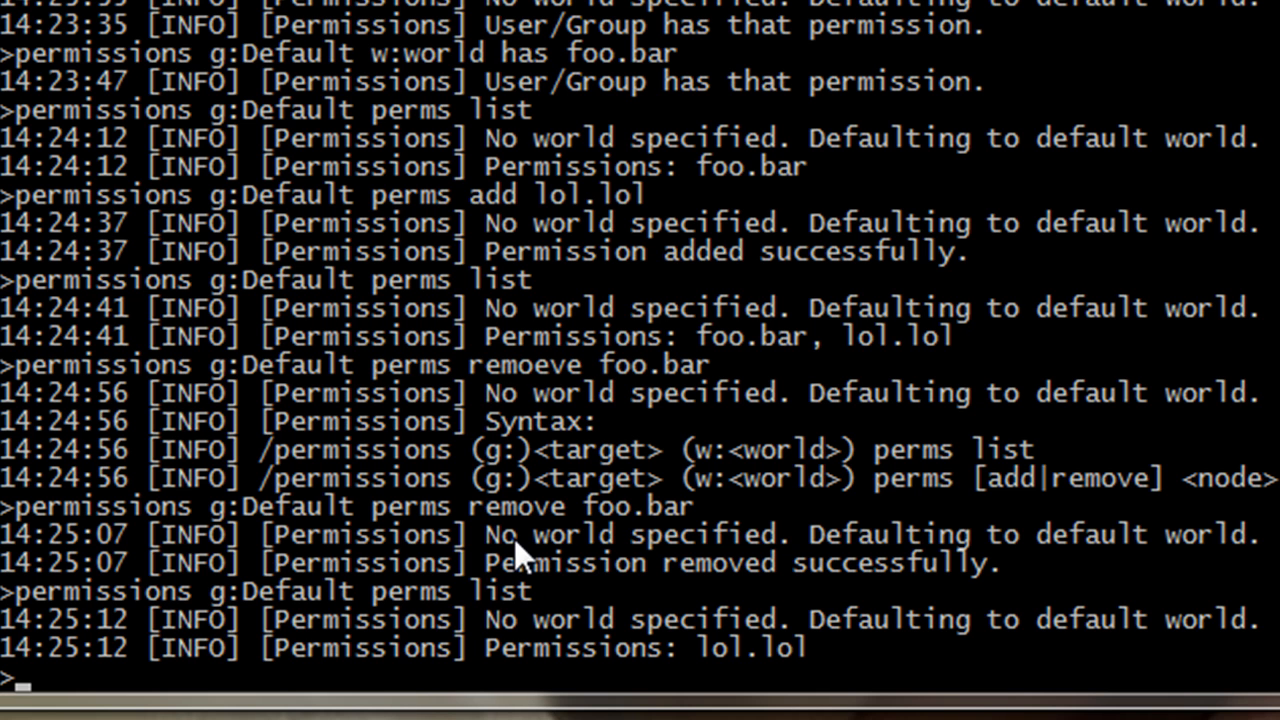
{"action": "mouse_move", "coordinate": [664, 584]}
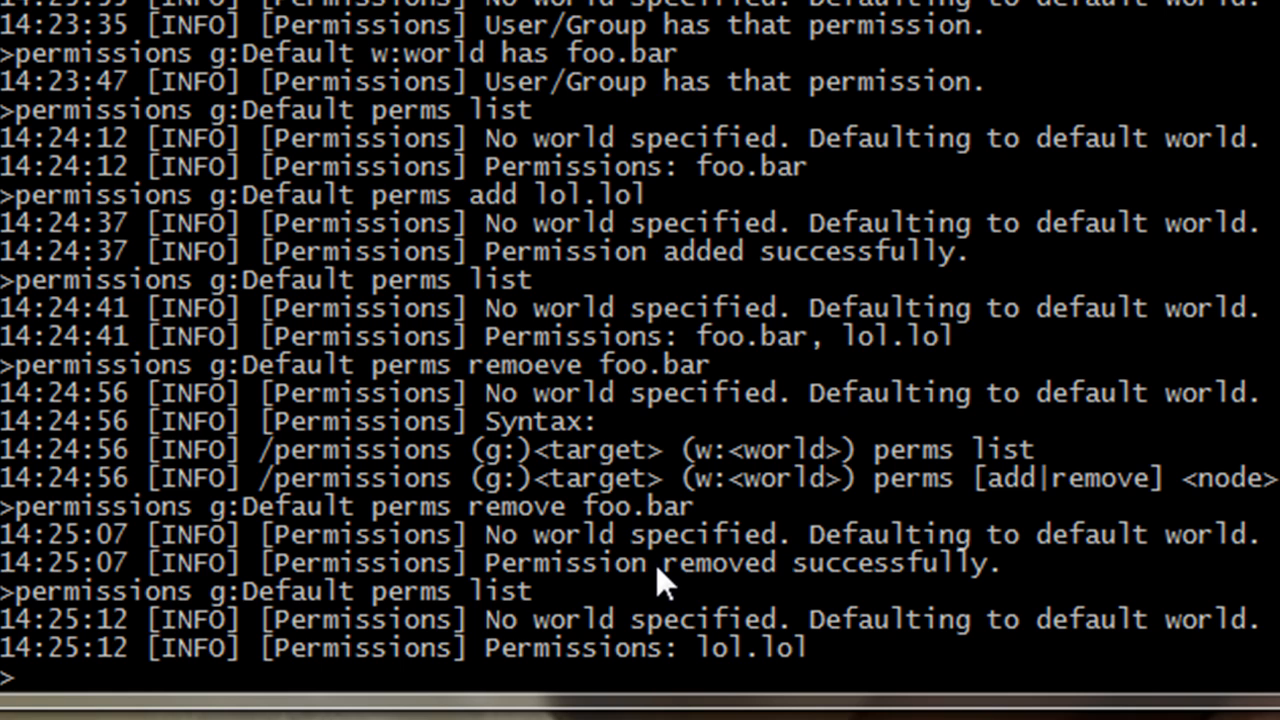
- Begin the query 'permissions g:Moderator parents', typed so far as 'g:Moderator paren'
{"action": "type", "text": "permissions"}
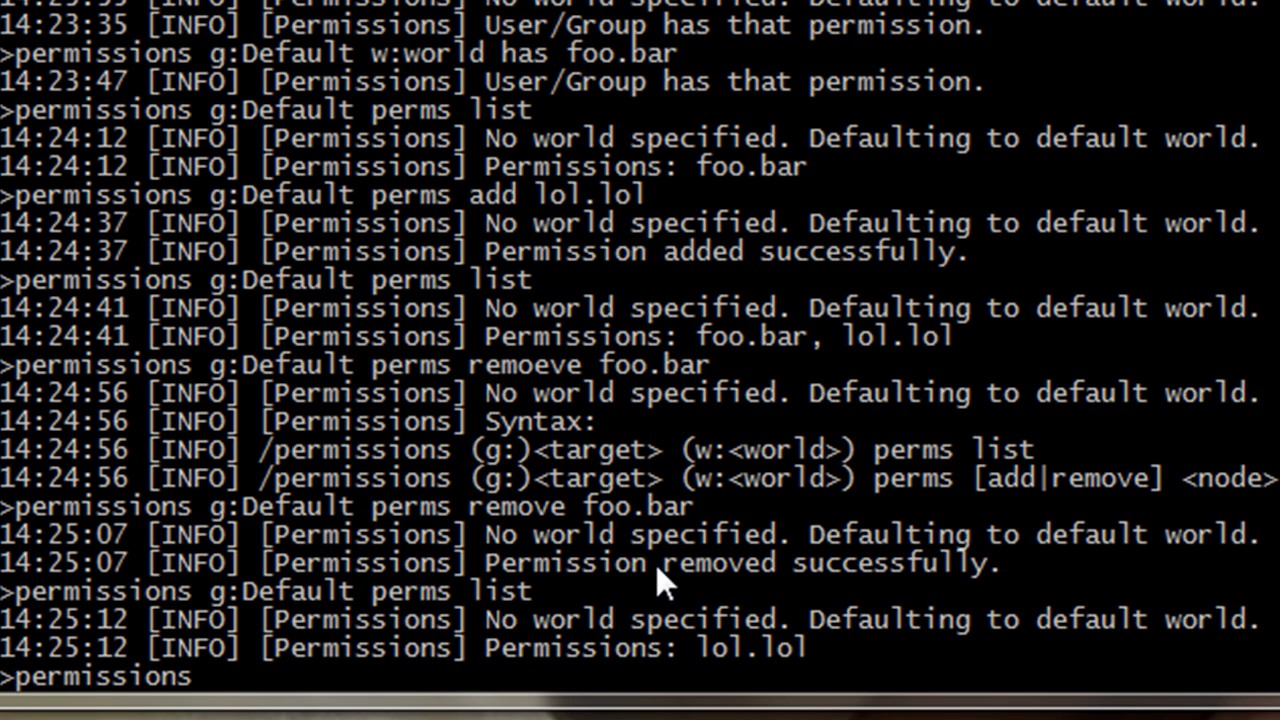
{"action": "type", "text": "g:Mod"}
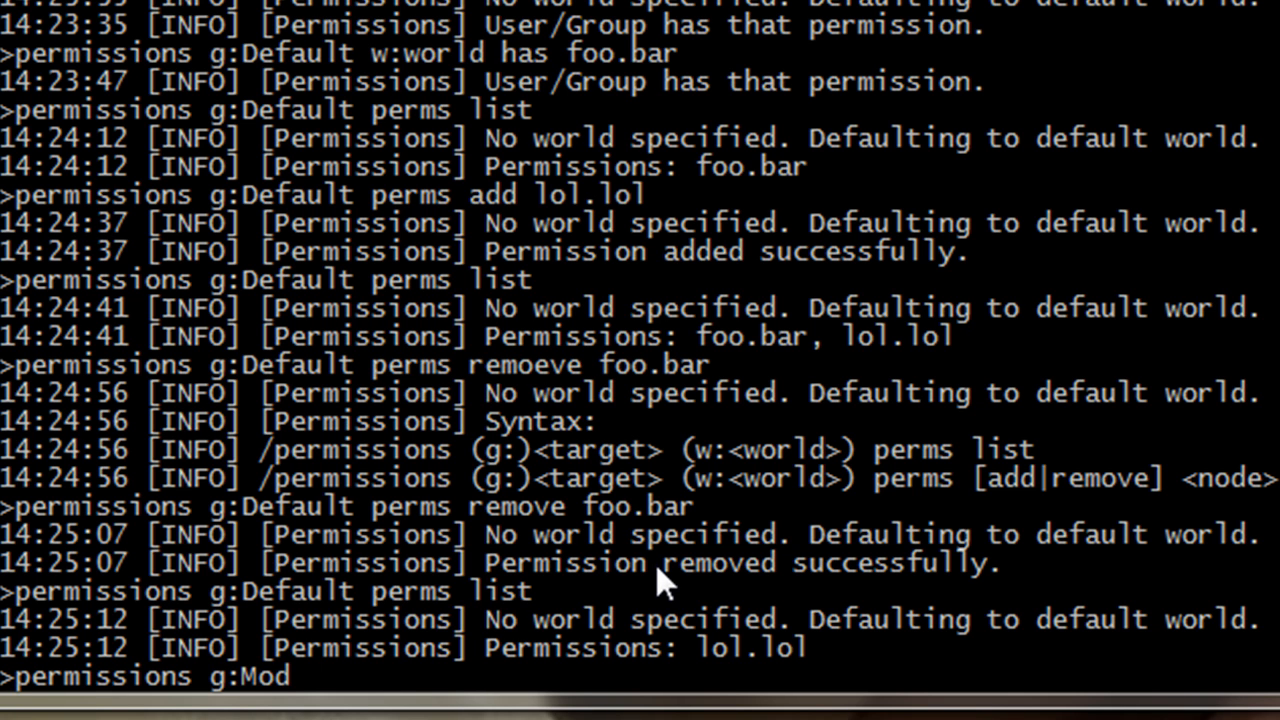
{"action": "type", "text": "erator"}
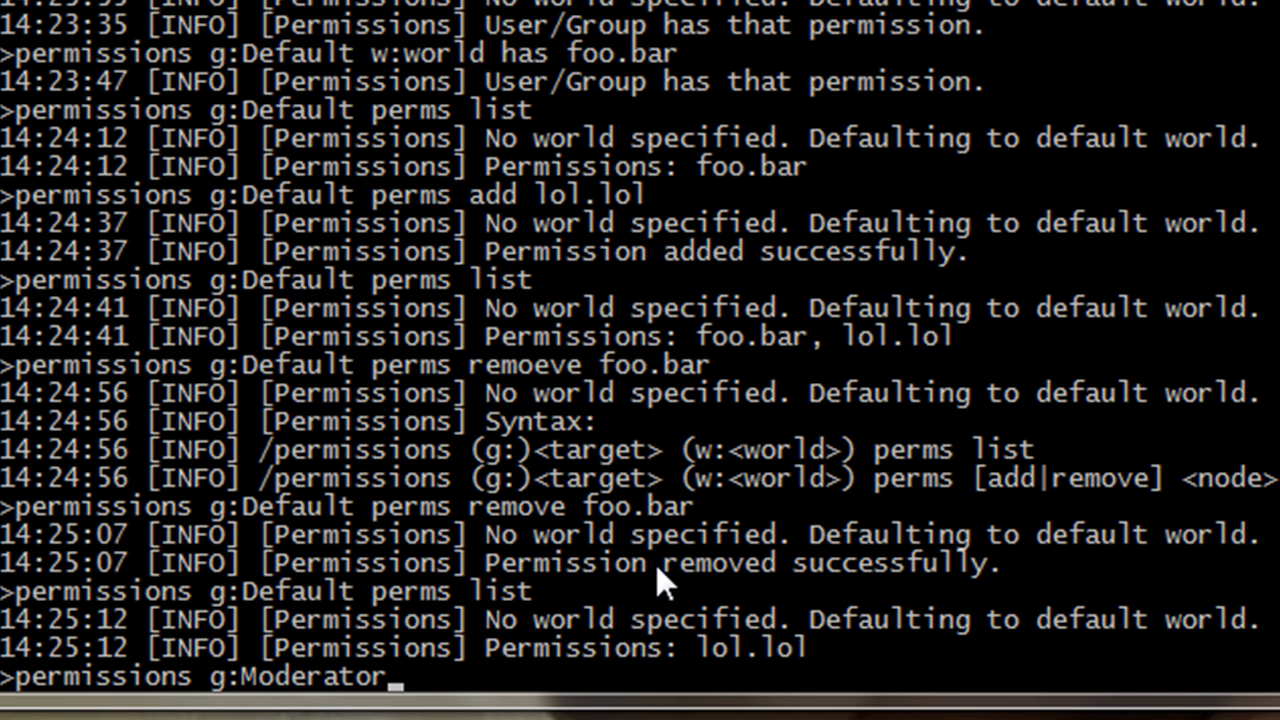
{"action": "type", "text": "paren"}
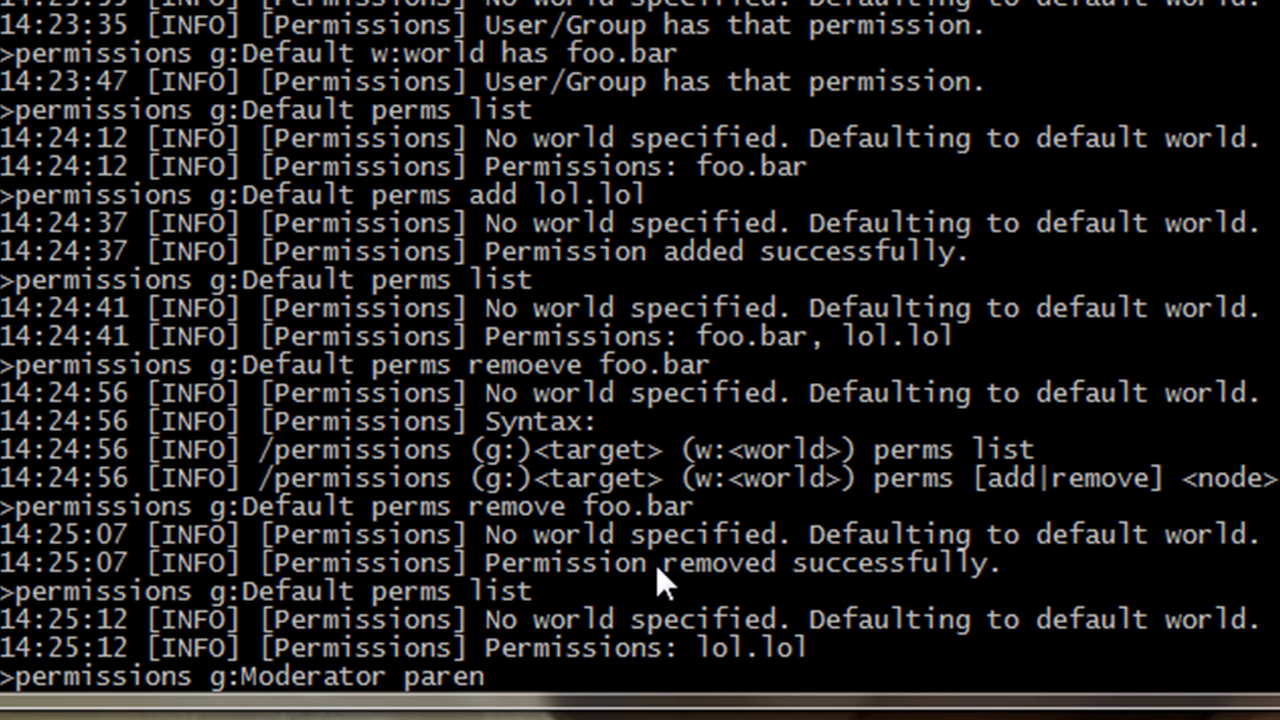